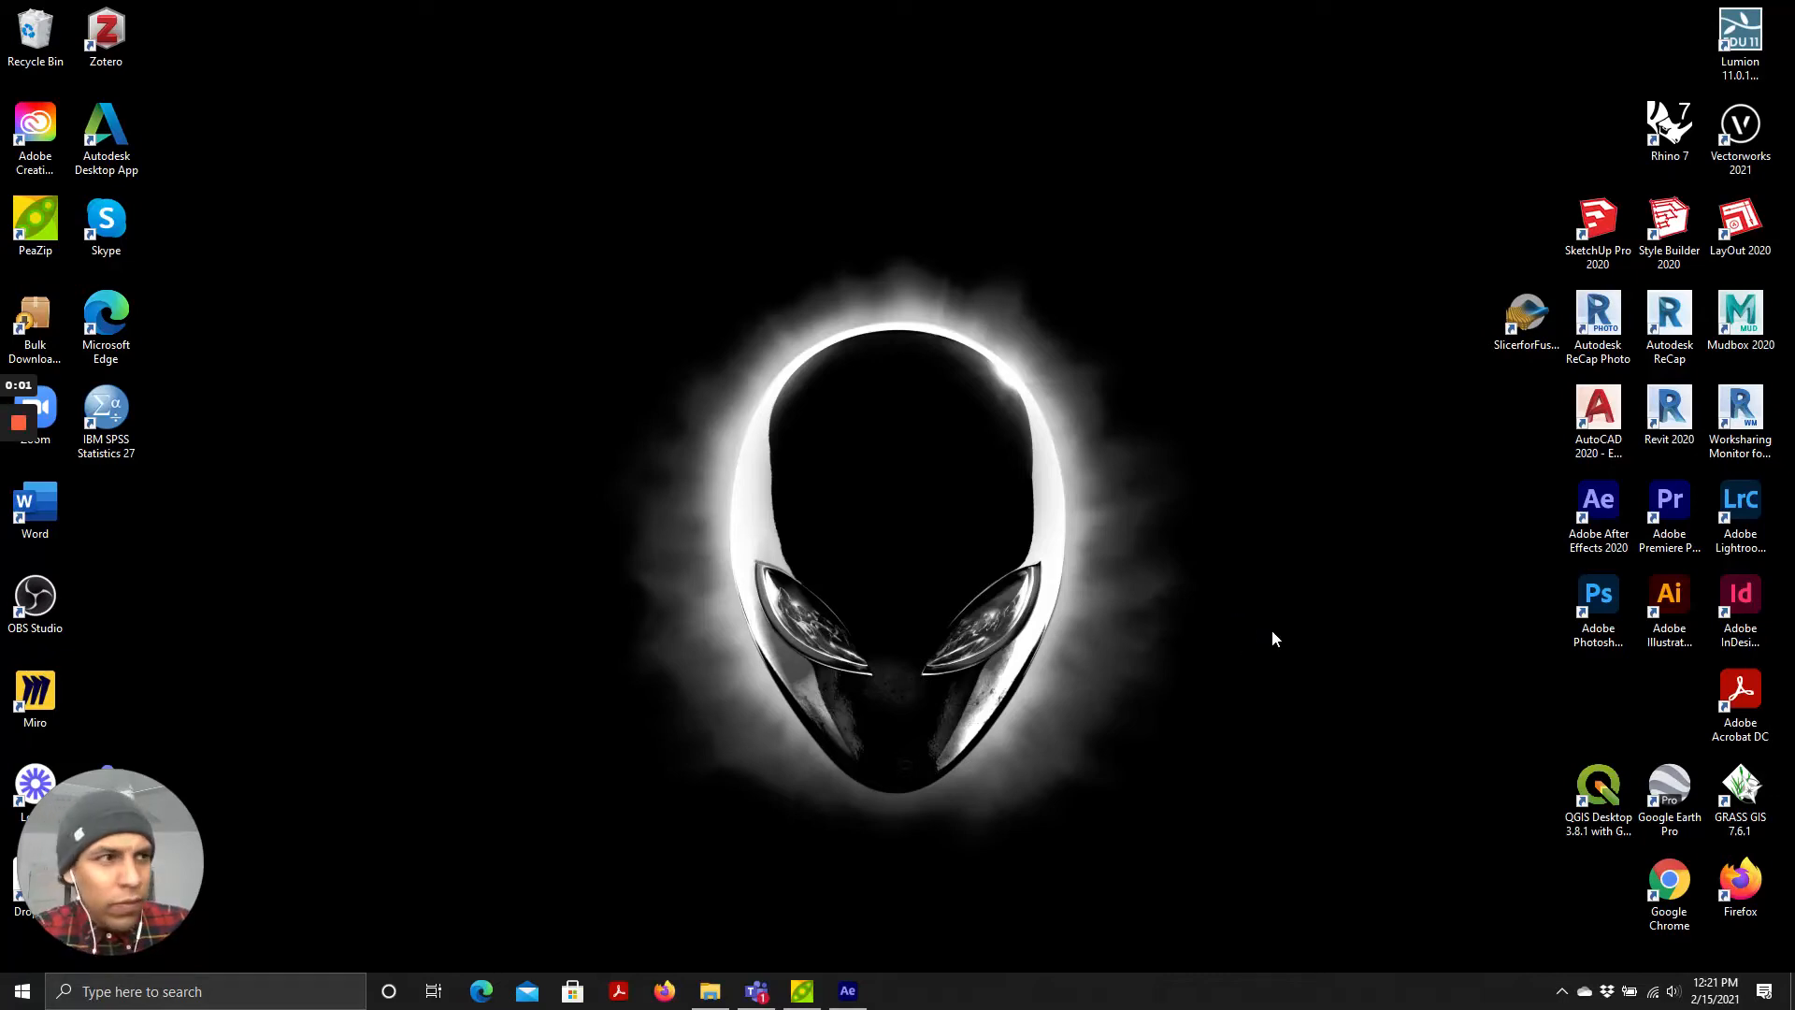
{"action": "mouse_move", "coordinate": [998, 892]}
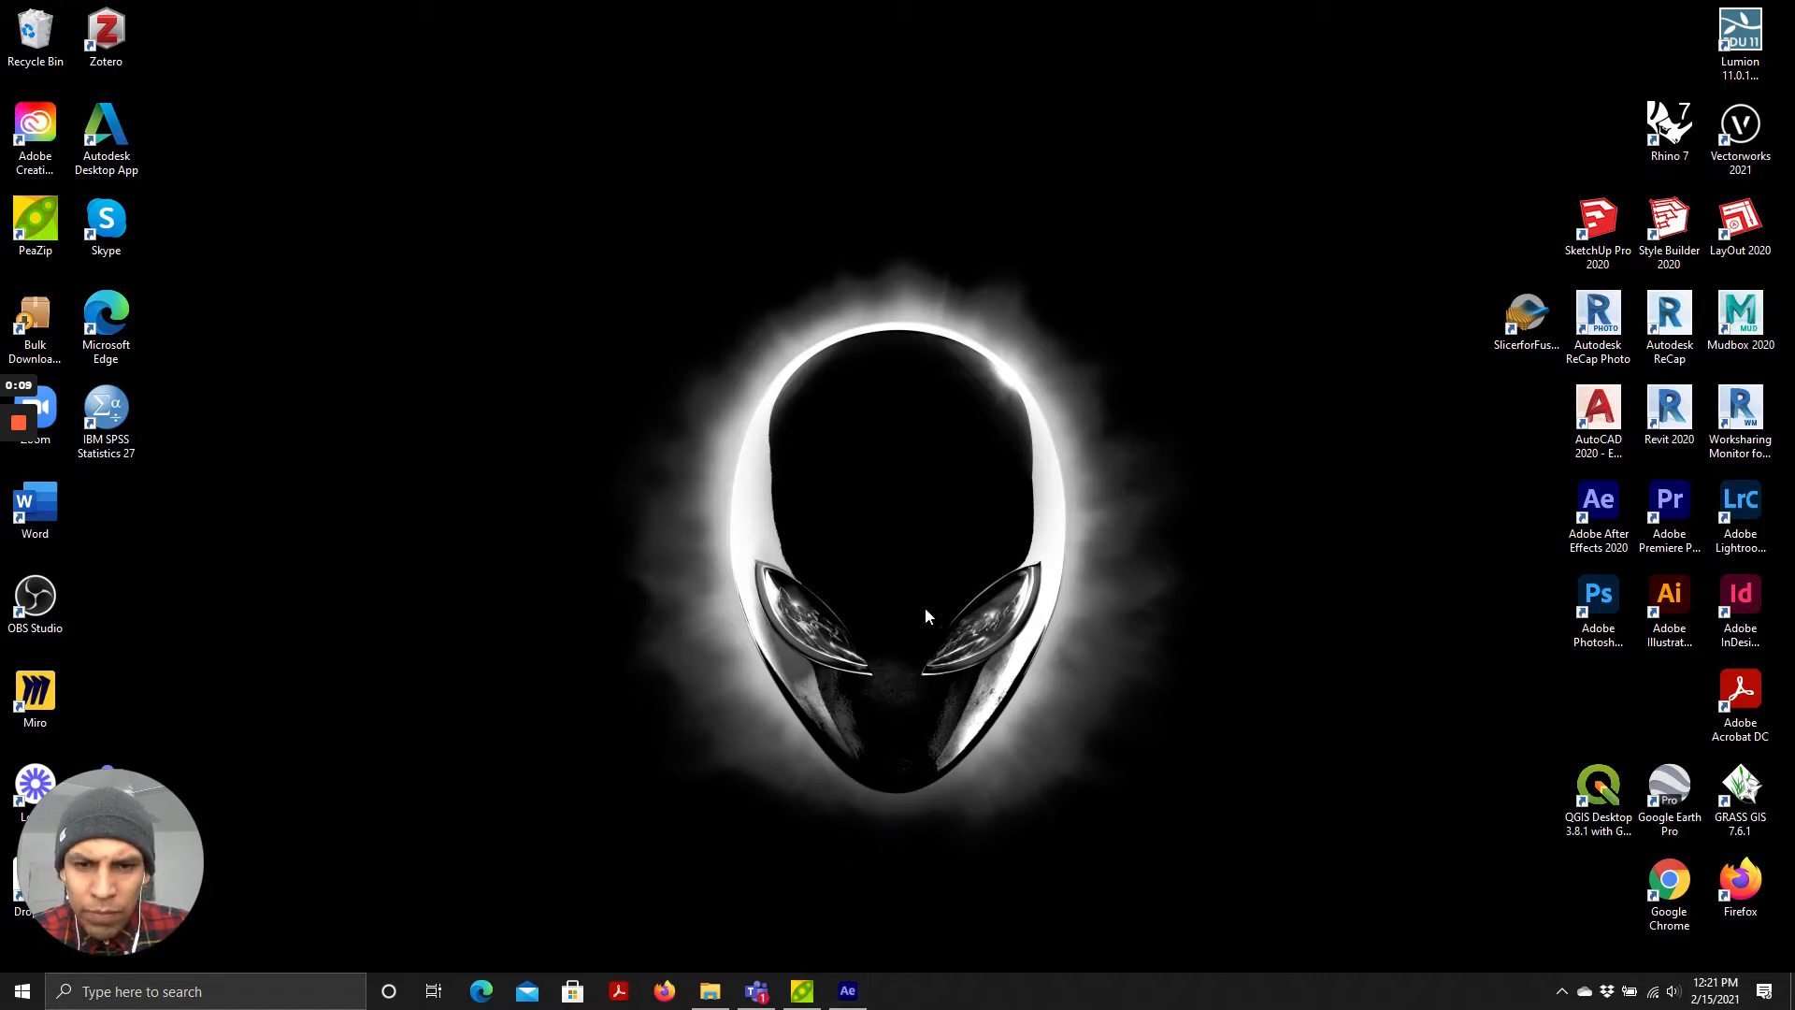
{"action": "mouse_move", "coordinate": [911, 882]}
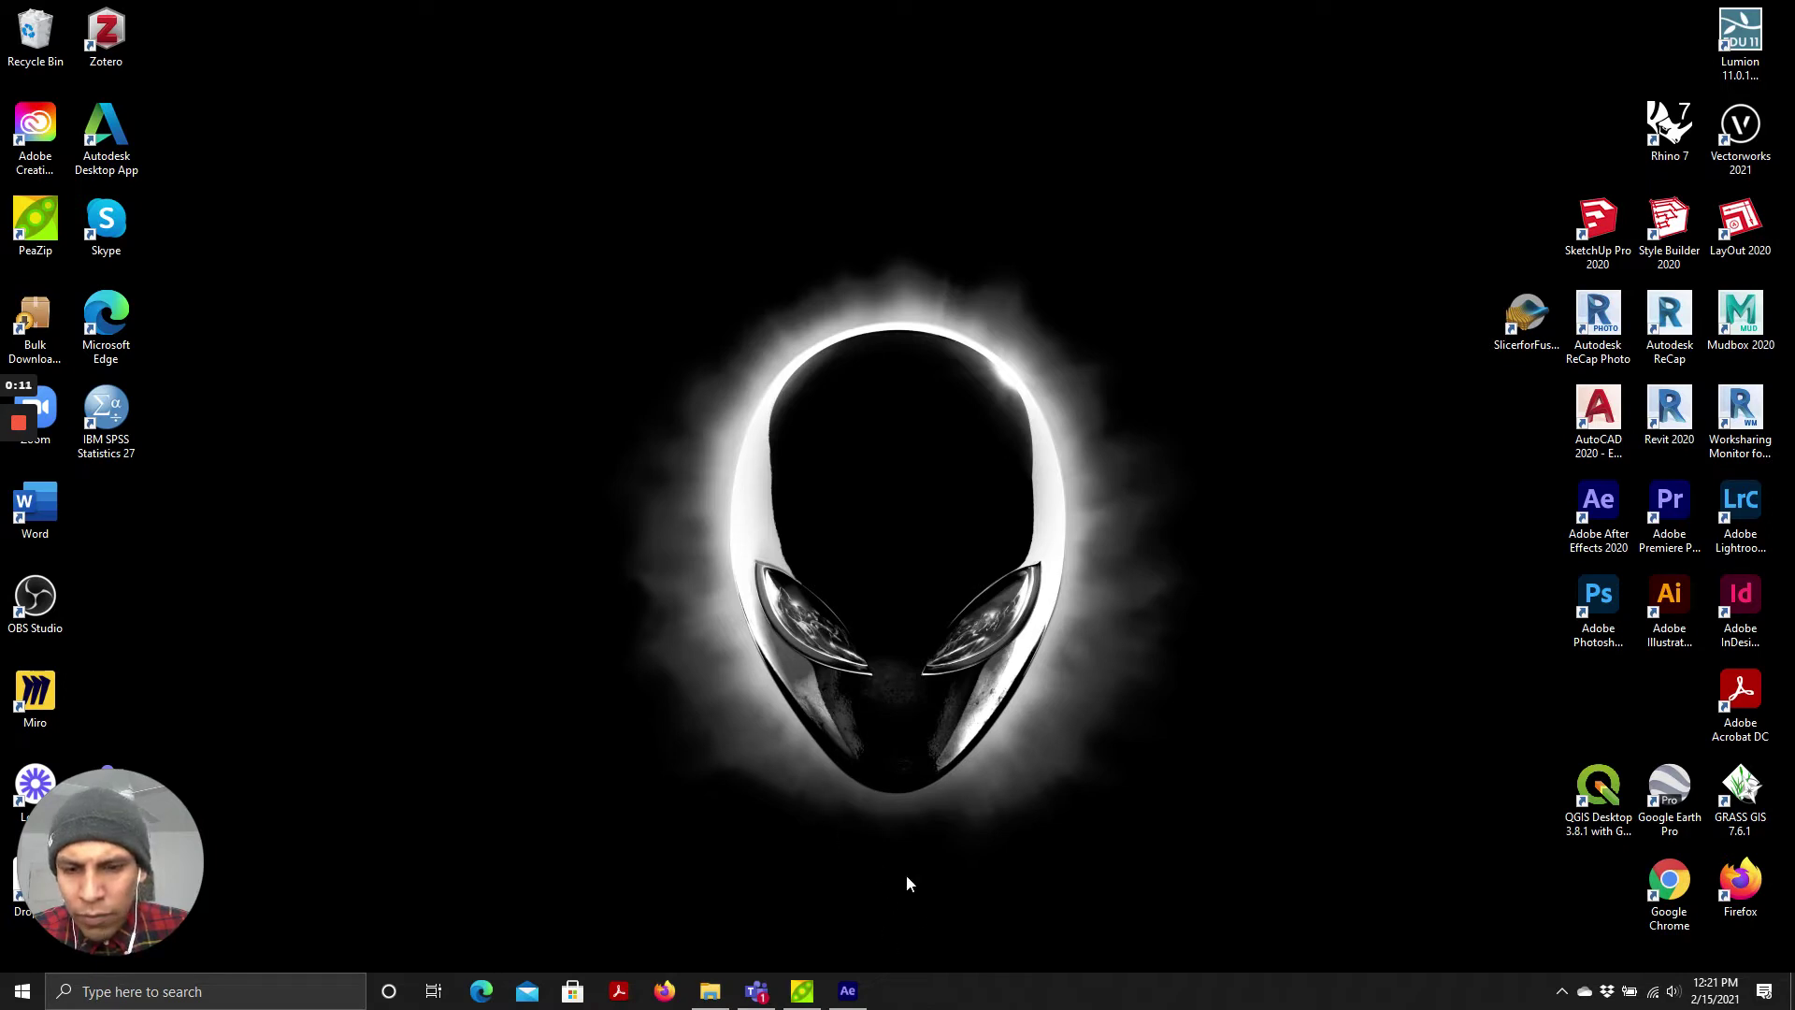
{"action": "mouse_move", "coordinate": [807, 834]}
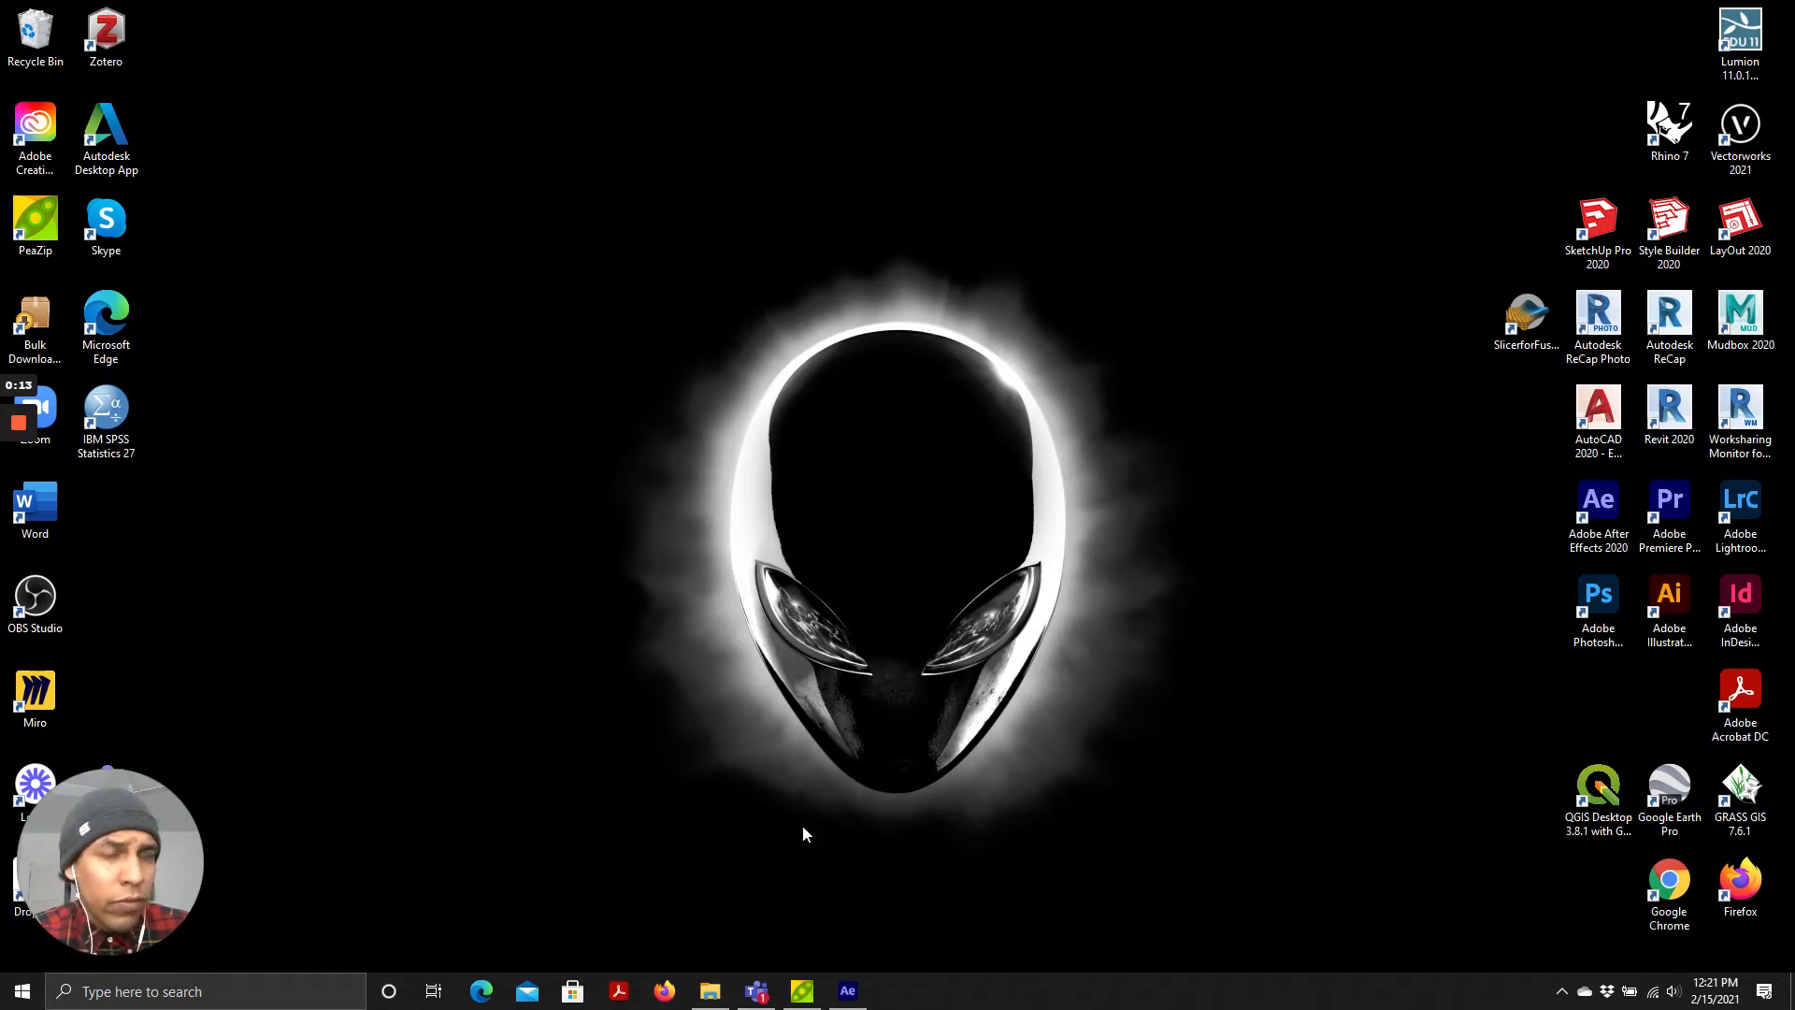
{"action": "mouse_move", "coordinate": [887, 720]}
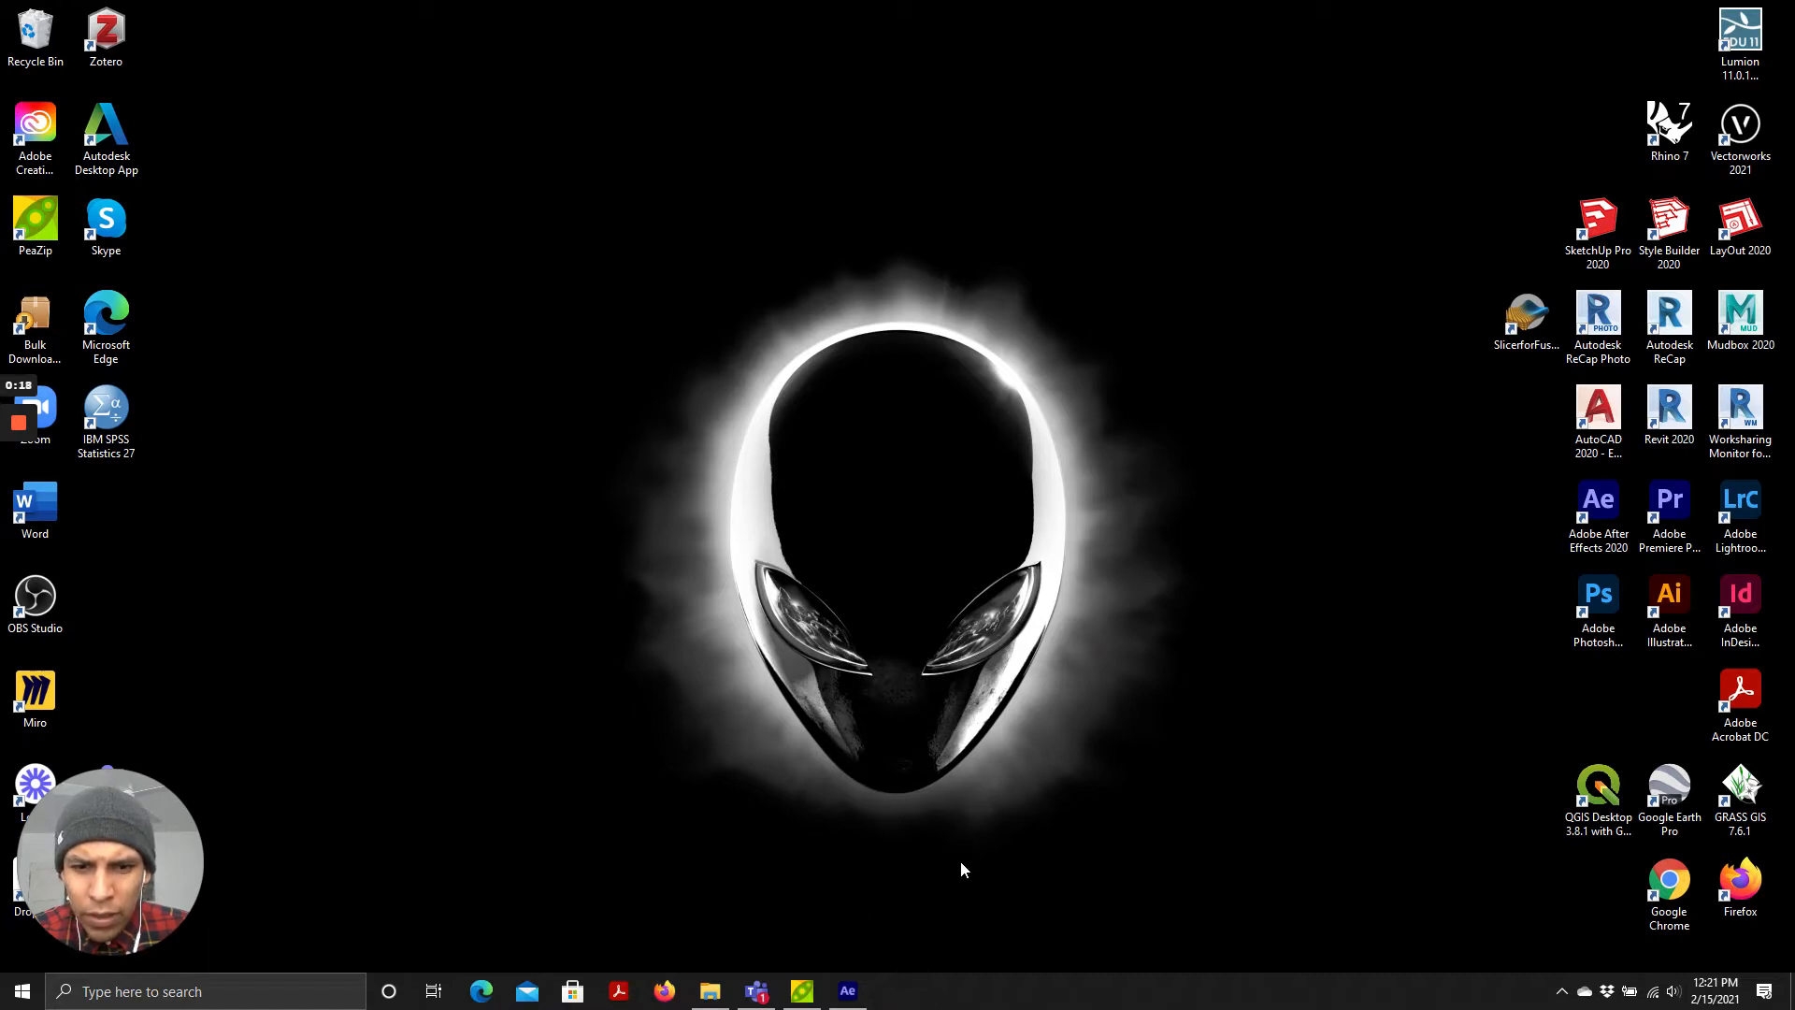
{"action": "mouse_move", "coordinate": [932, 804]}
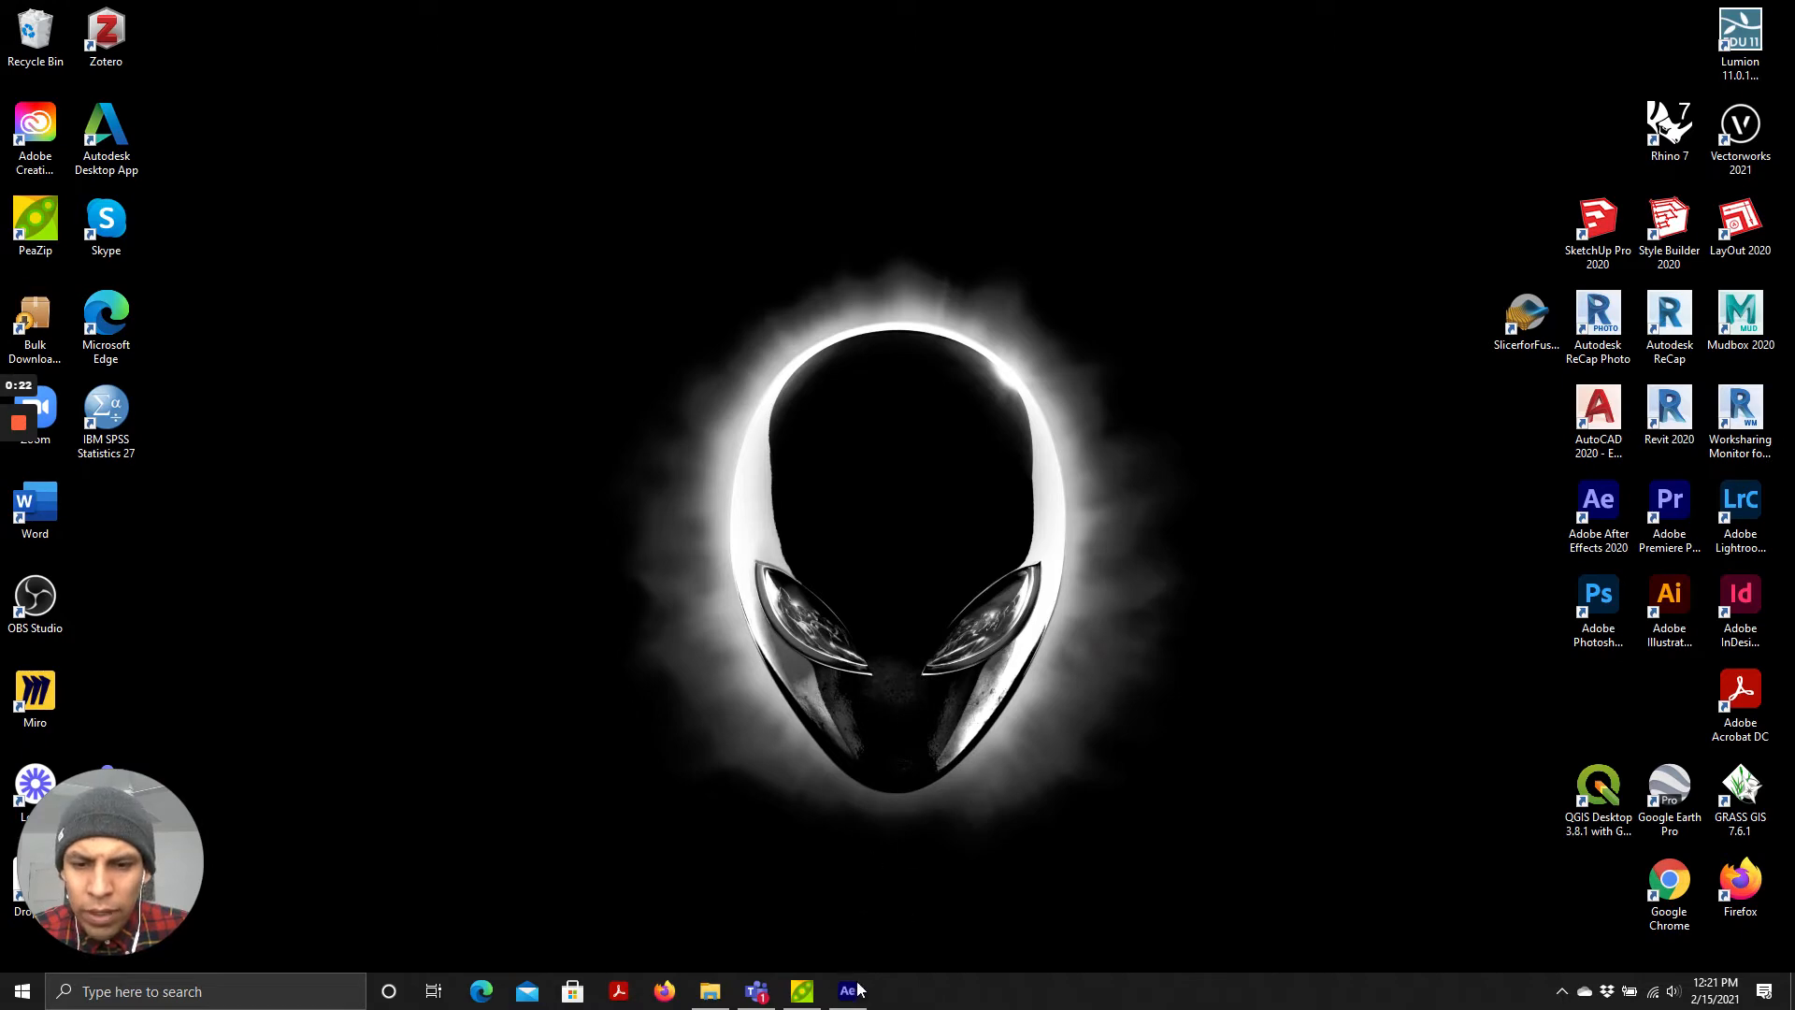
{"action": "mouse_move", "coordinate": [849, 991]}
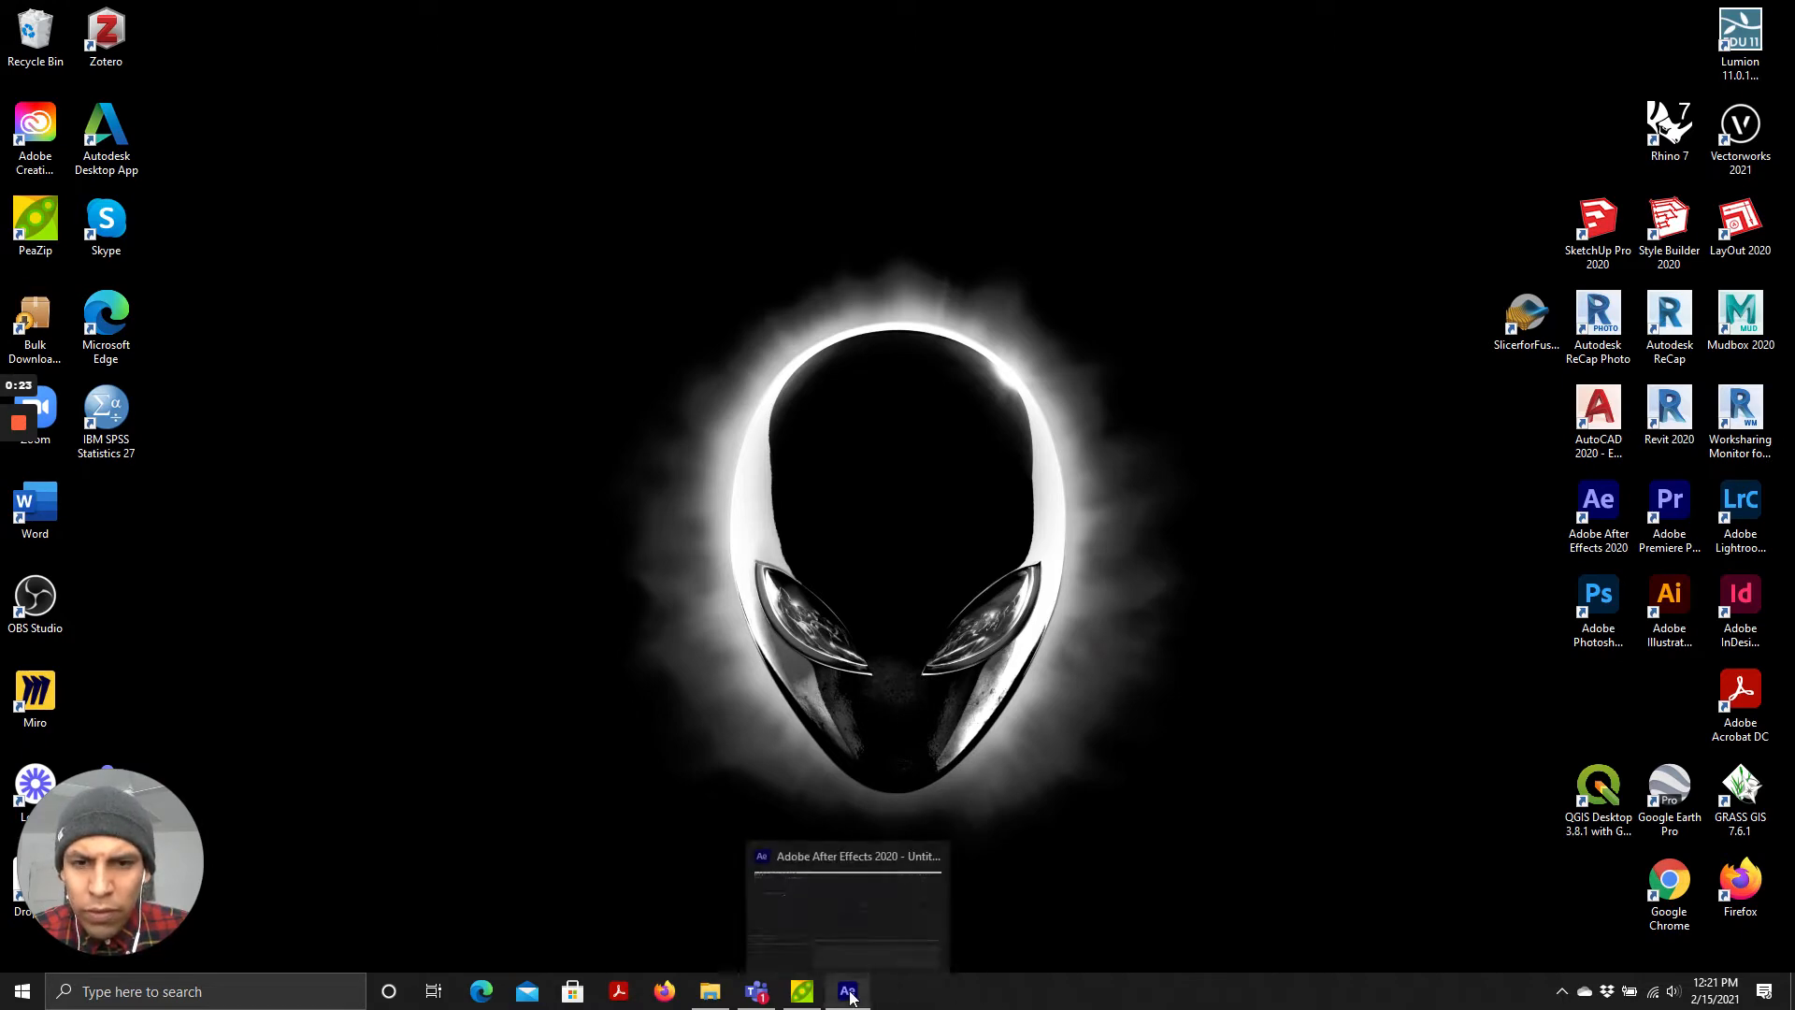
Step: Create a new composition named Perspective-01 and confirm its settings
{"action": "left_click", "coordinate": [847, 991]}
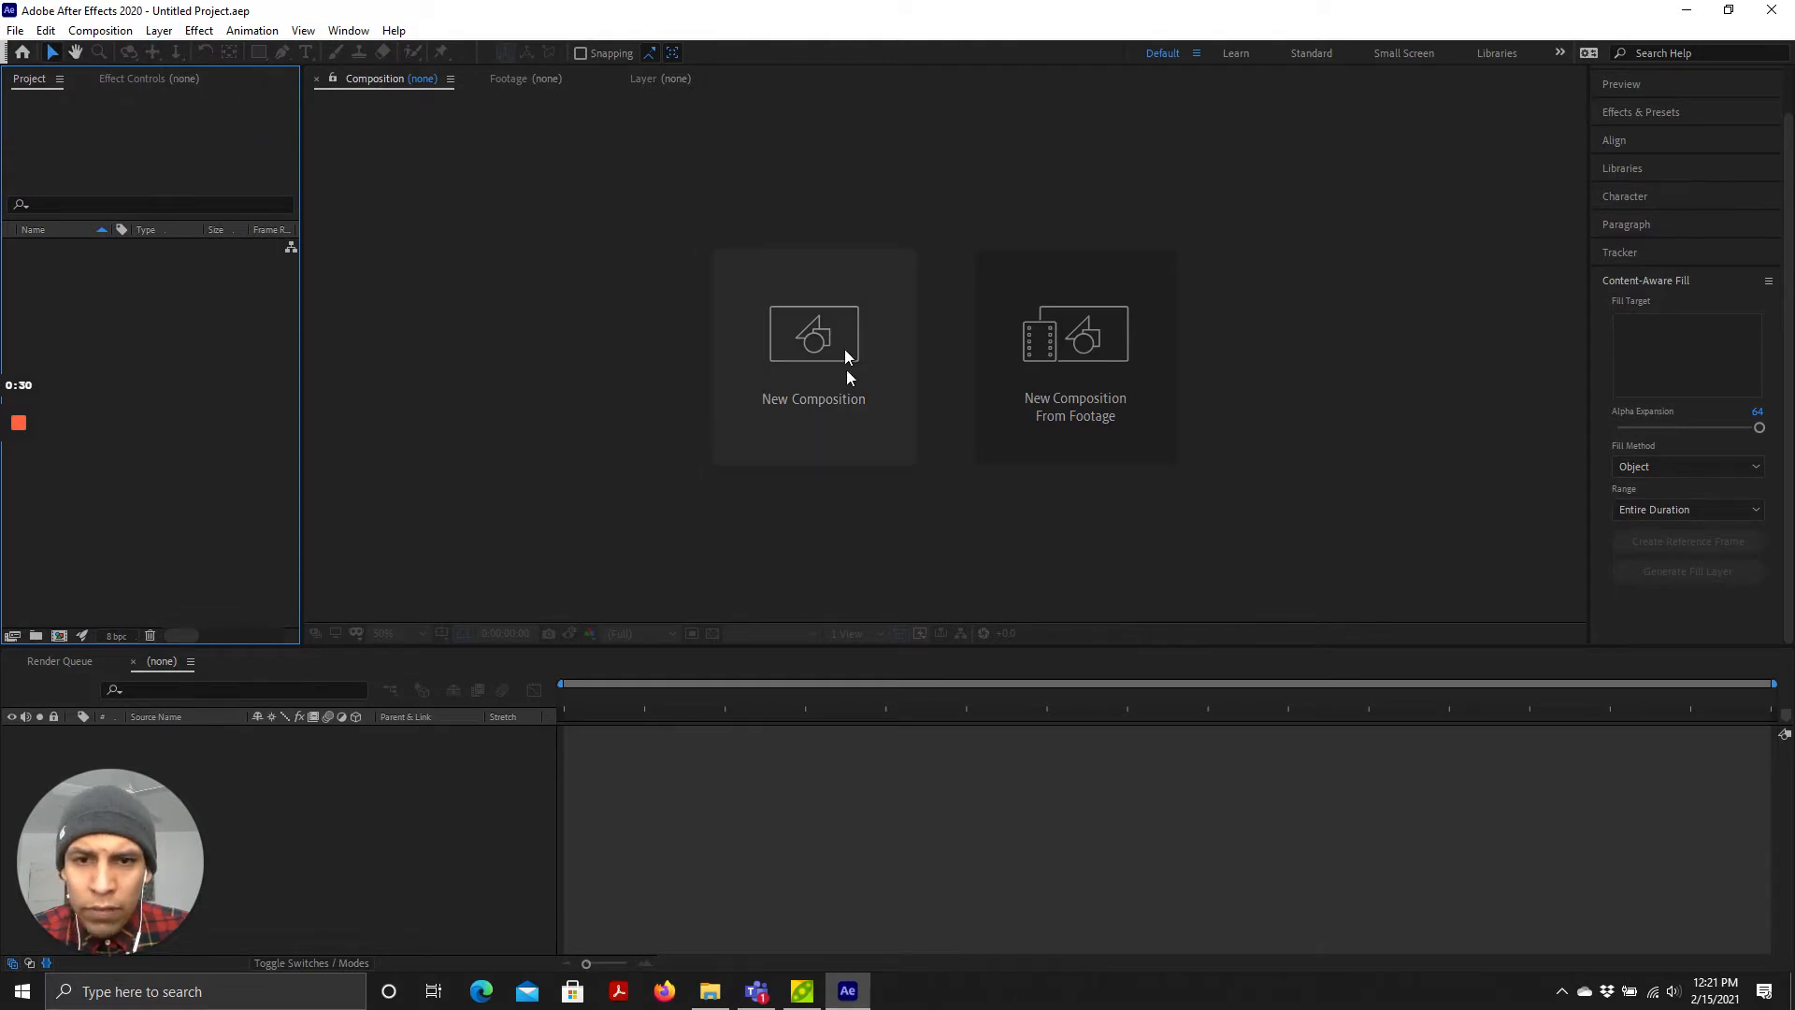
{"action": "left_click", "coordinate": [814, 333]}
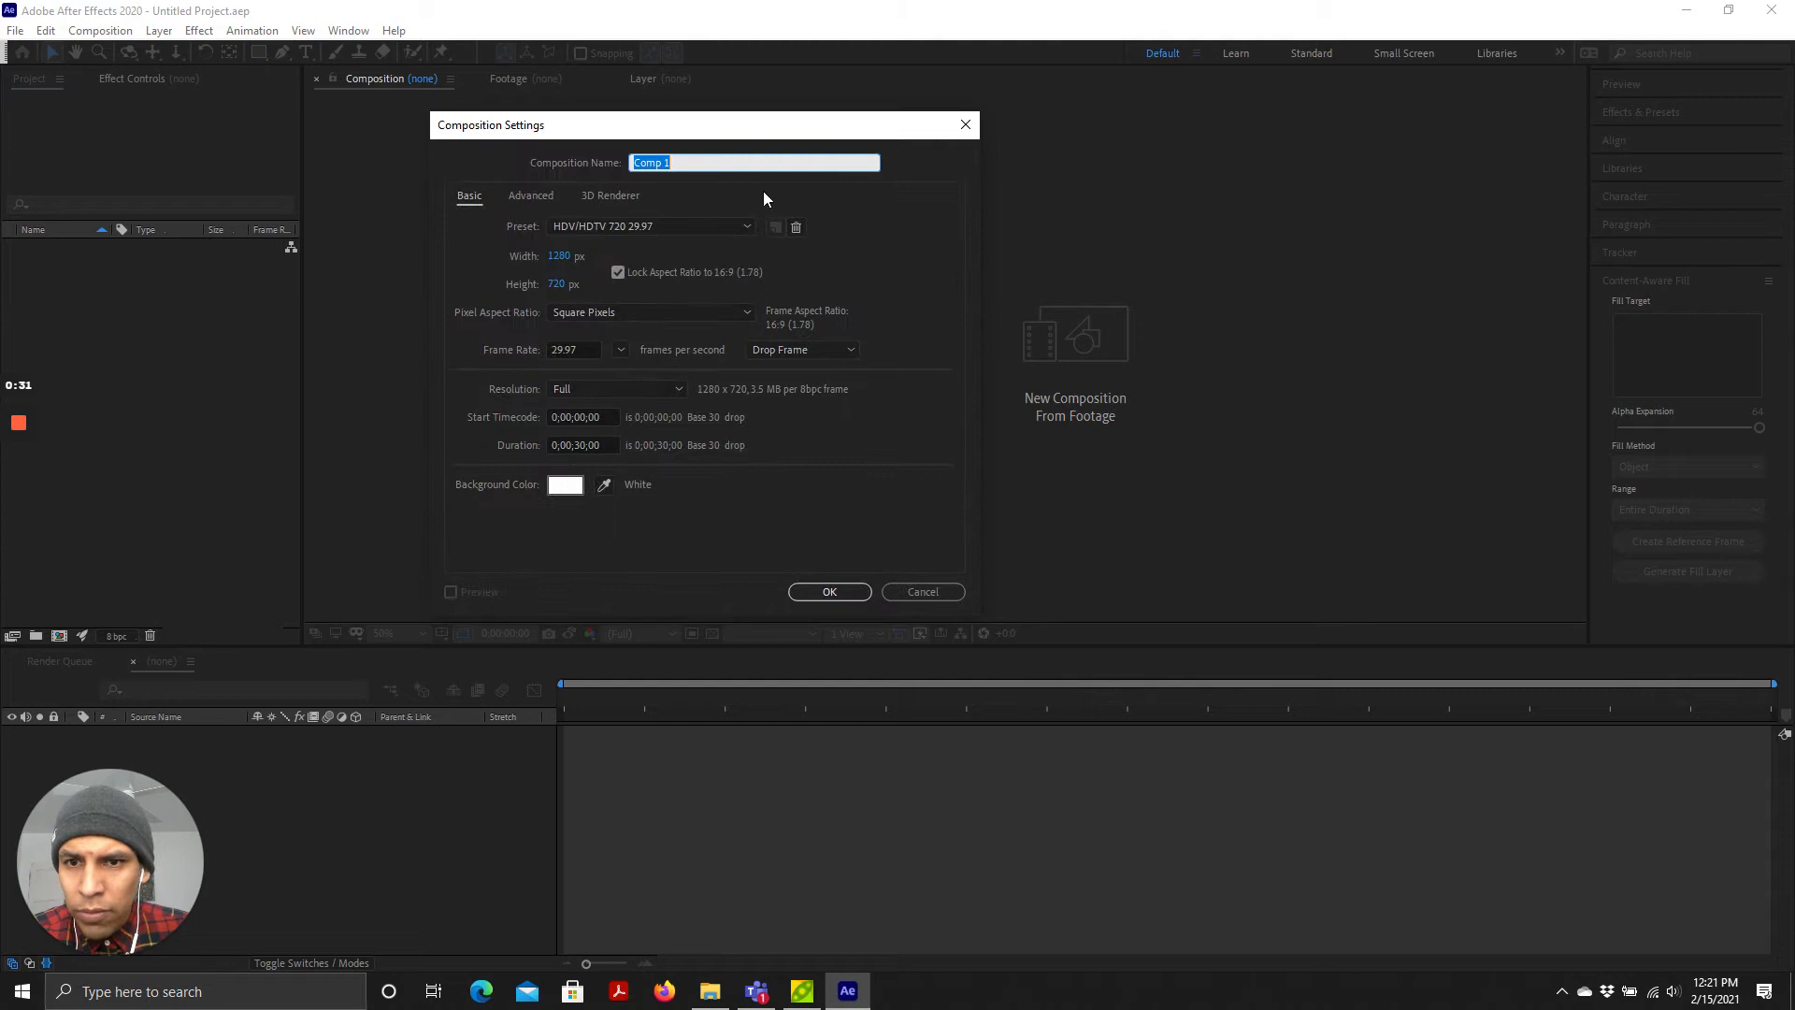
{"action": "mouse_move", "coordinate": [723, 311]}
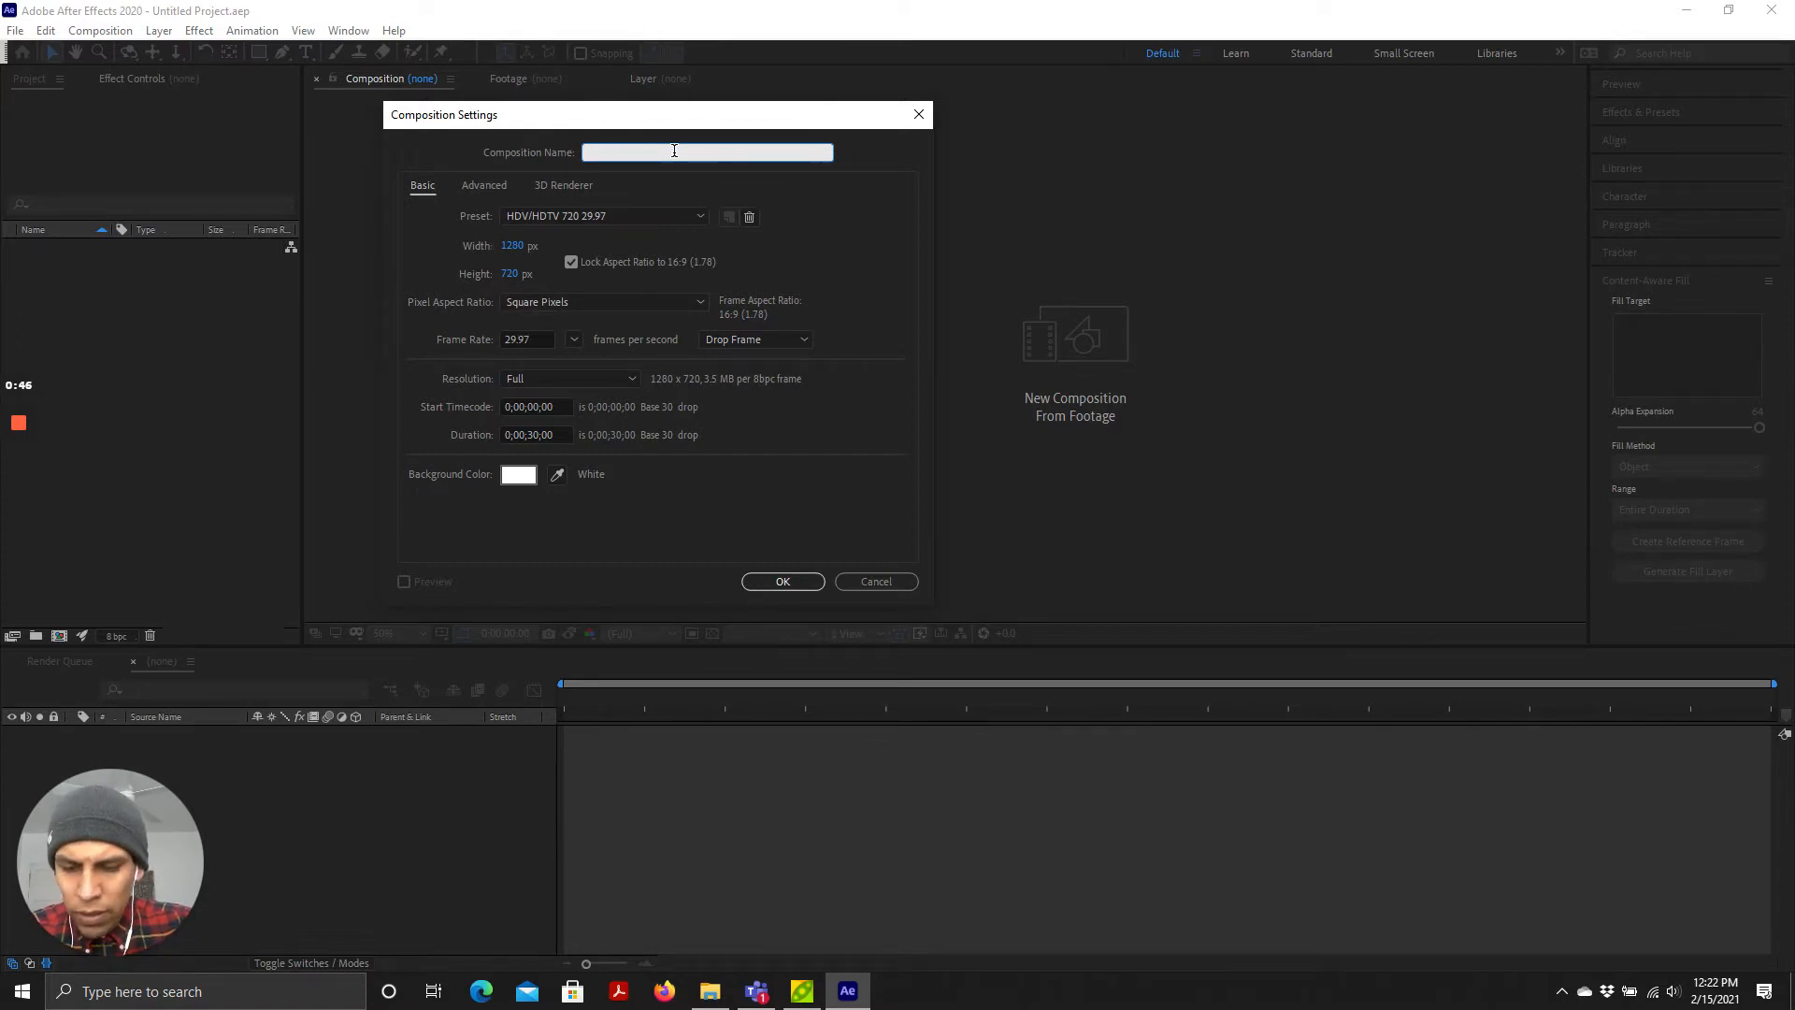
{"action": "type", "text": "Perspective-01"}
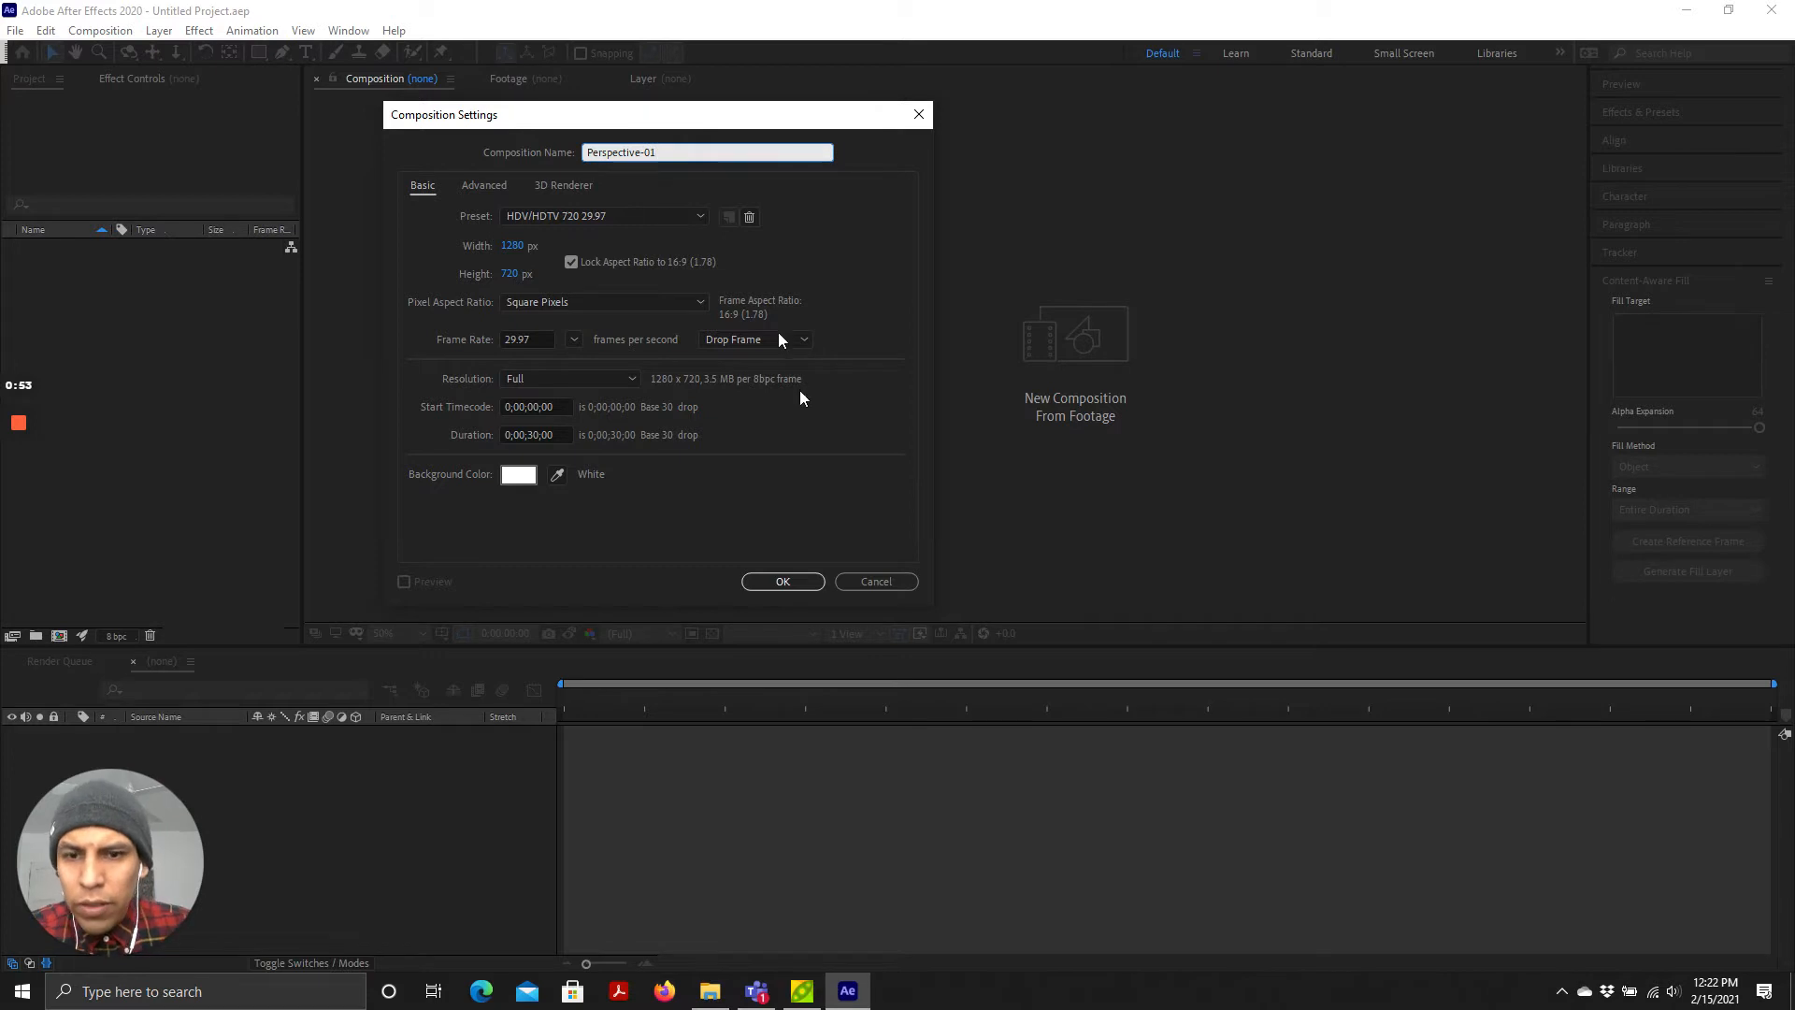
{"action": "left_click", "coordinate": [782, 582]}
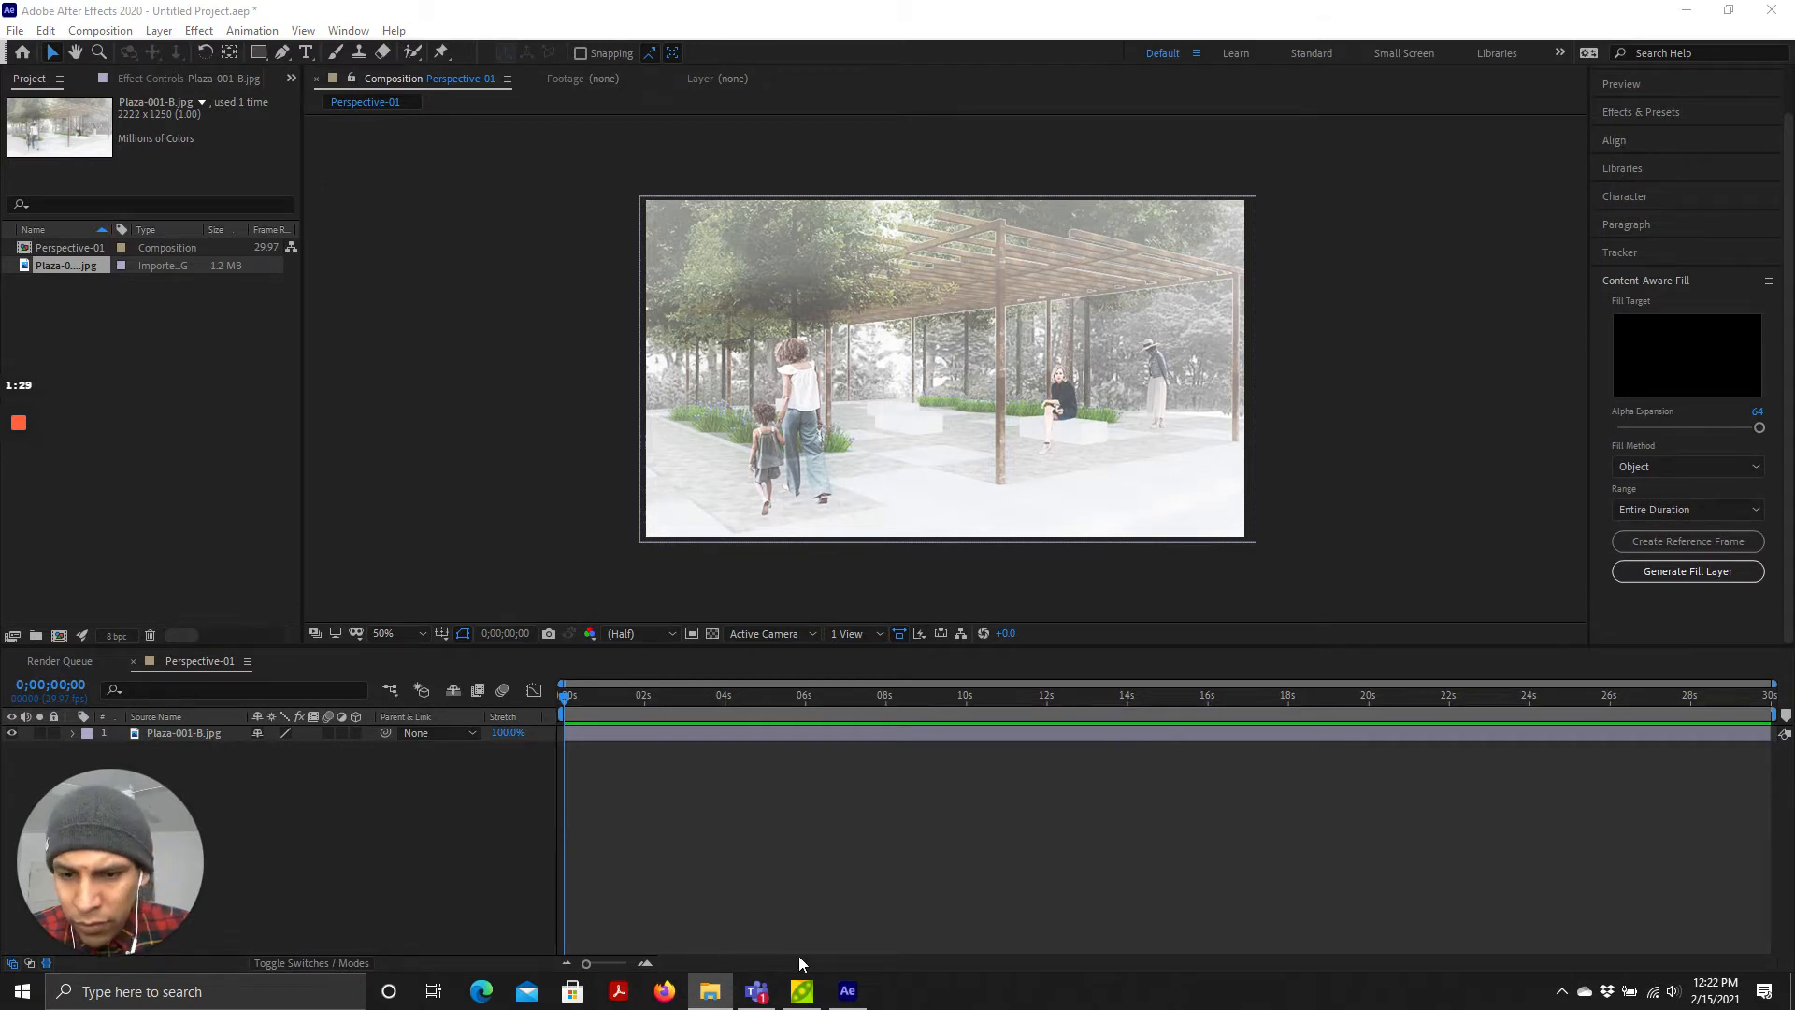
Step: Switch to Firefox to search for walking footage
{"action": "left_click", "coordinate": [662, 992]}
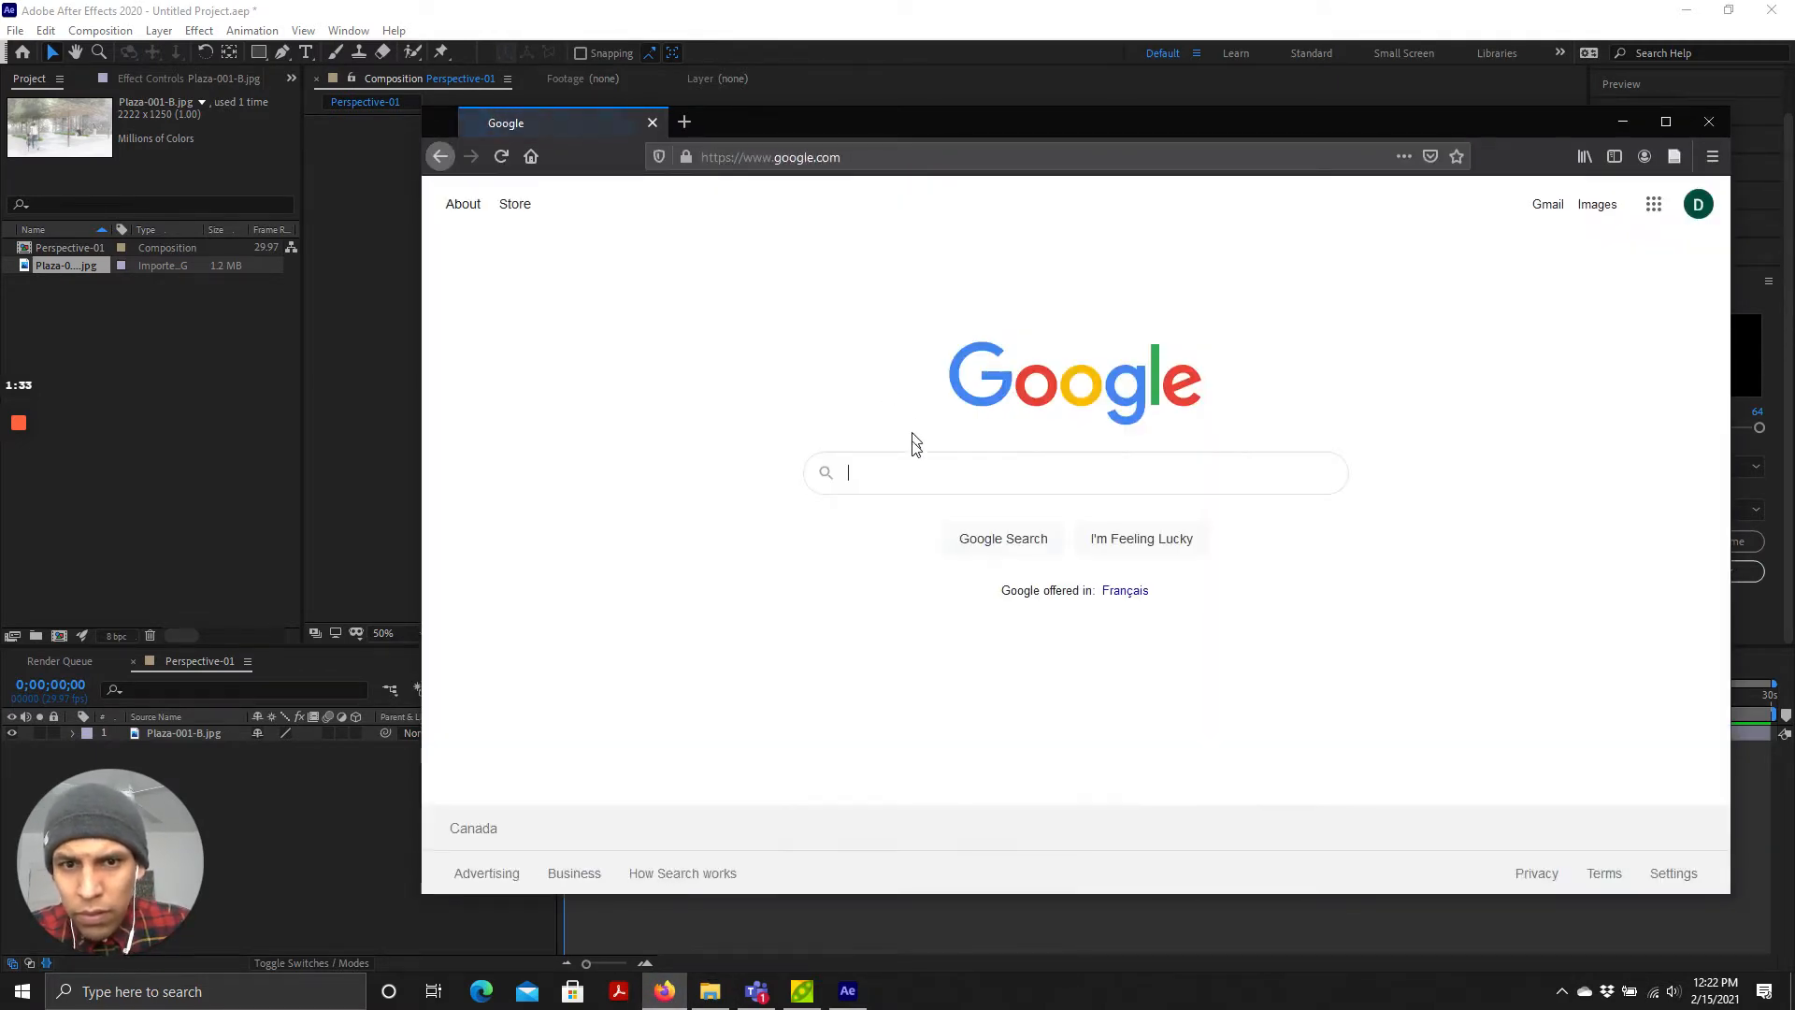
Step: Search Google for 'people walking green screen' footage
{"action": "left_click", "coordinate": [1074, 473]}
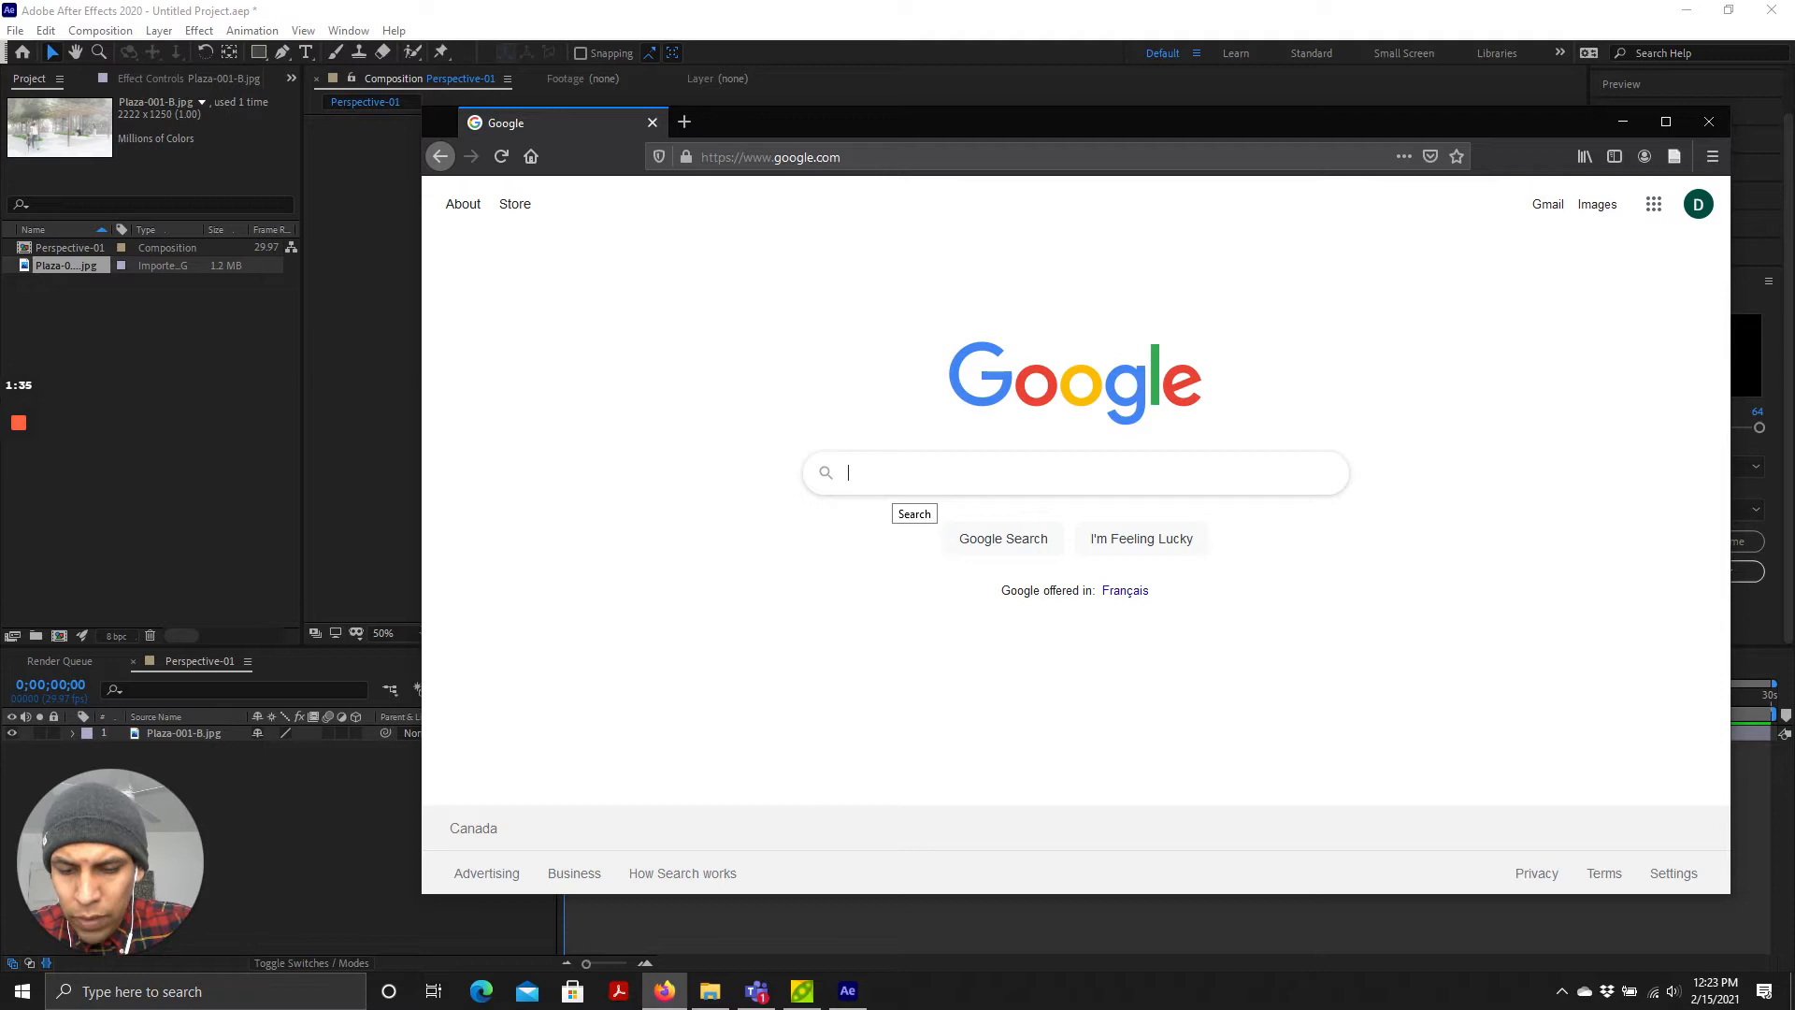
{"action": "type", "text": "people"}
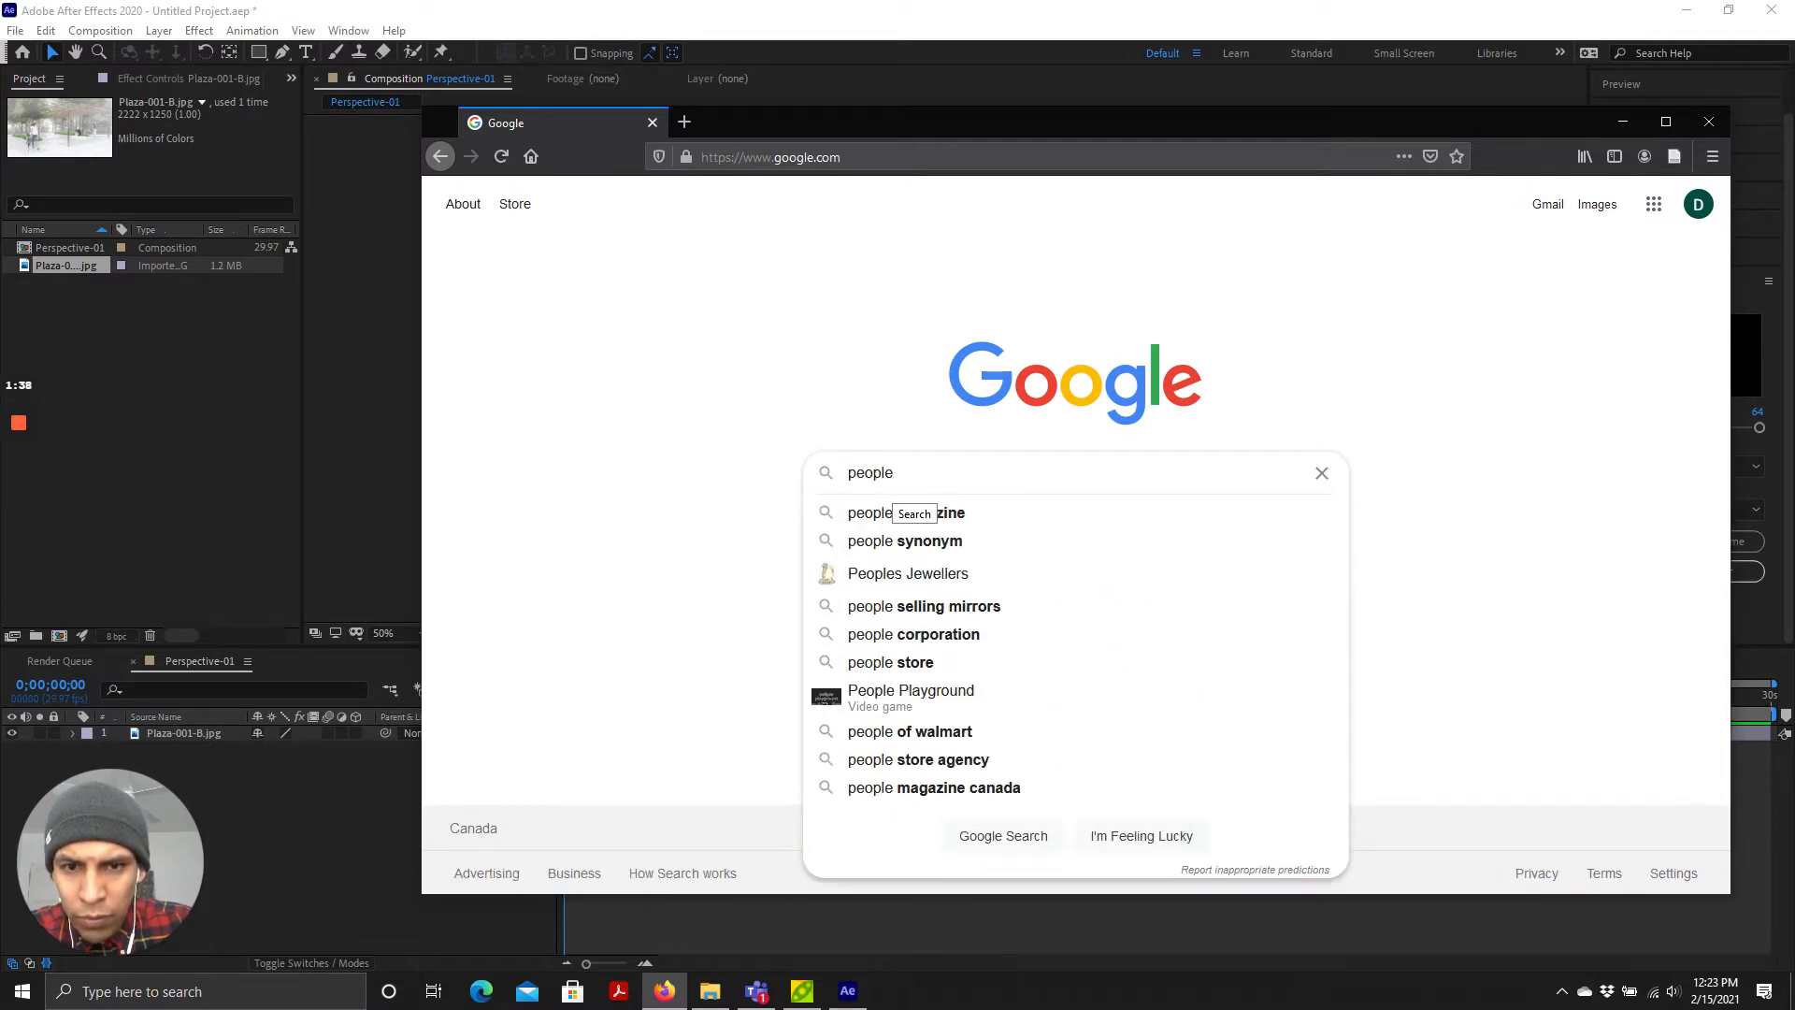
{"action": "type", "text": "walking video"}
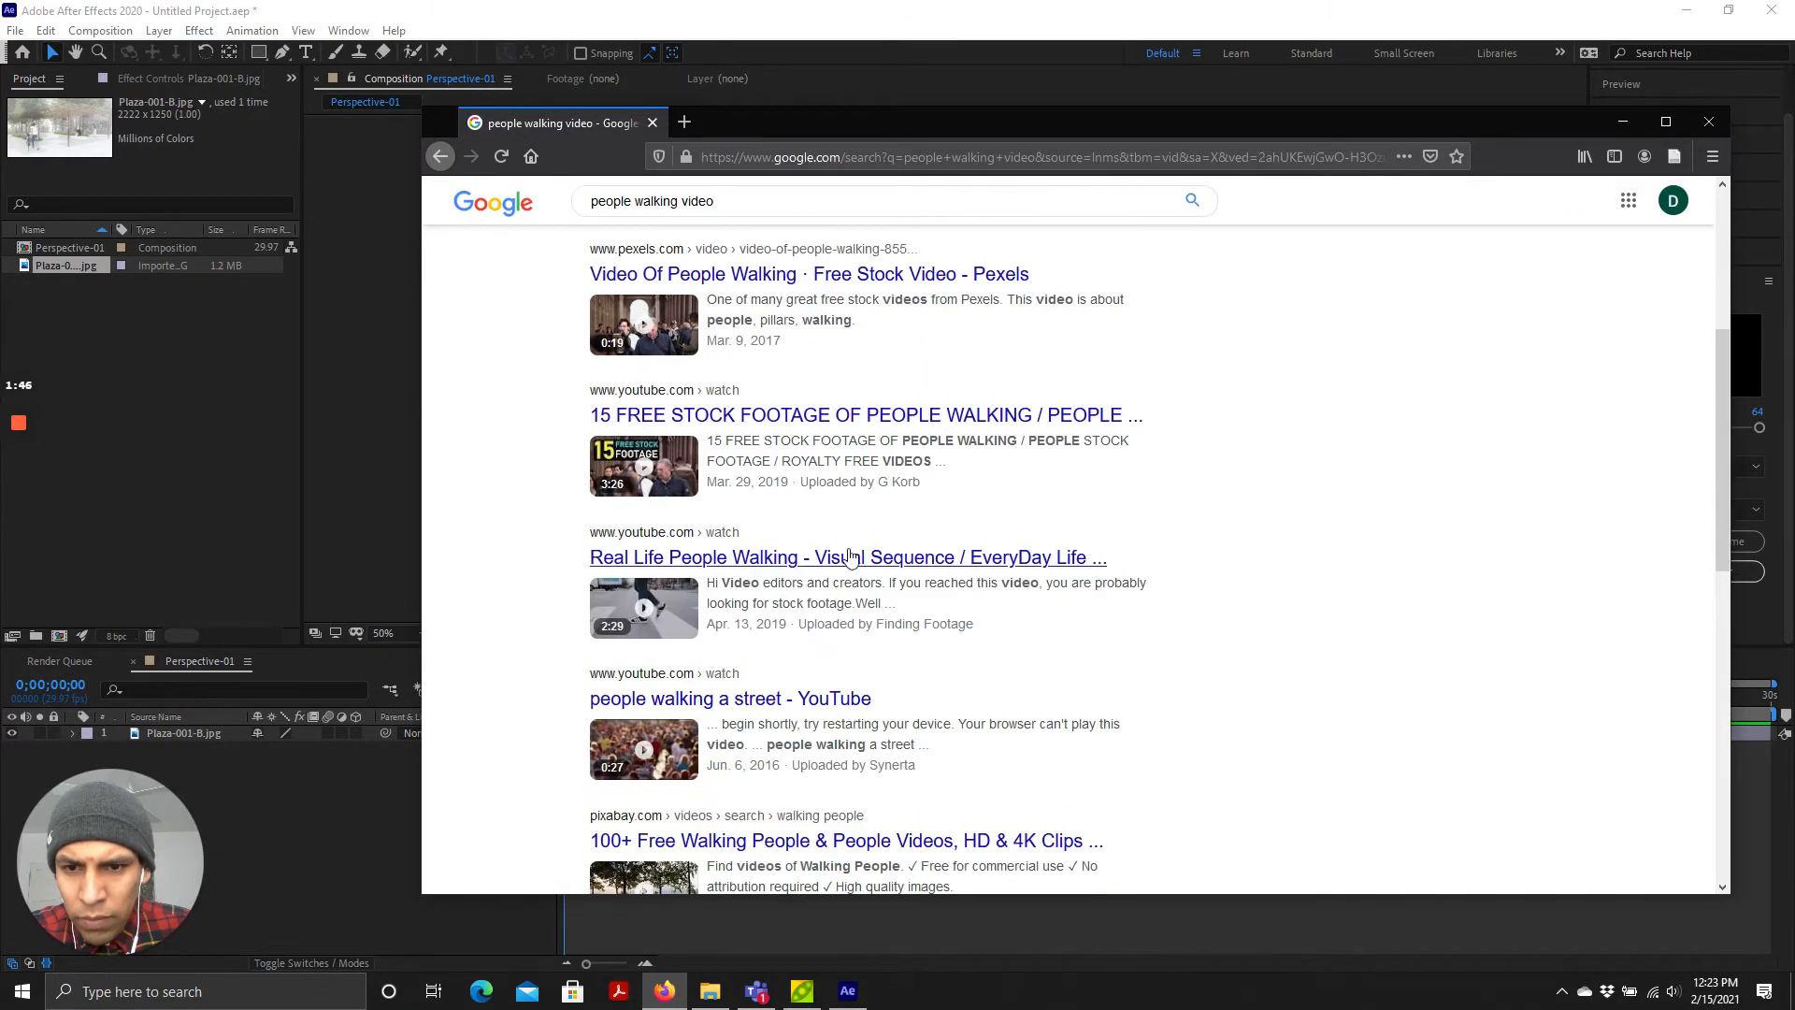
{"action": "type", "text": "g"}
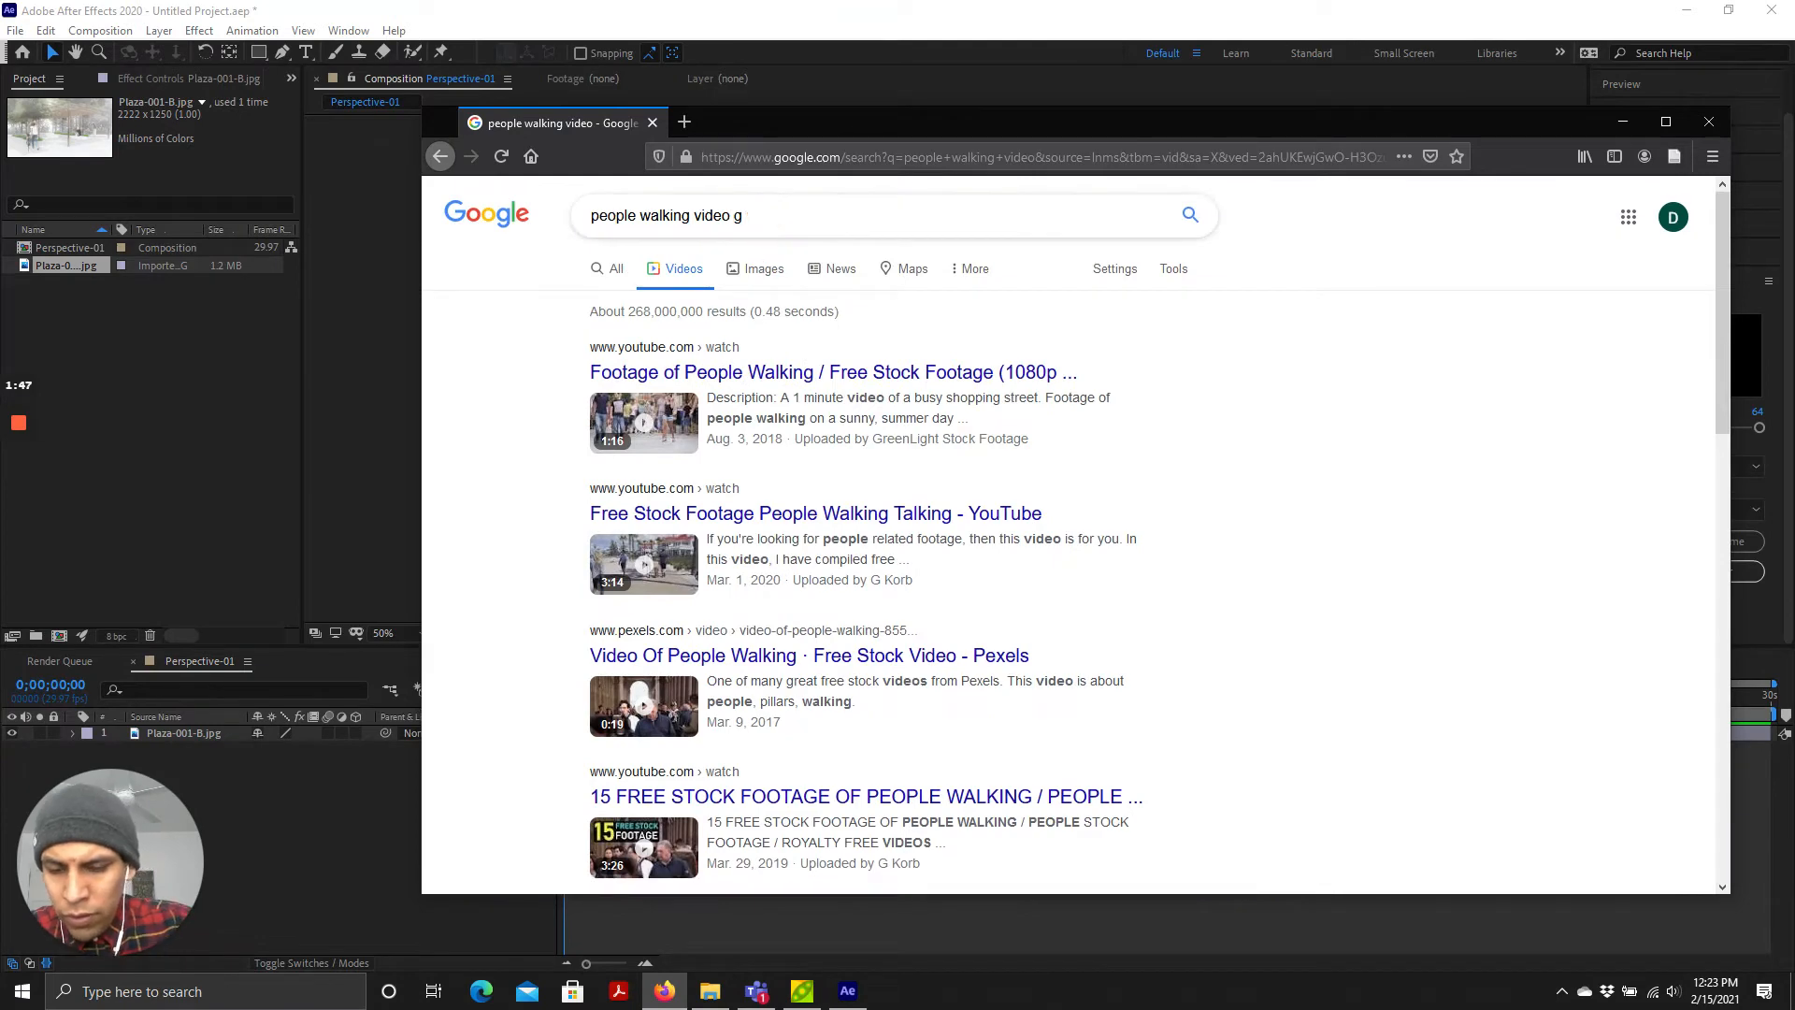
{"action": "type", "text": "reen screen"}
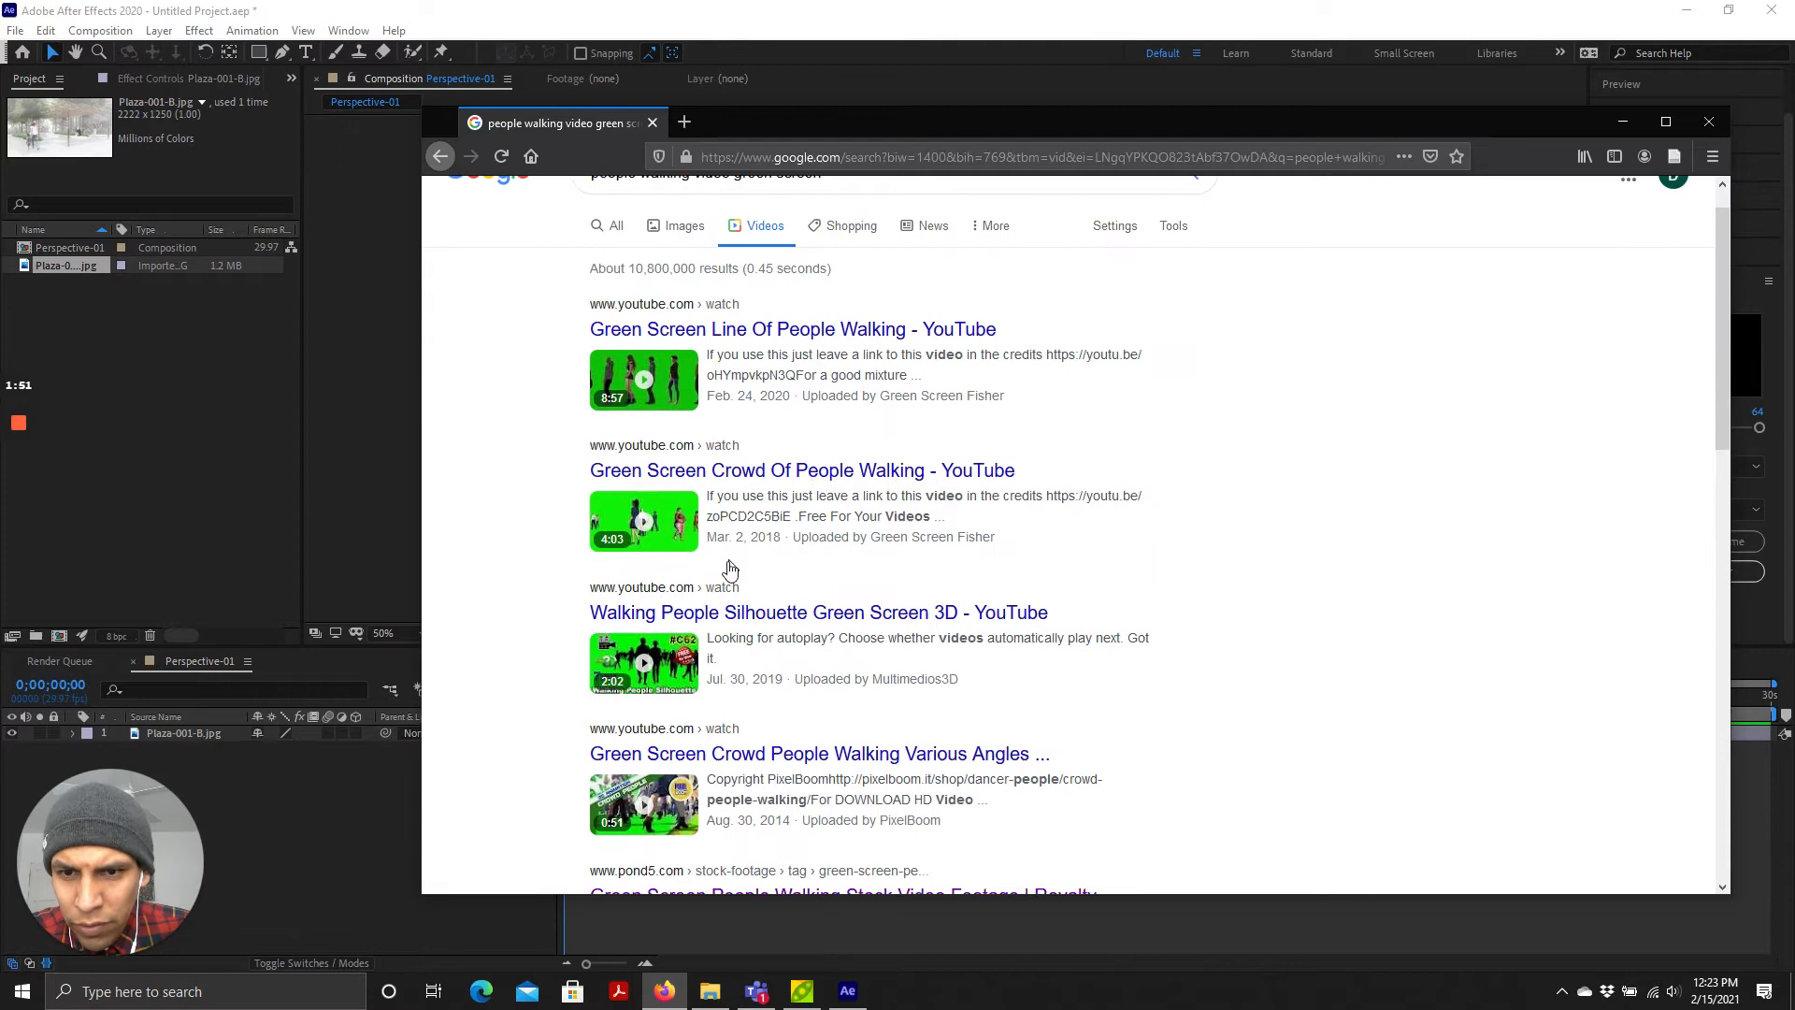
Step: Open the Pond5 green screen walking footage result and browse its clips
{"action": "scroll", "scroll_direction": "down", "scroll_amount": 3}
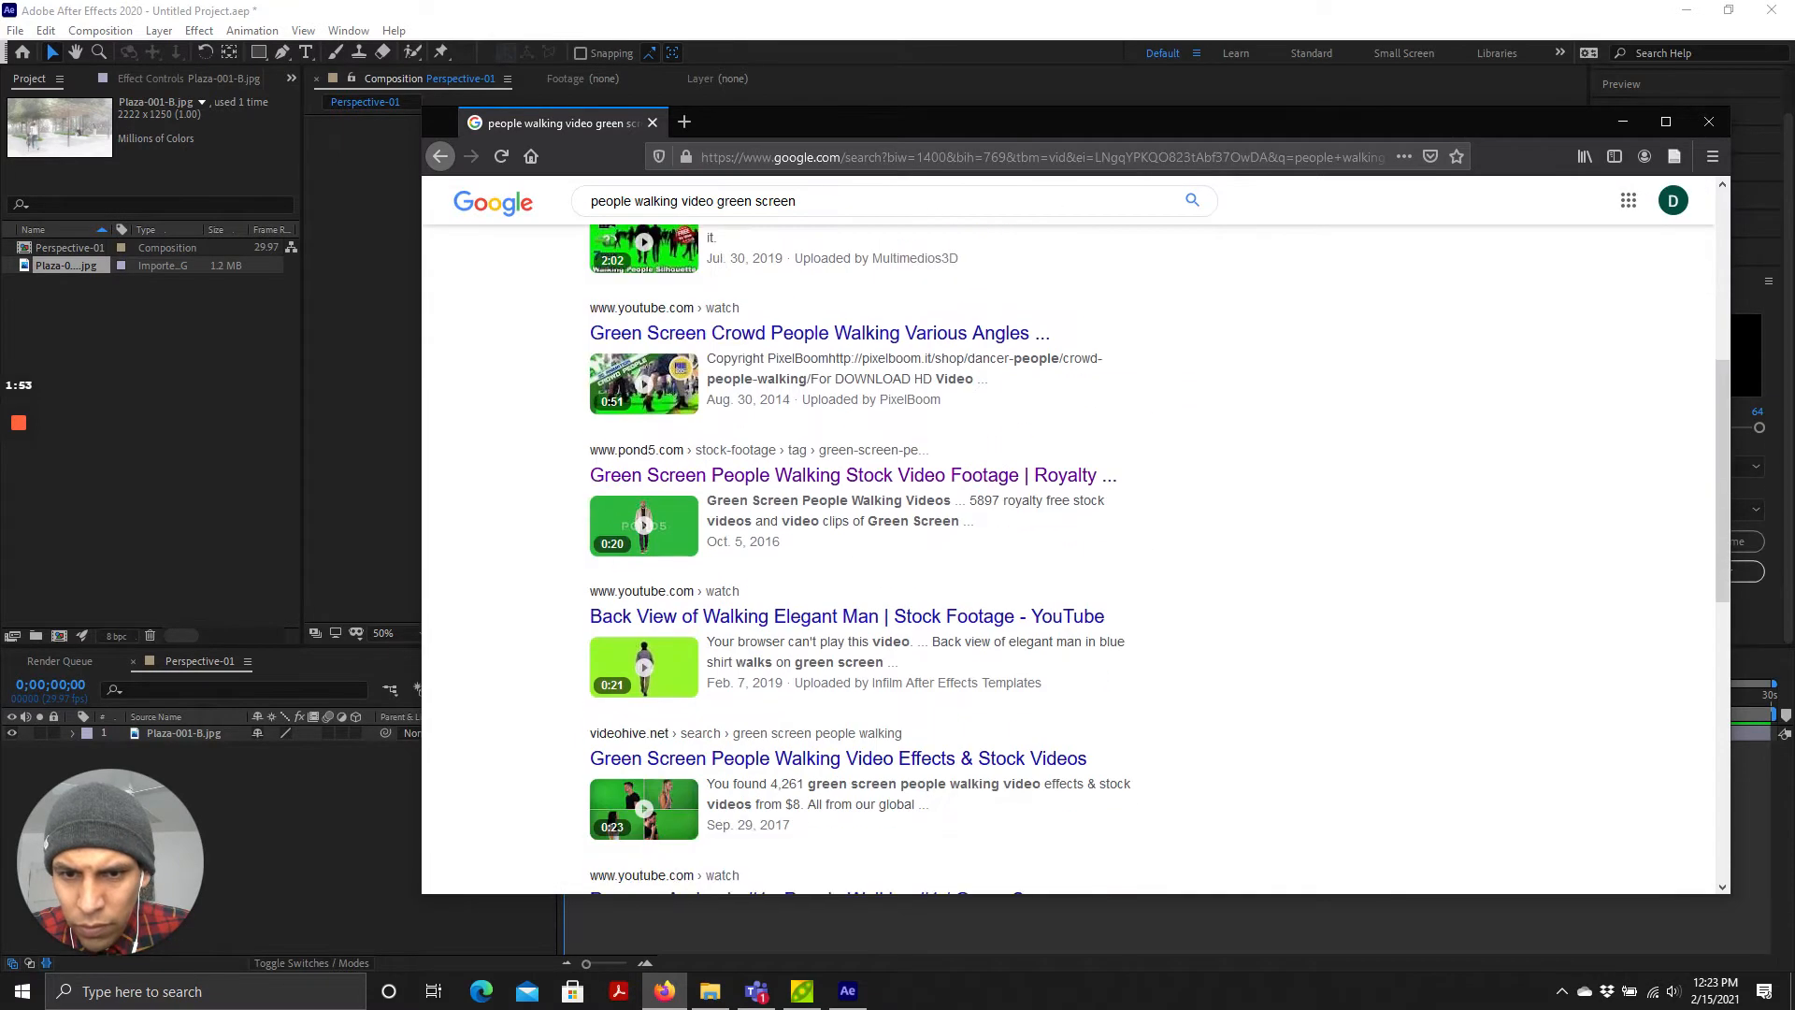
{"action": "left_click", "coordinate": [853, 475]}
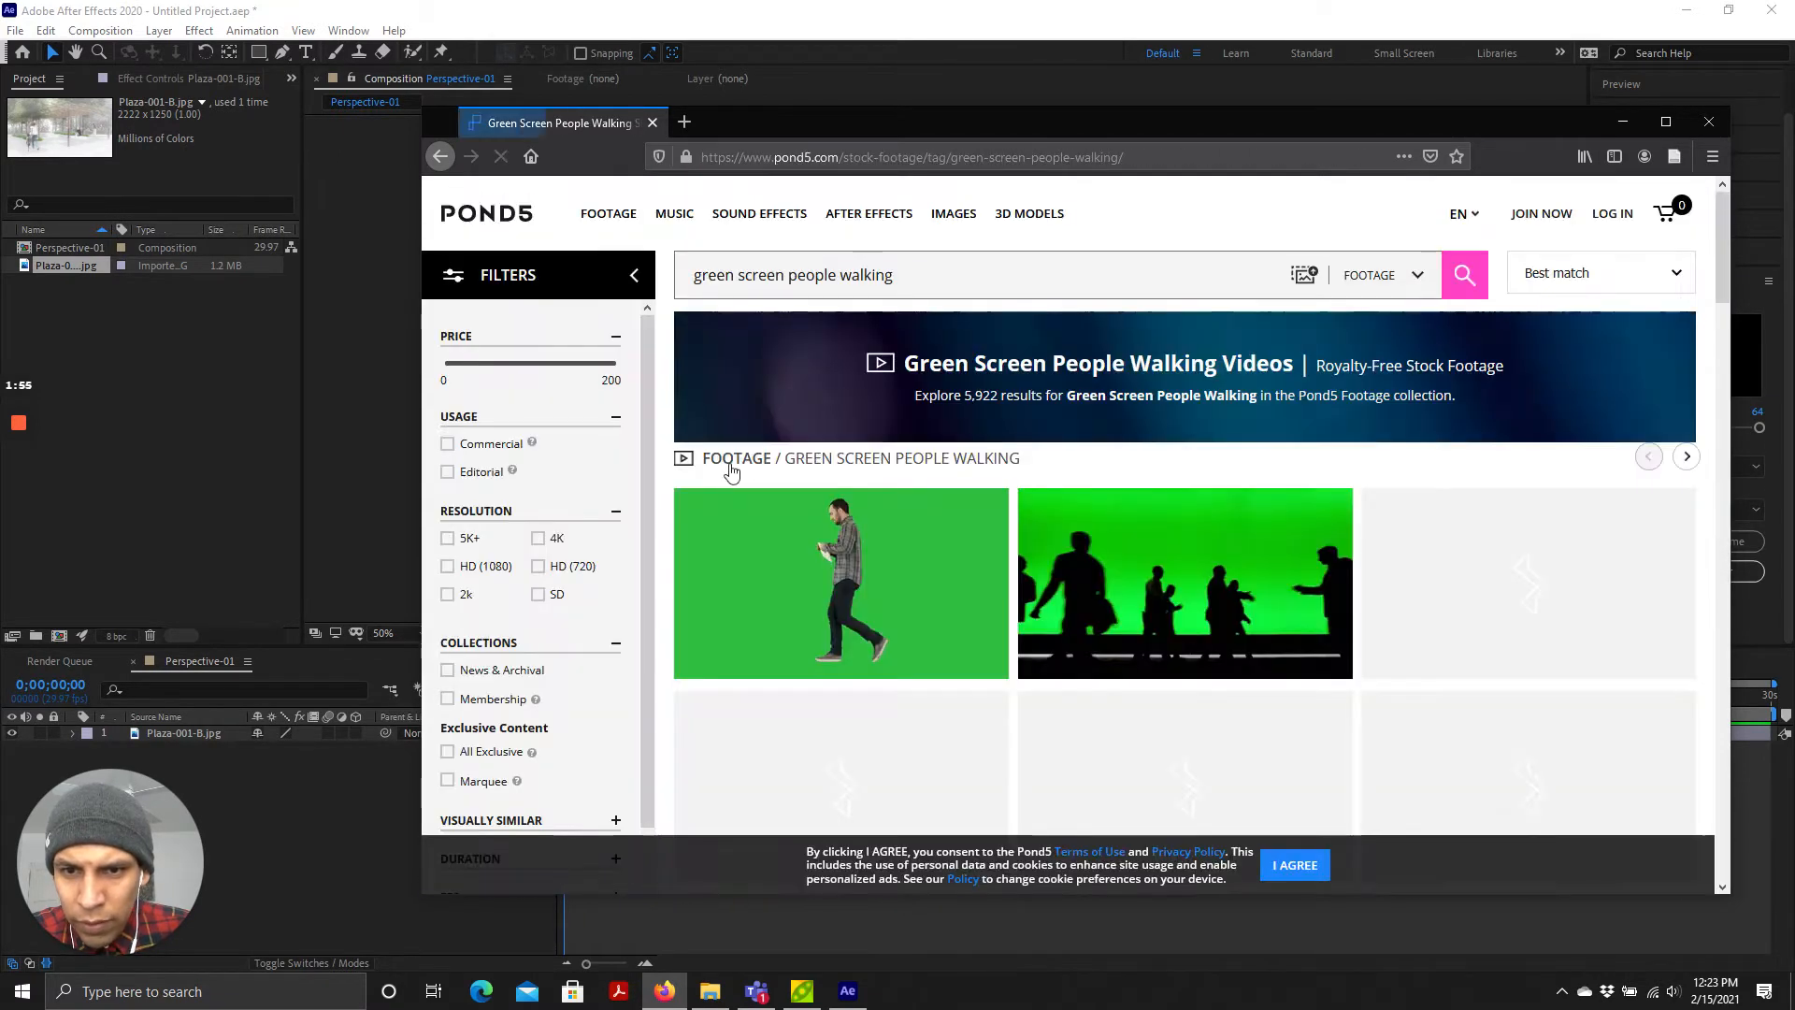
{"action": "scroll", "scroll_direction": "down", "scroll_amount": 3}
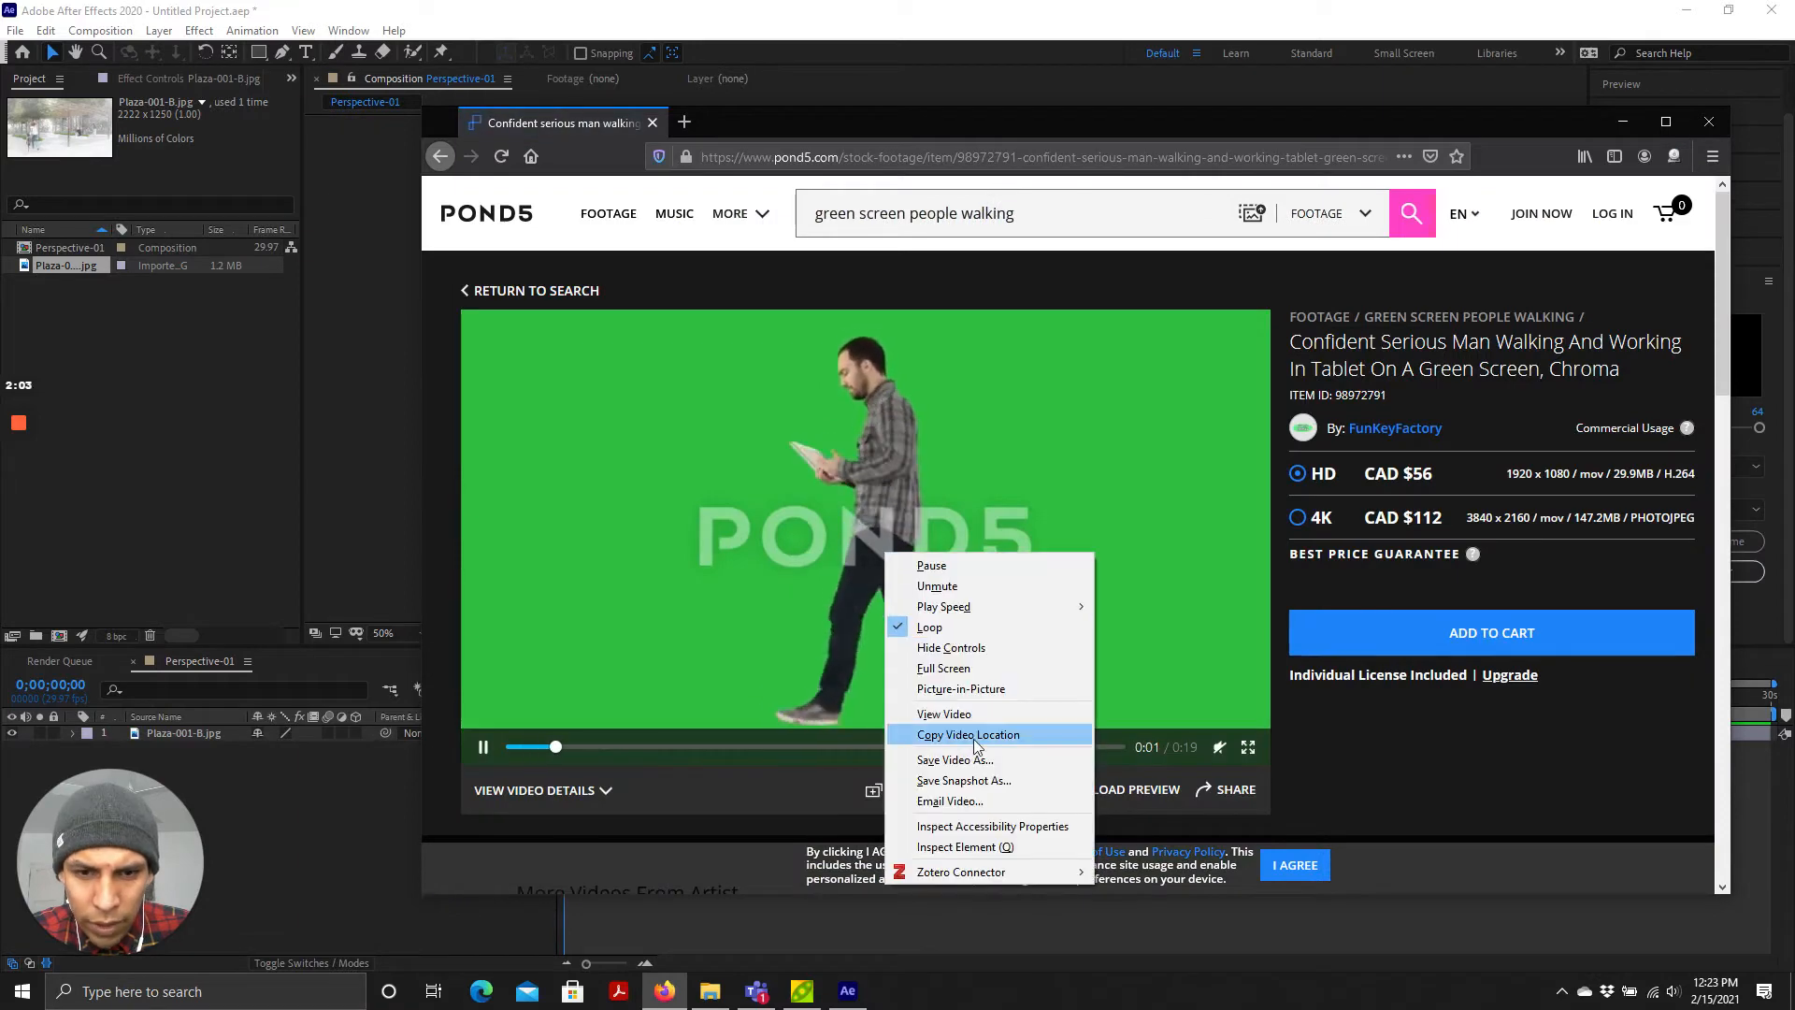
Step: Save the walking man clip into the project folder
{"action": "left_click", "coordinate": [953, 759]}
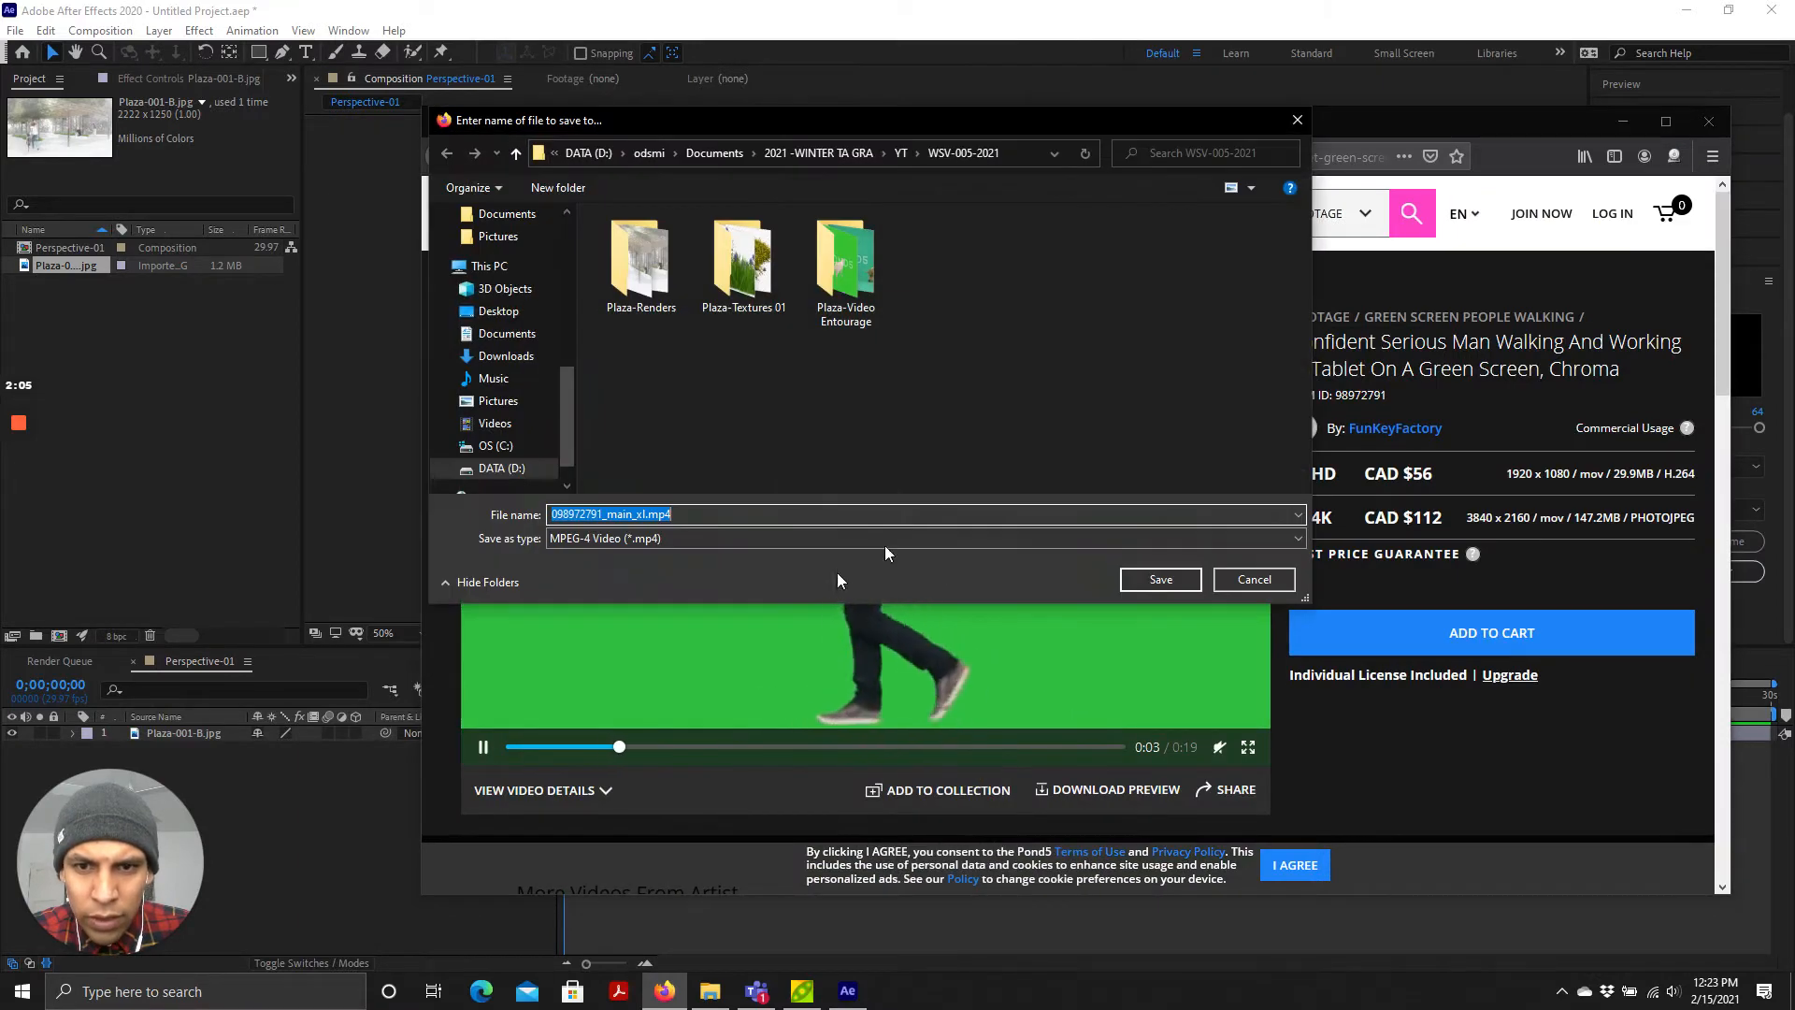
{"action": "left_click", "coordinate": [1254, 580]}
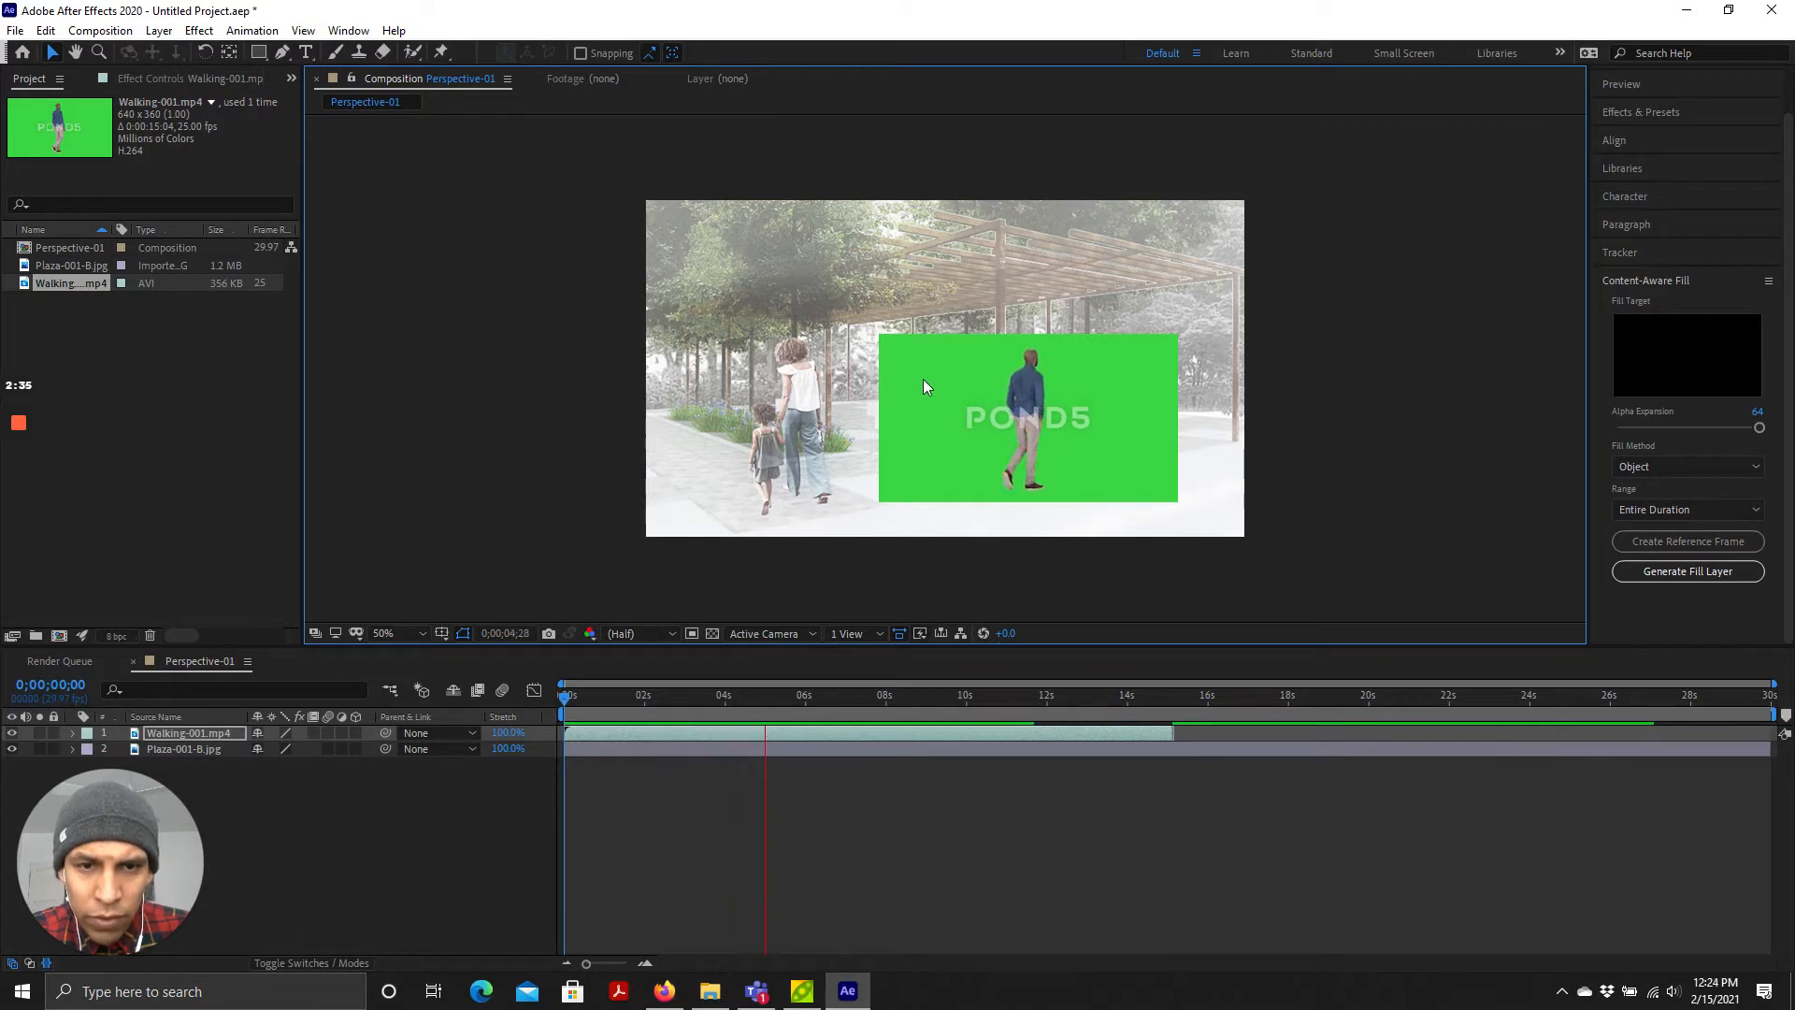
Step: Reposition the Walking-001.mp4 layer slightly up and left over the plaza
{"action": "left_click", "coordinate": [828, 694]}
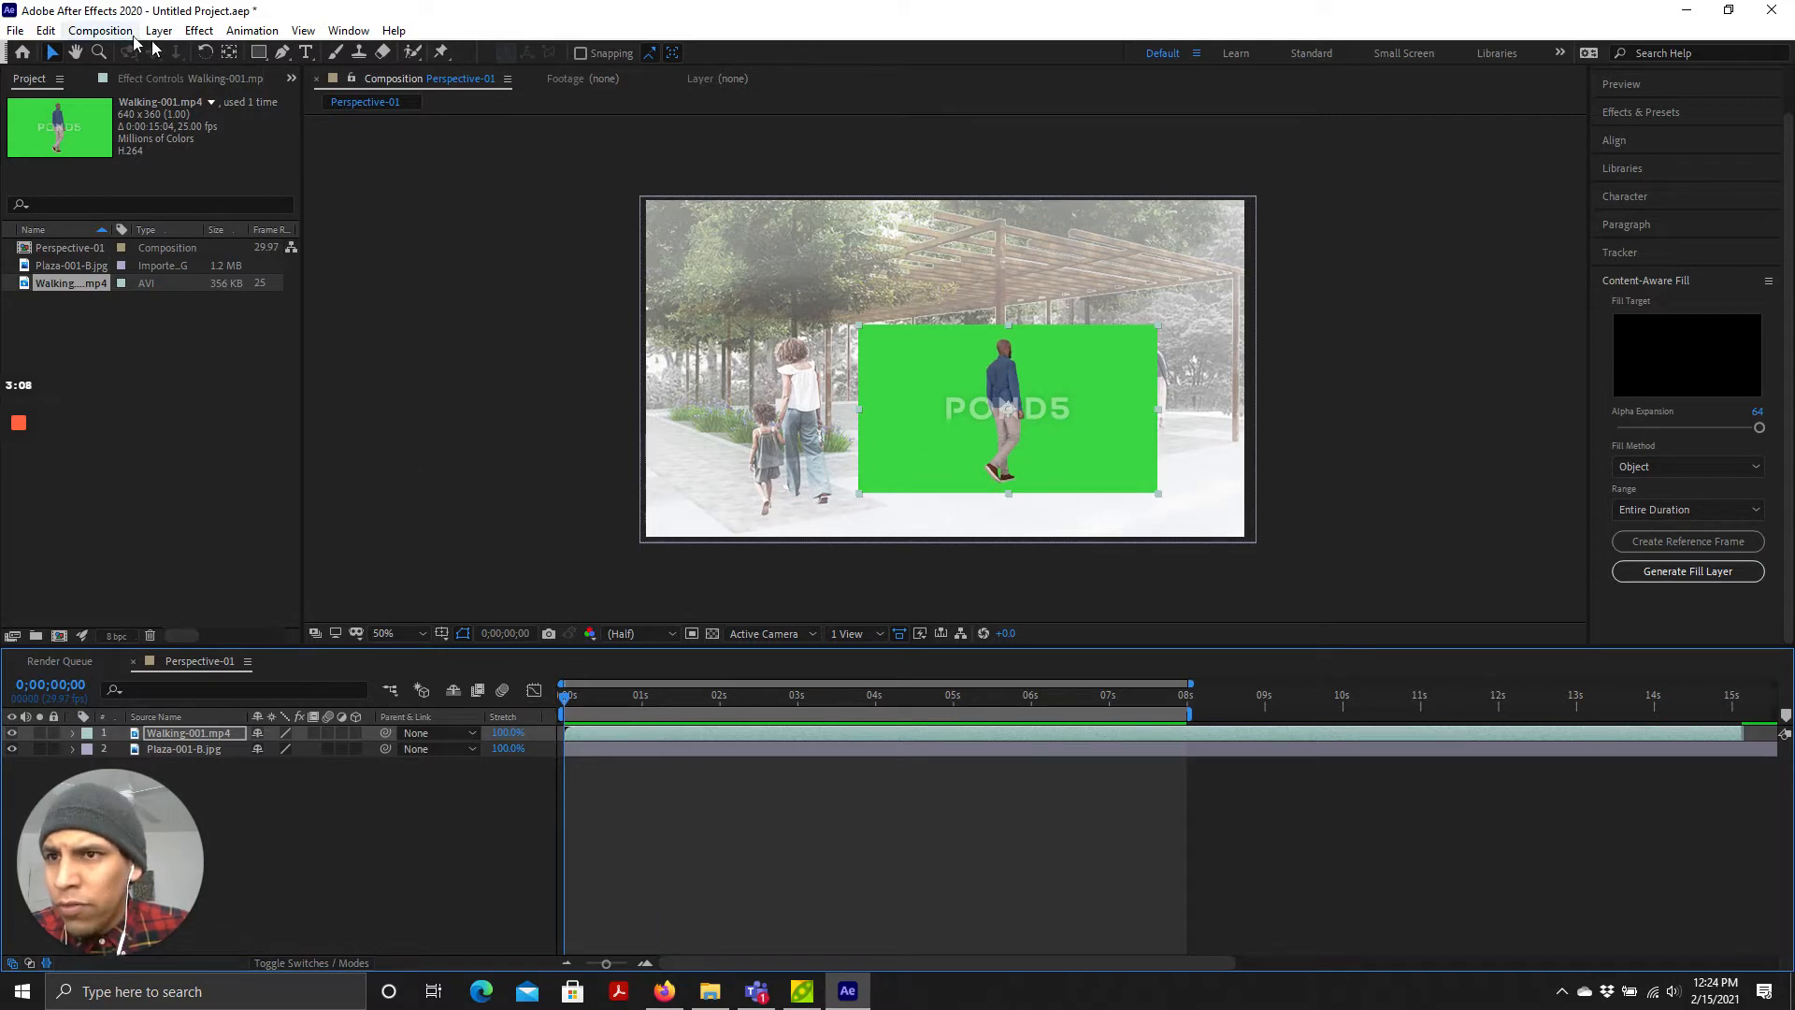
Step: Apply a Color Range key to Walking-001.mp4 to remove its green background
{"action": "left_click", "coordinate": [157, 30]}
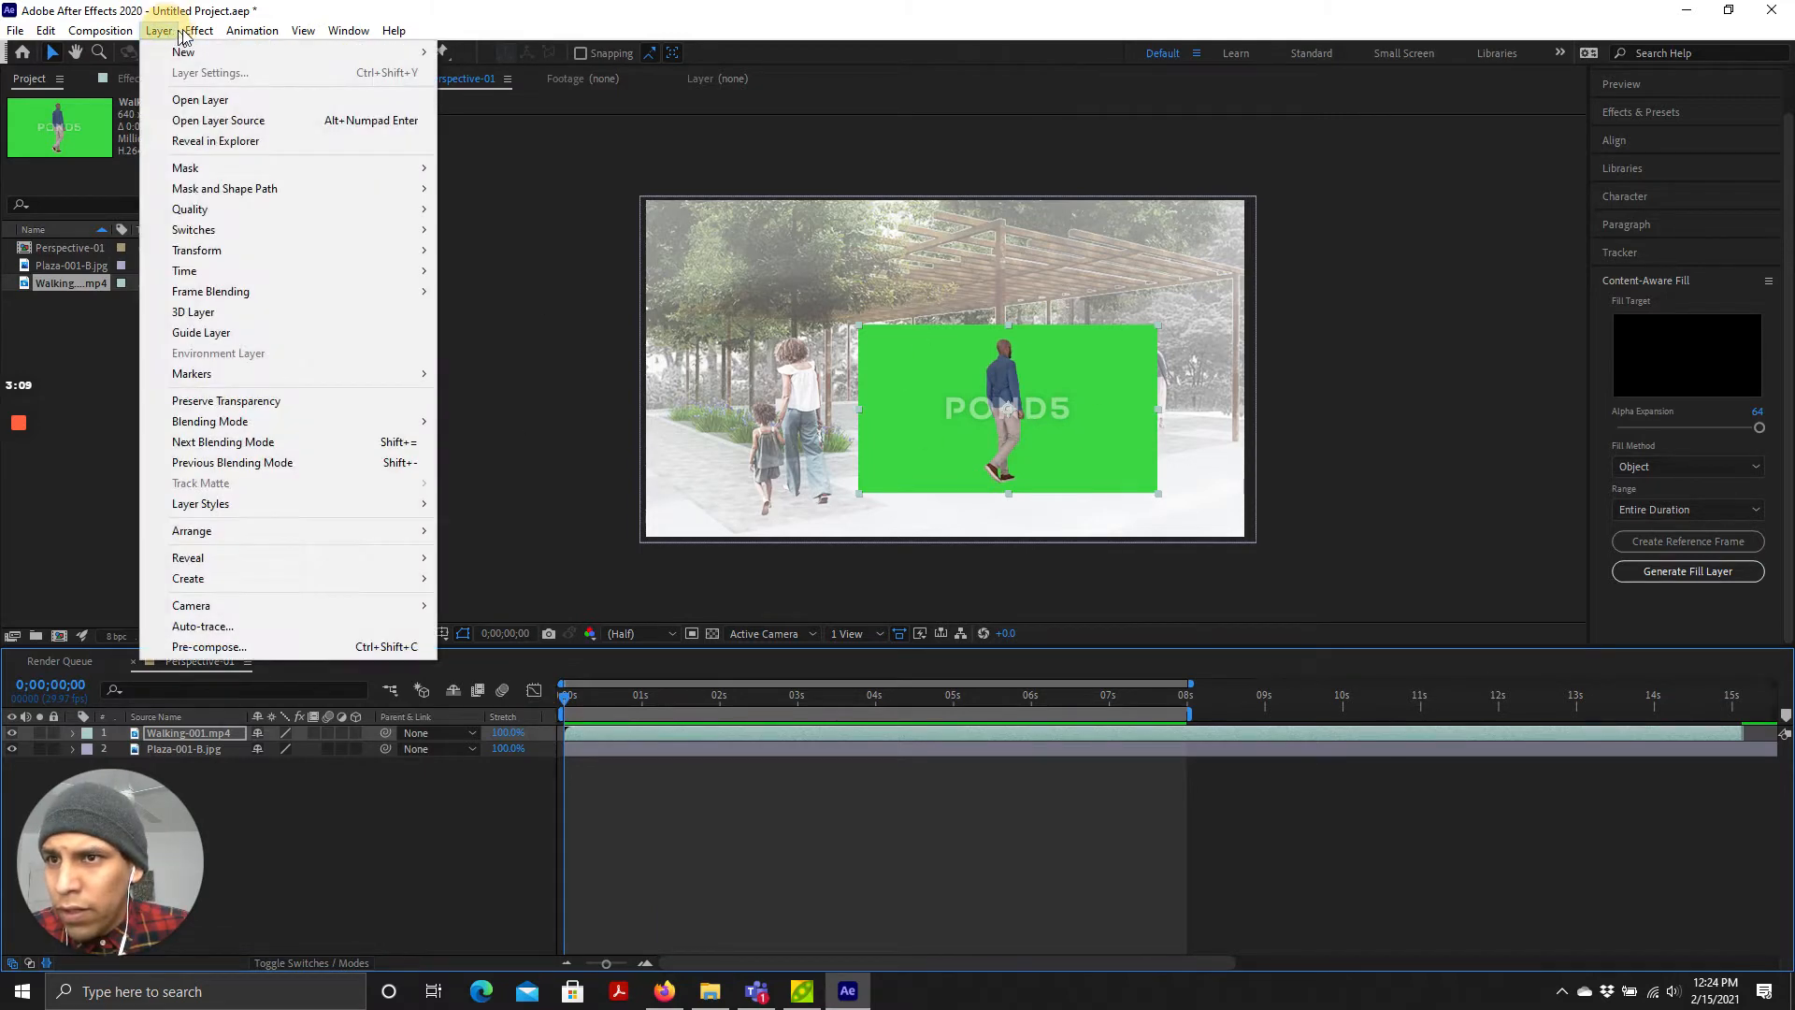
{"action": "left_click", "coordinate": [190, 30]}
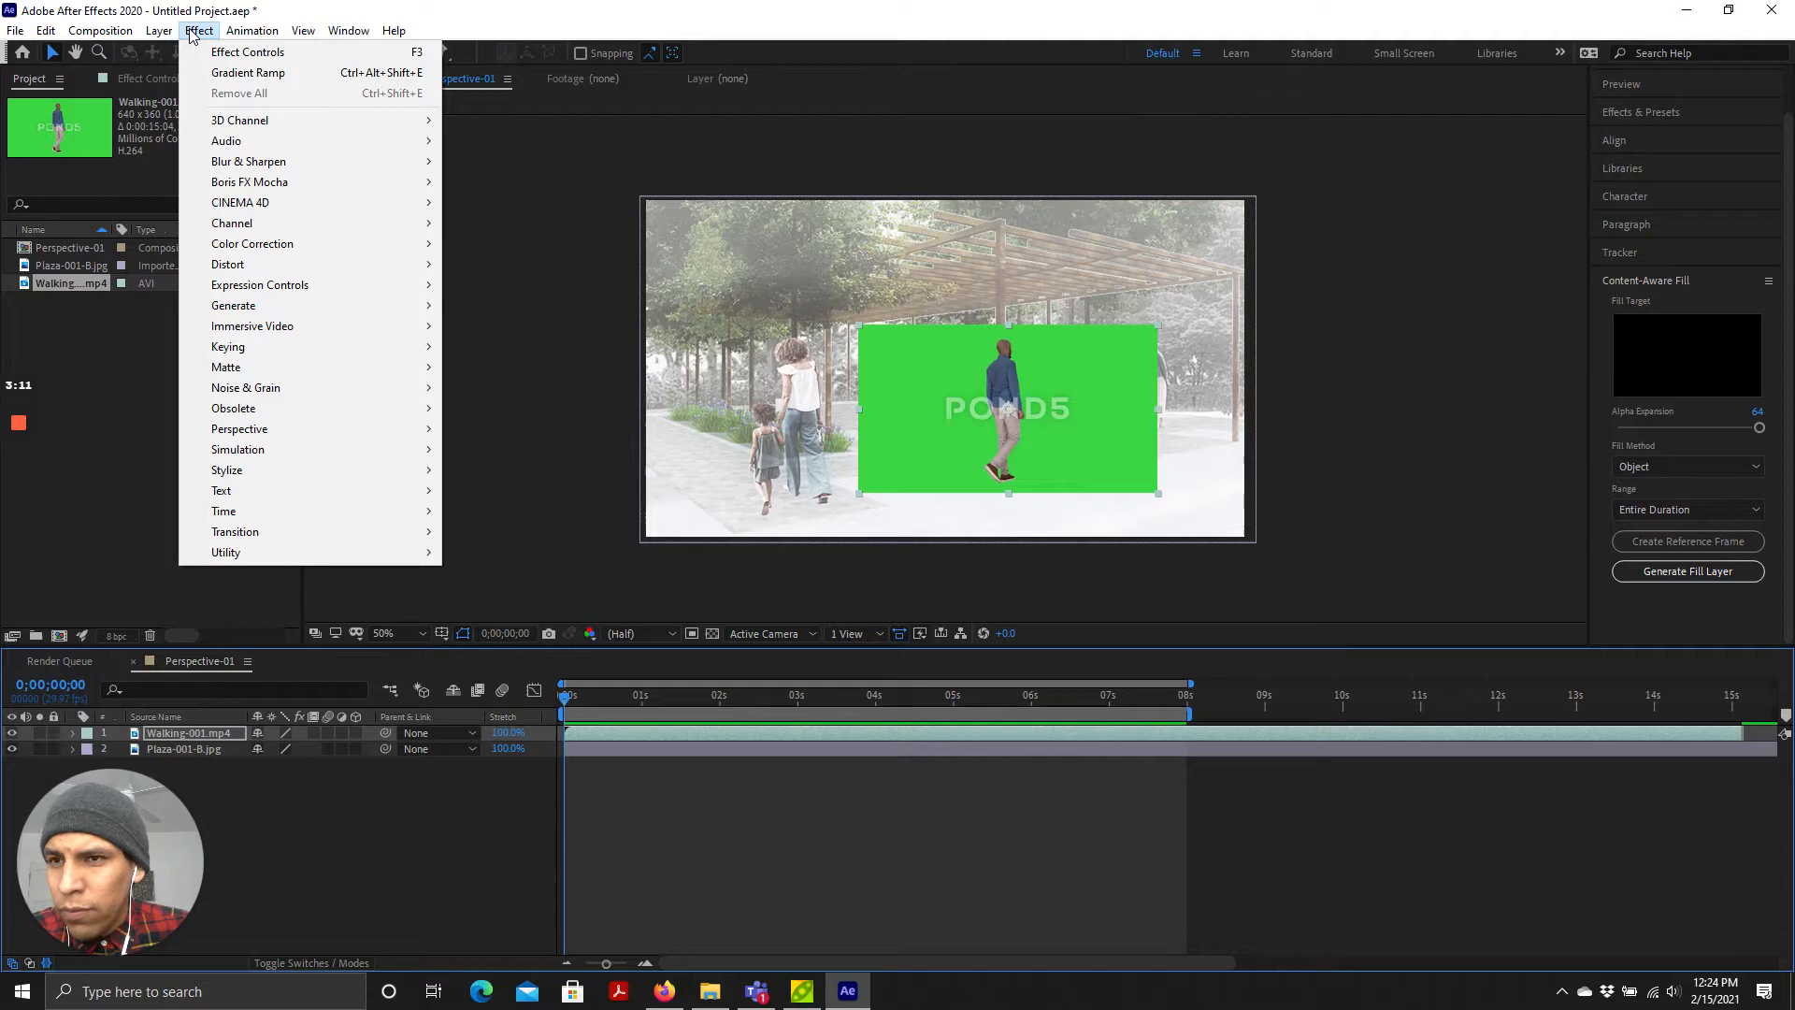
{"action": "mouse_move", "coordinate": [275, 265]}
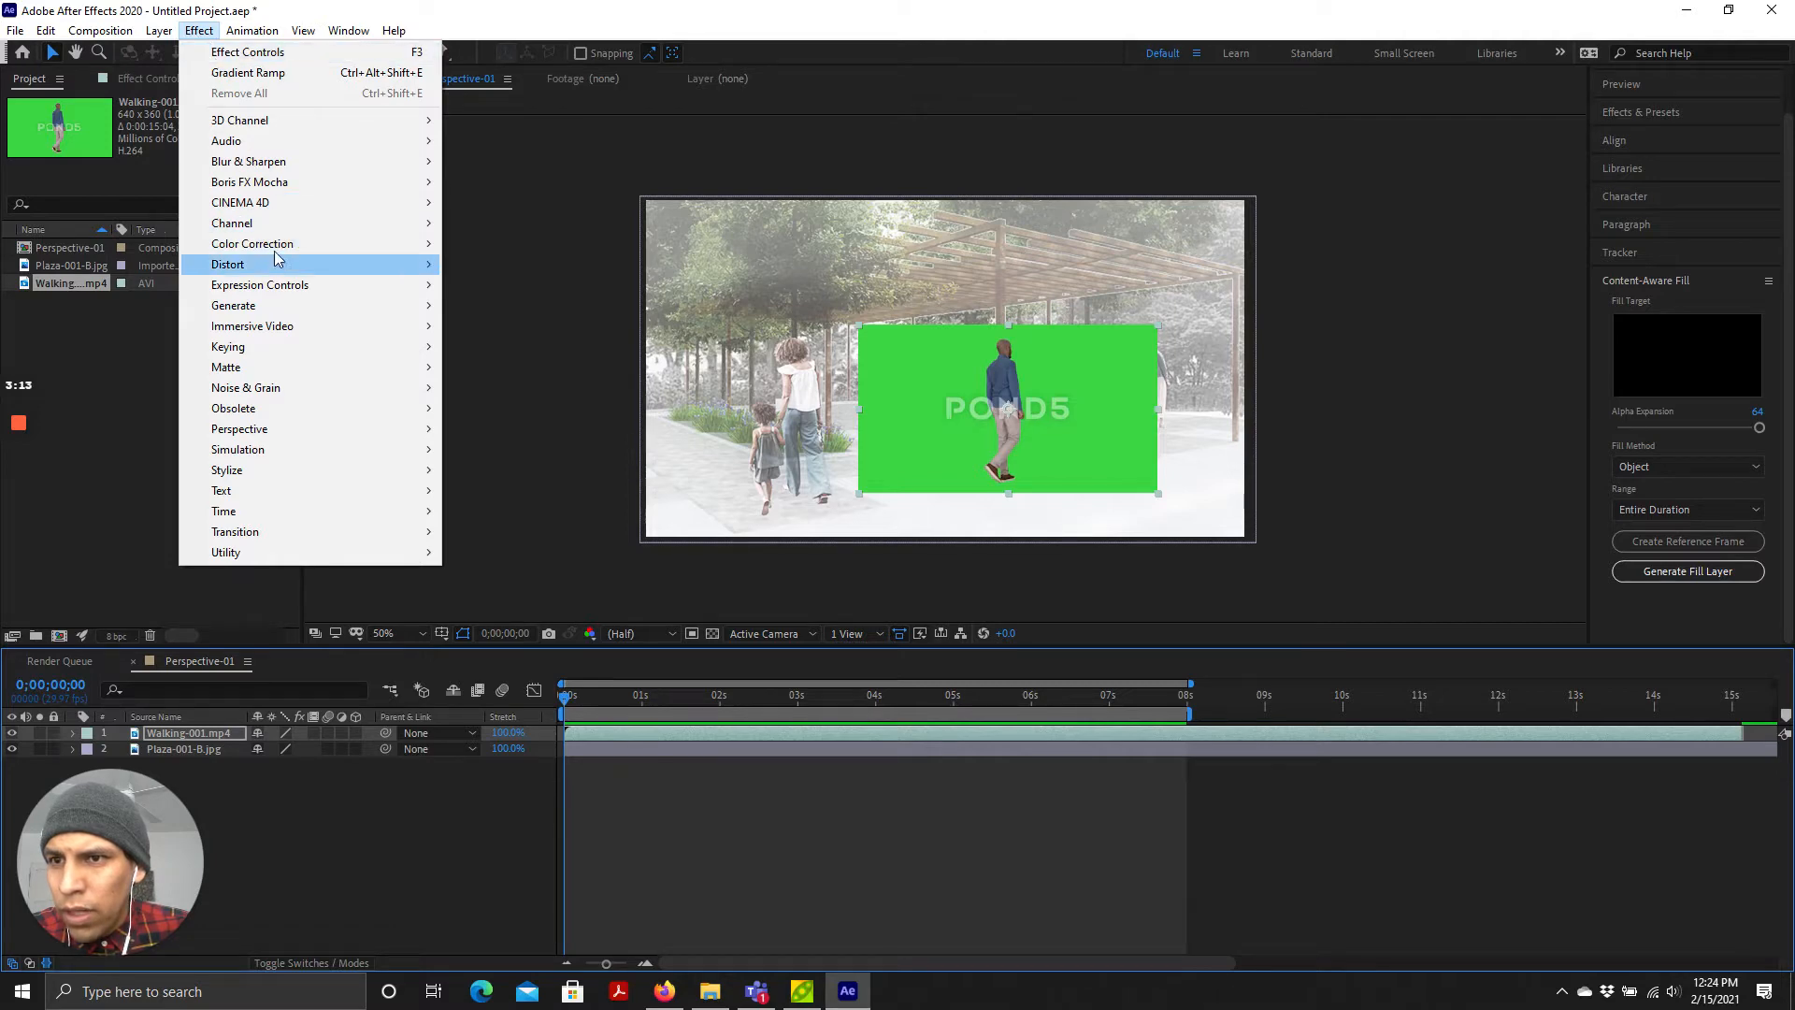
{"action": "mouse_move", "coordinate": [275, 304]}
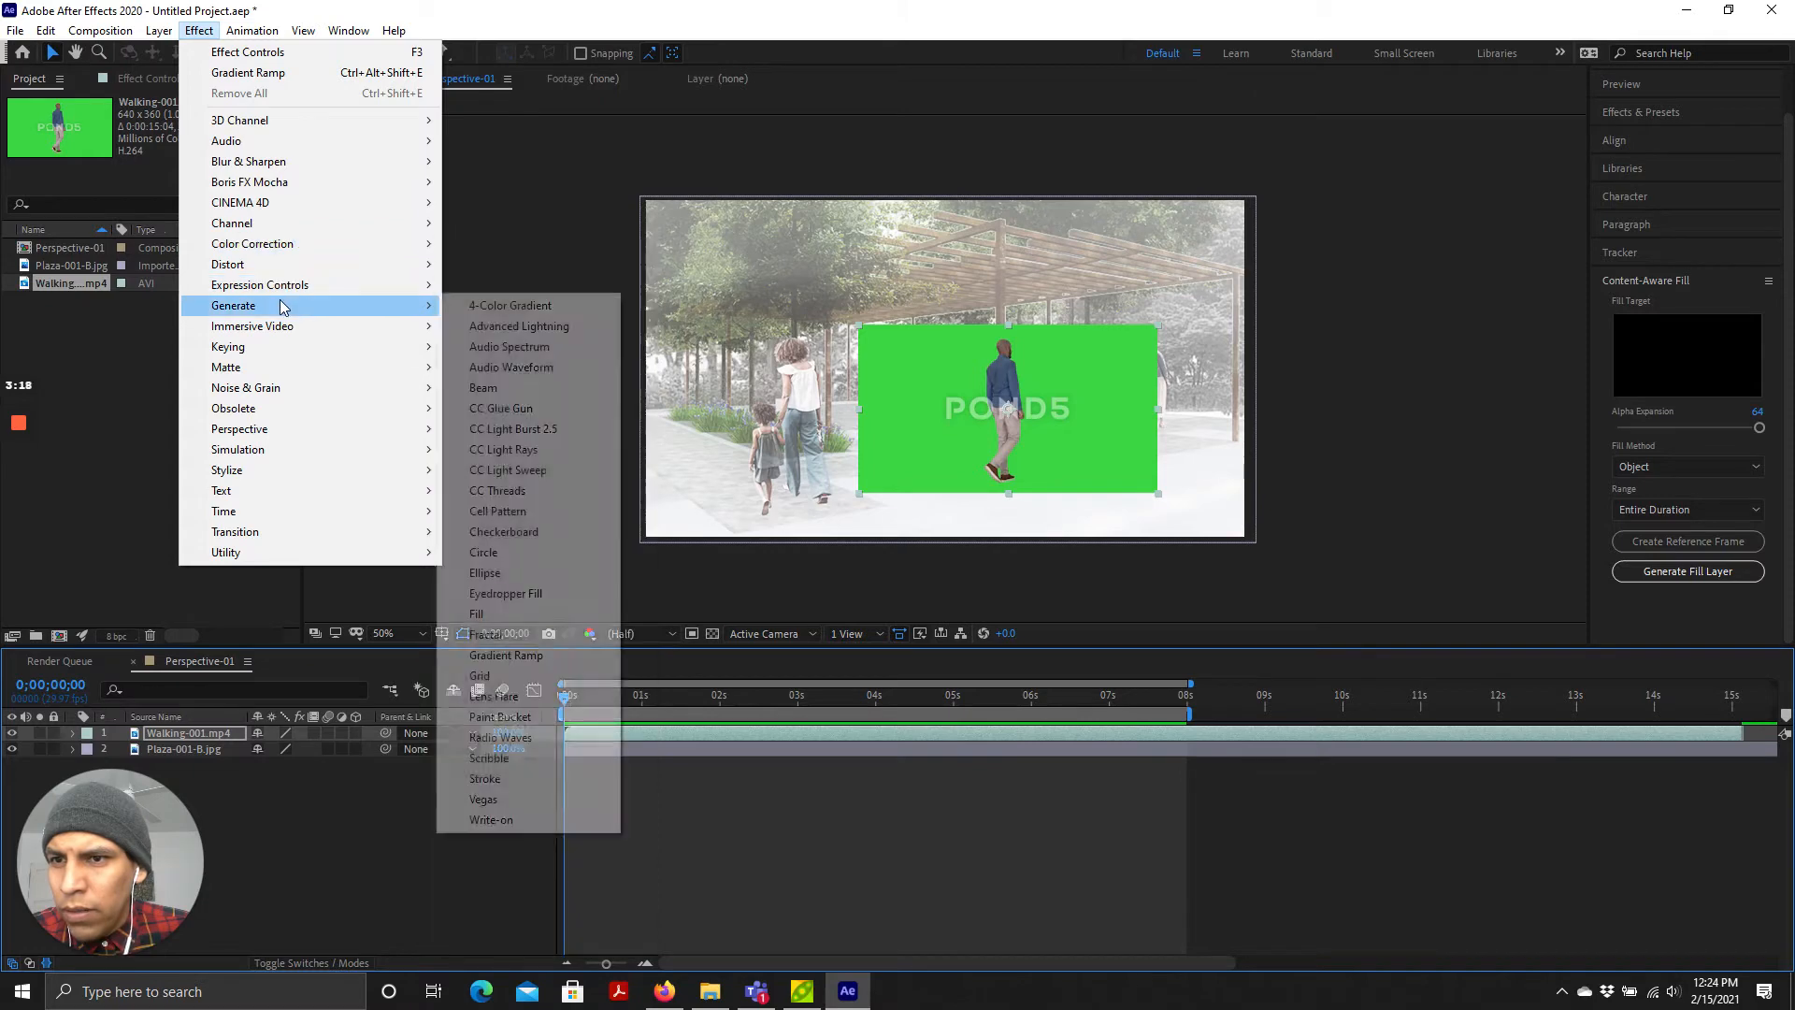
{"action": "mouse_move", "coordinate": [269, 347]}
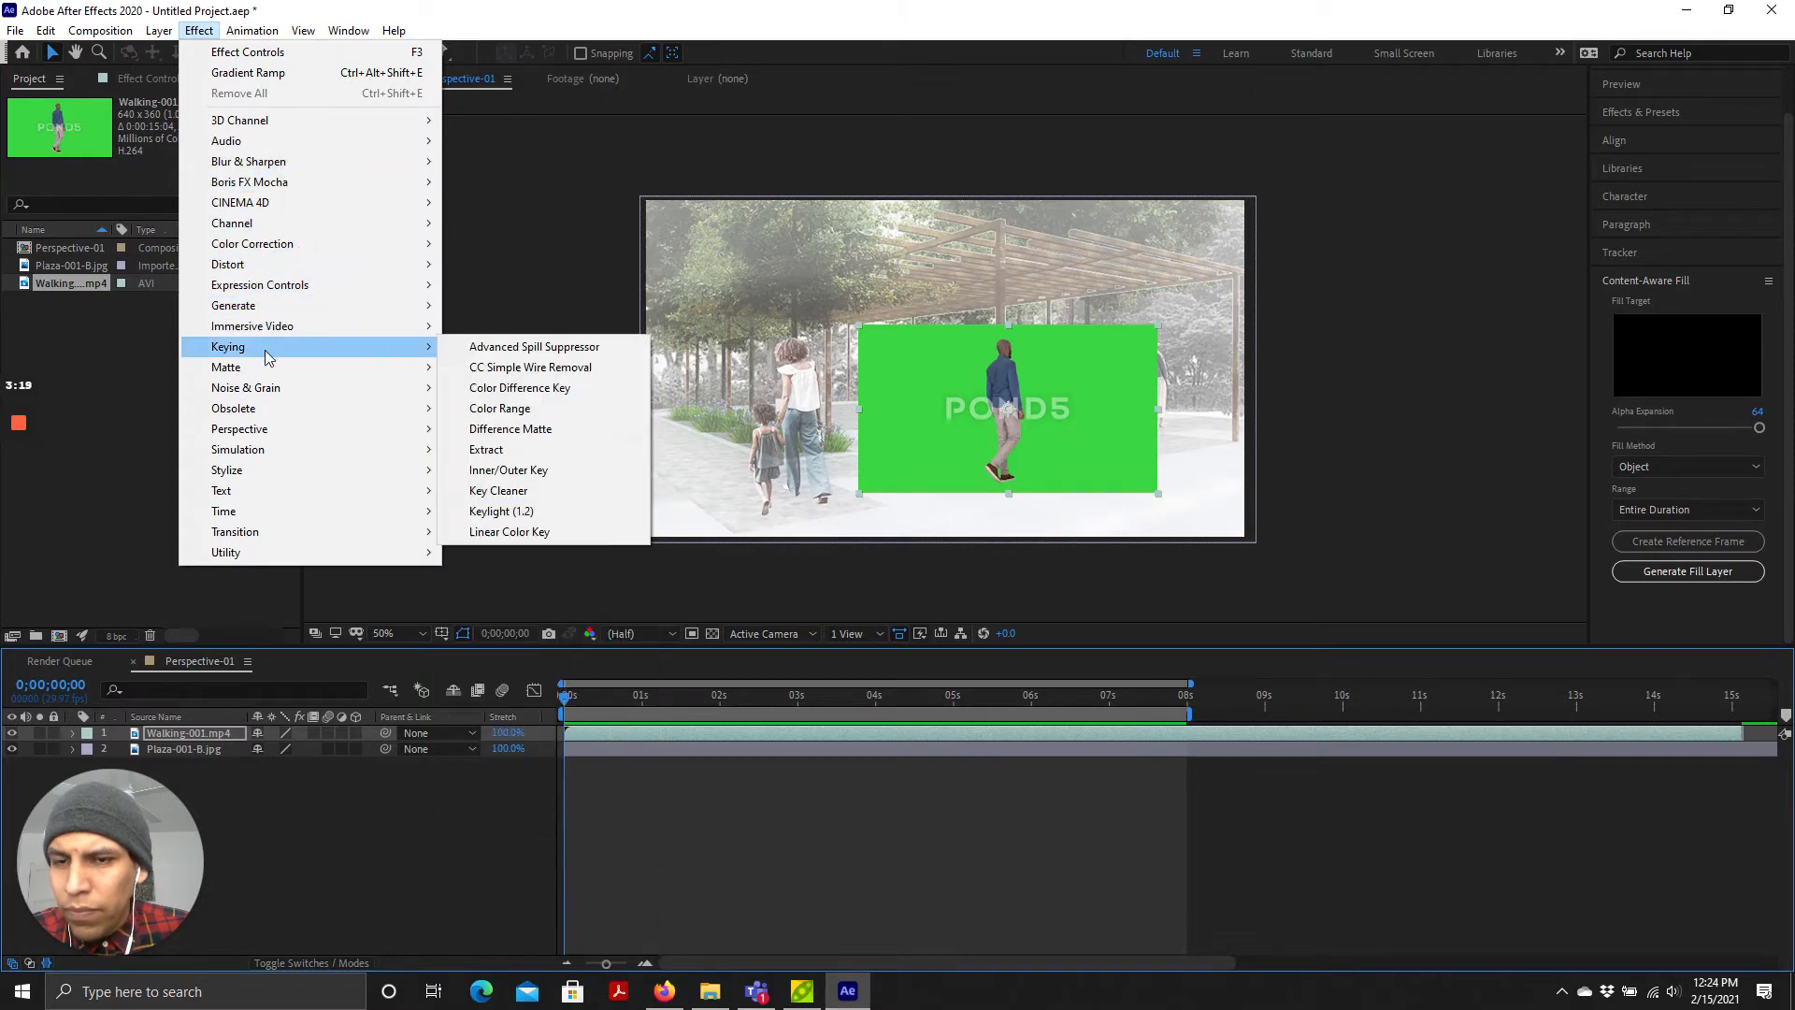
{"action": "left_click", "coordinate": [499, 408]}
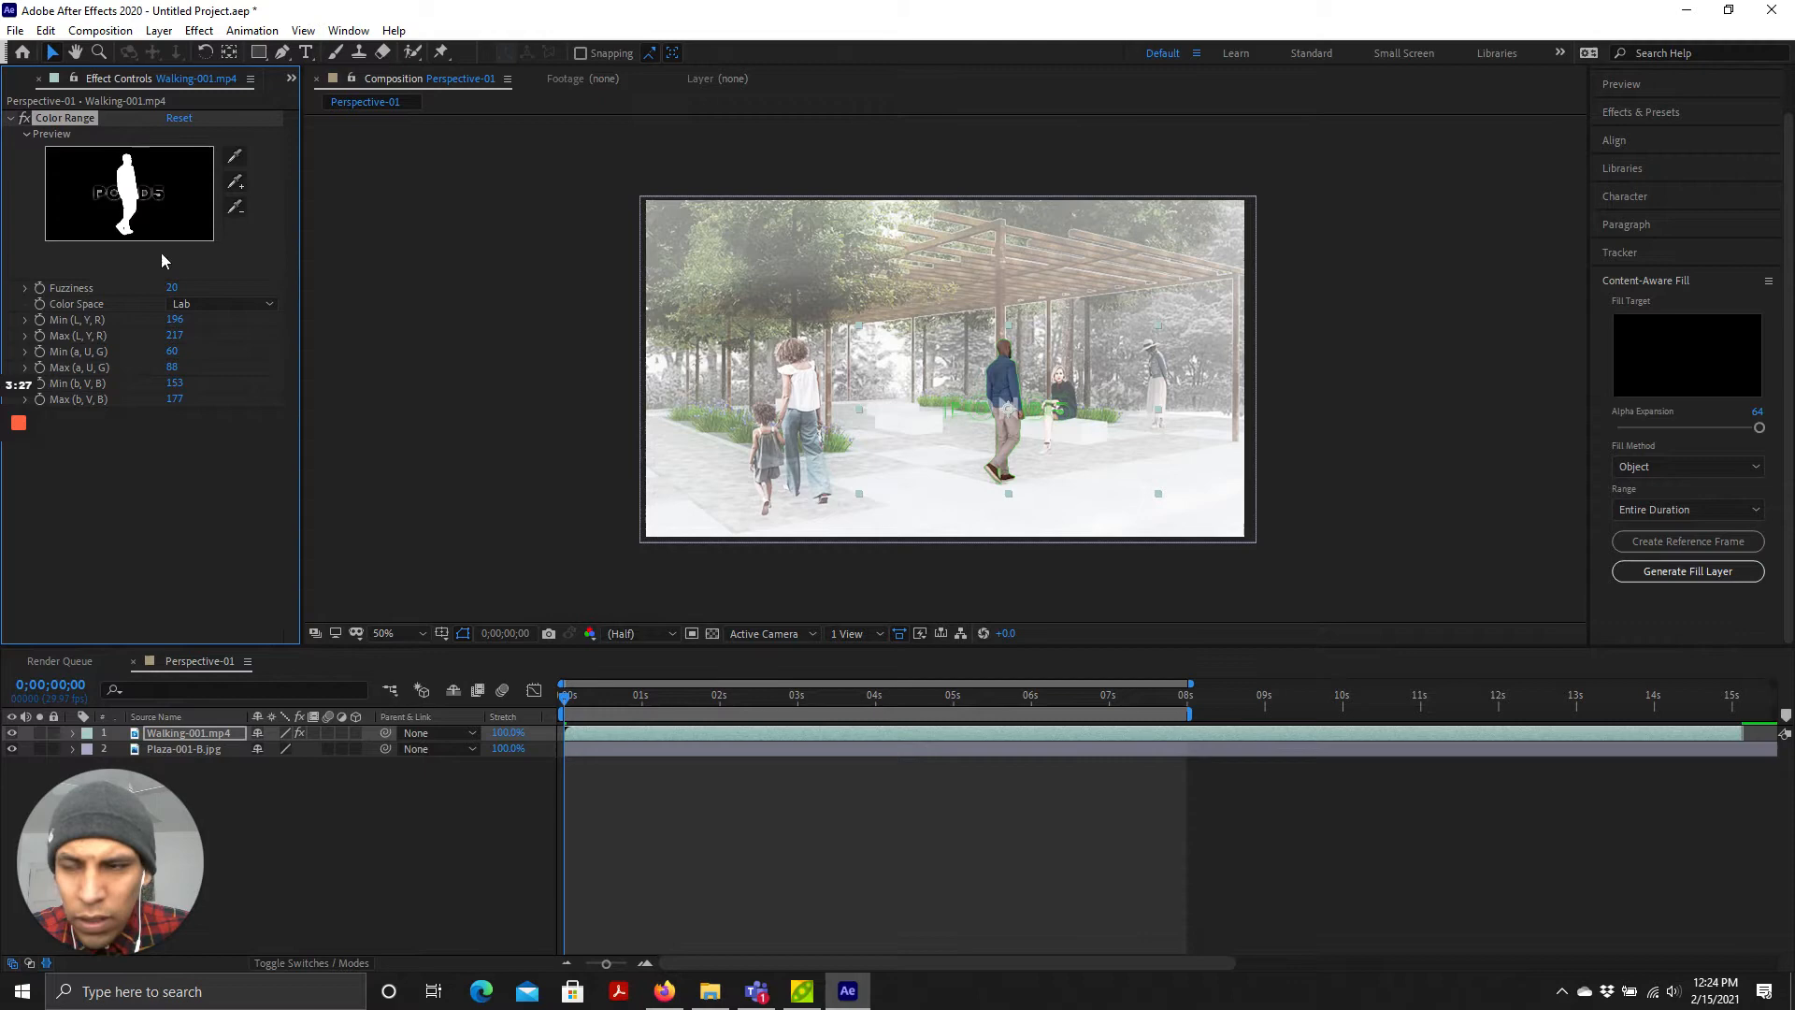
Step: Scrub through the clip checking the key and adjust the Color Range lightness values
{"action": "left_click", "coordinate": [165, 192]}
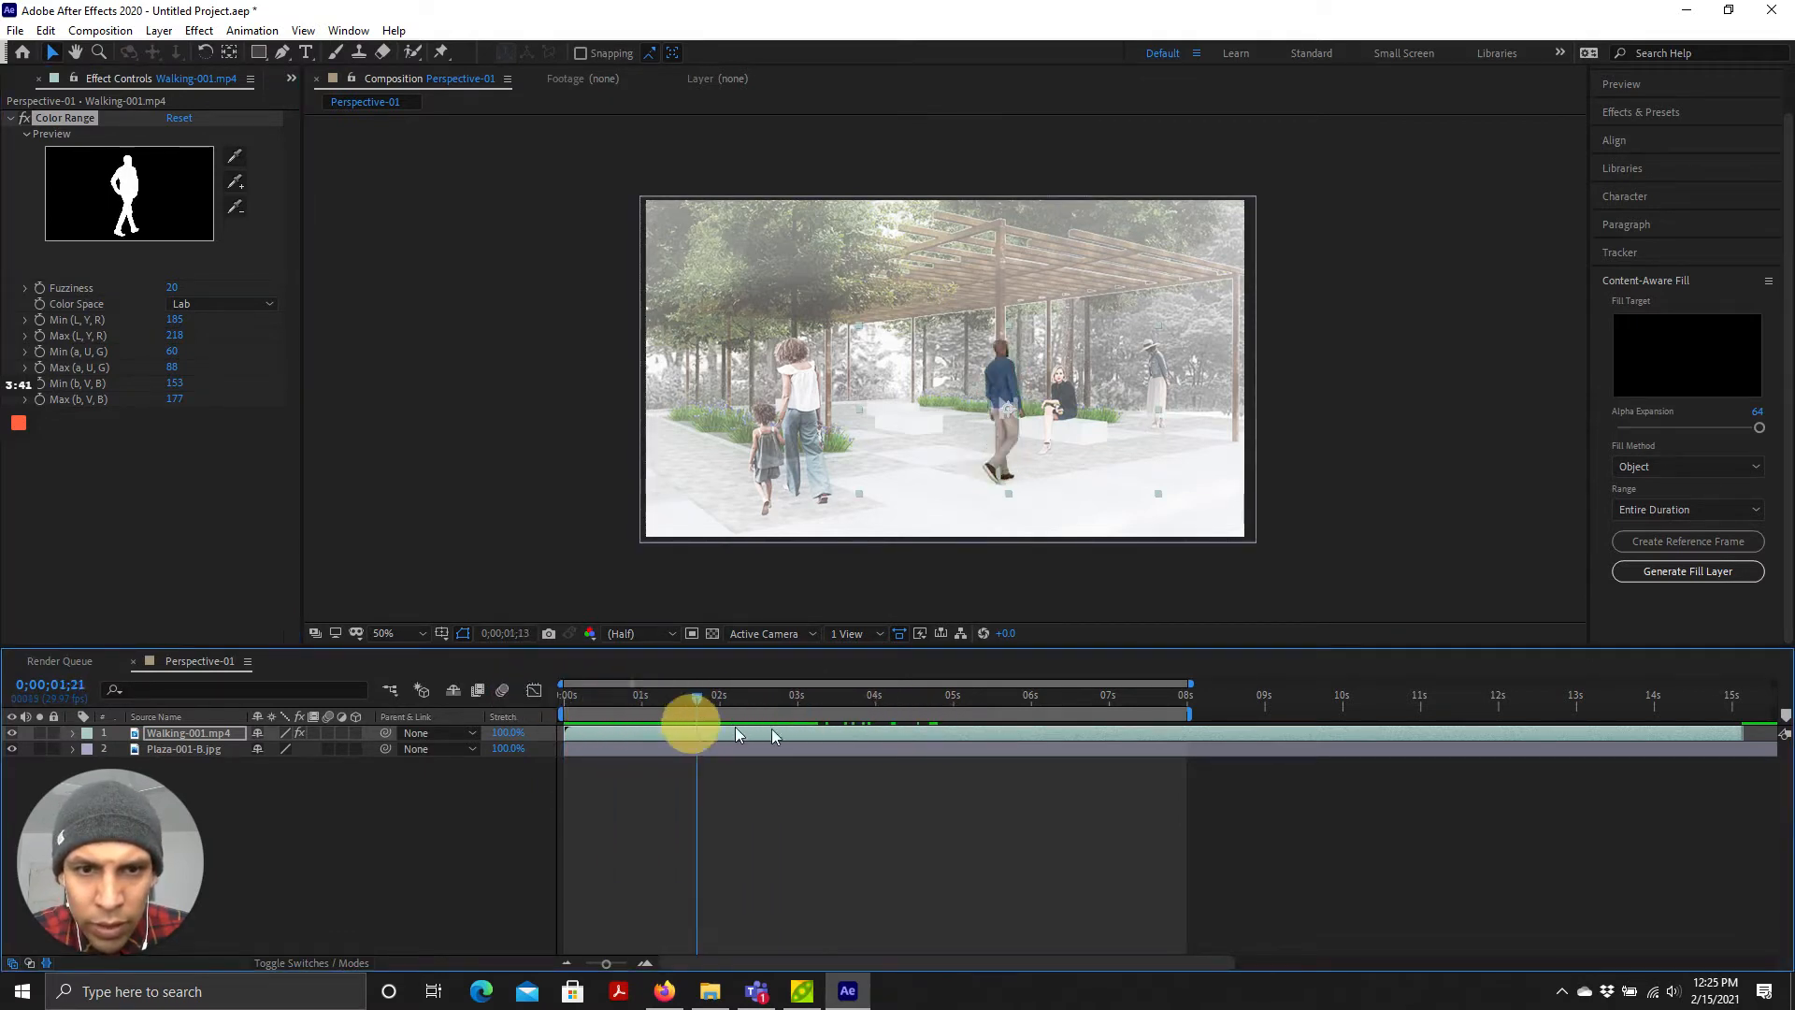
{"action": "left_click_drag", "start_coordinate": [696, 696], "coordinate": [672, 696]}
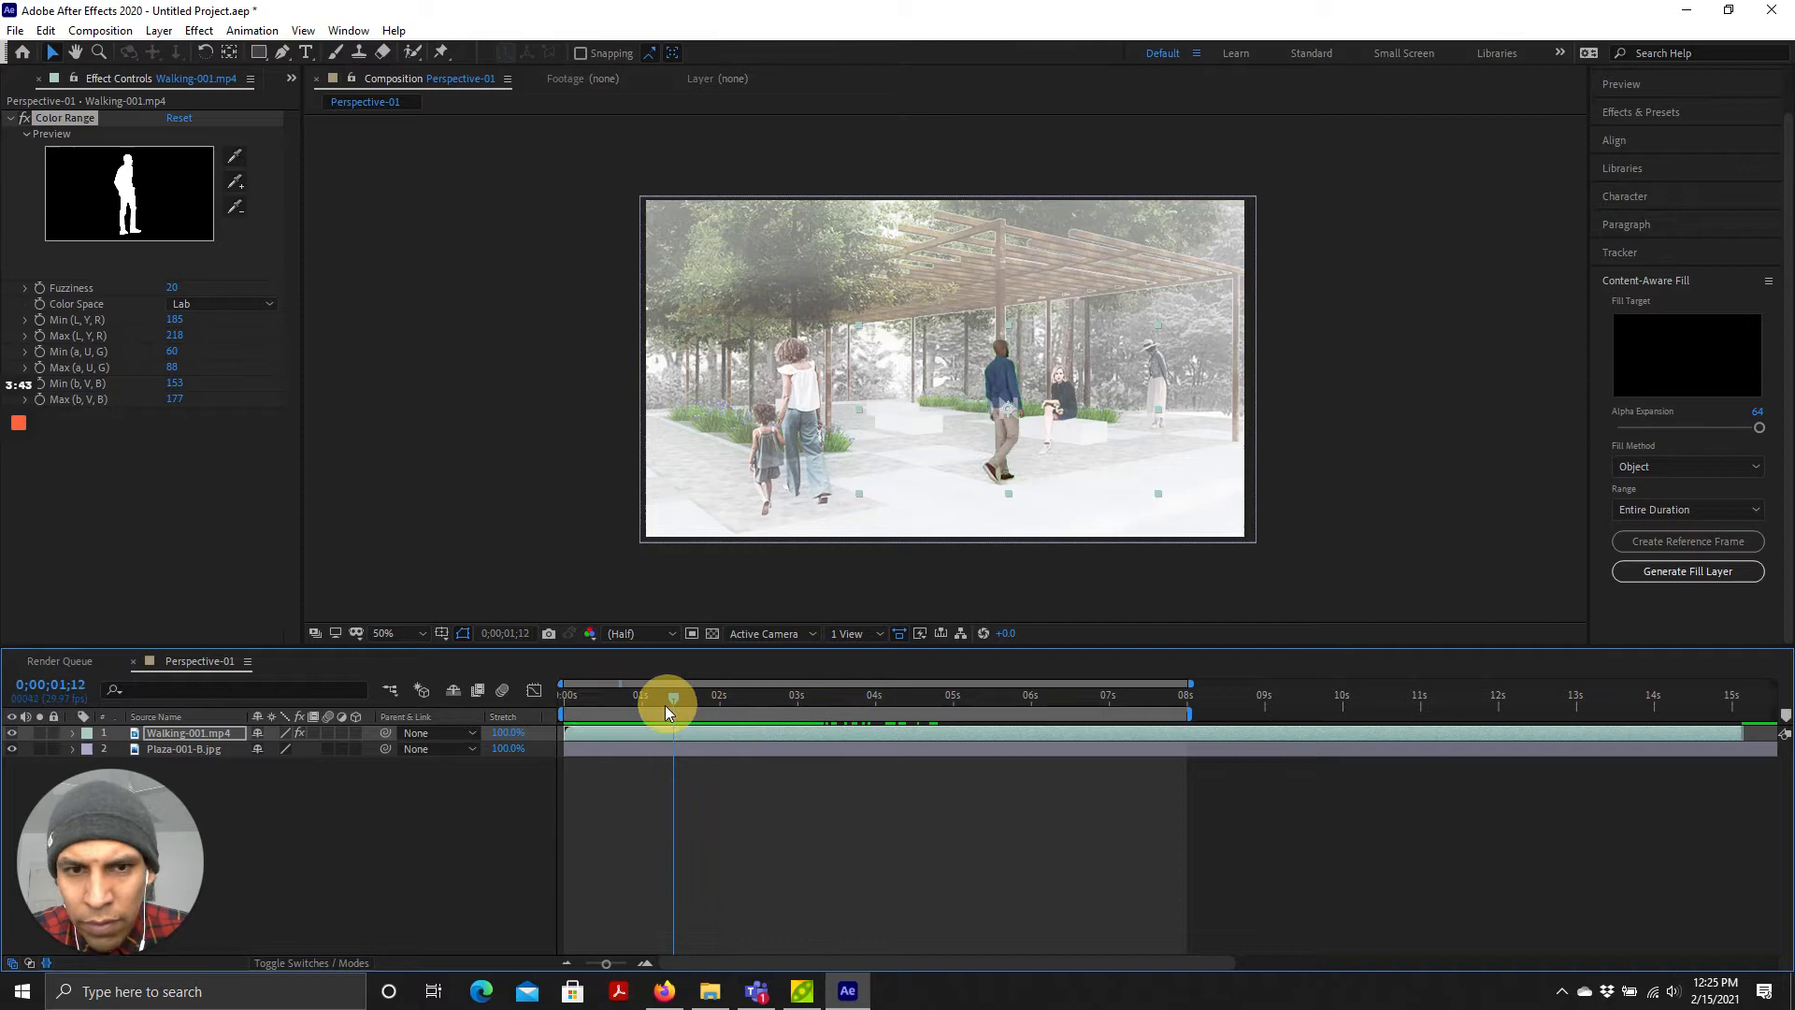
{"action": "left_click_drag", "start_coordinate": [671, 699], "coordinate": [868, 699]}
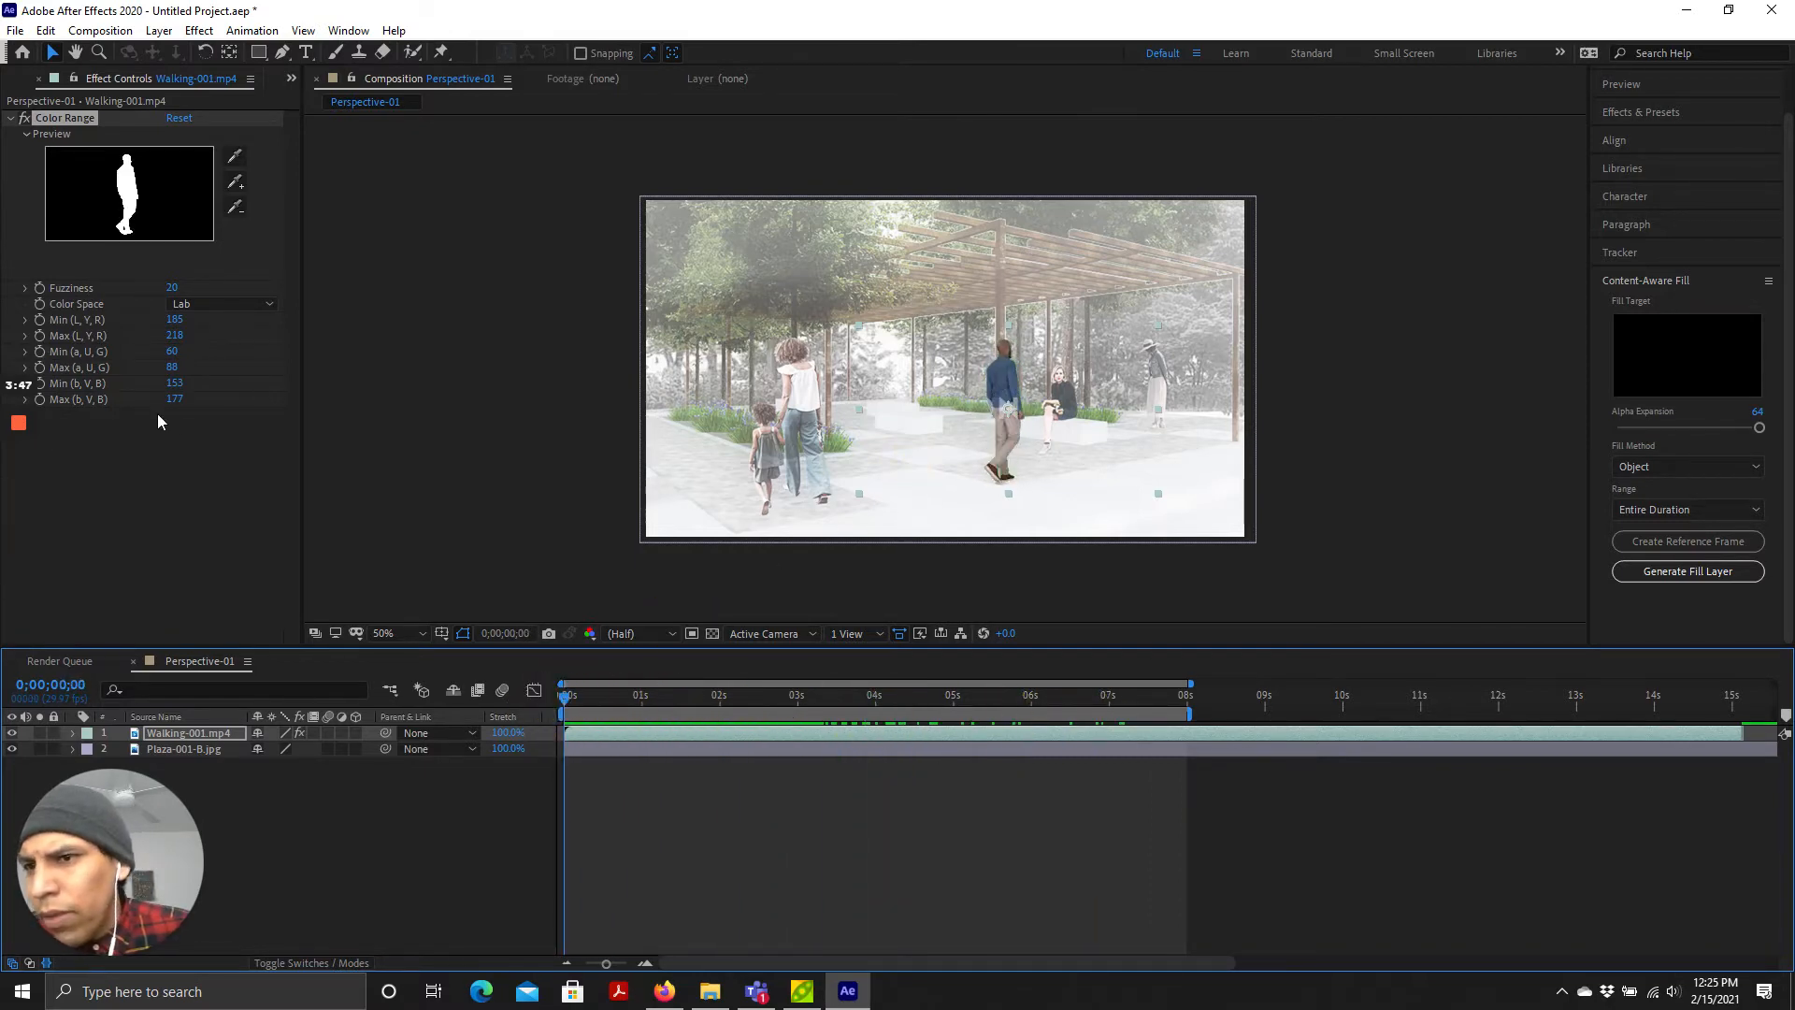
{"action": "left_click_drag", "start_coordinate": [567, 695], "coordinate": [601, 702]}
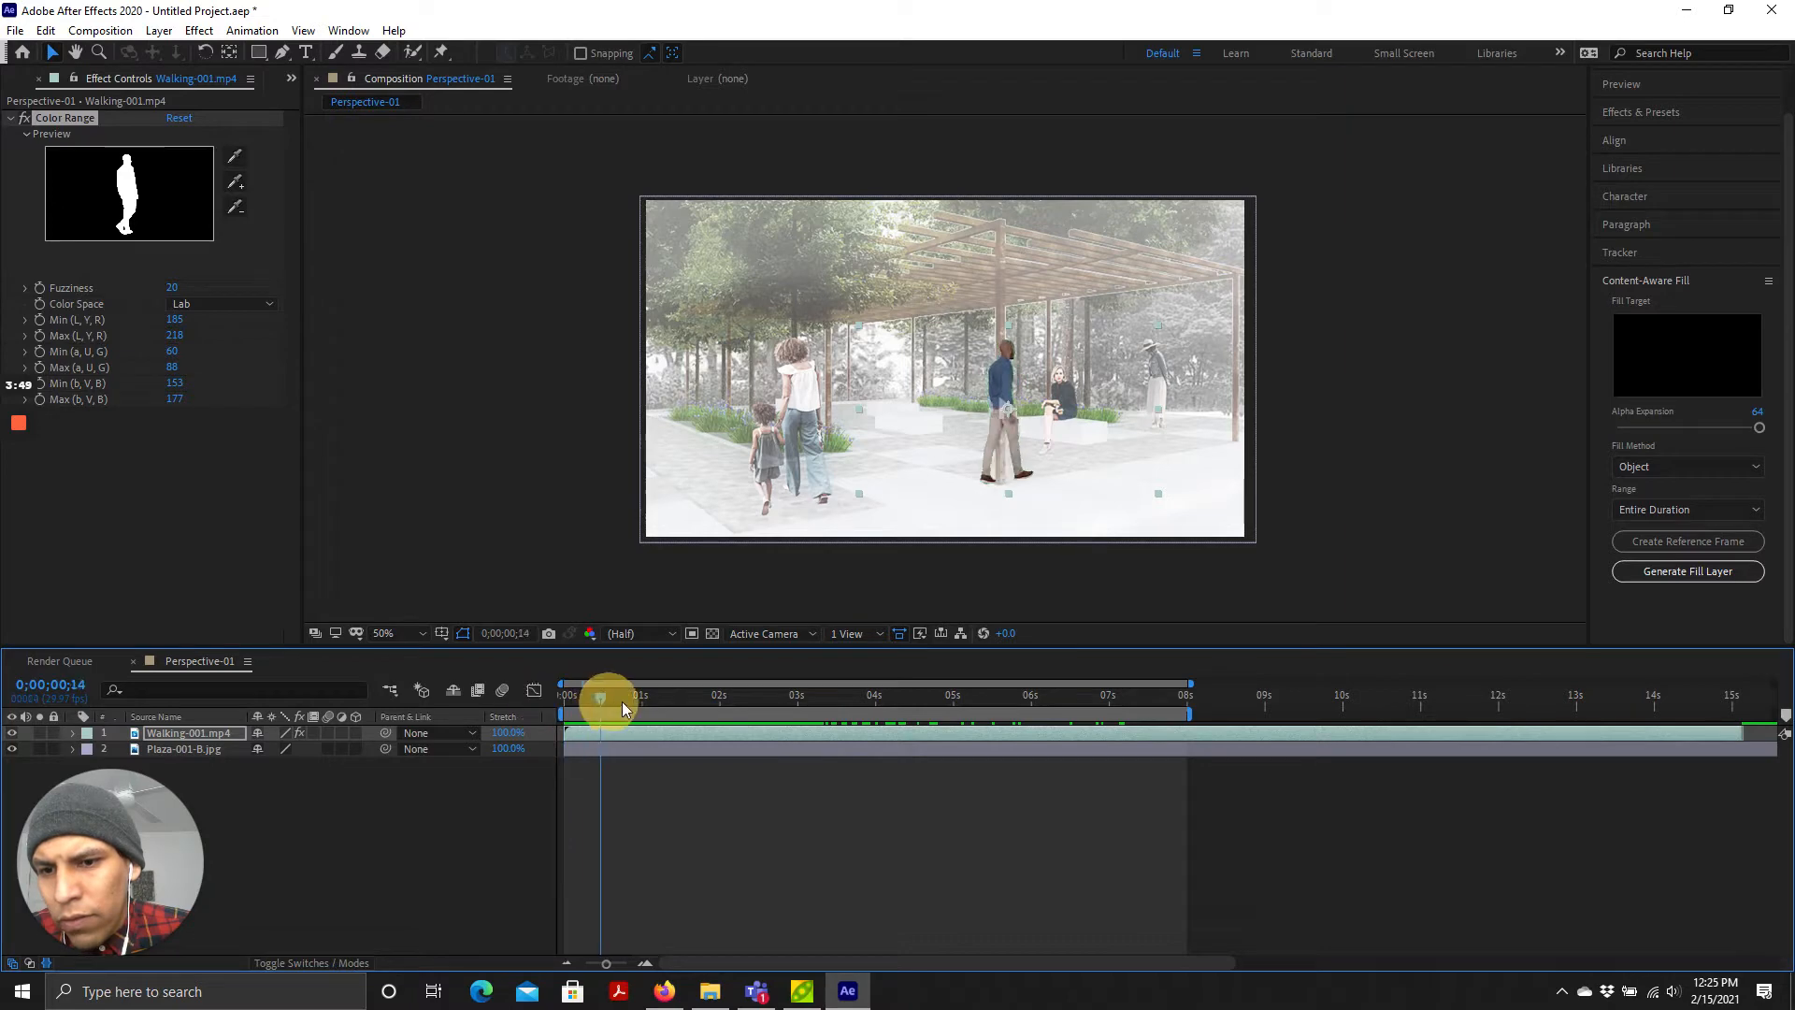
{"action": "left_click", "coordinate": [602, 694]}
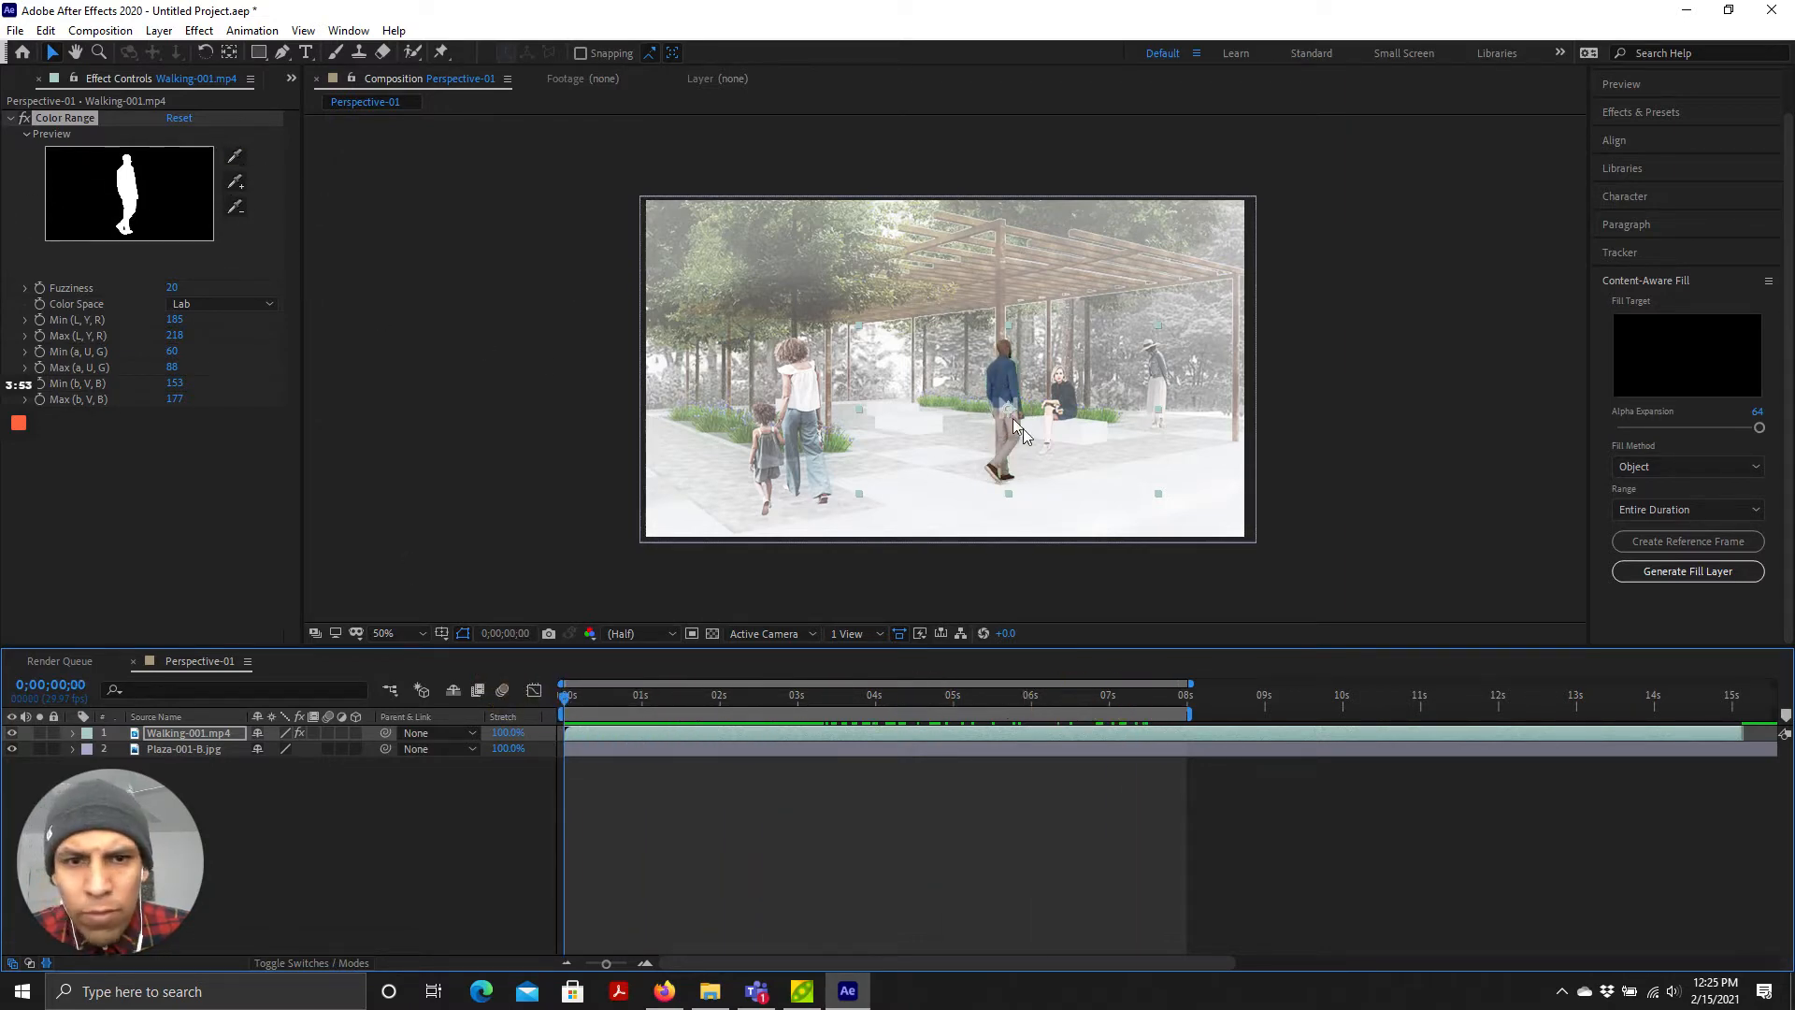
{"action": "left_click_drag", "start_coordinate": [172, 286], "coordinate": [222, 286]}
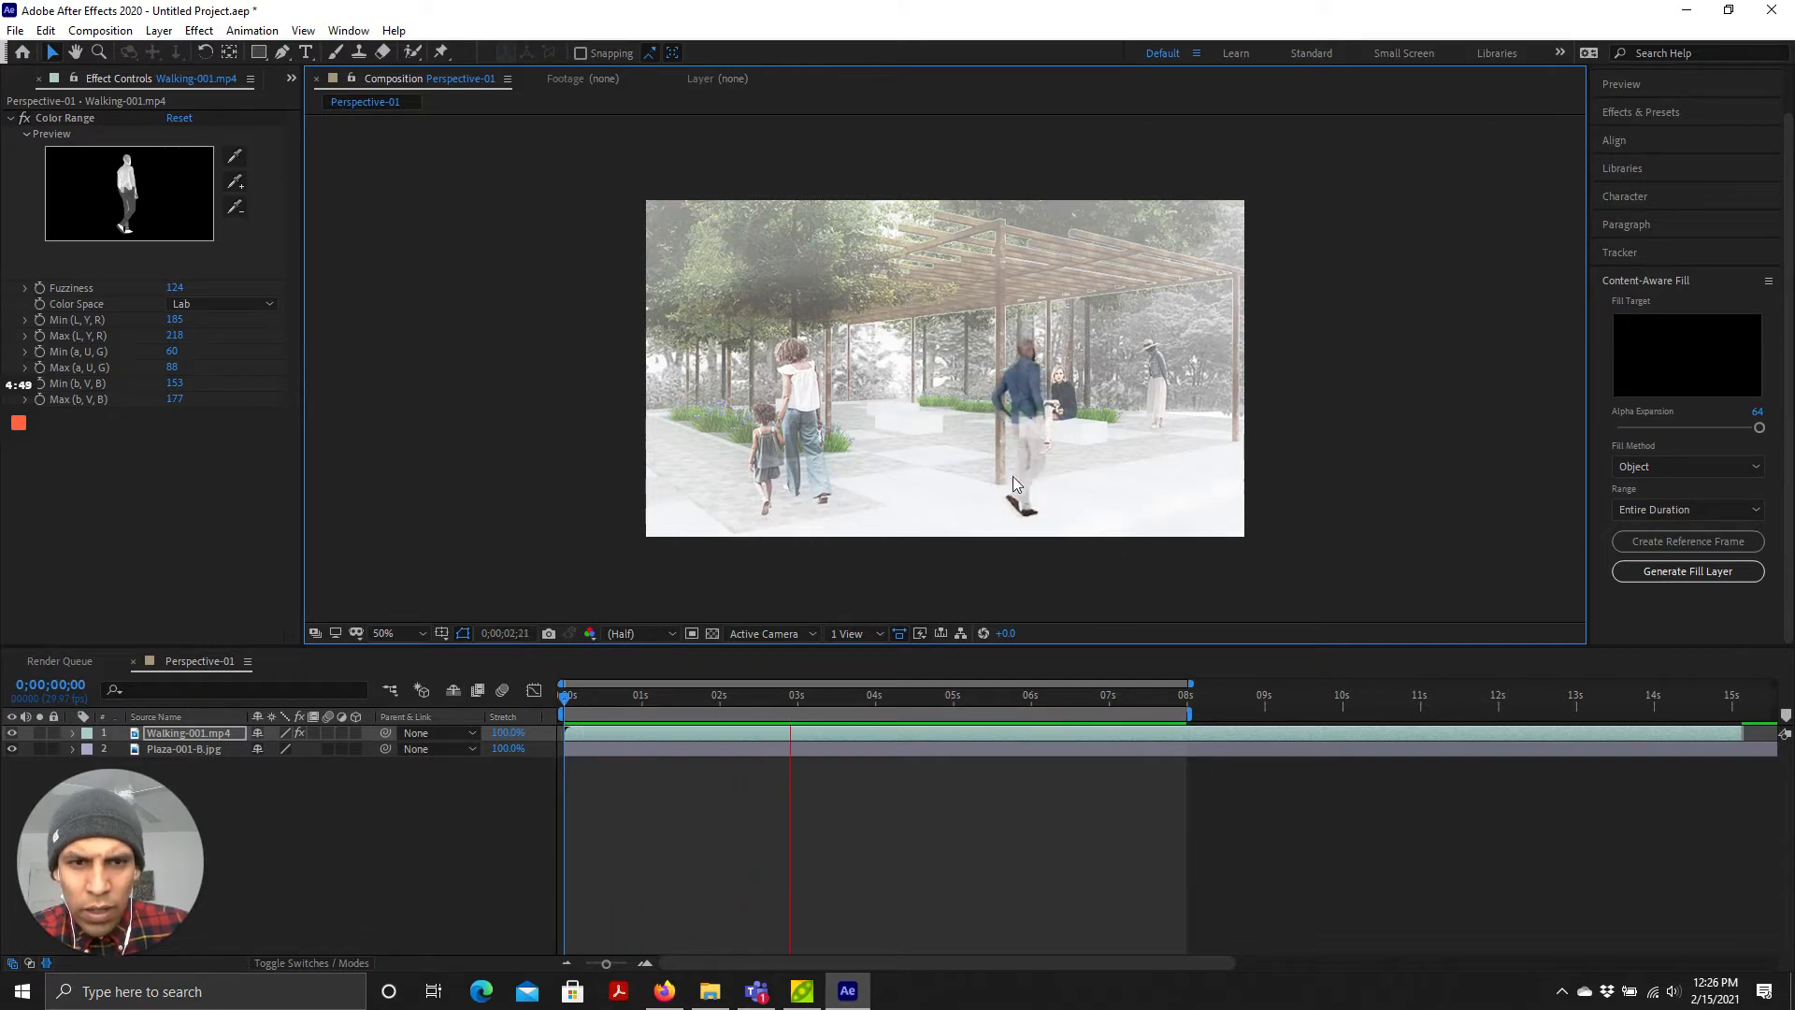
Step: Stop the preview and return to the clip's first frame
{"action": "left_click", "coordinate": [876, 694]}
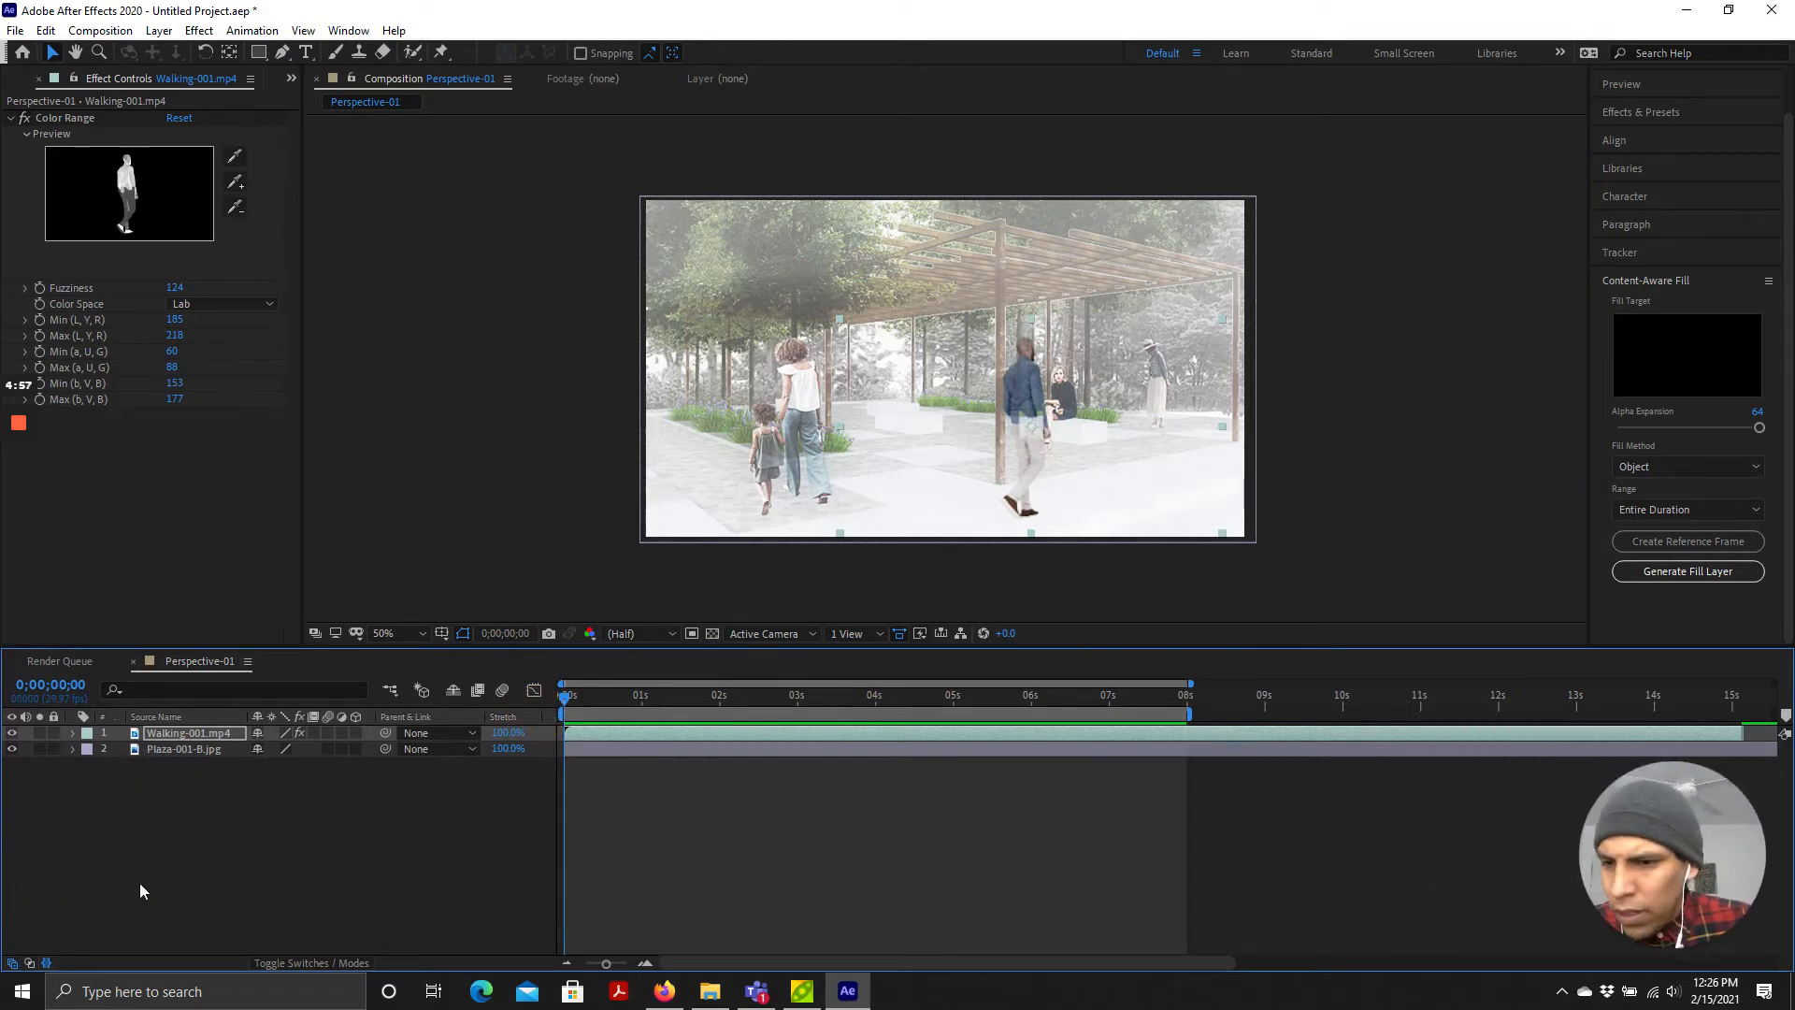
Step: Reveal the walking layer's Transform properties and move to the 8-second mark
{"action": "left_click", "coordinate": [75, 733]}
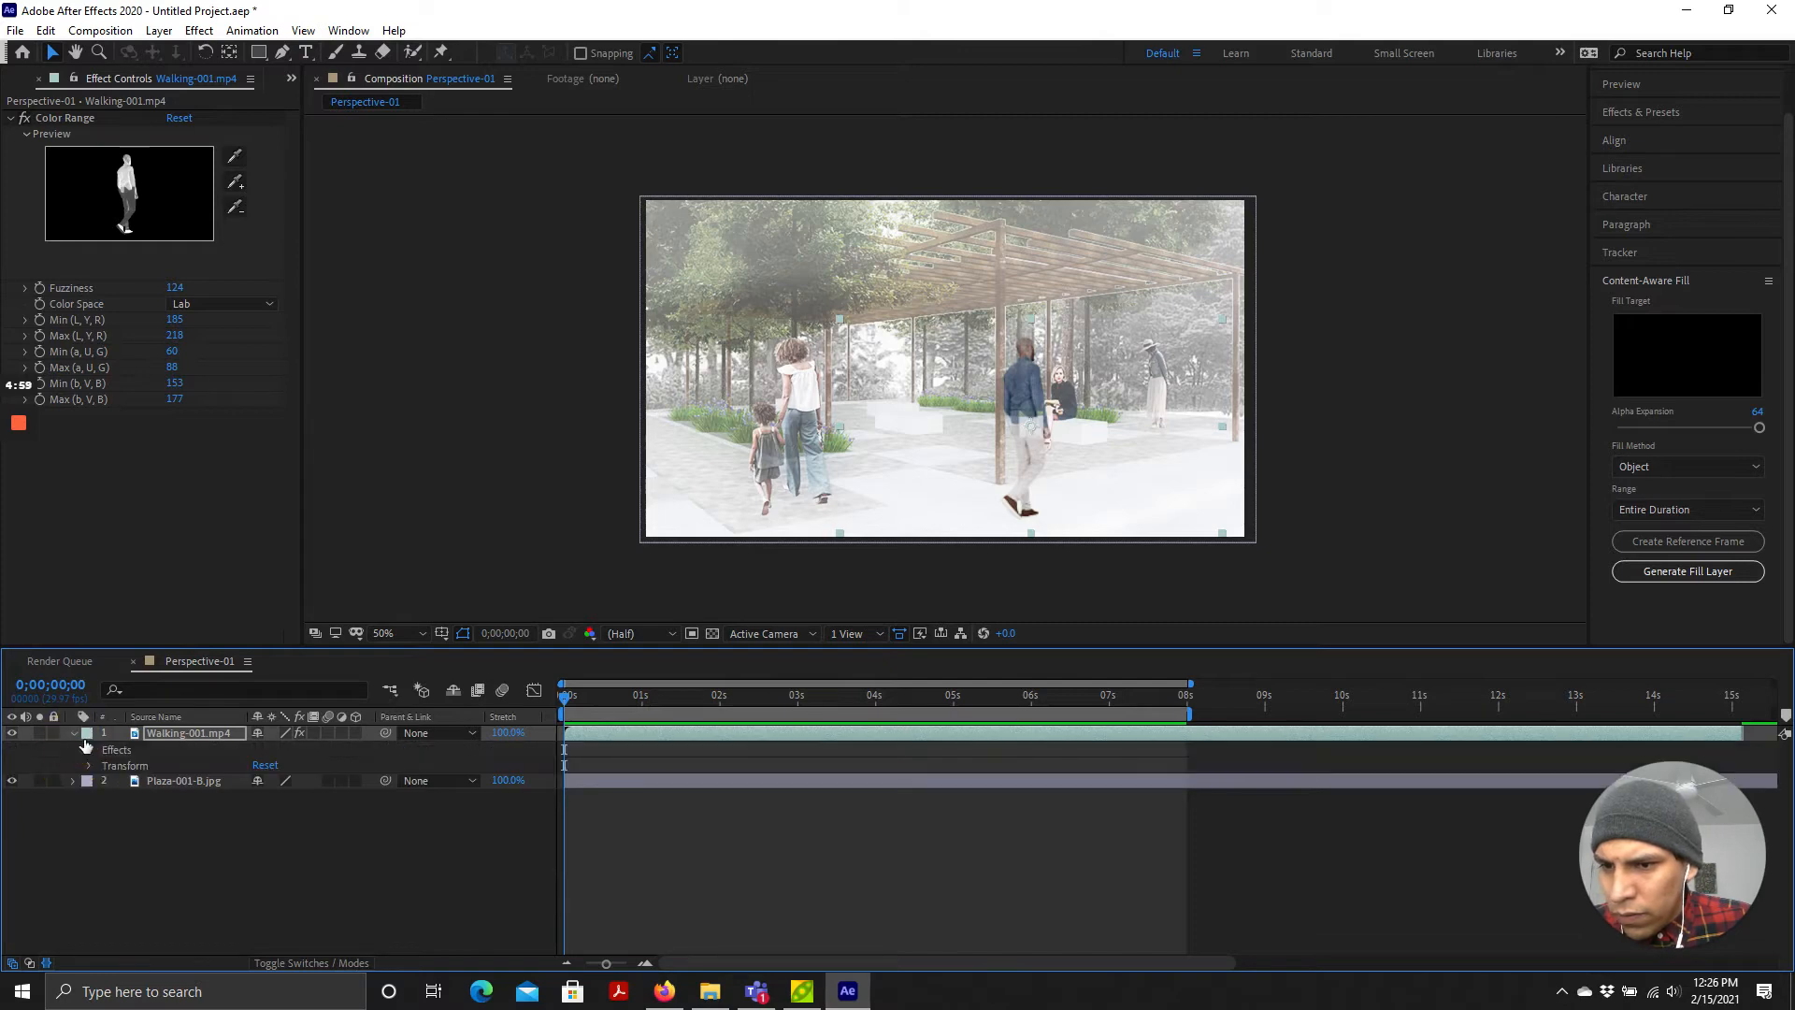
{"action": "left_click", "coordinate": [88, 765]}
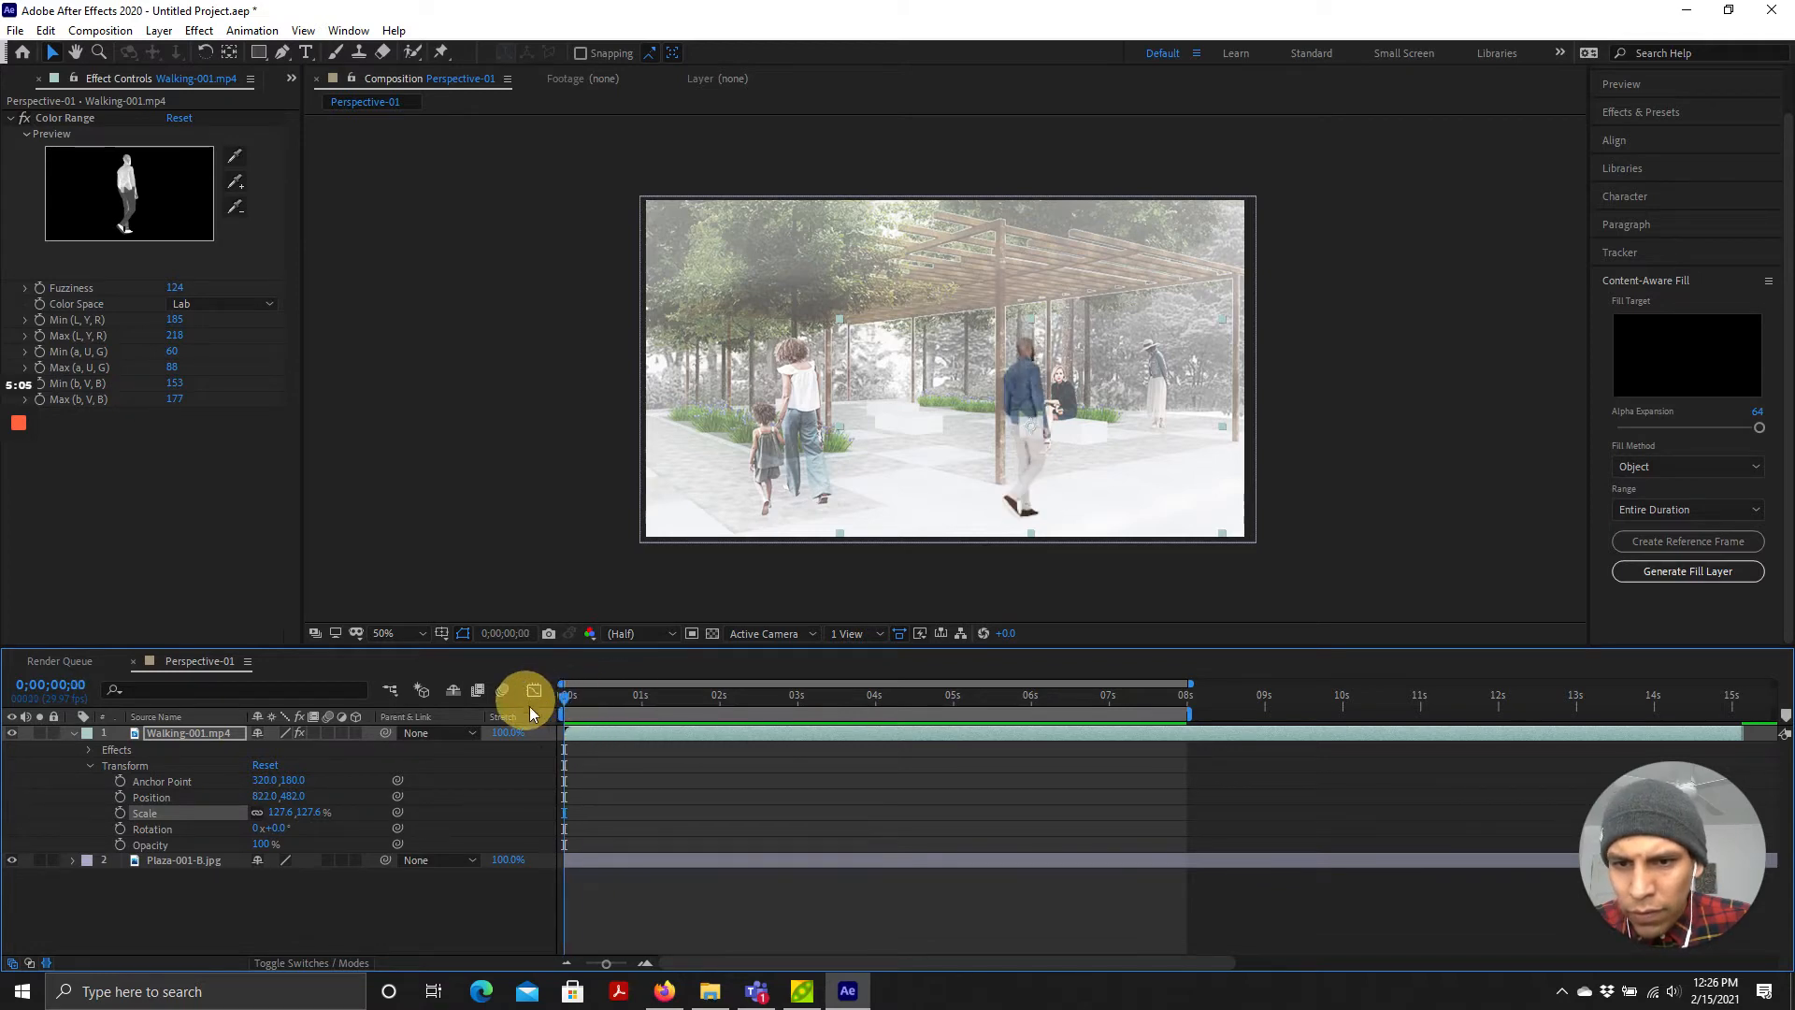
{"action": "left_click_drag", "start_coordinate": [563, 710], "coordinate": [756, 711]}
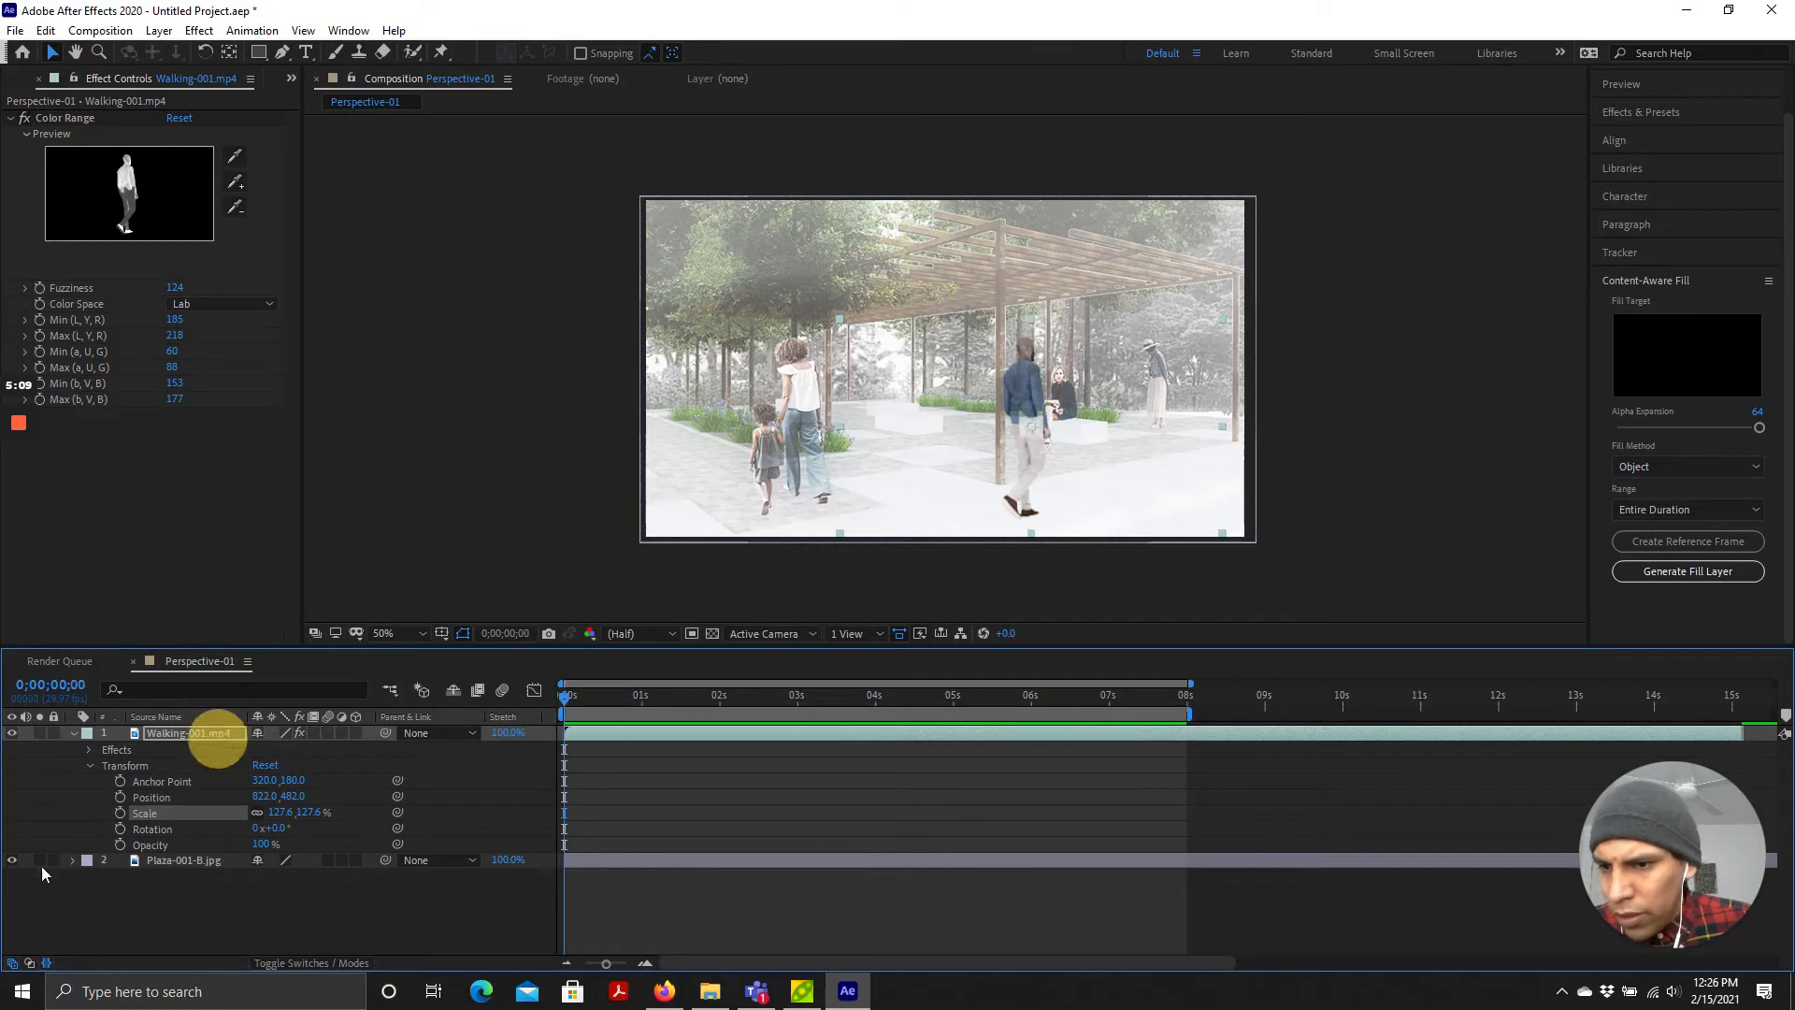
{"action": "mouse_move", "coordinate": [120, 812]}
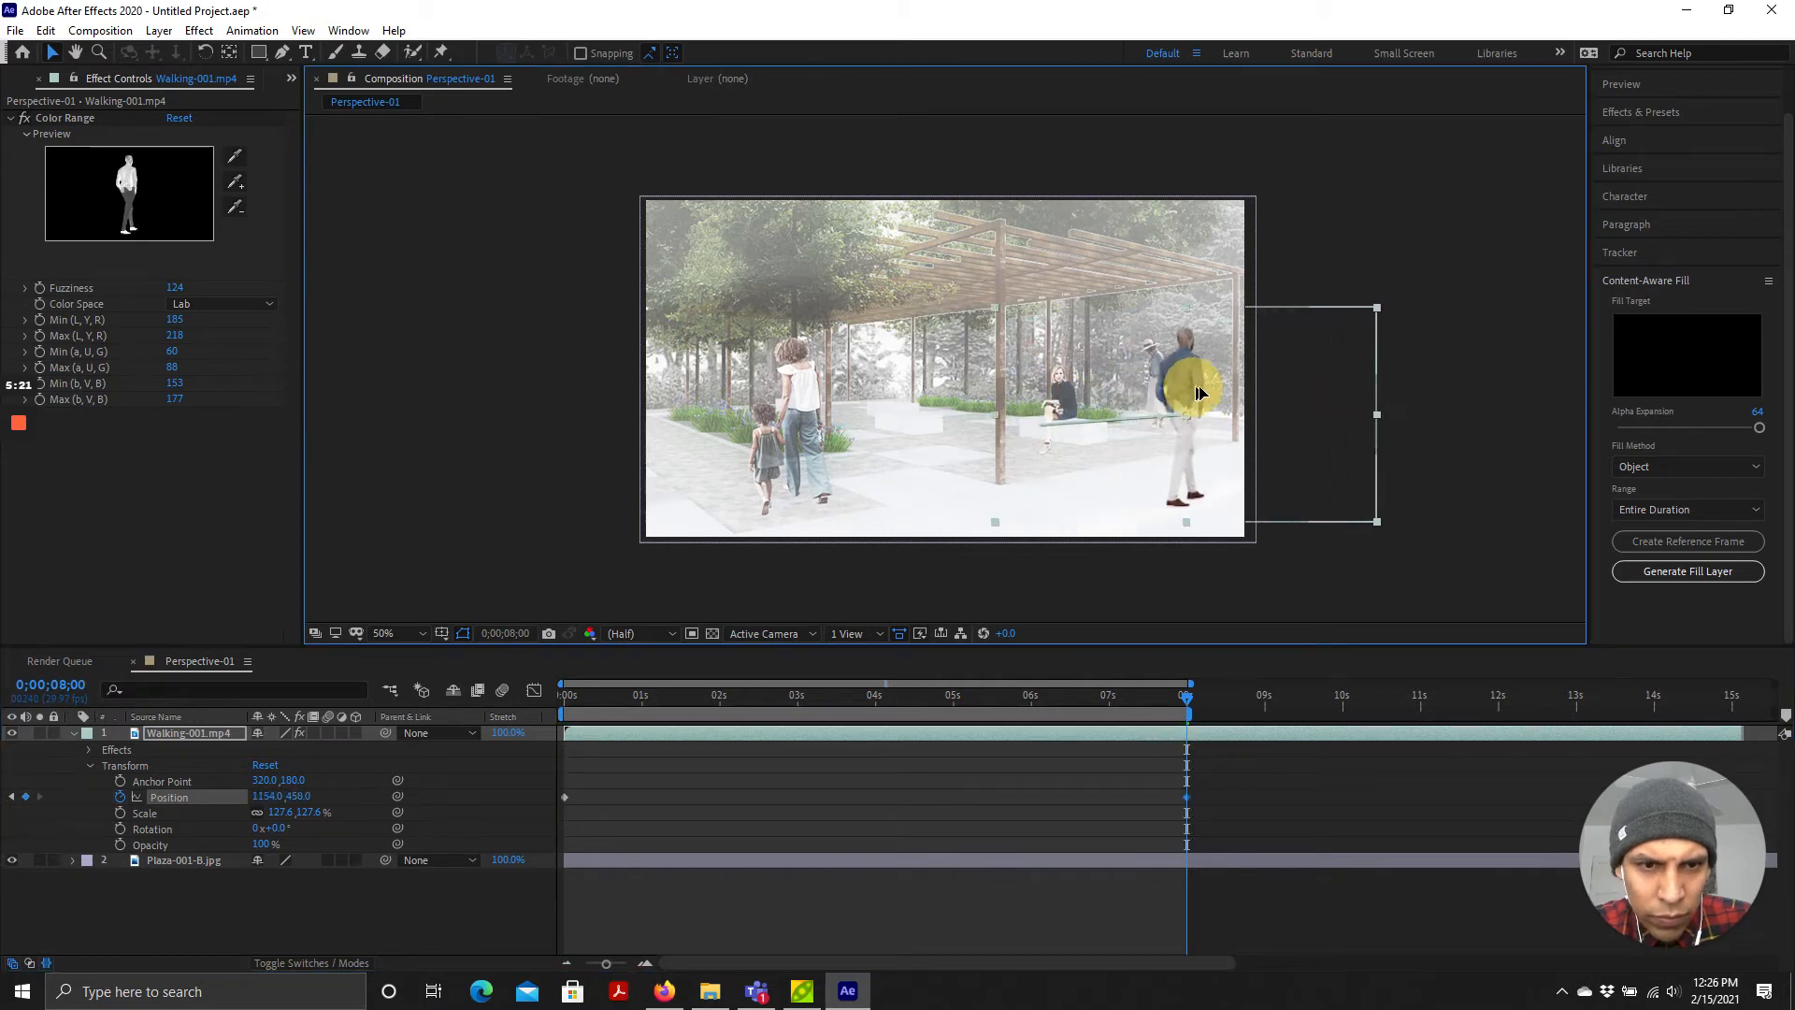
Step: Drag the man past the plaza's right edge at 8 seconds and preview the move
{"action": "left_click_drag", "start_coordinate": [1197, 392], "coordinate": [1248, 366]}
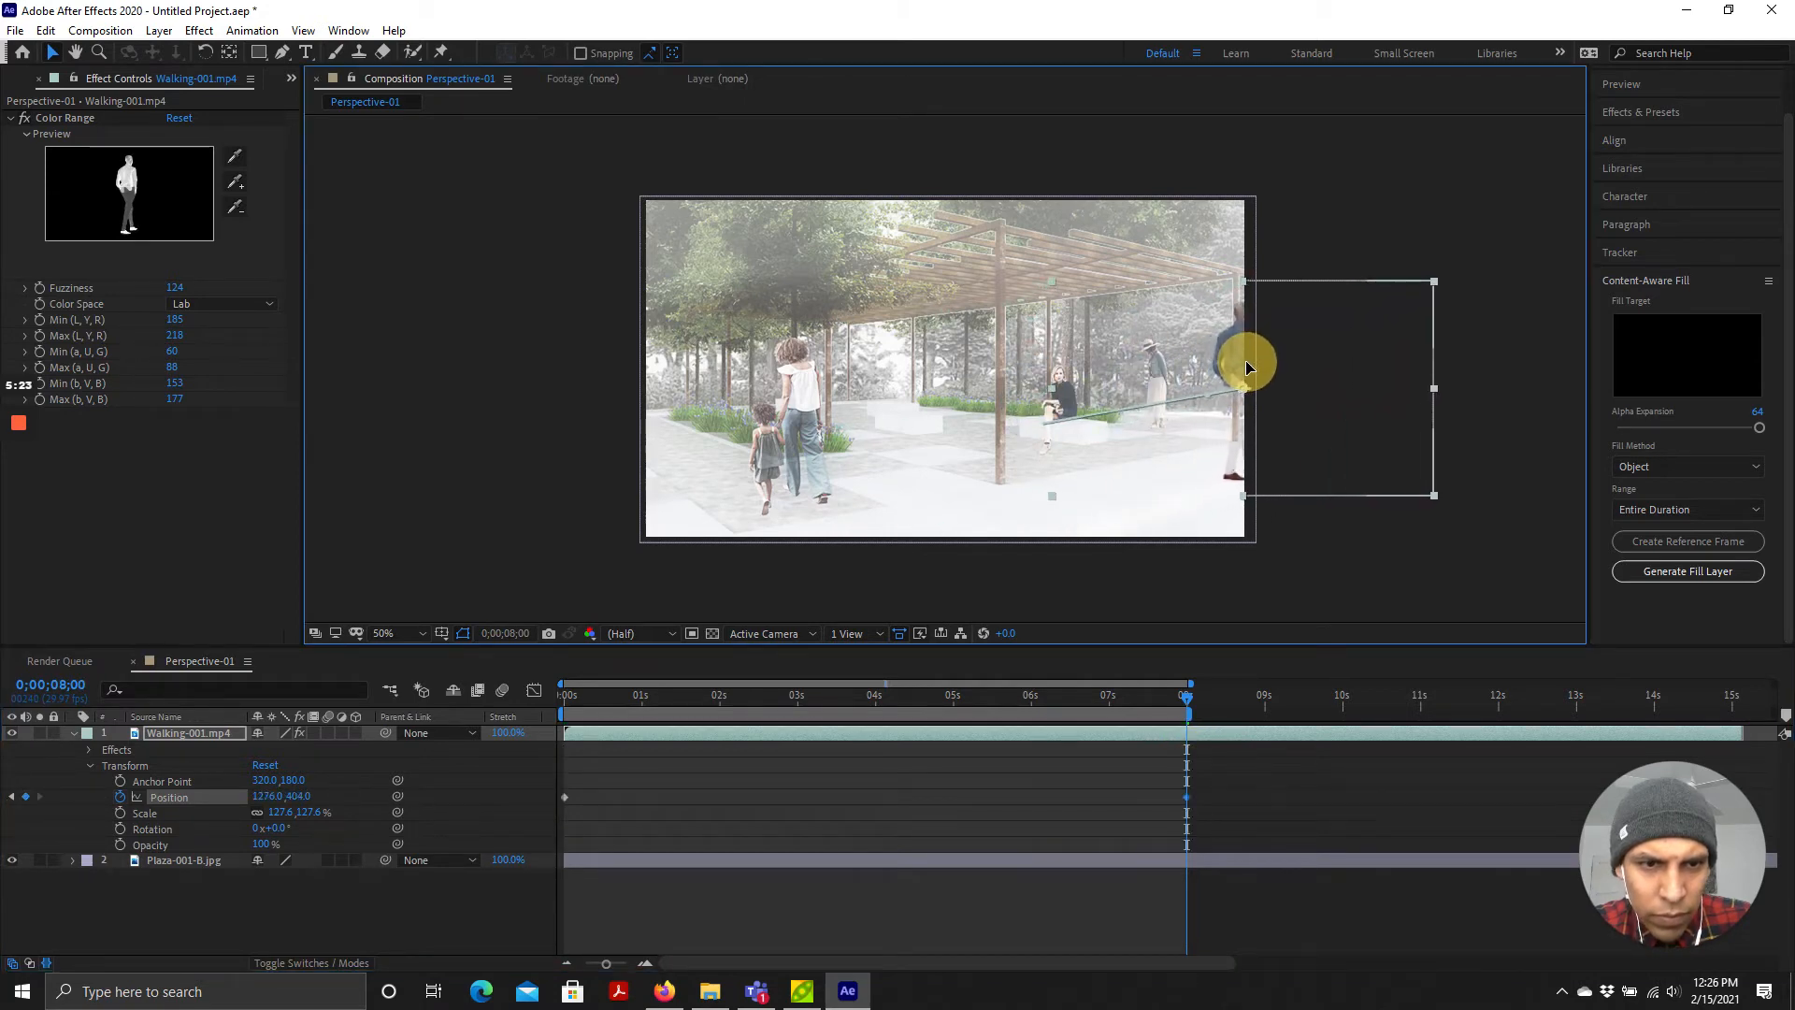
{"action": "left_click_drag", "start_coordinate": [1247, 367], "coordinate": [1236, 370]}
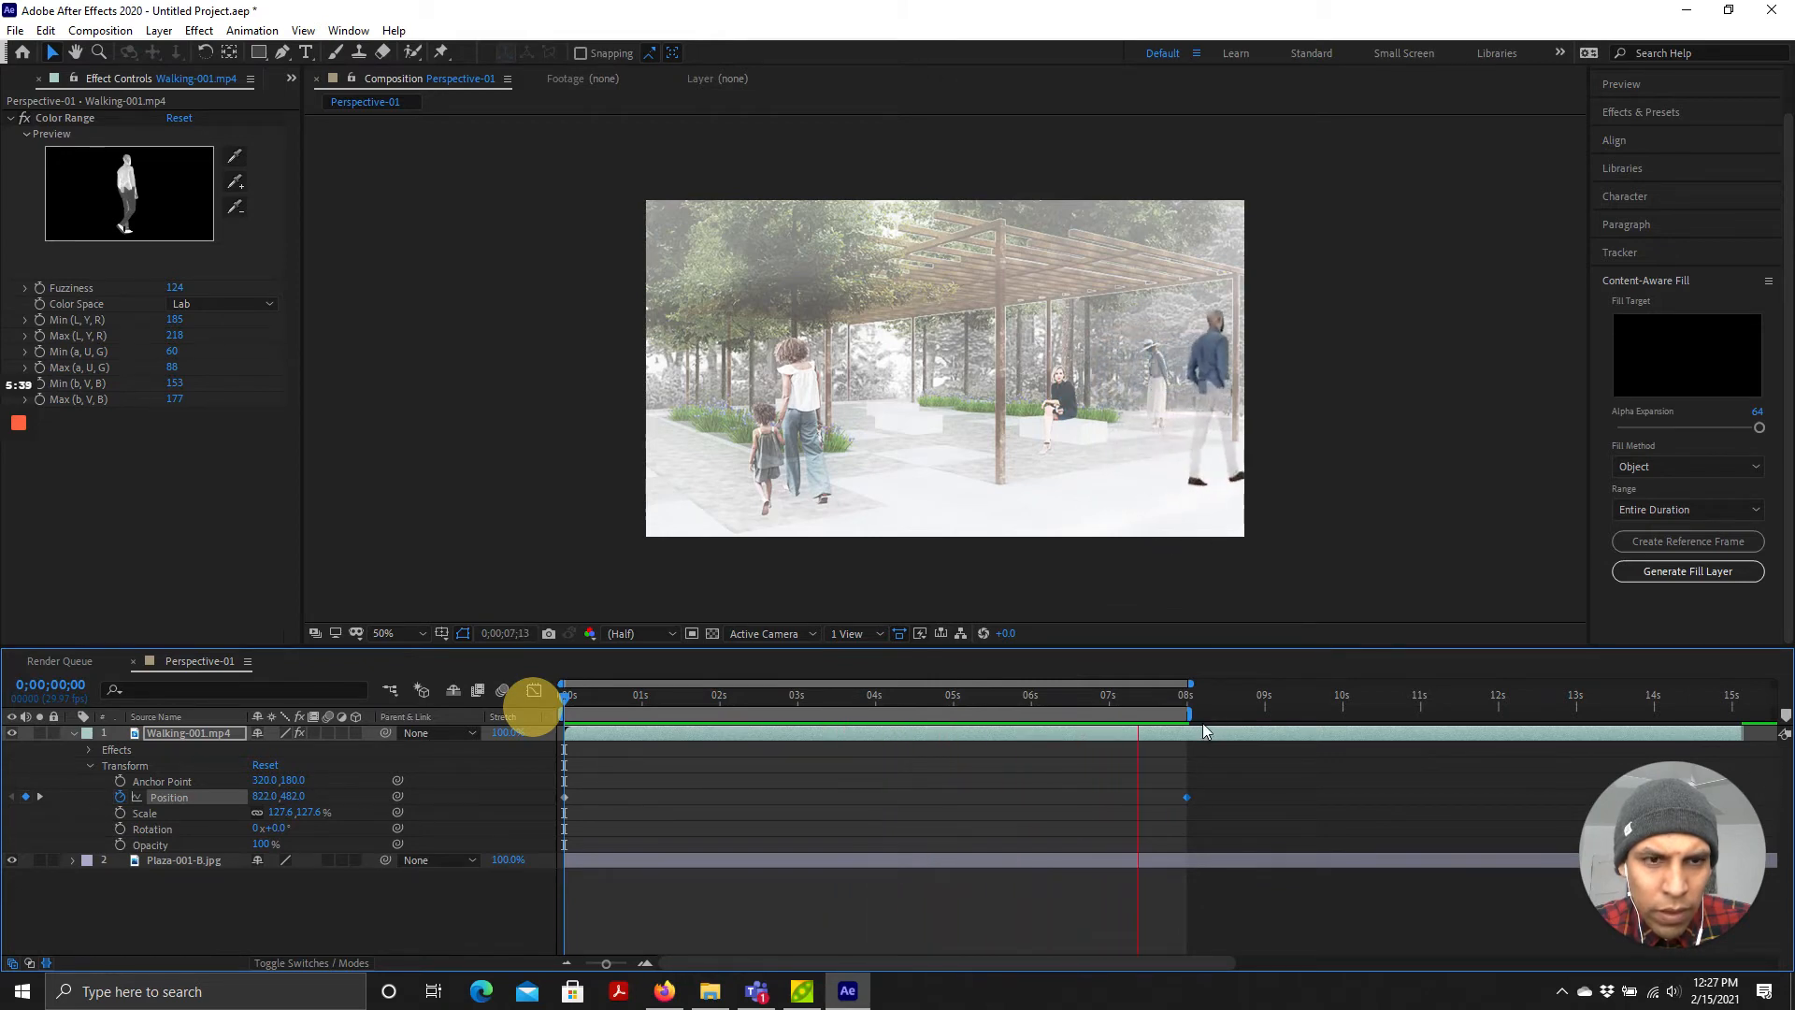
{"action": "left_click", "coordinate": [666, 694]}
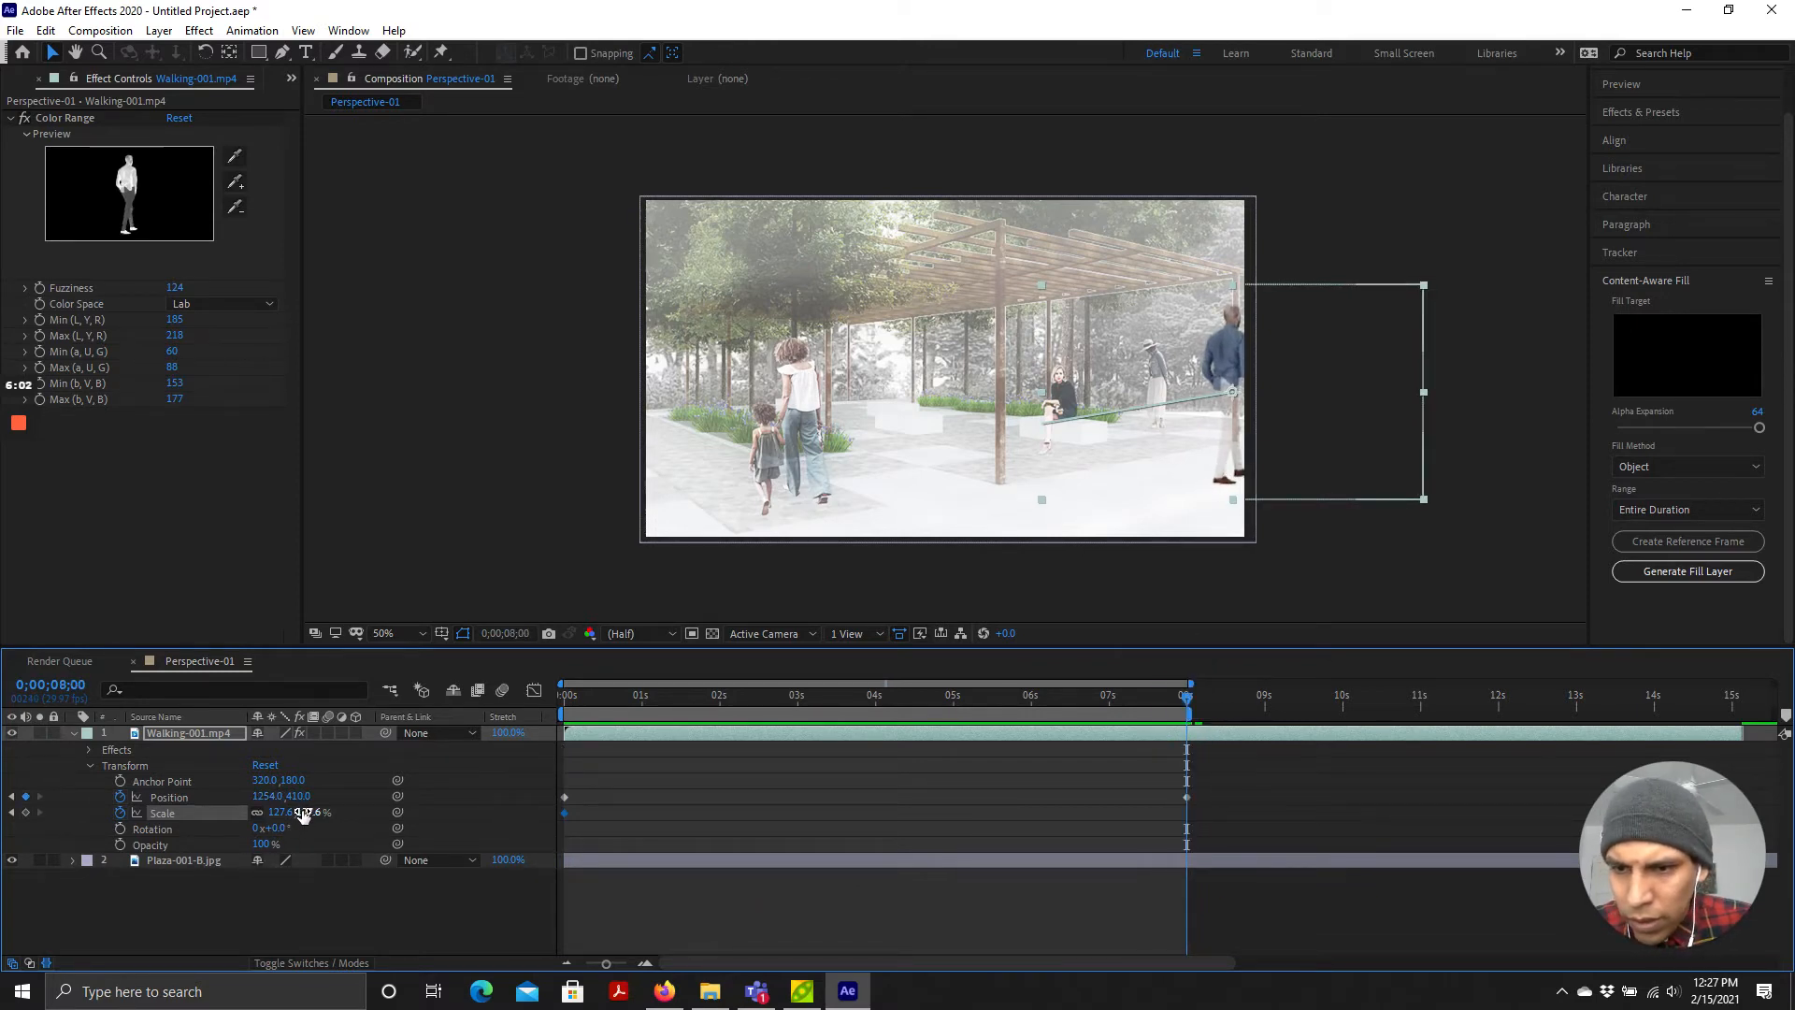
Step: Scrub the Scale value down at 8 seconds so the man ends smaller
{"action": "left_click_drag", "start_coordinate": [302, 811], "coordinate": [269, 812]}
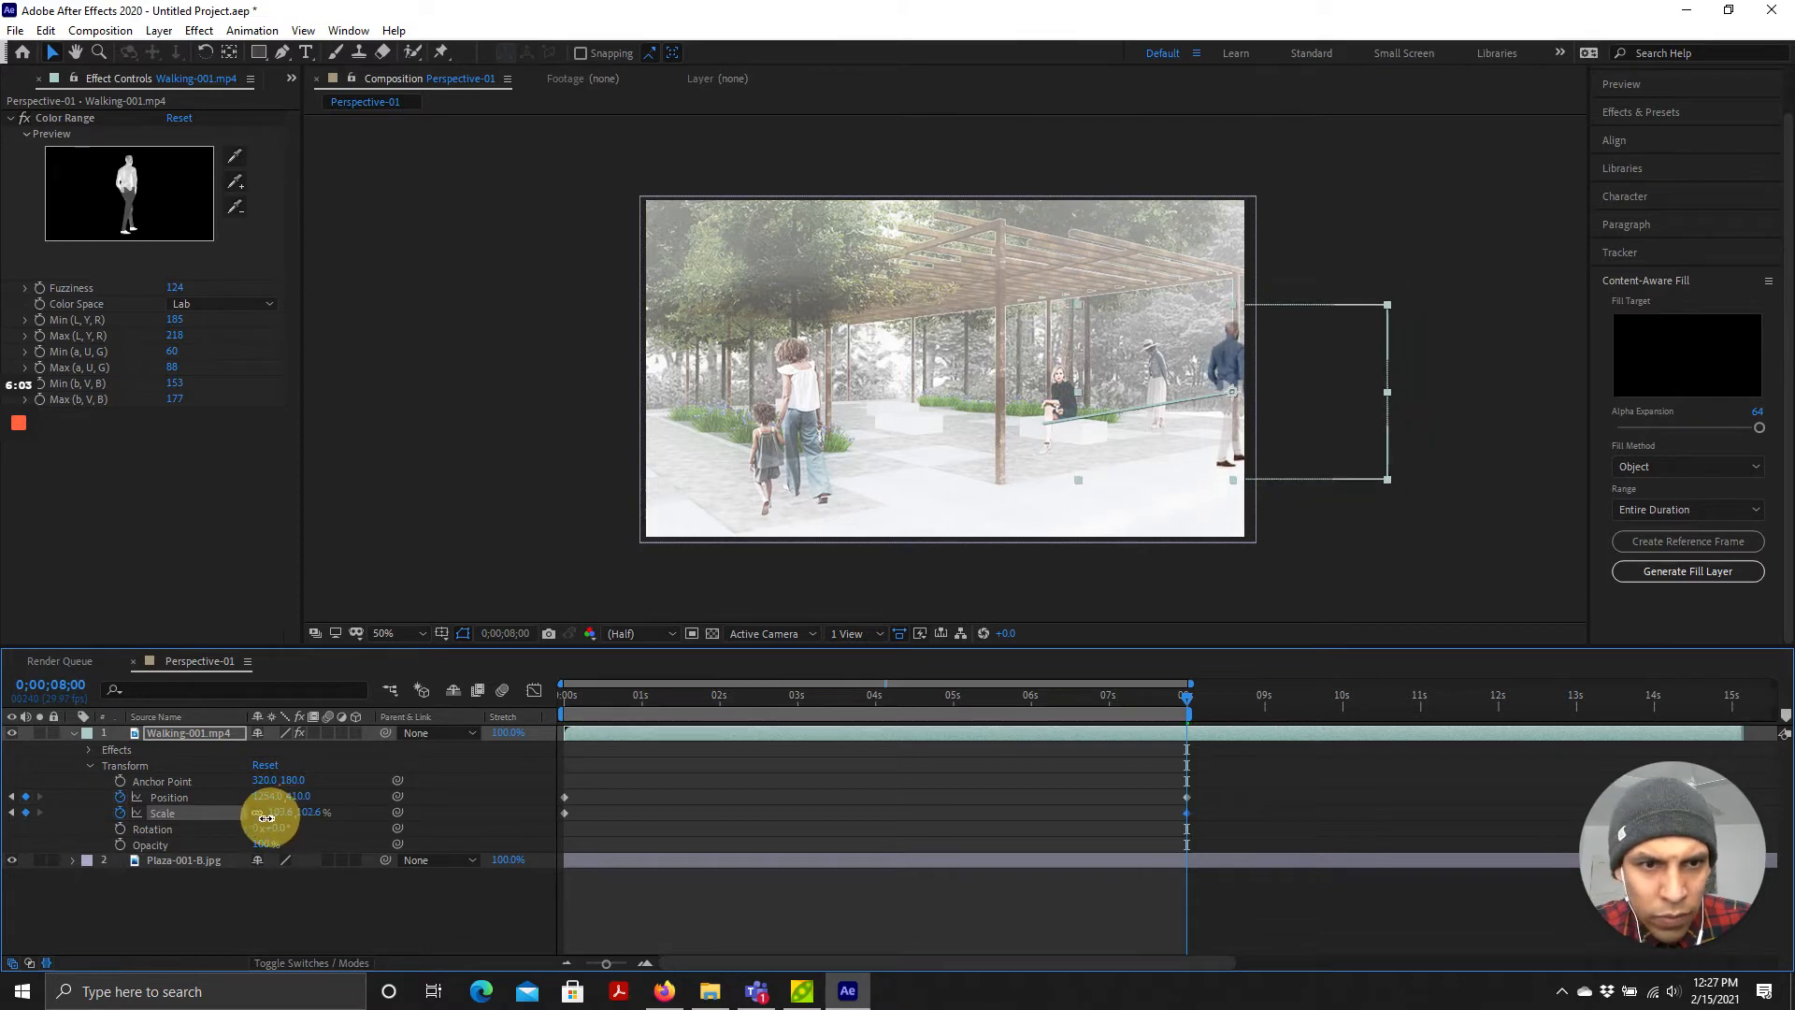
{"action": "left_click_drag", "start_coordinate": [275, 811], "coordinate": [355, 819]}
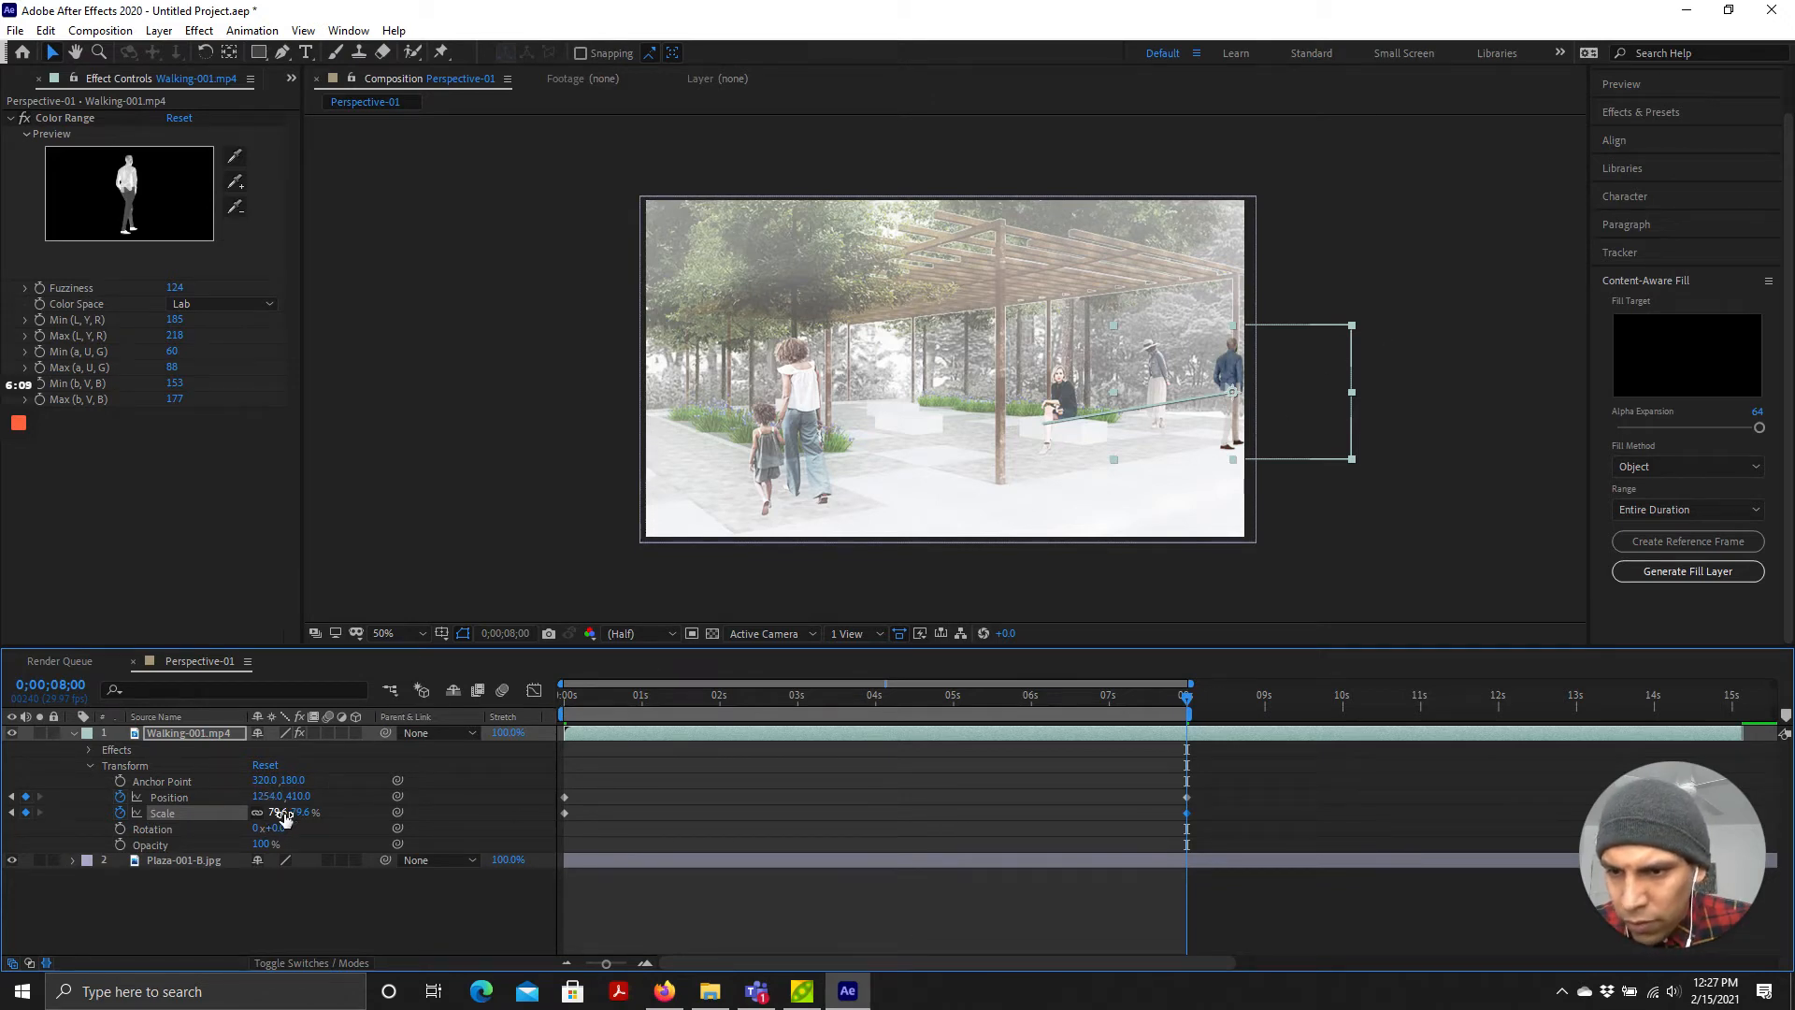
{"action": "left_click_drag", "start_coordinate": [281, 811], "coordinate": [309, 814]}
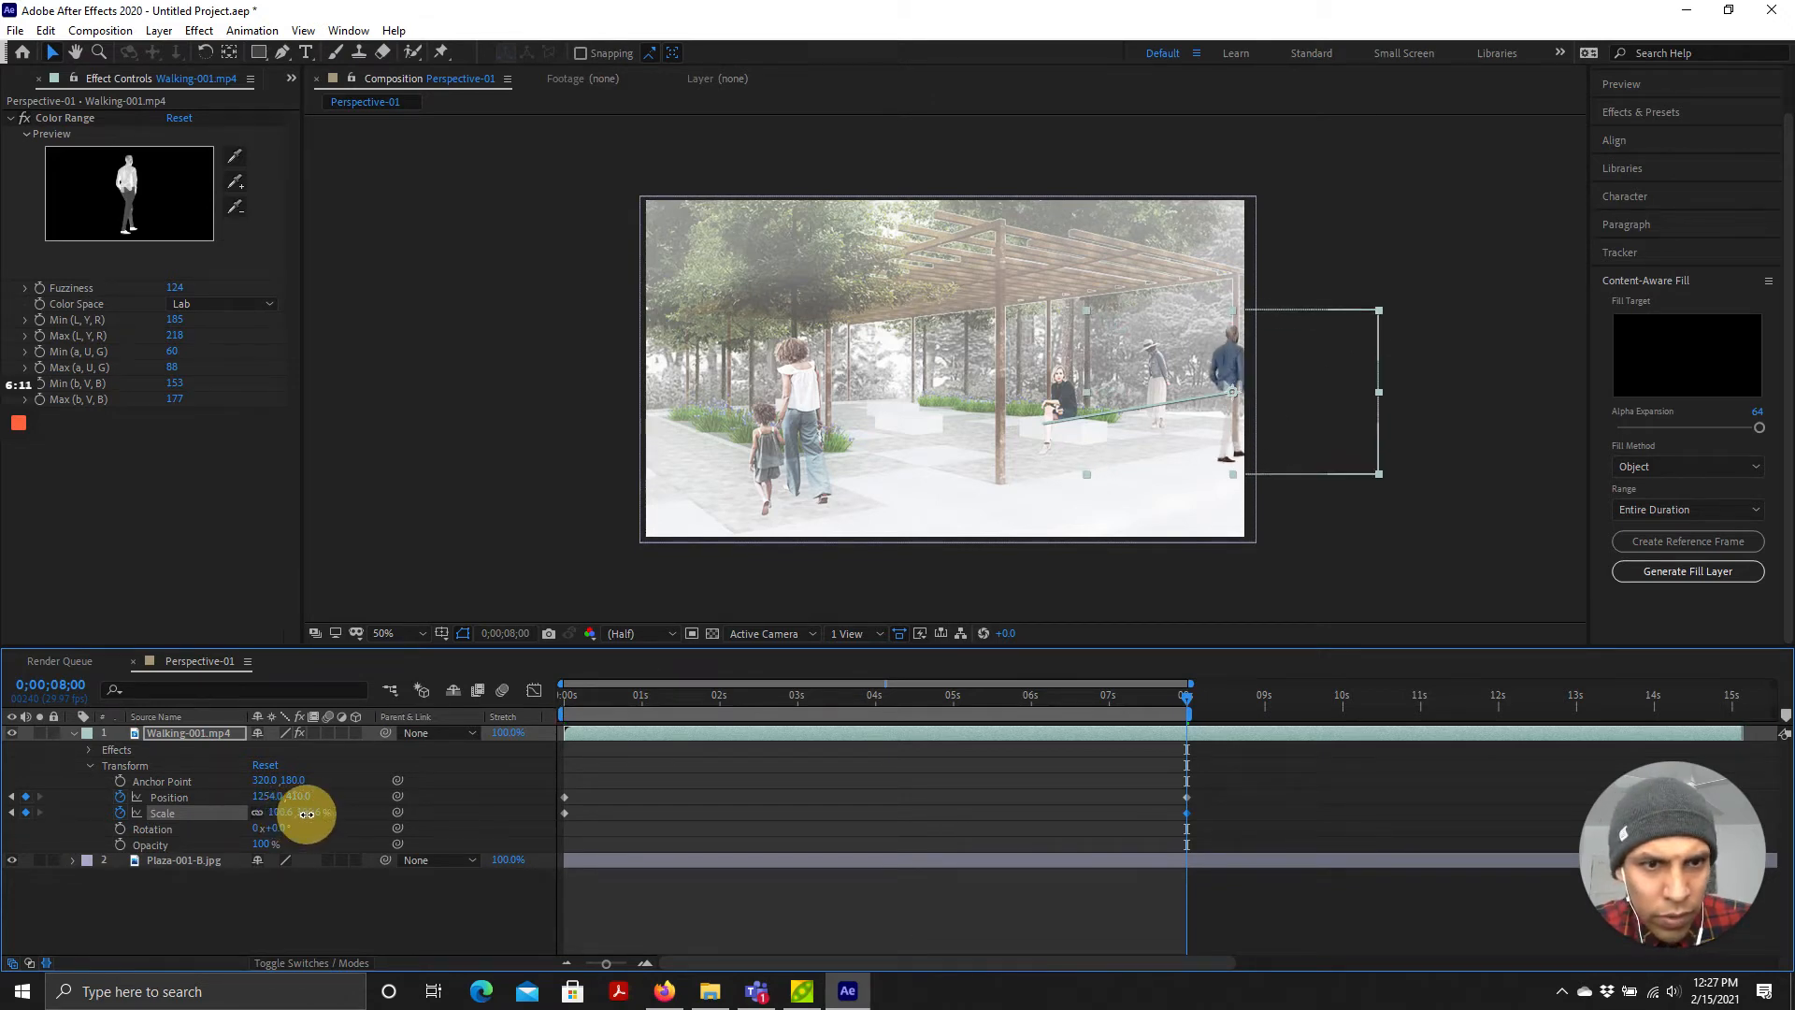
{"action": "left_click_drag", "start_coordinate": [307, 813], "coordinate": [292, 818]}
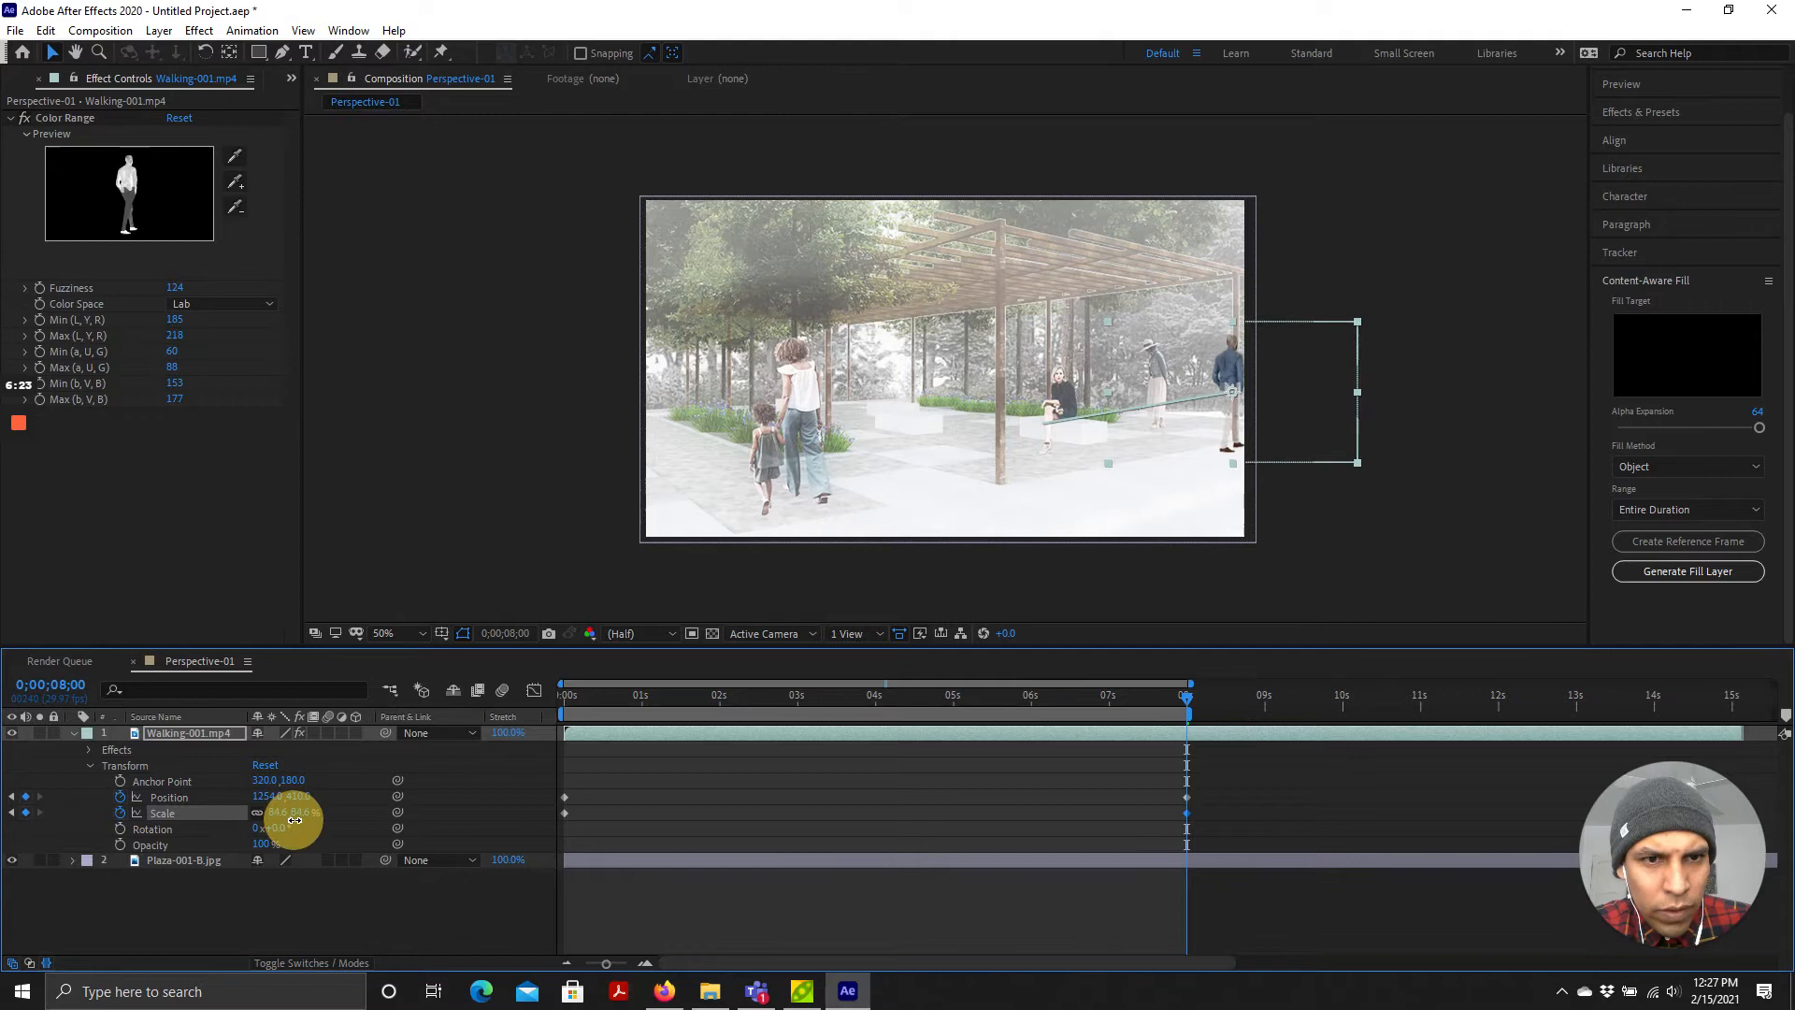
{"action": "left_click_drag", "start_coordinate": [292, 813], "coordinate": [292, 819]}
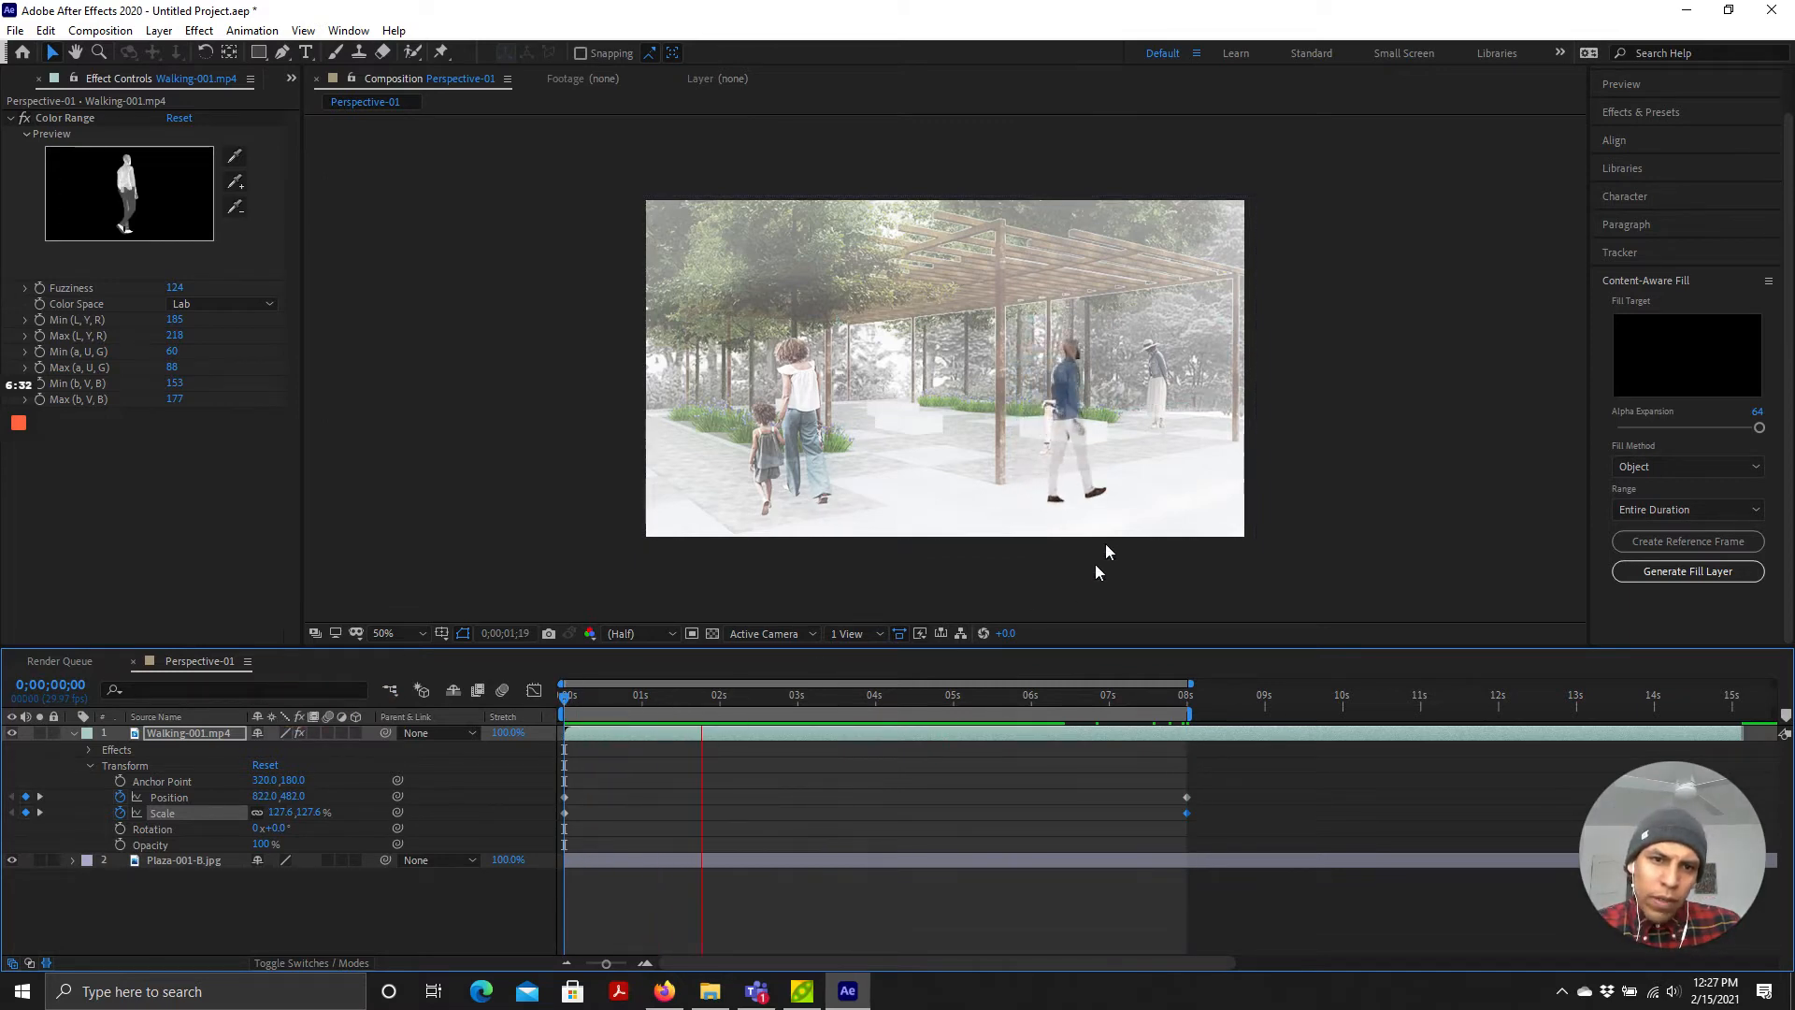
Step: Preview the walking man's move across the plaza, return to frame 0 and reach for the effect categories
{"action": "left_click", "coordinate": [864, 694]}
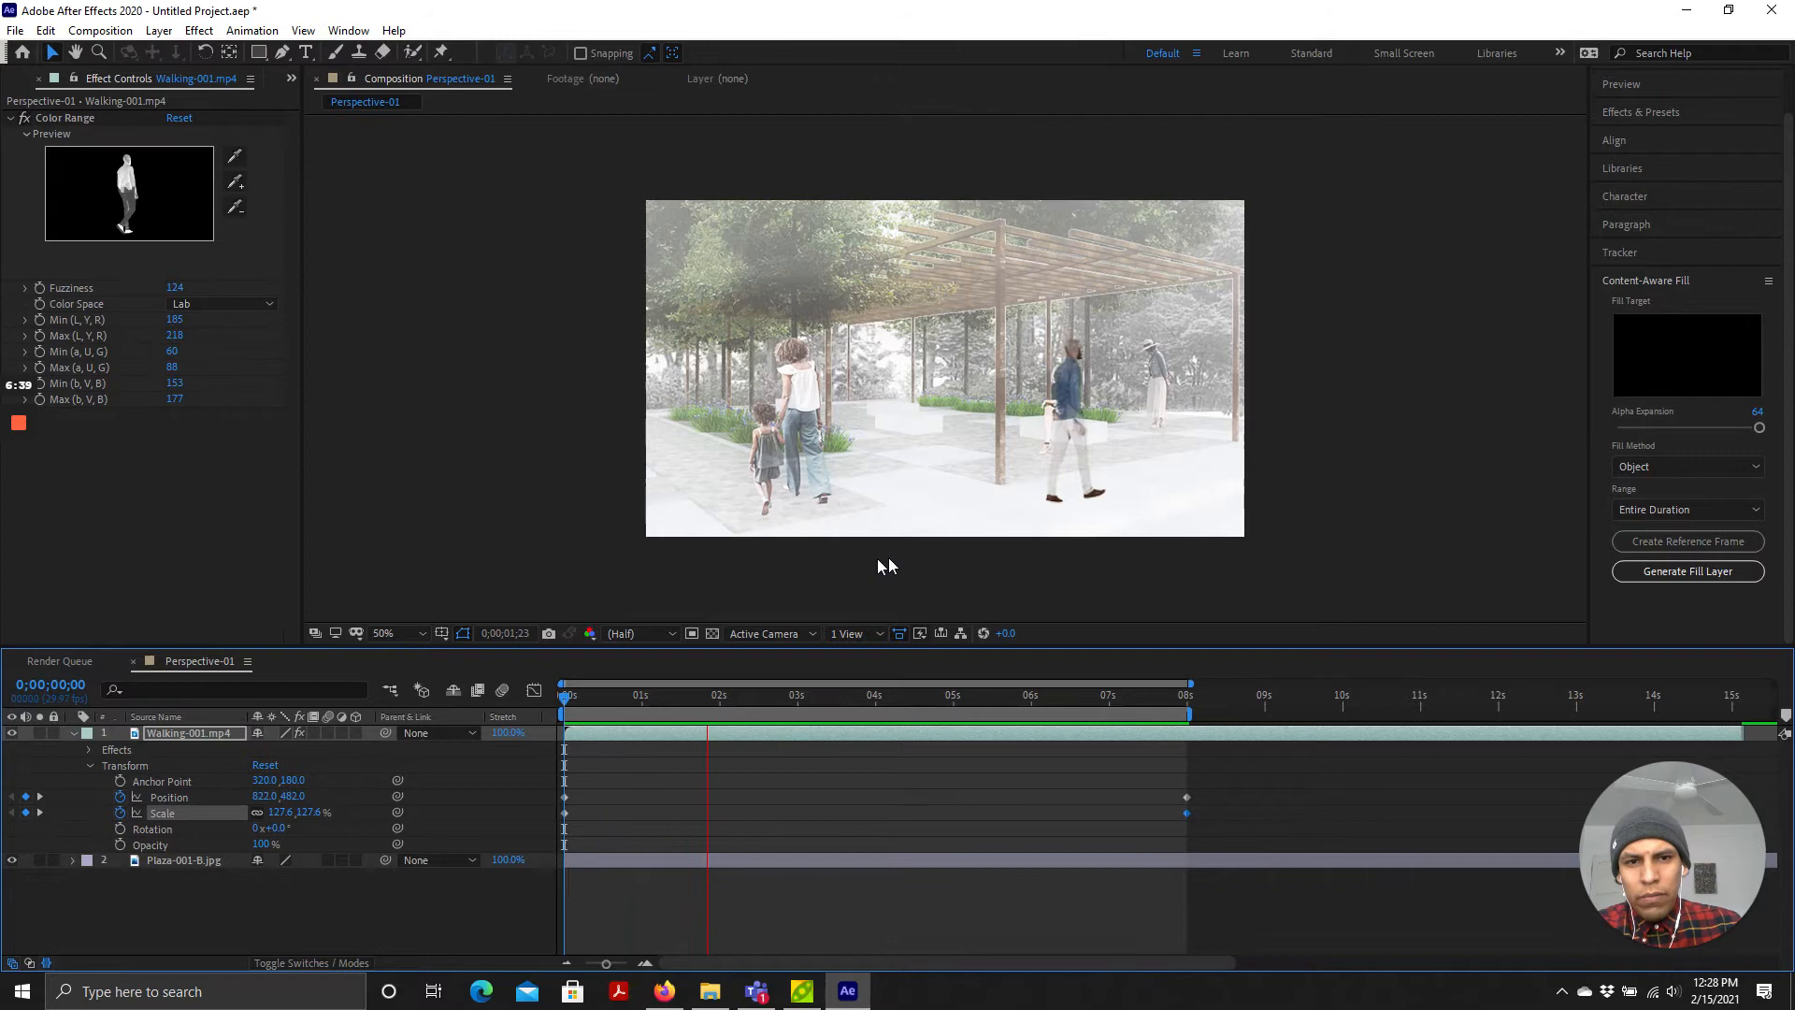
{"action": "left_click", "coordinate": [862, 694]}
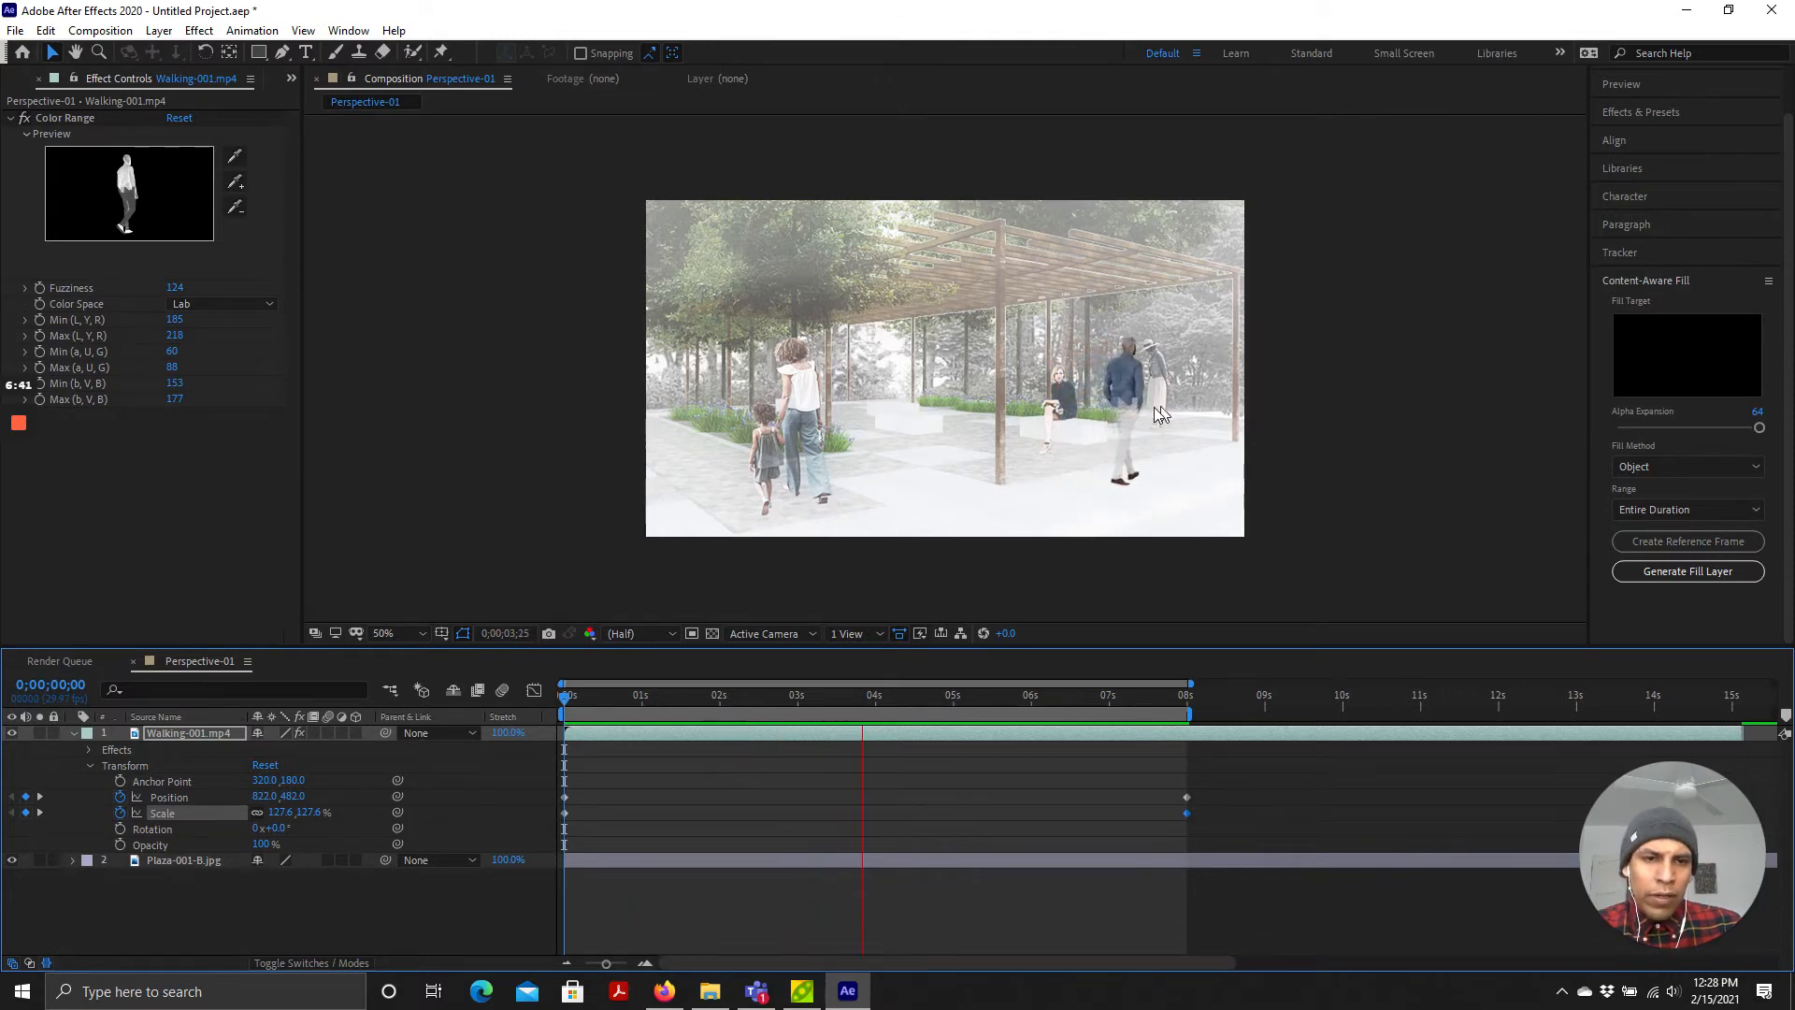
{"action": "left_click", "coordinate": [972, 696]}
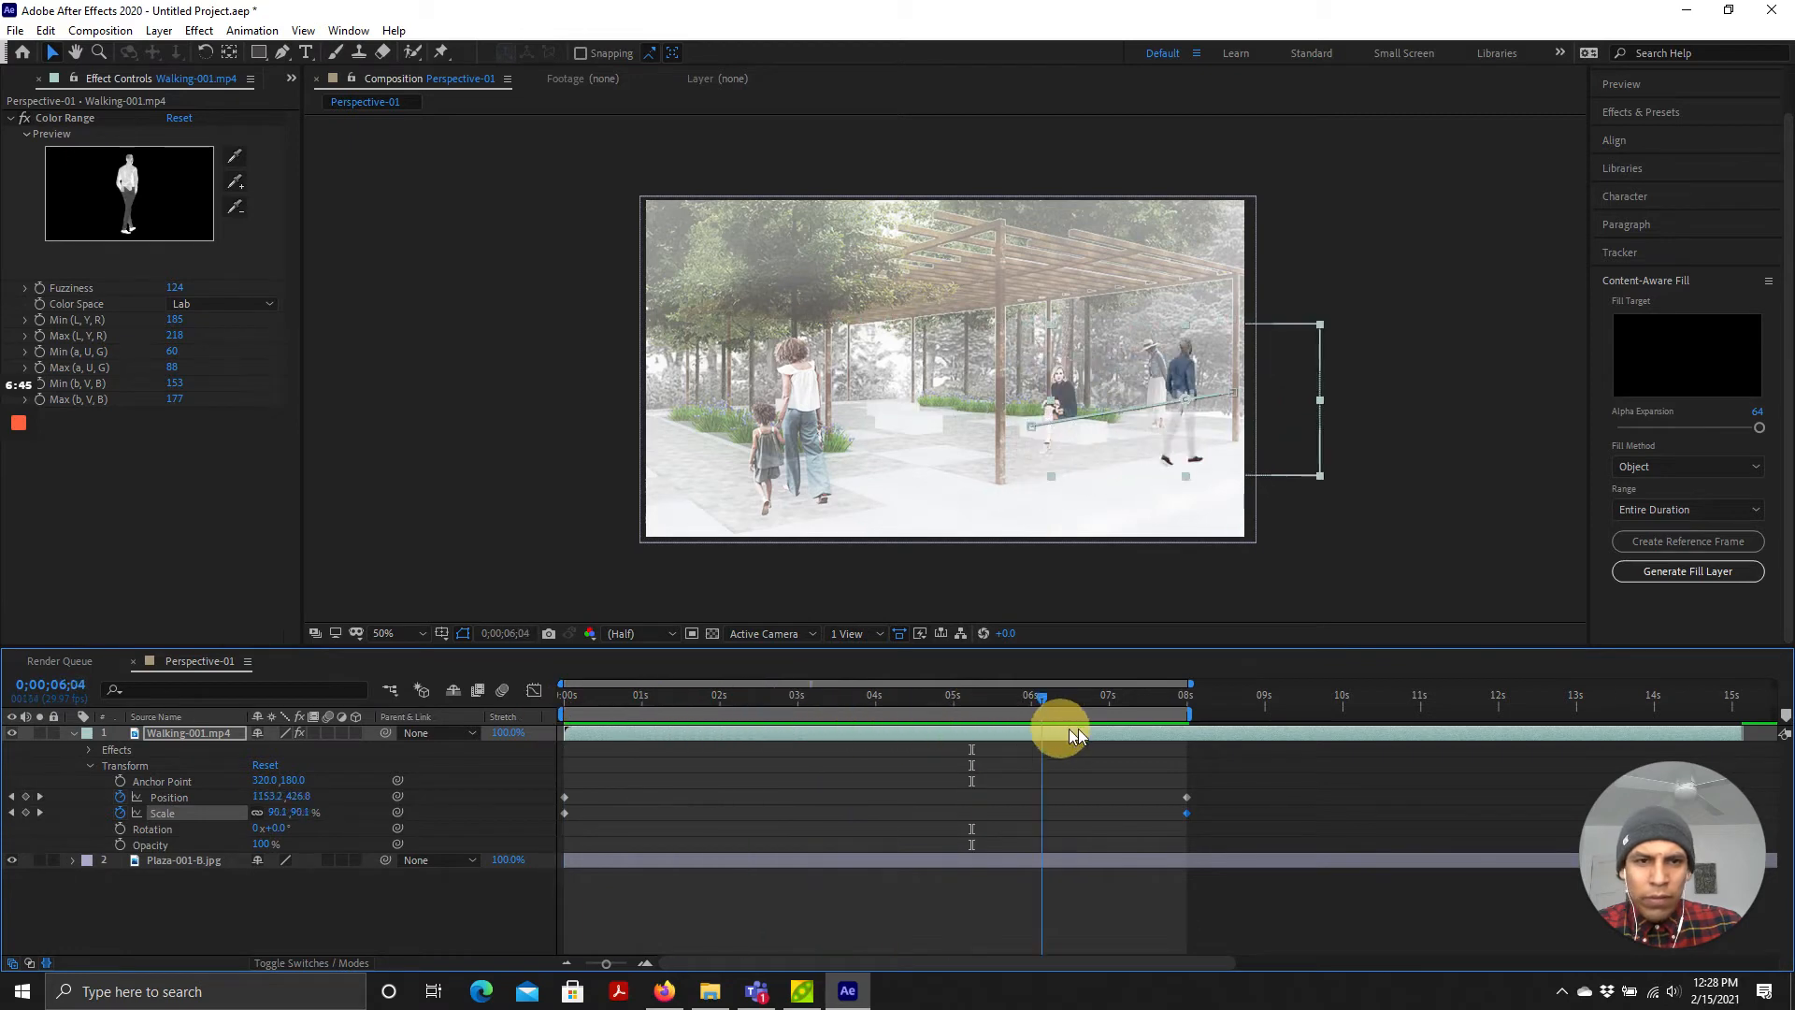
{"action": "left_click_drag", "start_coordinate": [1041, 696], "coordinate": [561, 696]}
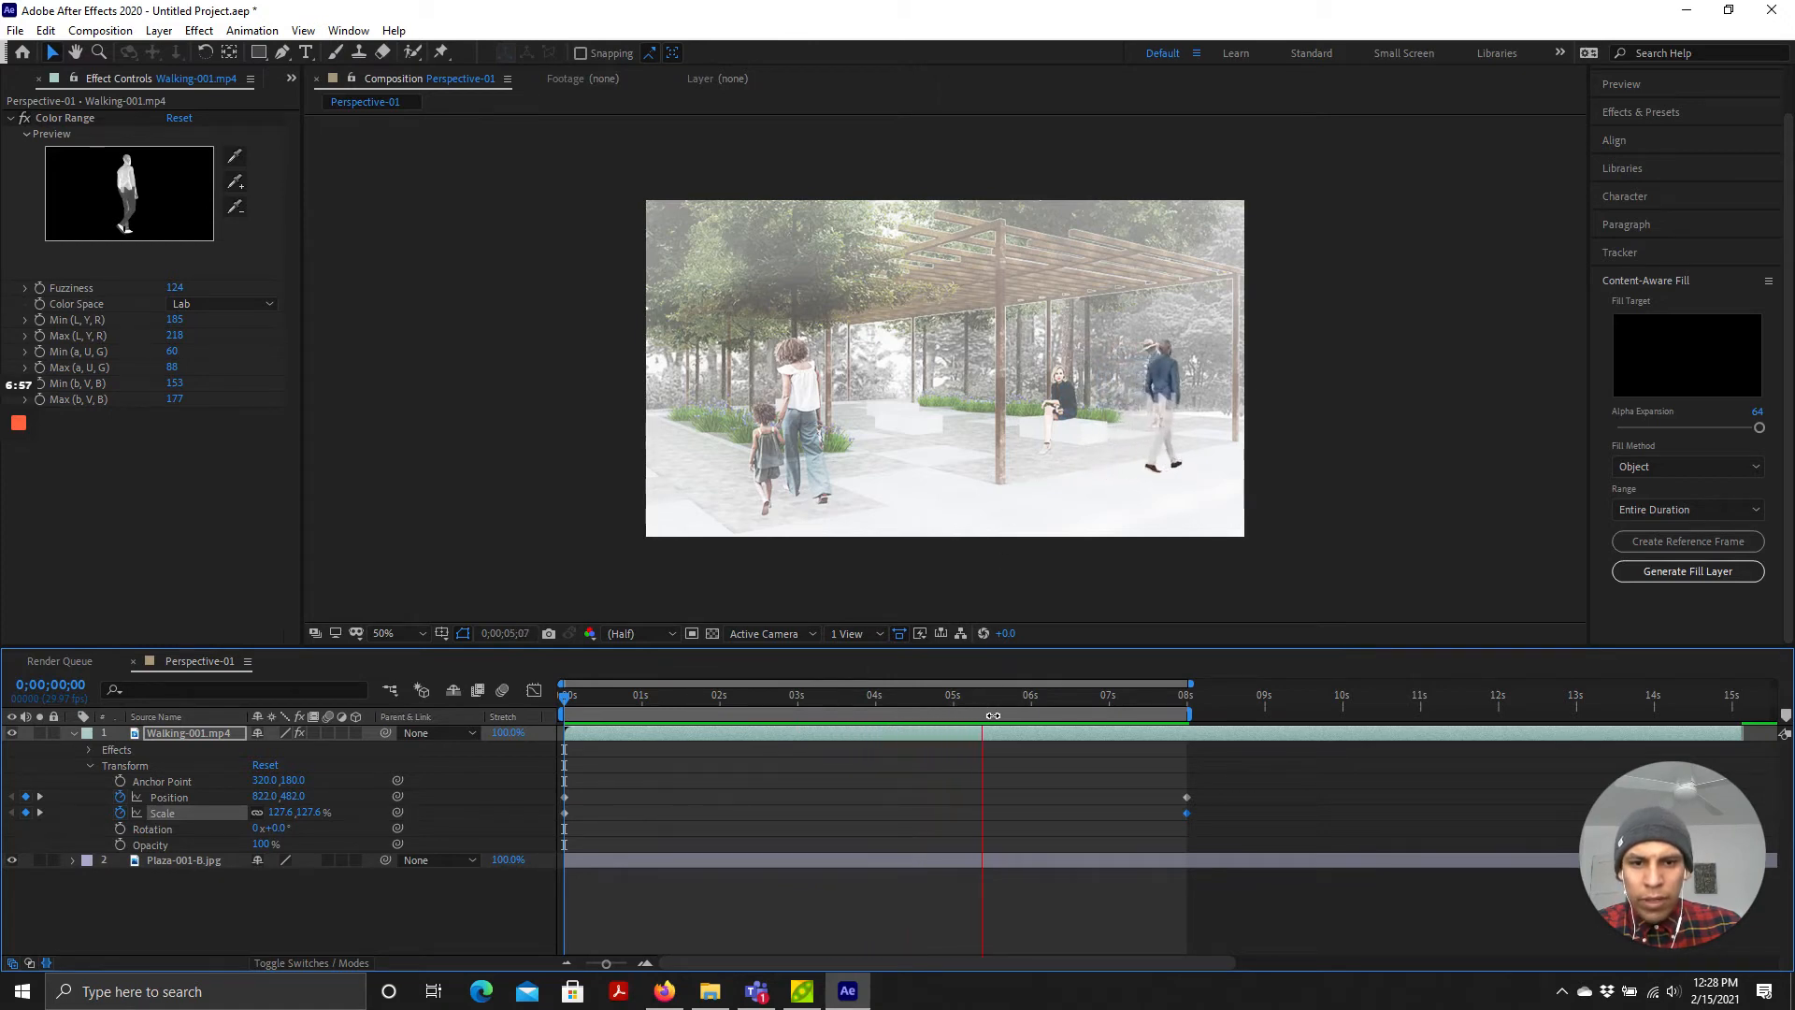
{"action": "left_click", "coordinate": [563, 696]}
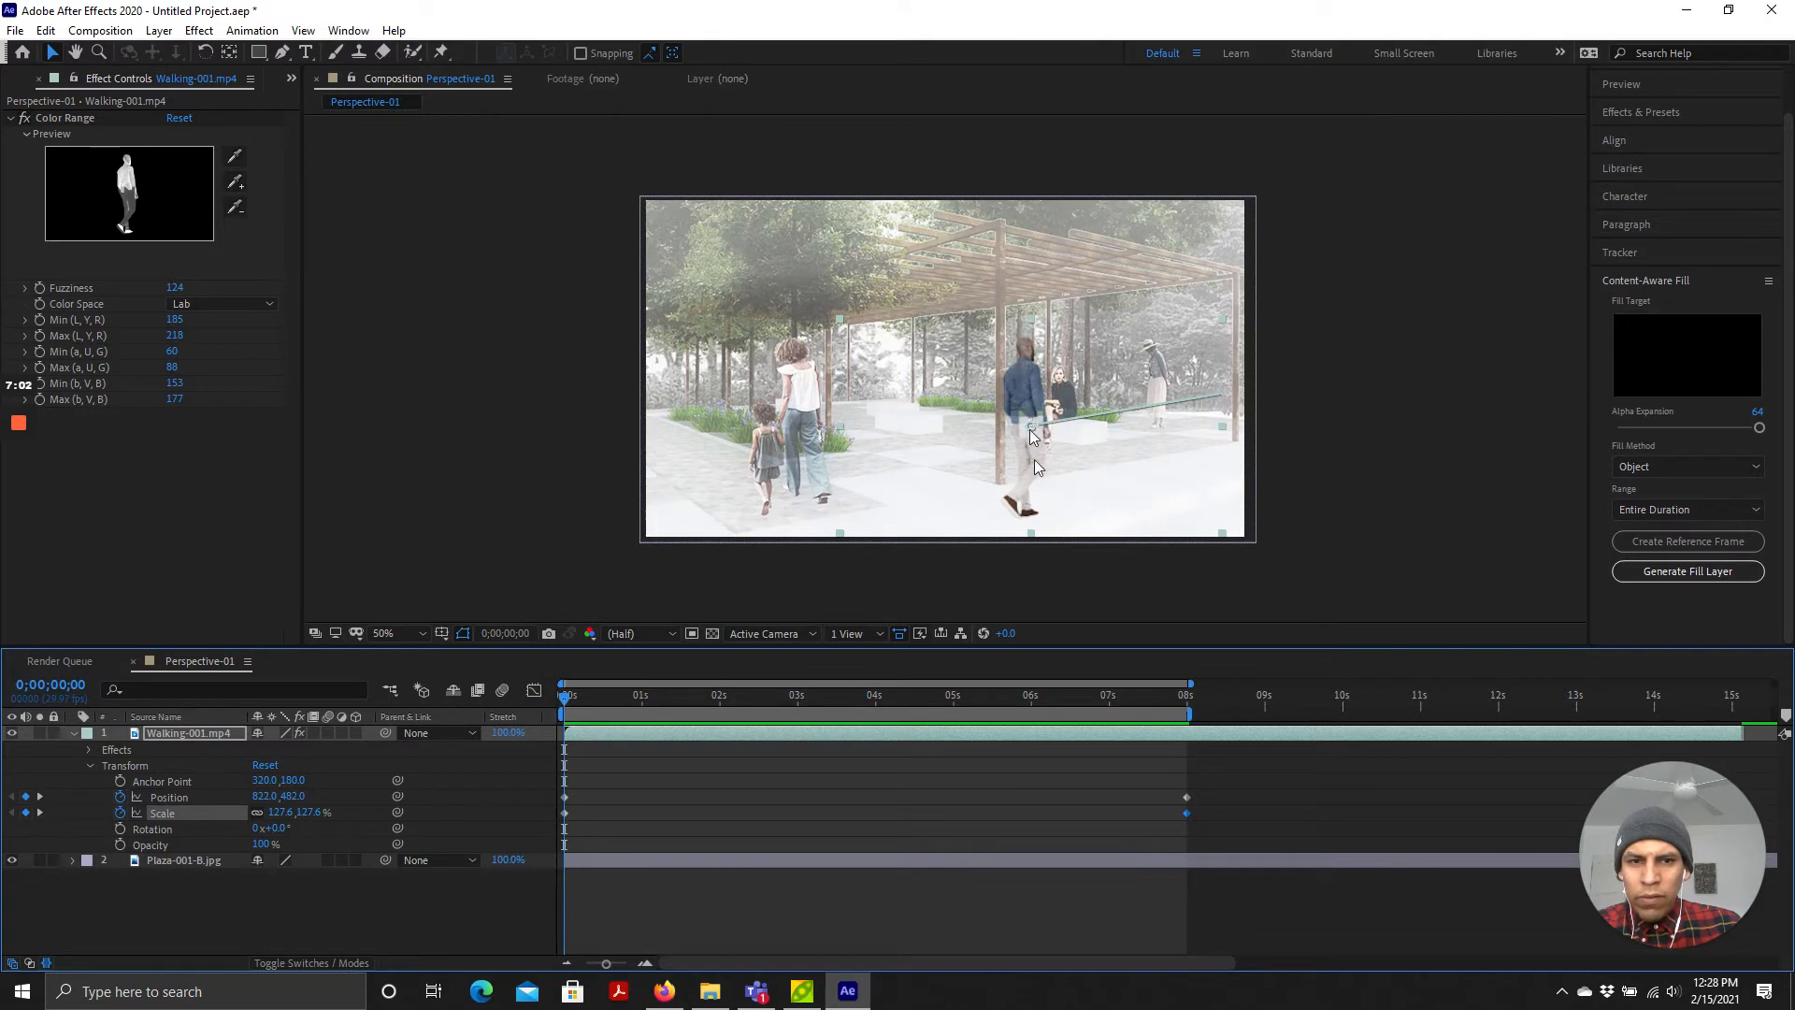
{"action": "left_click", "coordinate": [202, 30]}
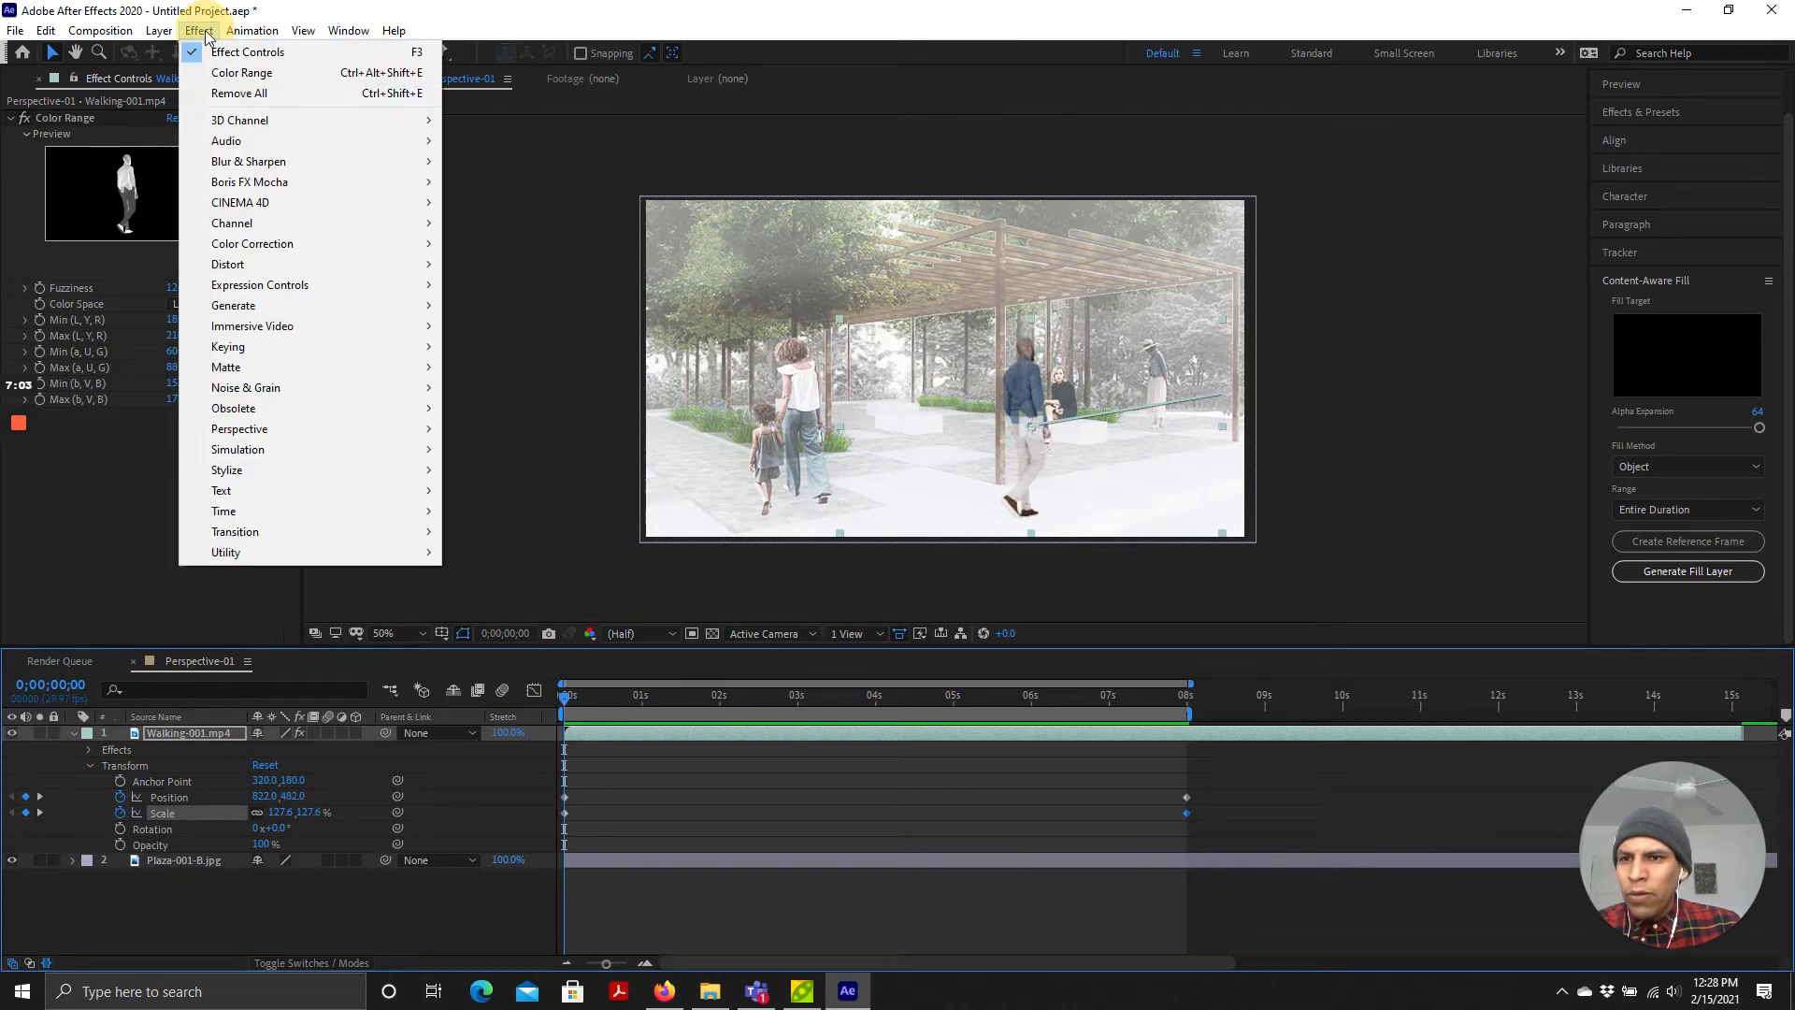
{"action": "mouse_move", "coordinate": [327, 264]}
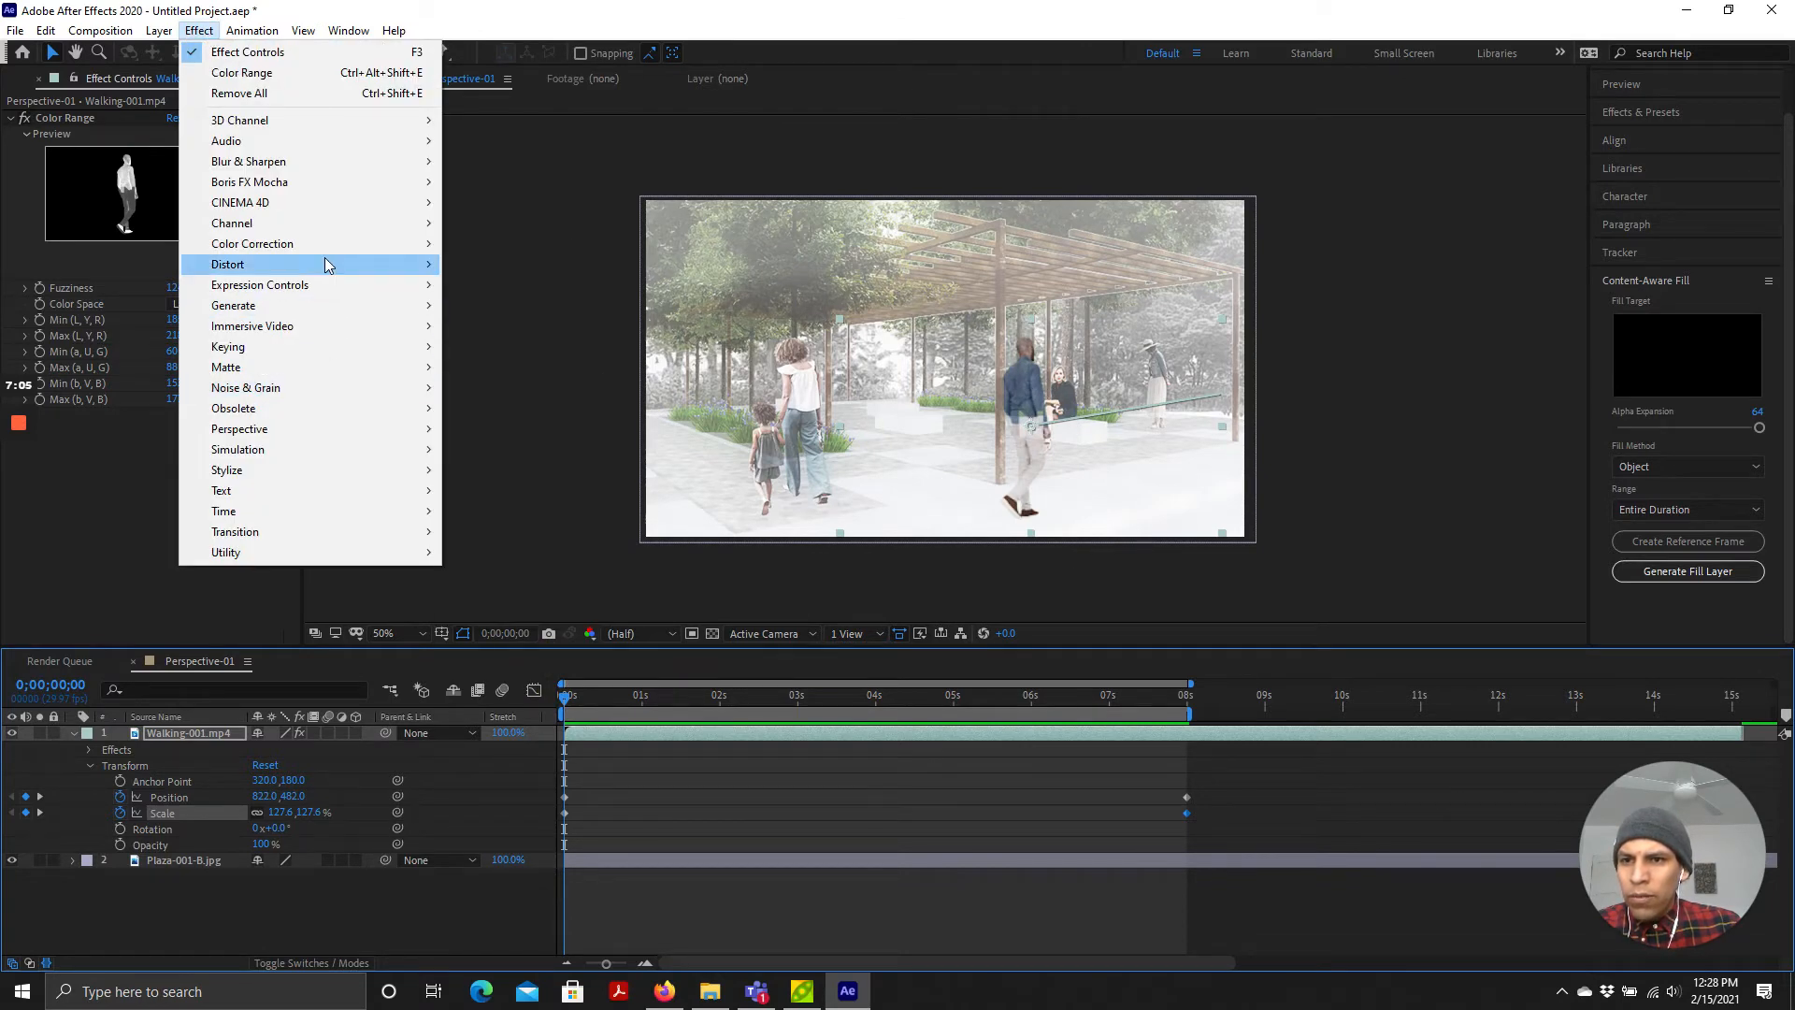
{"action": "mouse_move", "coordinate": [322, 309]}
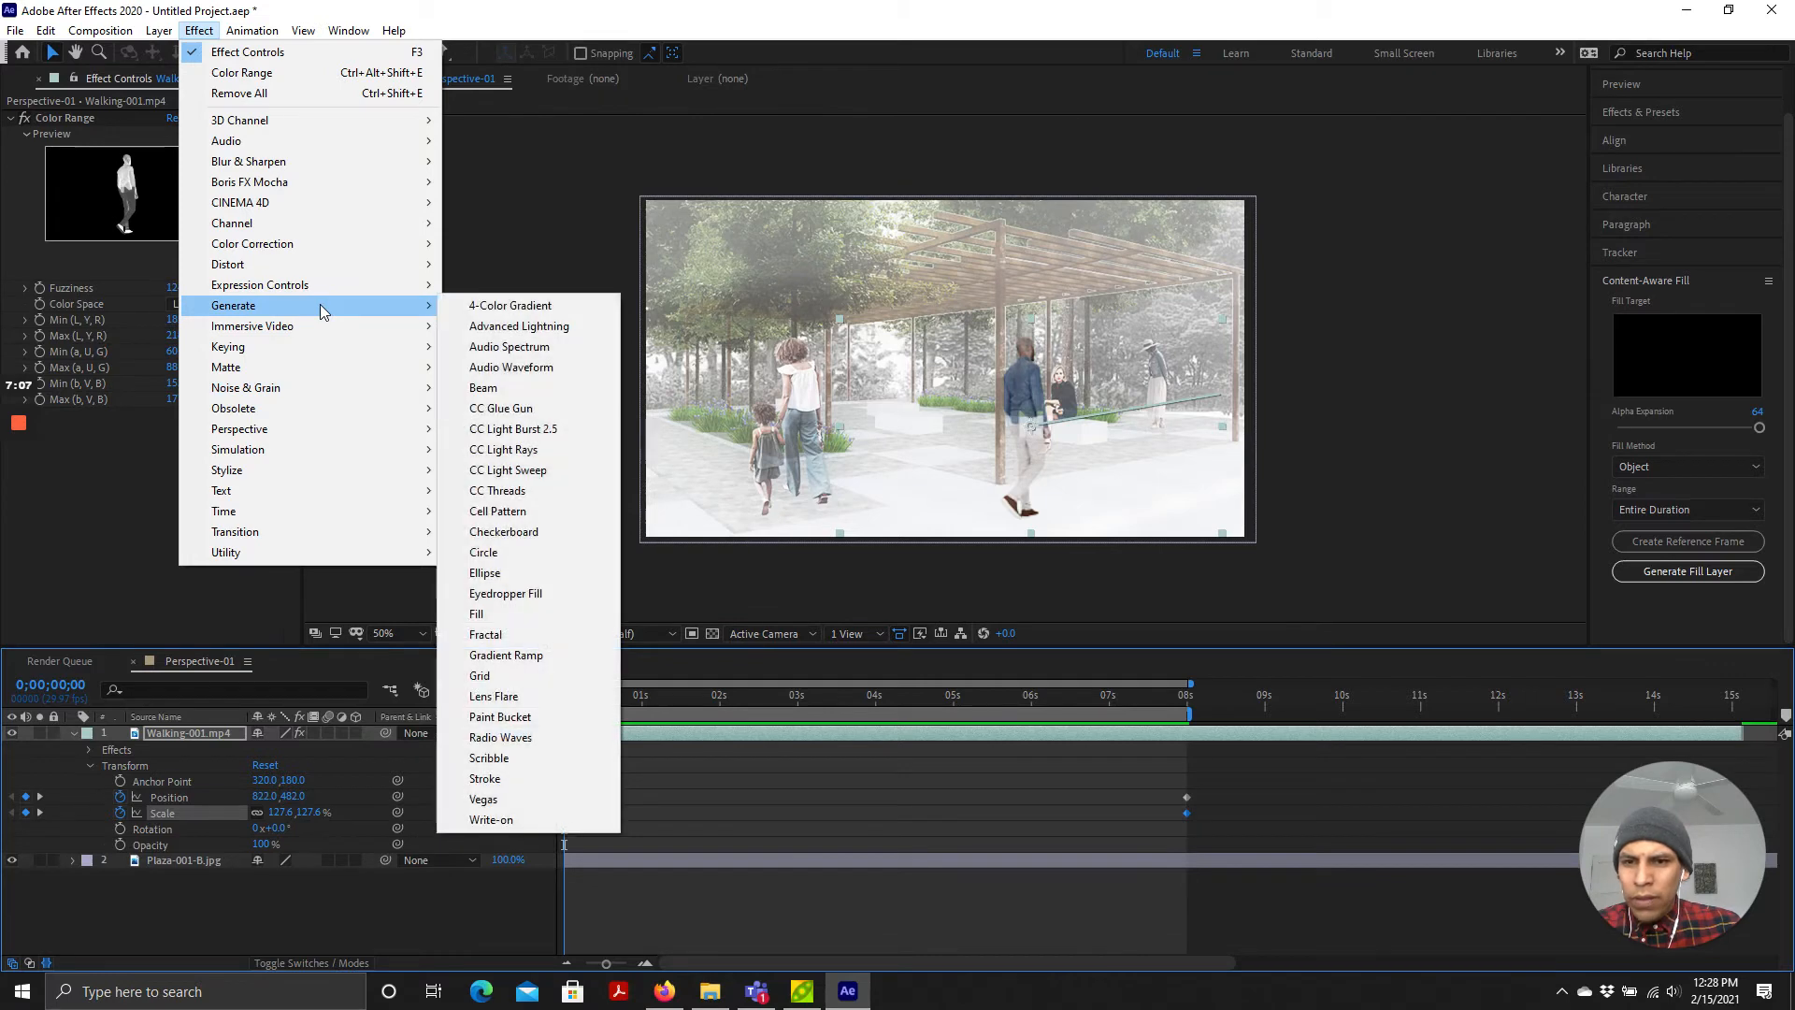
{"action": "mouse_move", "coordinate": [503, 305]}
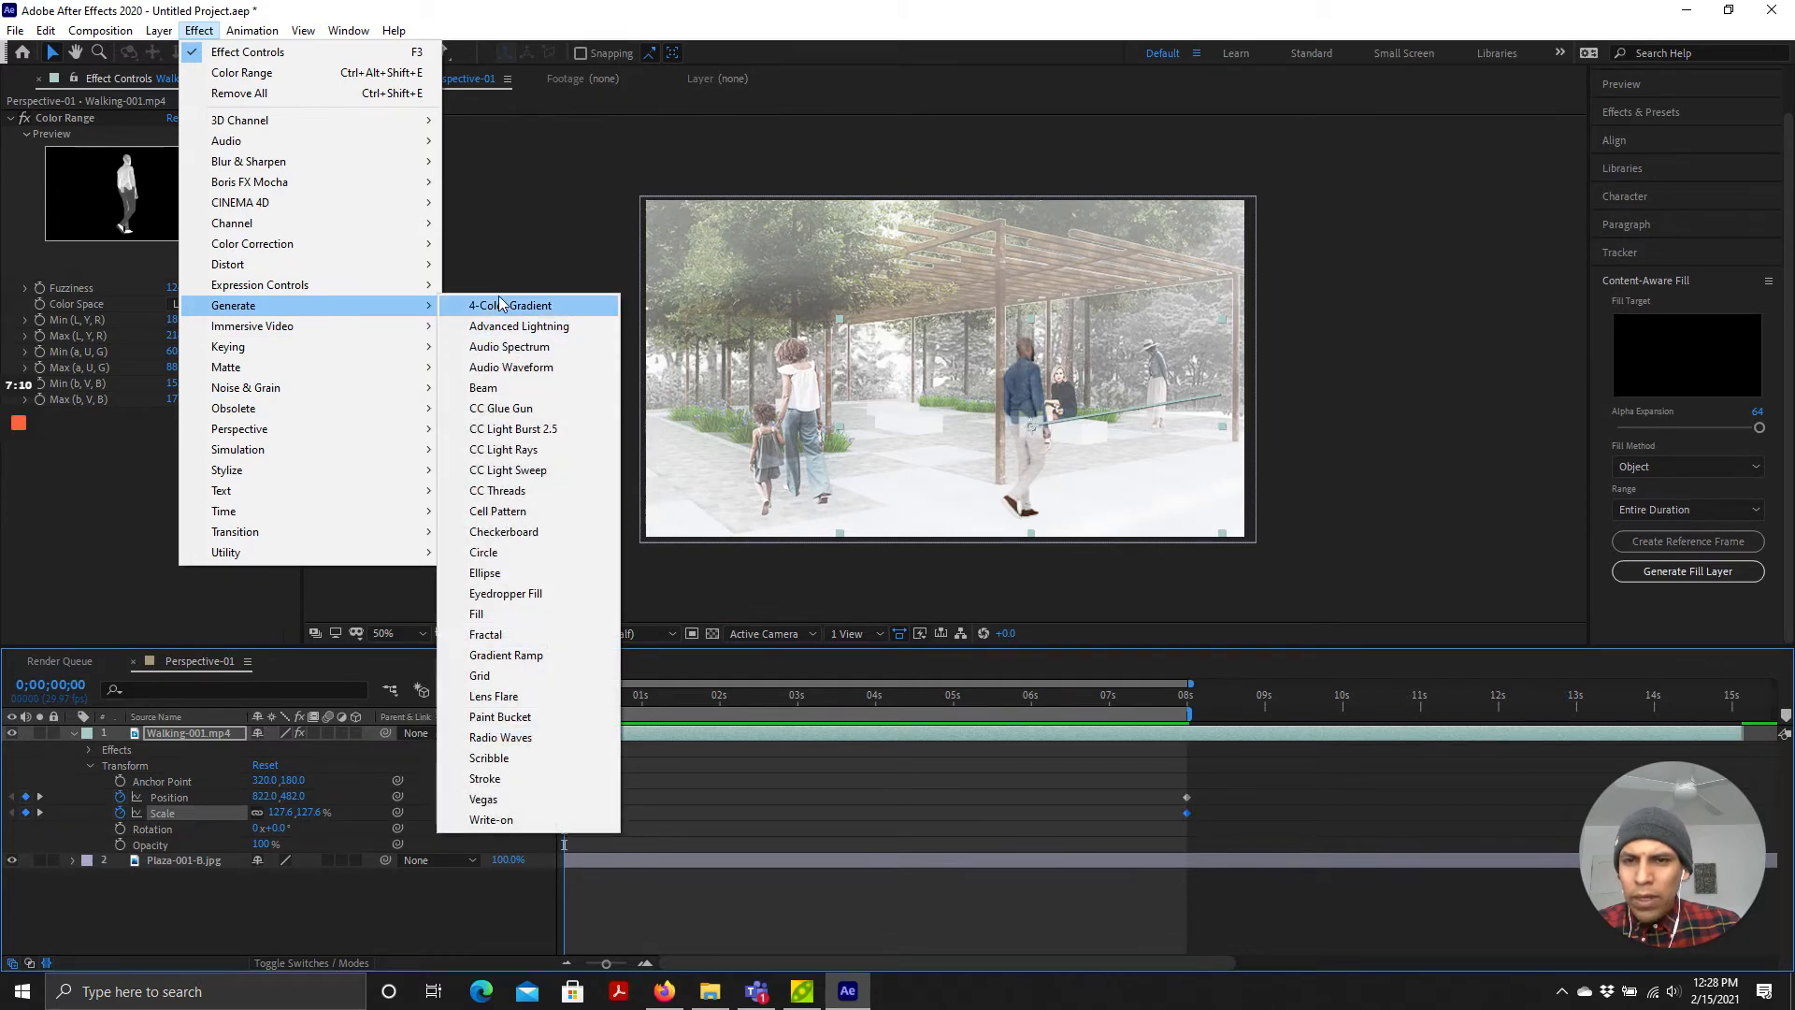
Step: Try the 4-Color Gradient on the walking man, then remove it, leaving only his Color Range key
{"action": "left_click", "coordinate": [509, 304]}
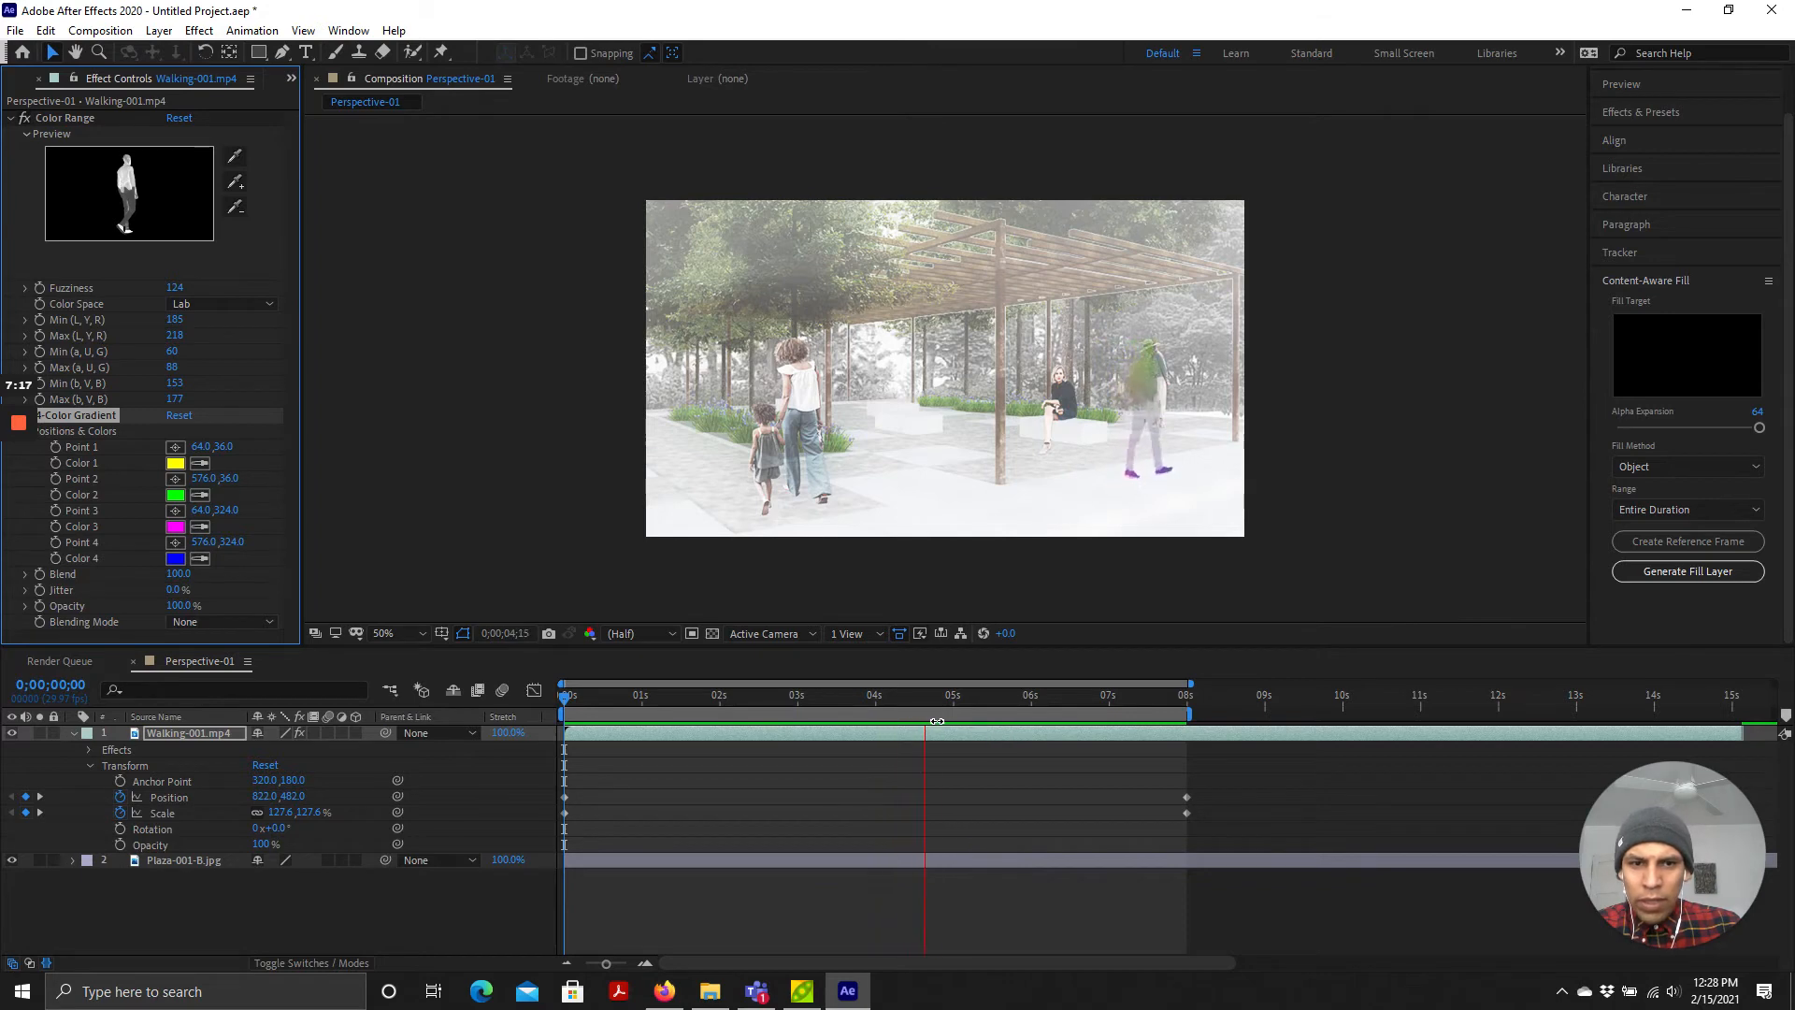
{"action": "left_click_drag", "start_coordinate": [928, 707], "coordinate": [1059, 707]}
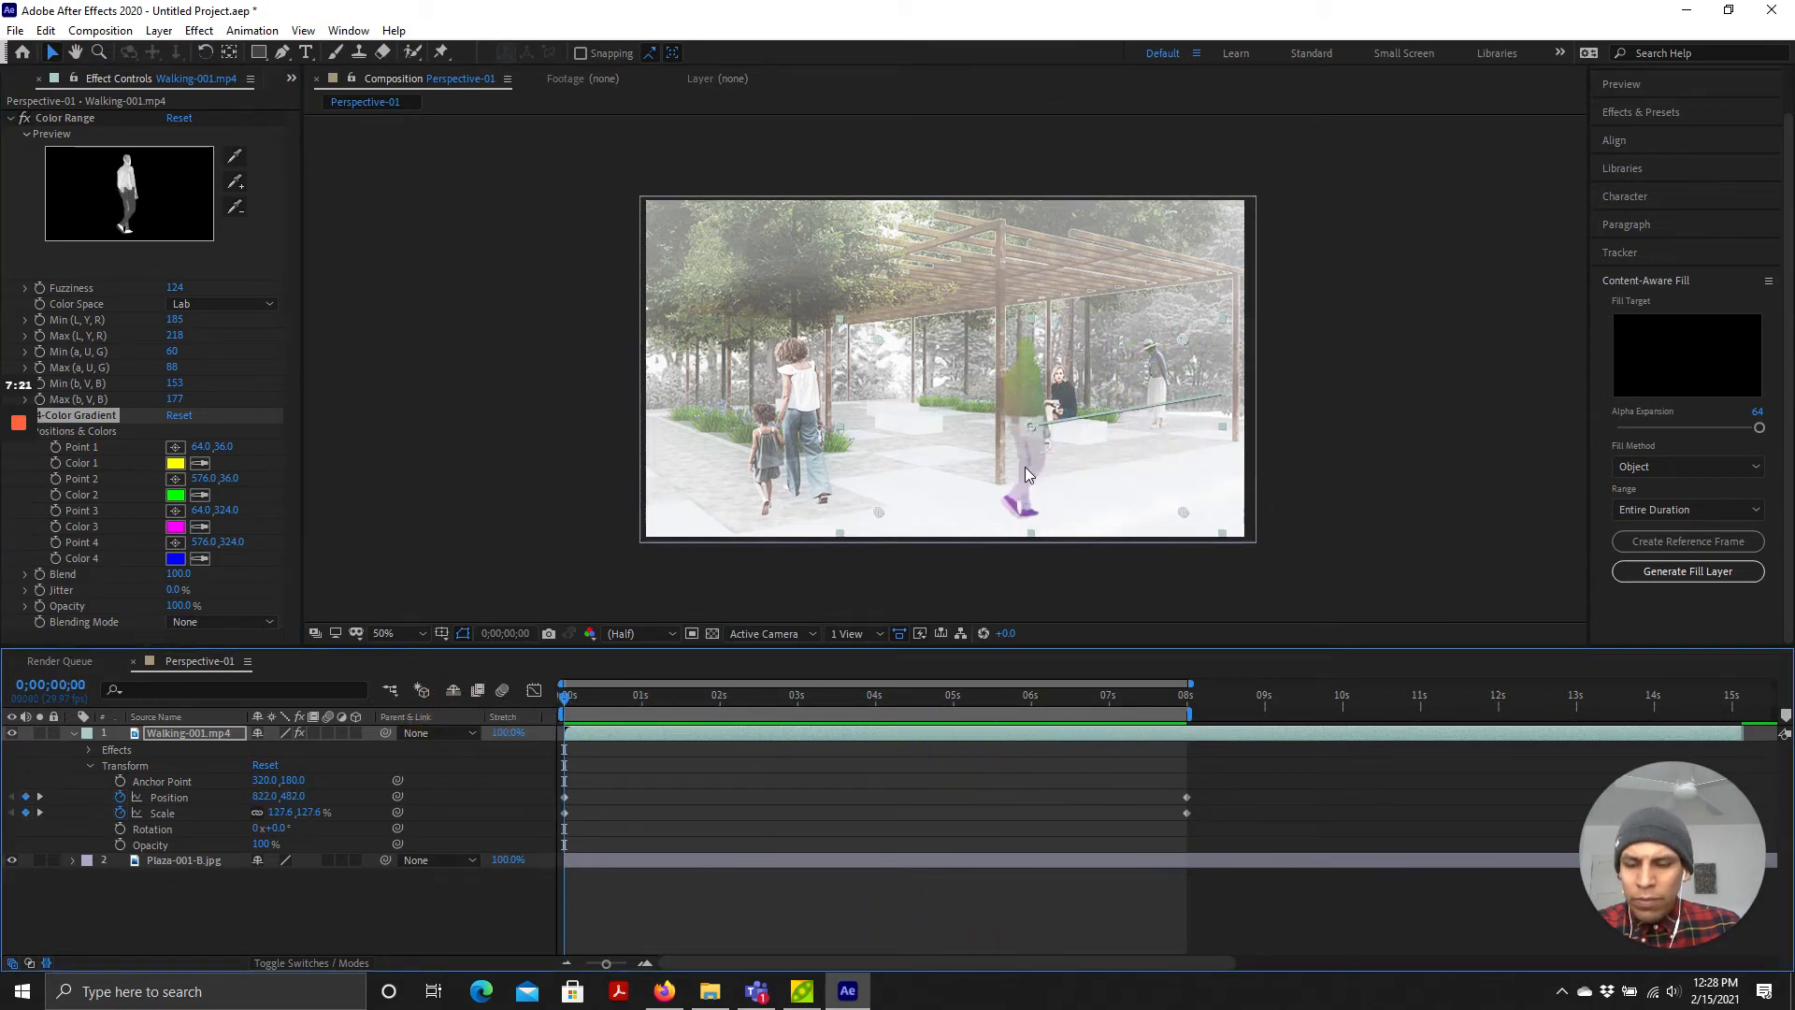
{"action": "left_click", "coordinate": [207, 30]}
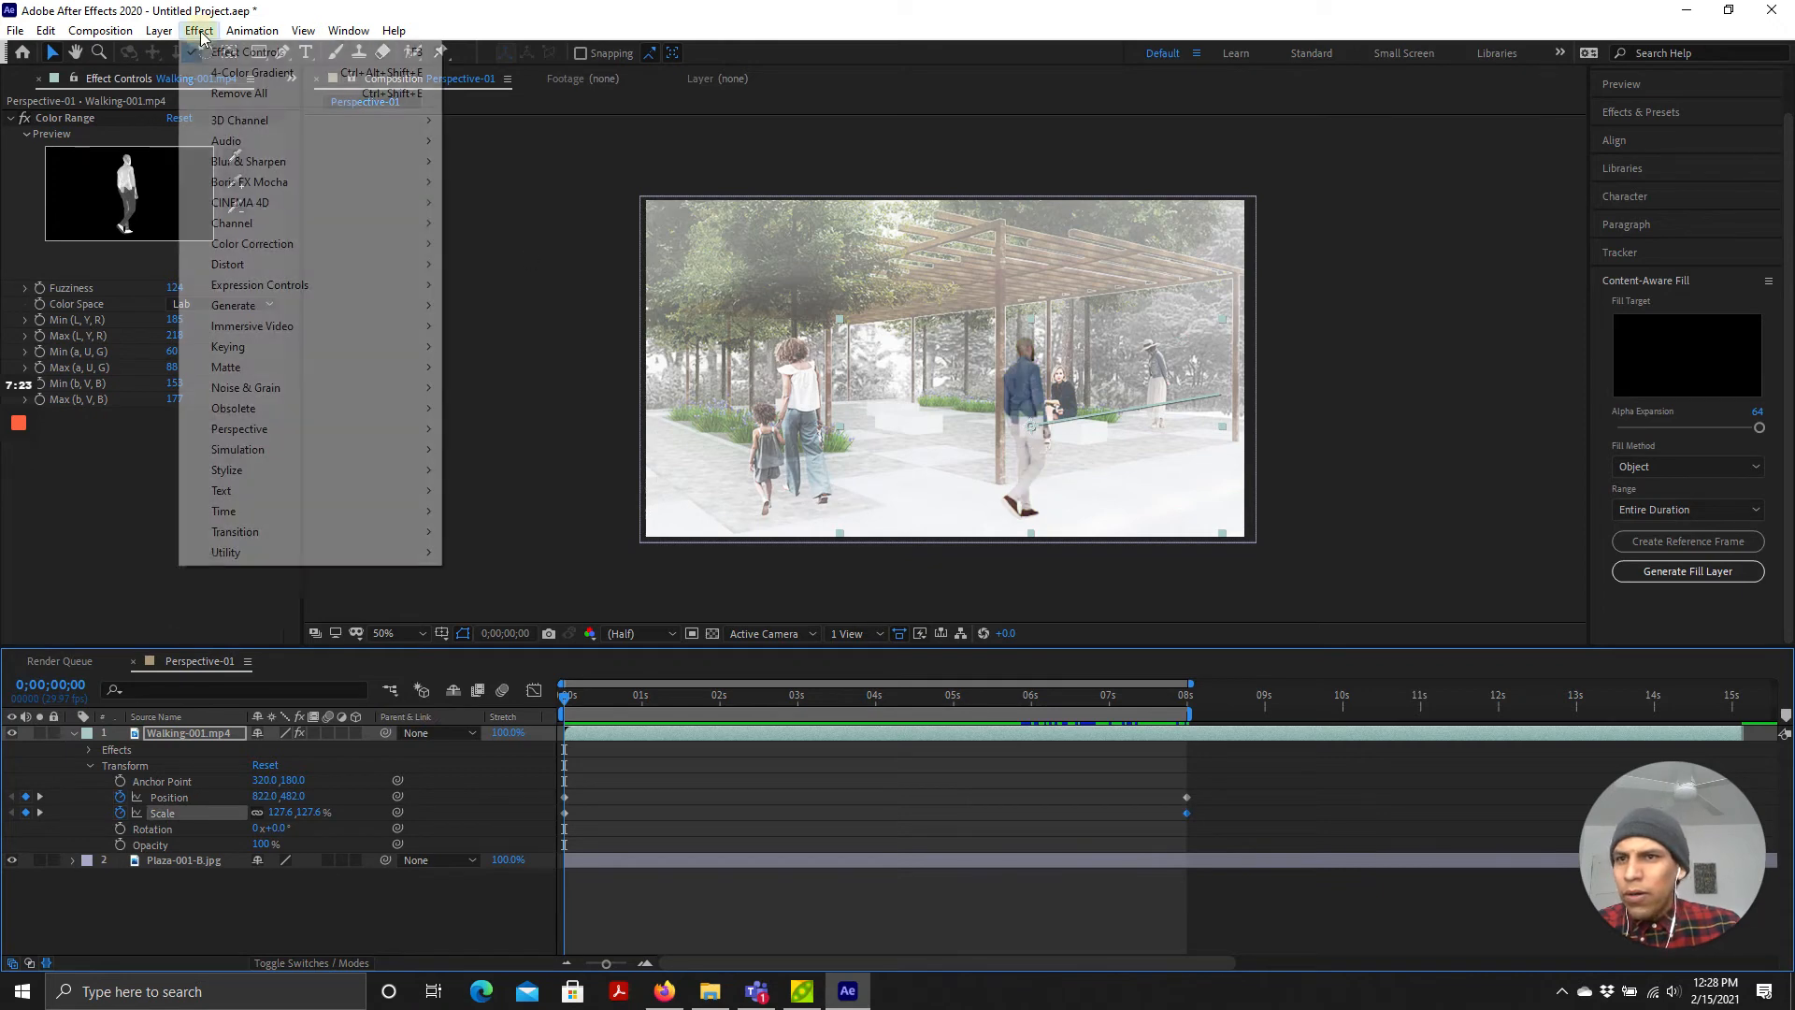
{"action": "mouse_move", "coordinate": [251, 326]}
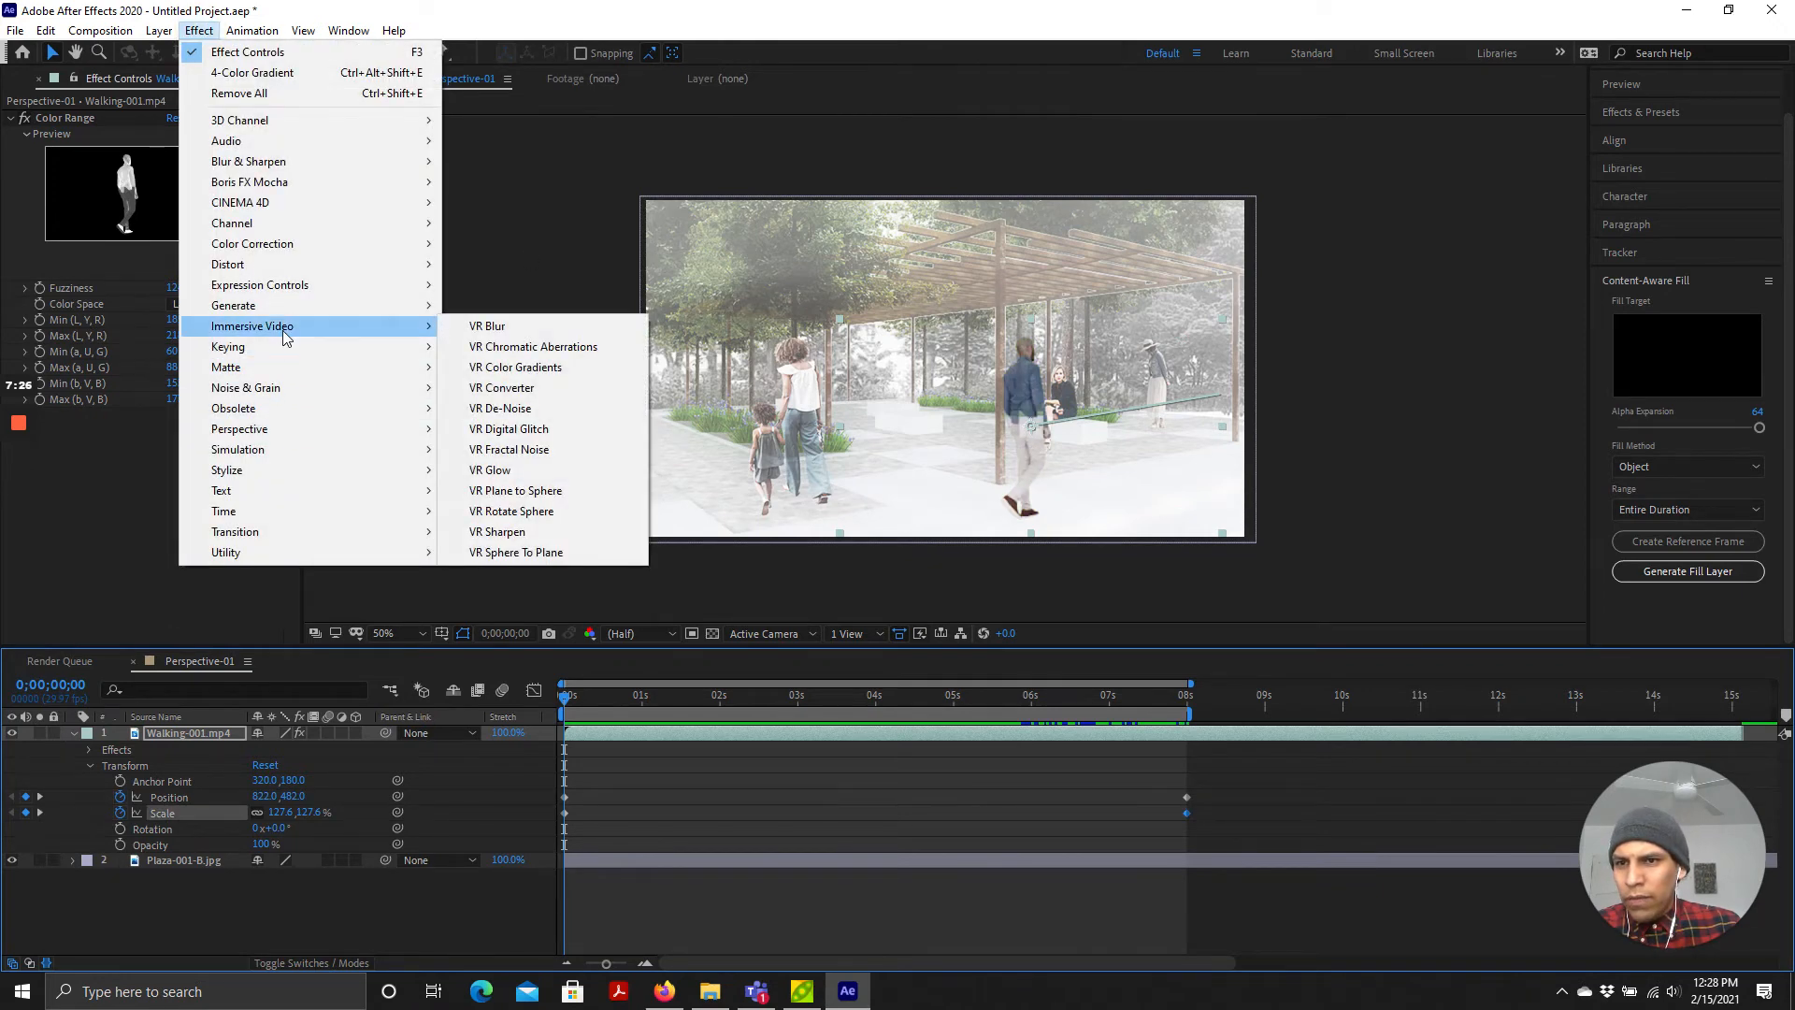
{"action": "mouse_move", "coordinate": [232, 307]}
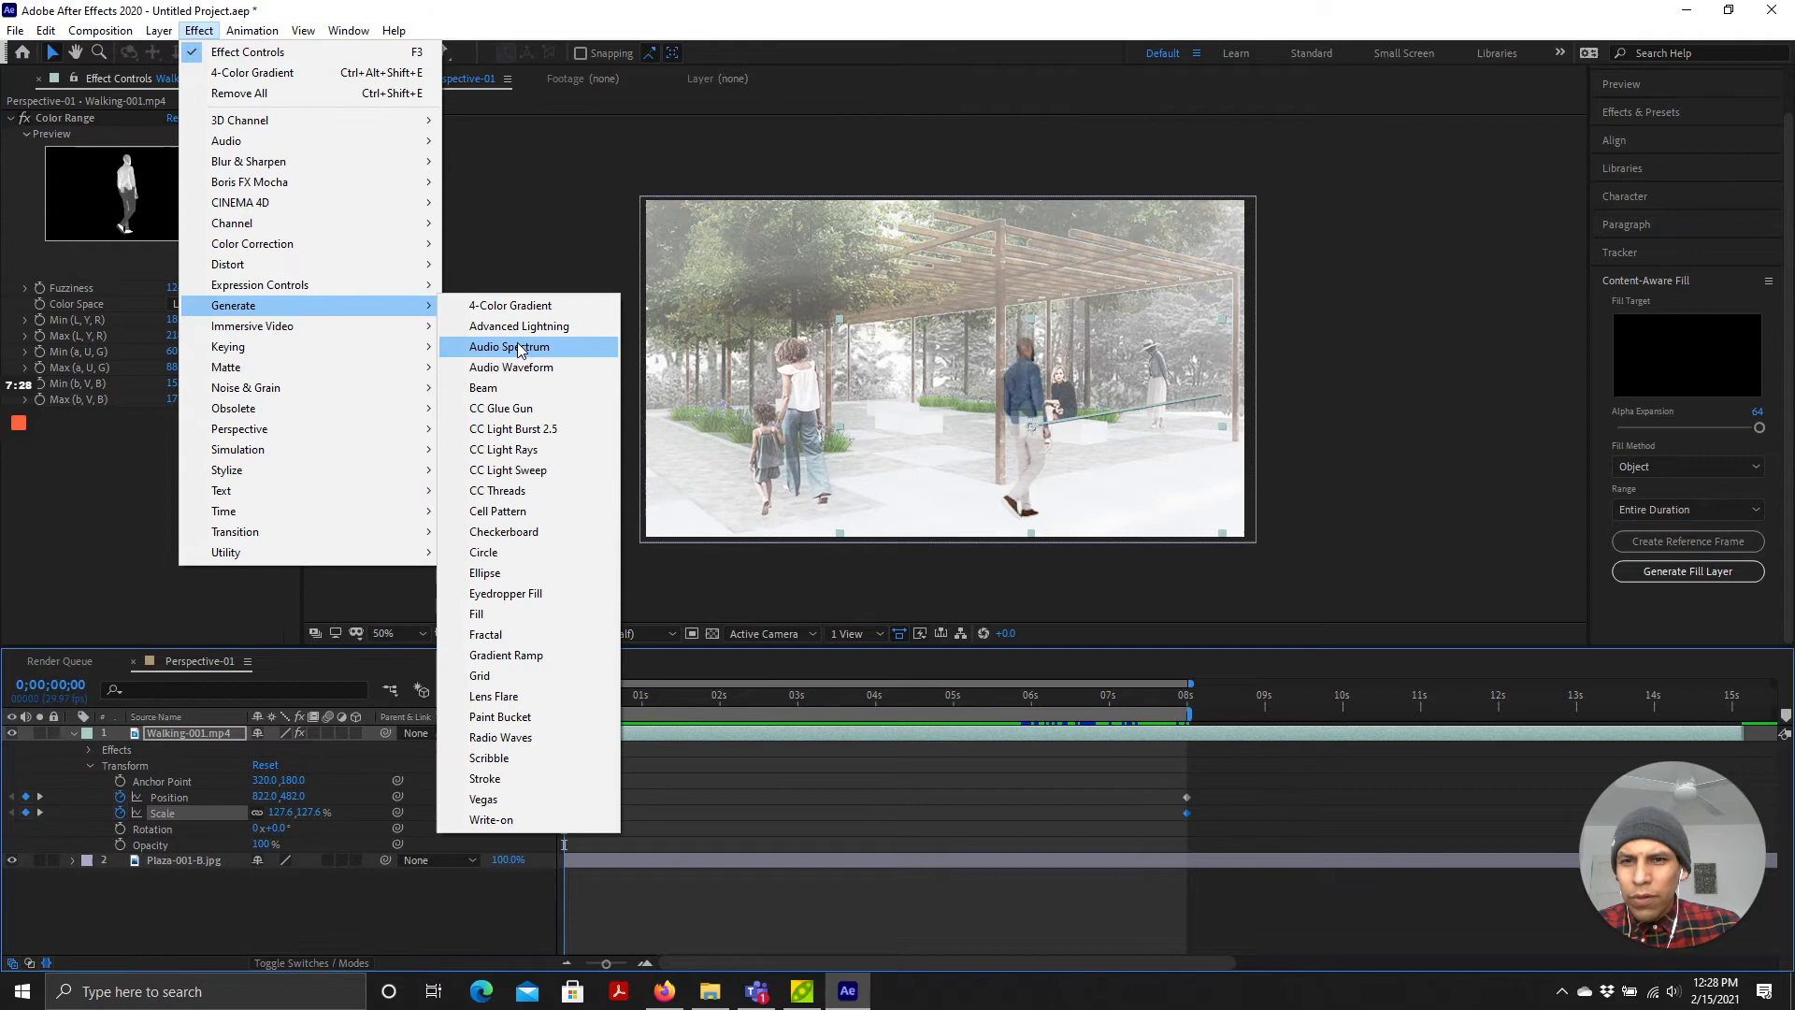
{"action": "mouse_move", "coordinate": [483, 551]}
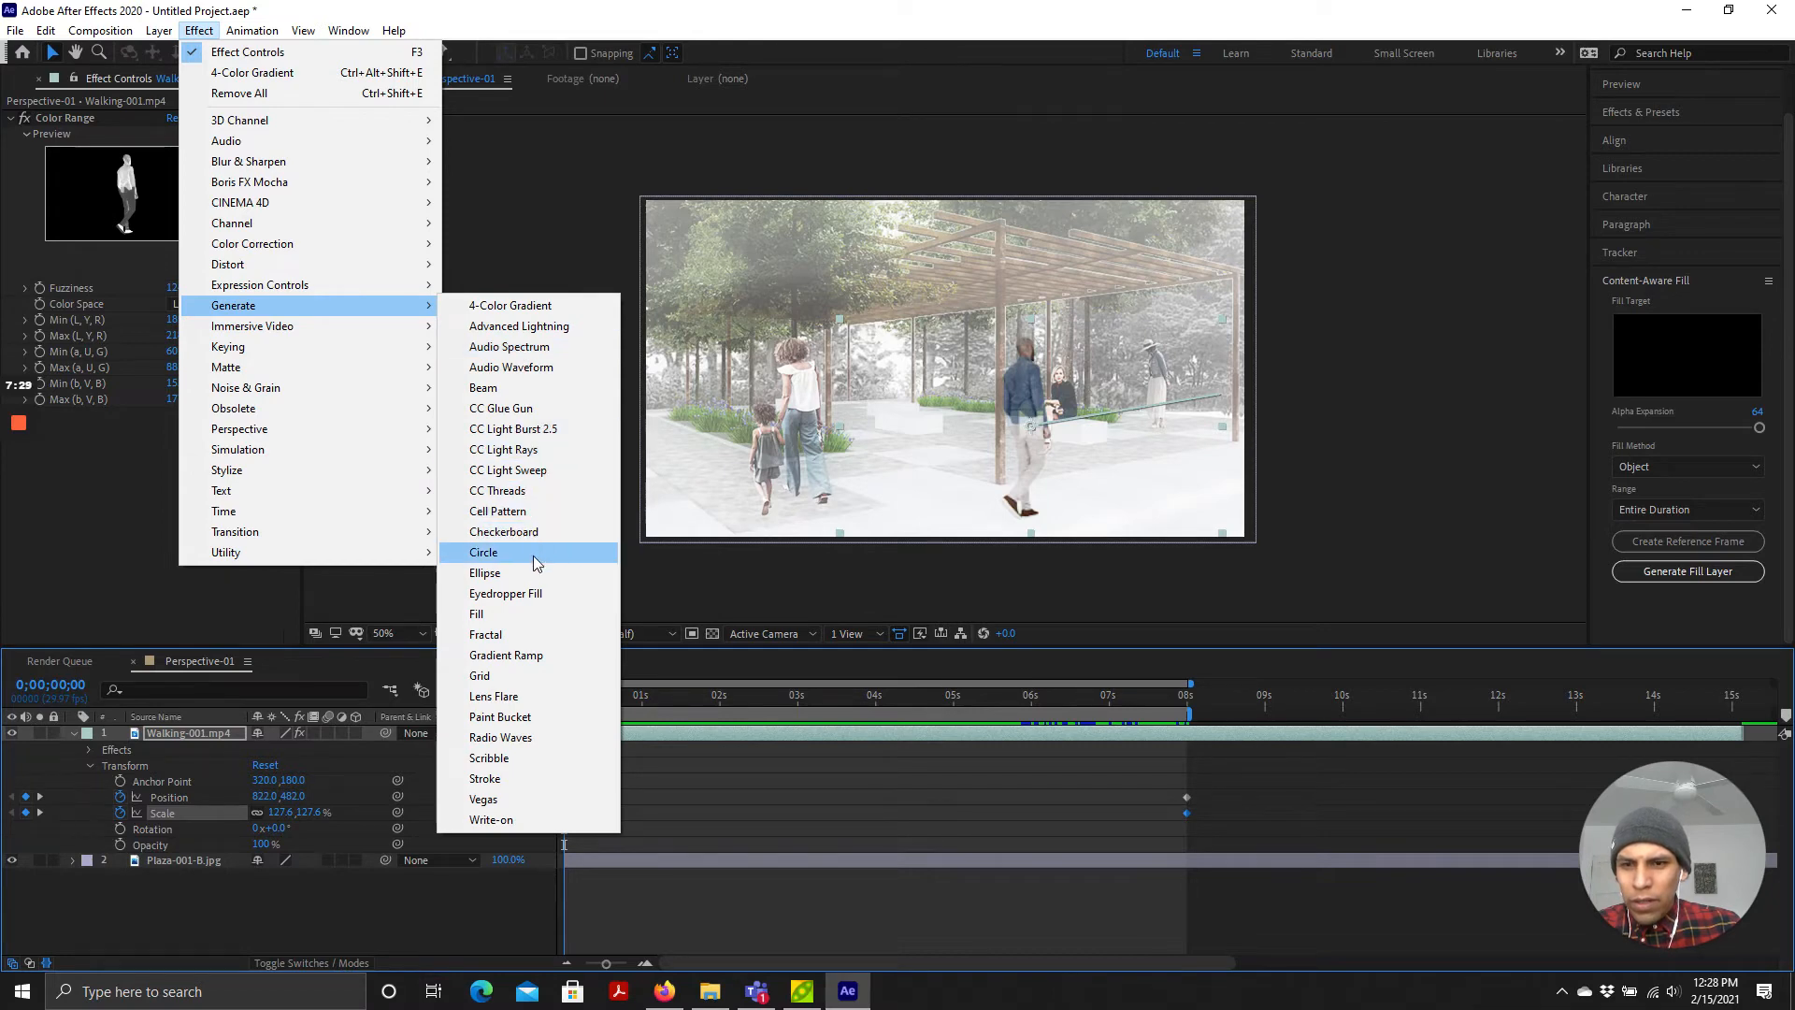
{"action": "mouse_move", "coordinate": [531, 656]}
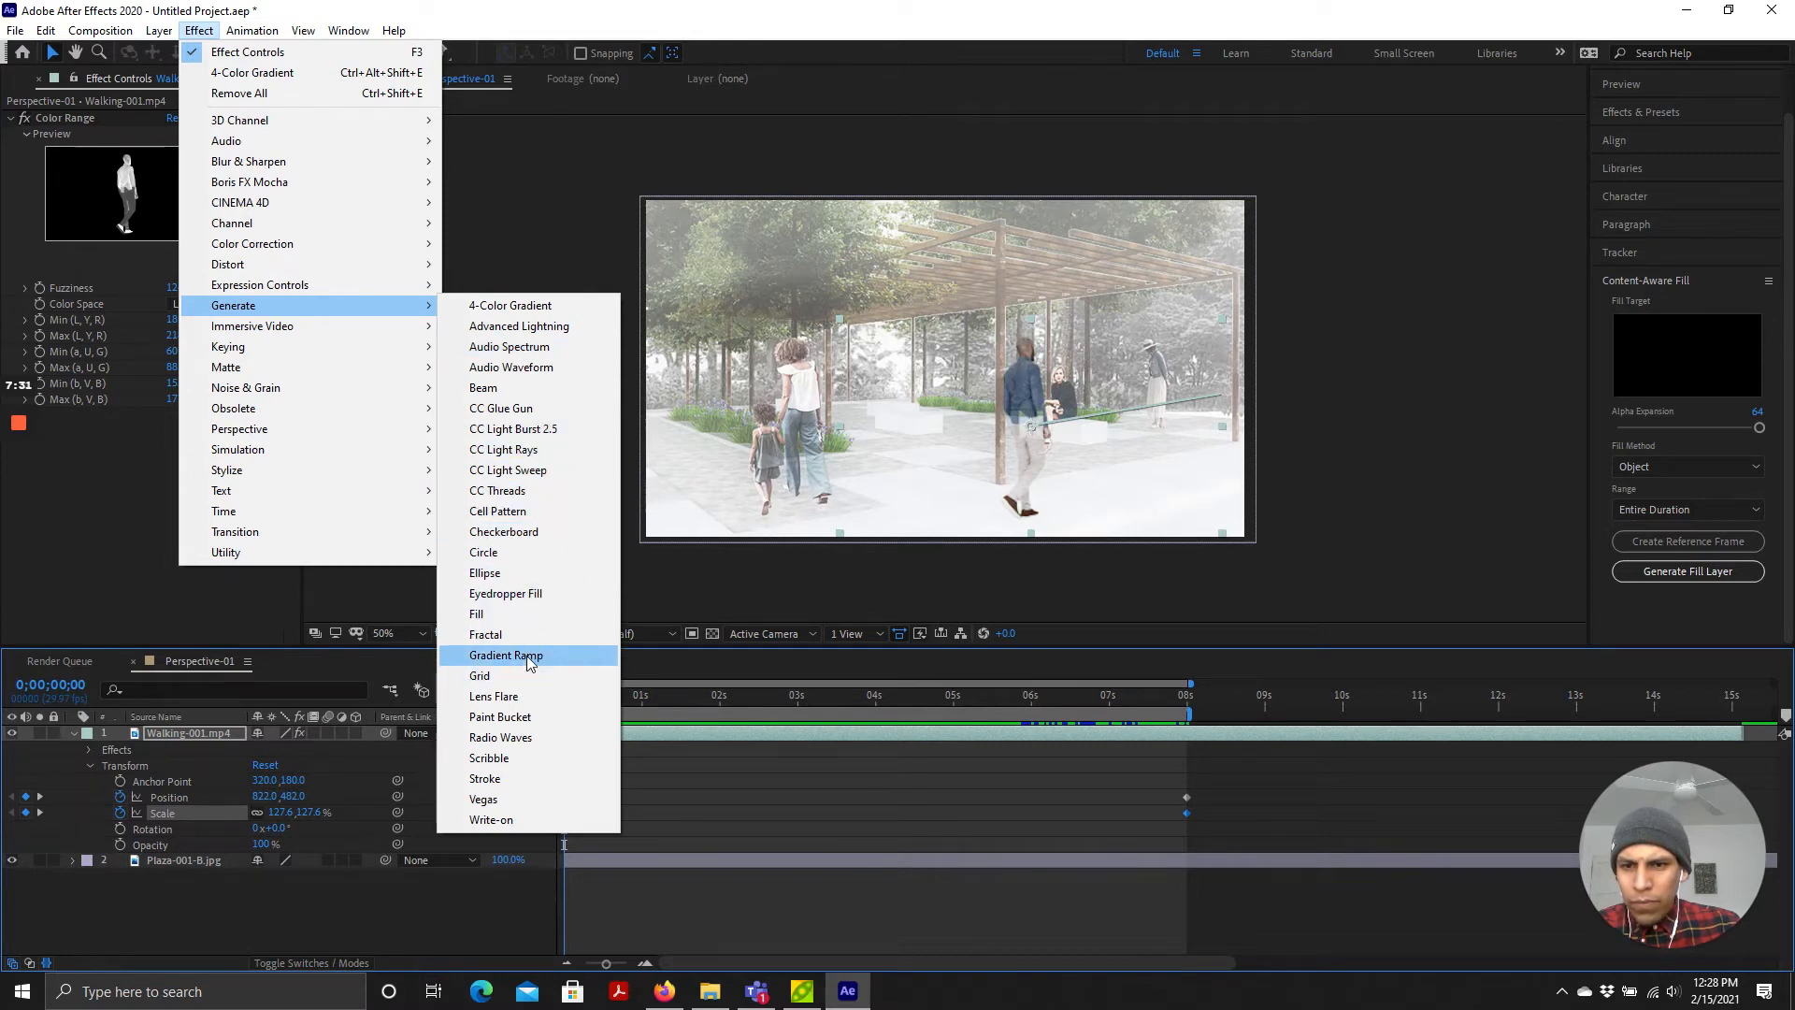
{"action": "mouse_move", "coordinate": [251, 325]}
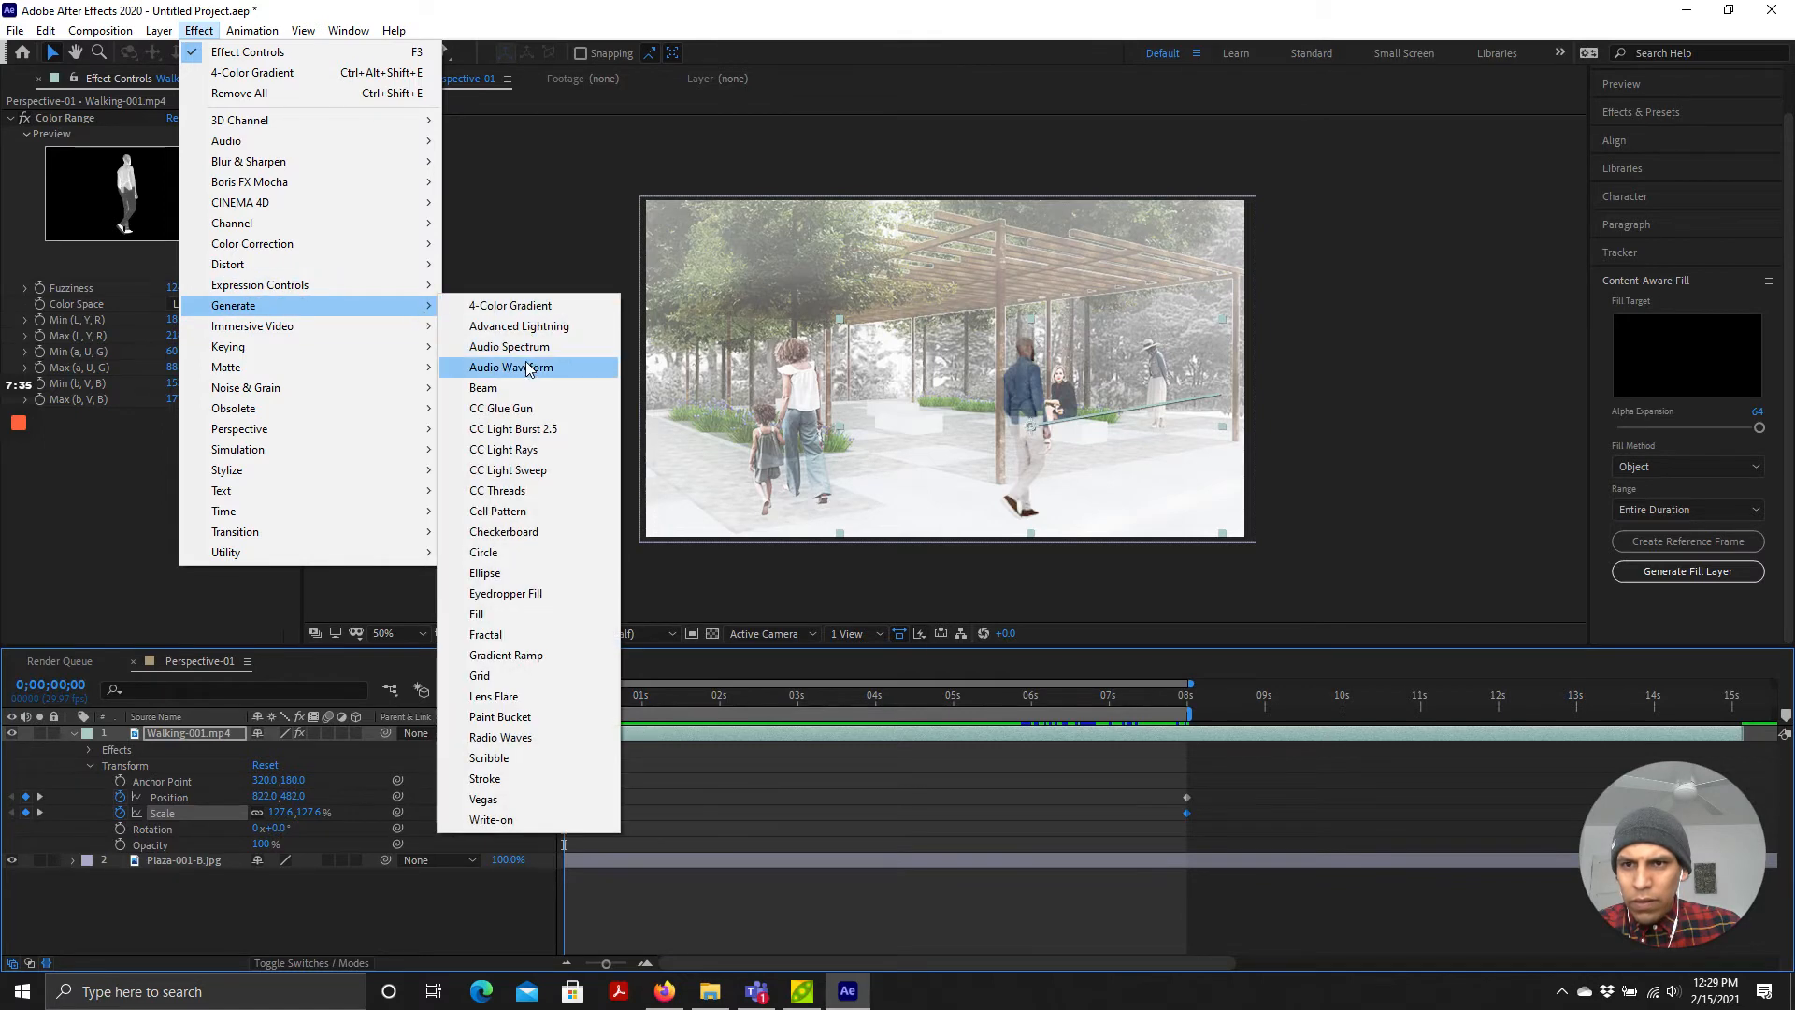
{"action": "mouse_move", "coordinate": [522, 531]}
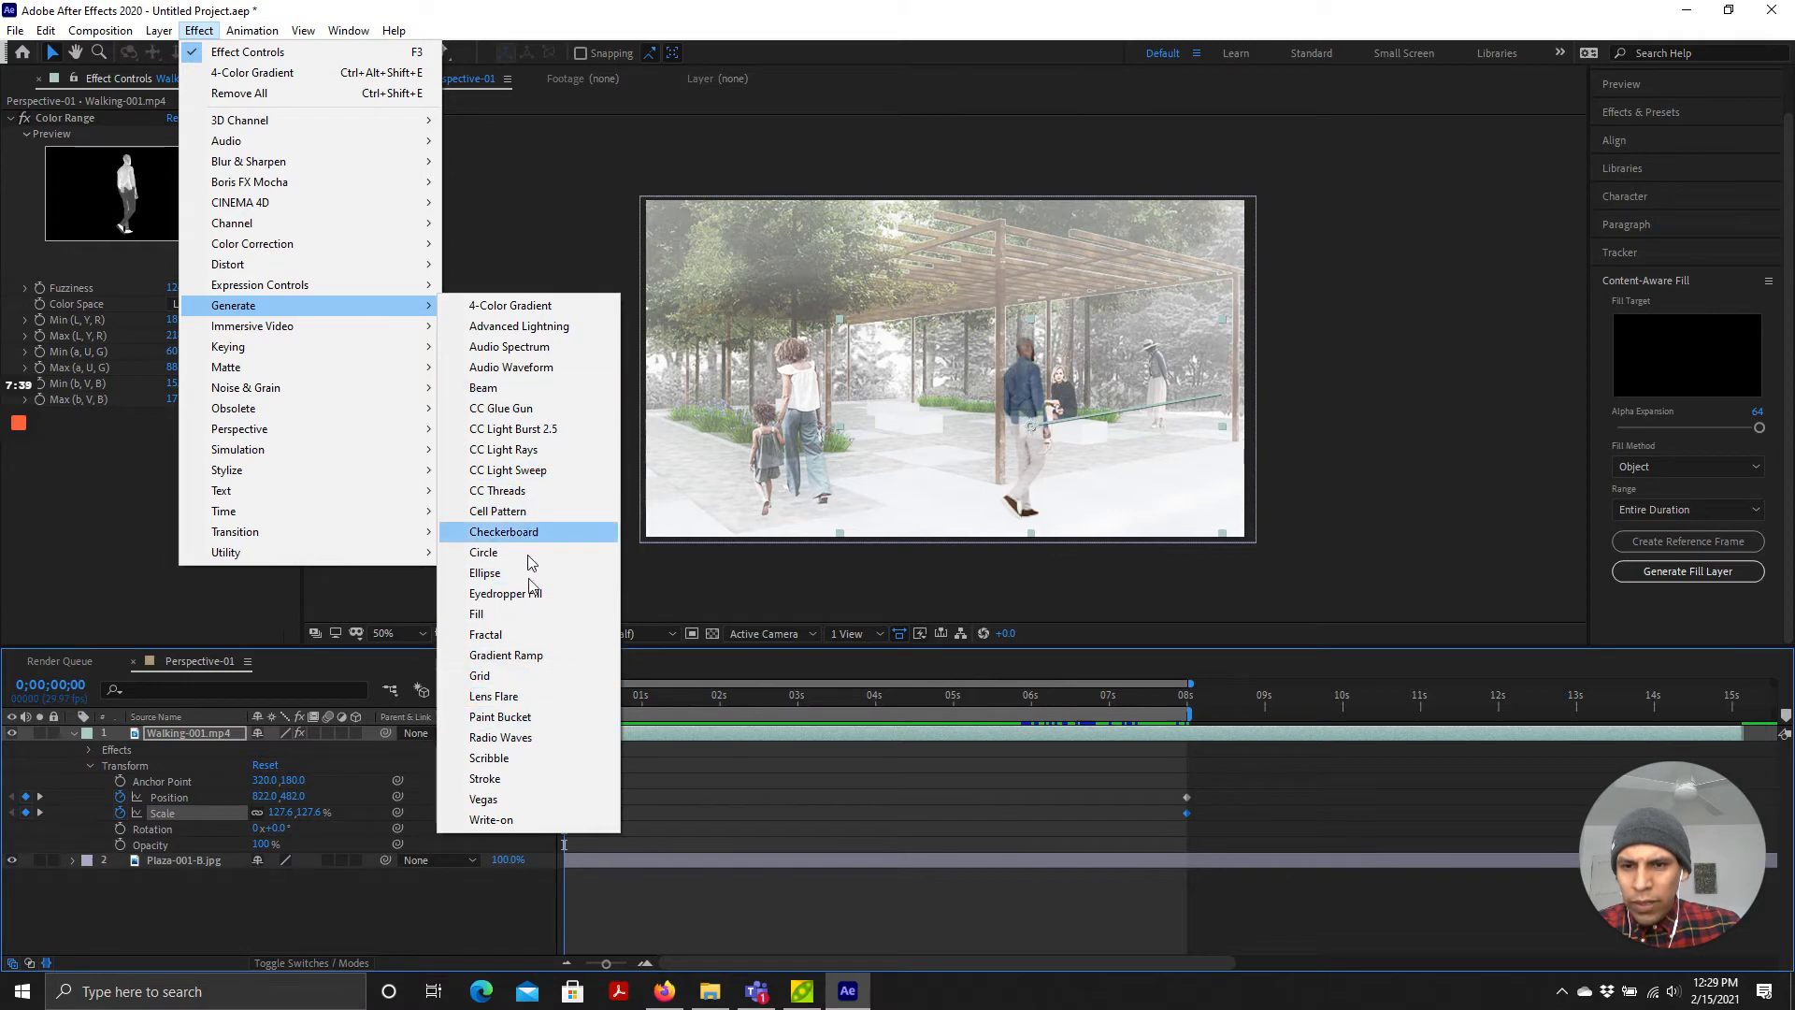
{"action": "mouse_move", "coordinate": [507, 757]}
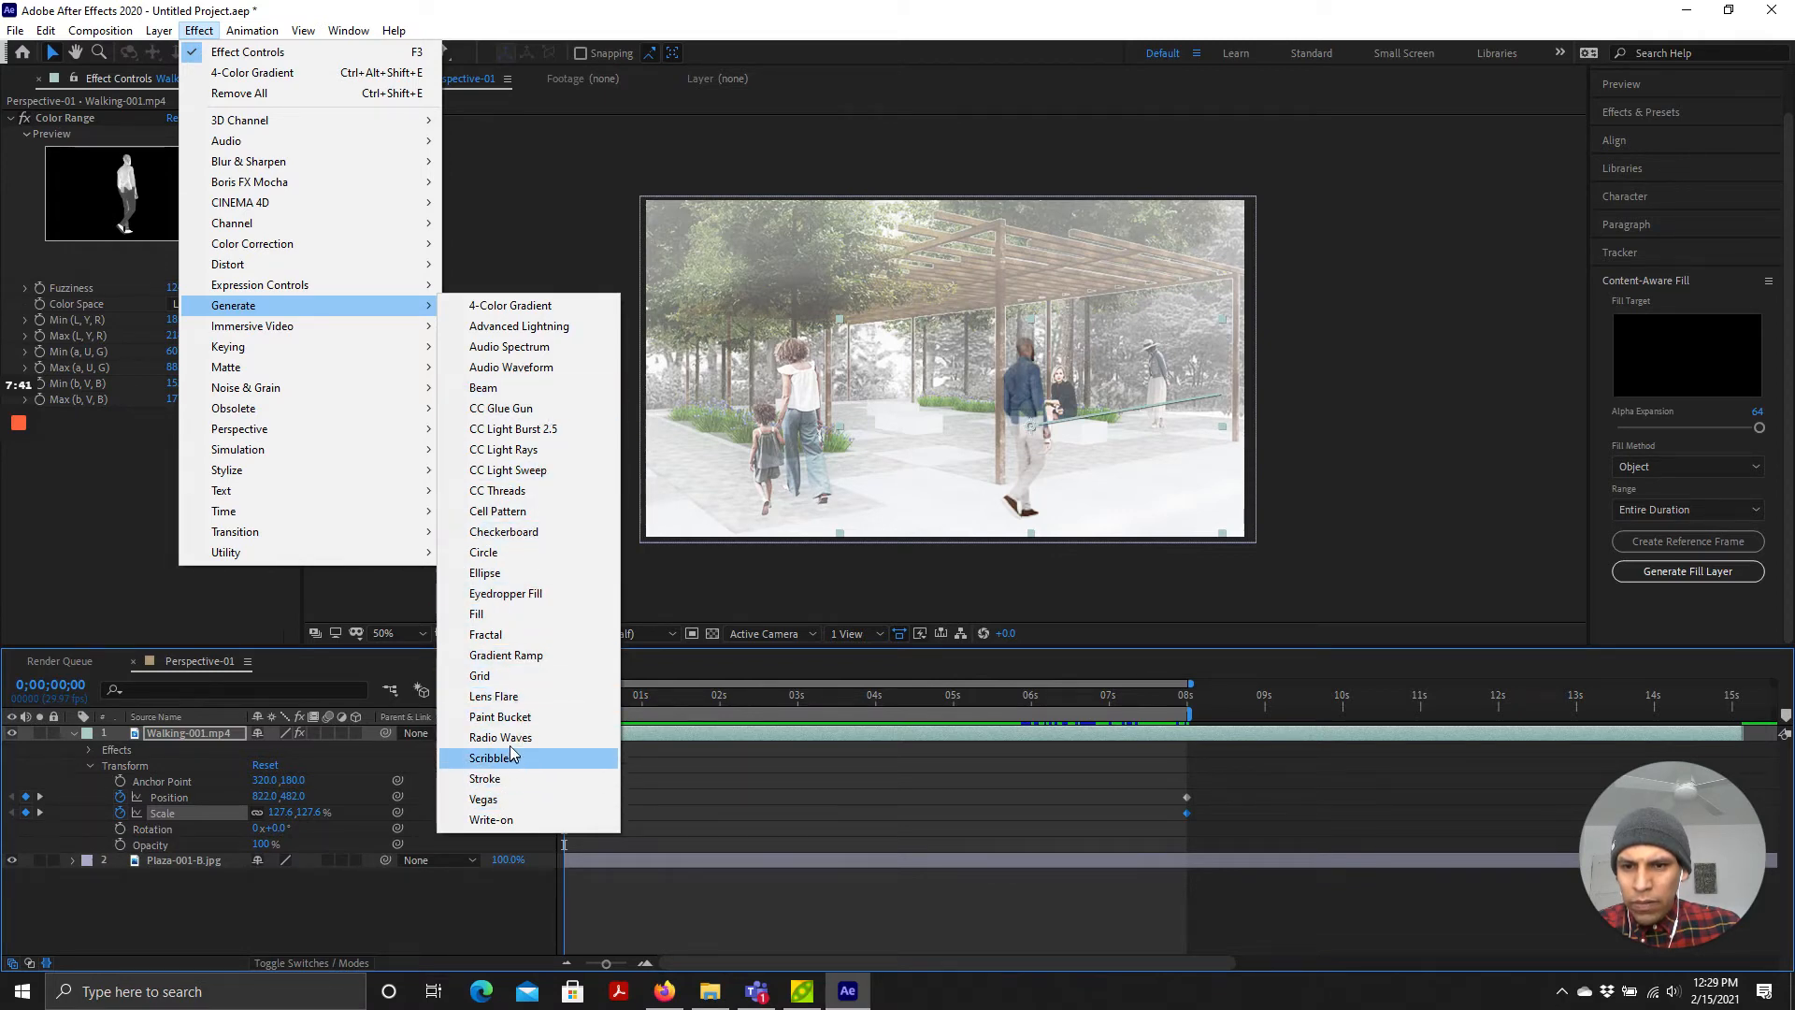
{"action": "mouse_move", "coordinate": [521, 658]}
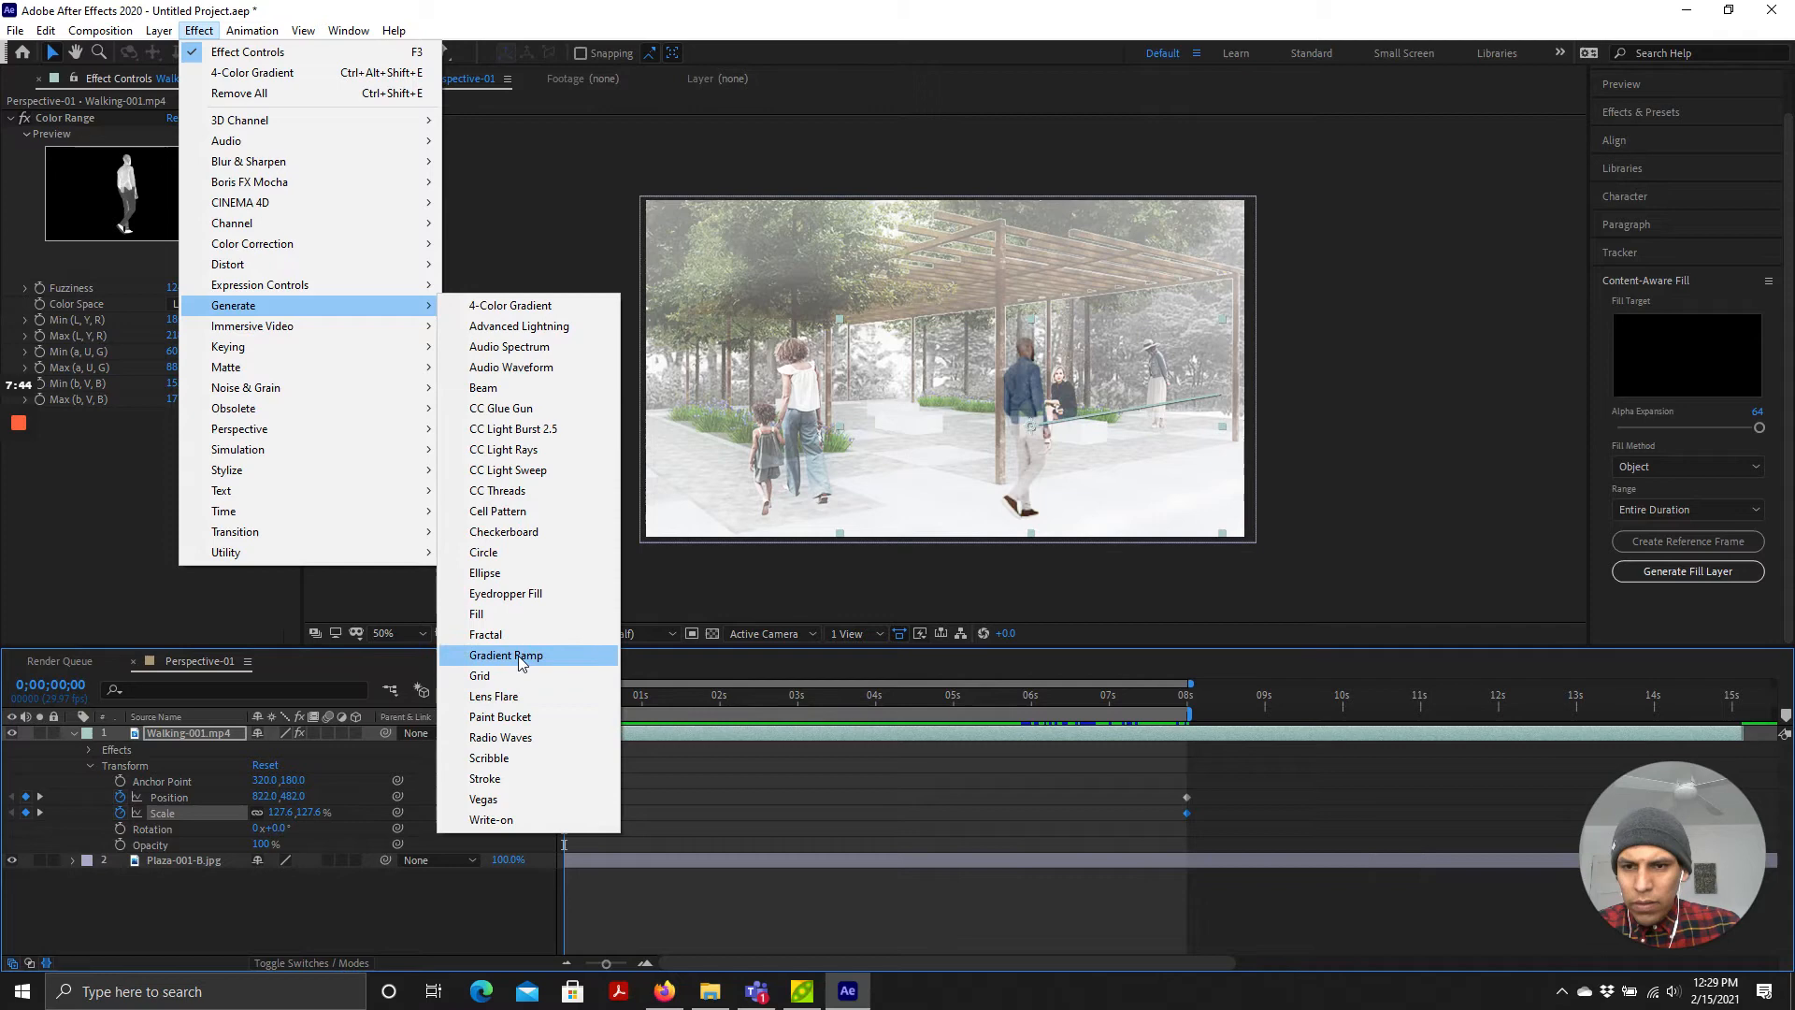
Step: Apply a Gradient Ramp (Generate) to the walking man, shading him dark to light gray
{"action": "left_click", "coordinate": [505, 657]}
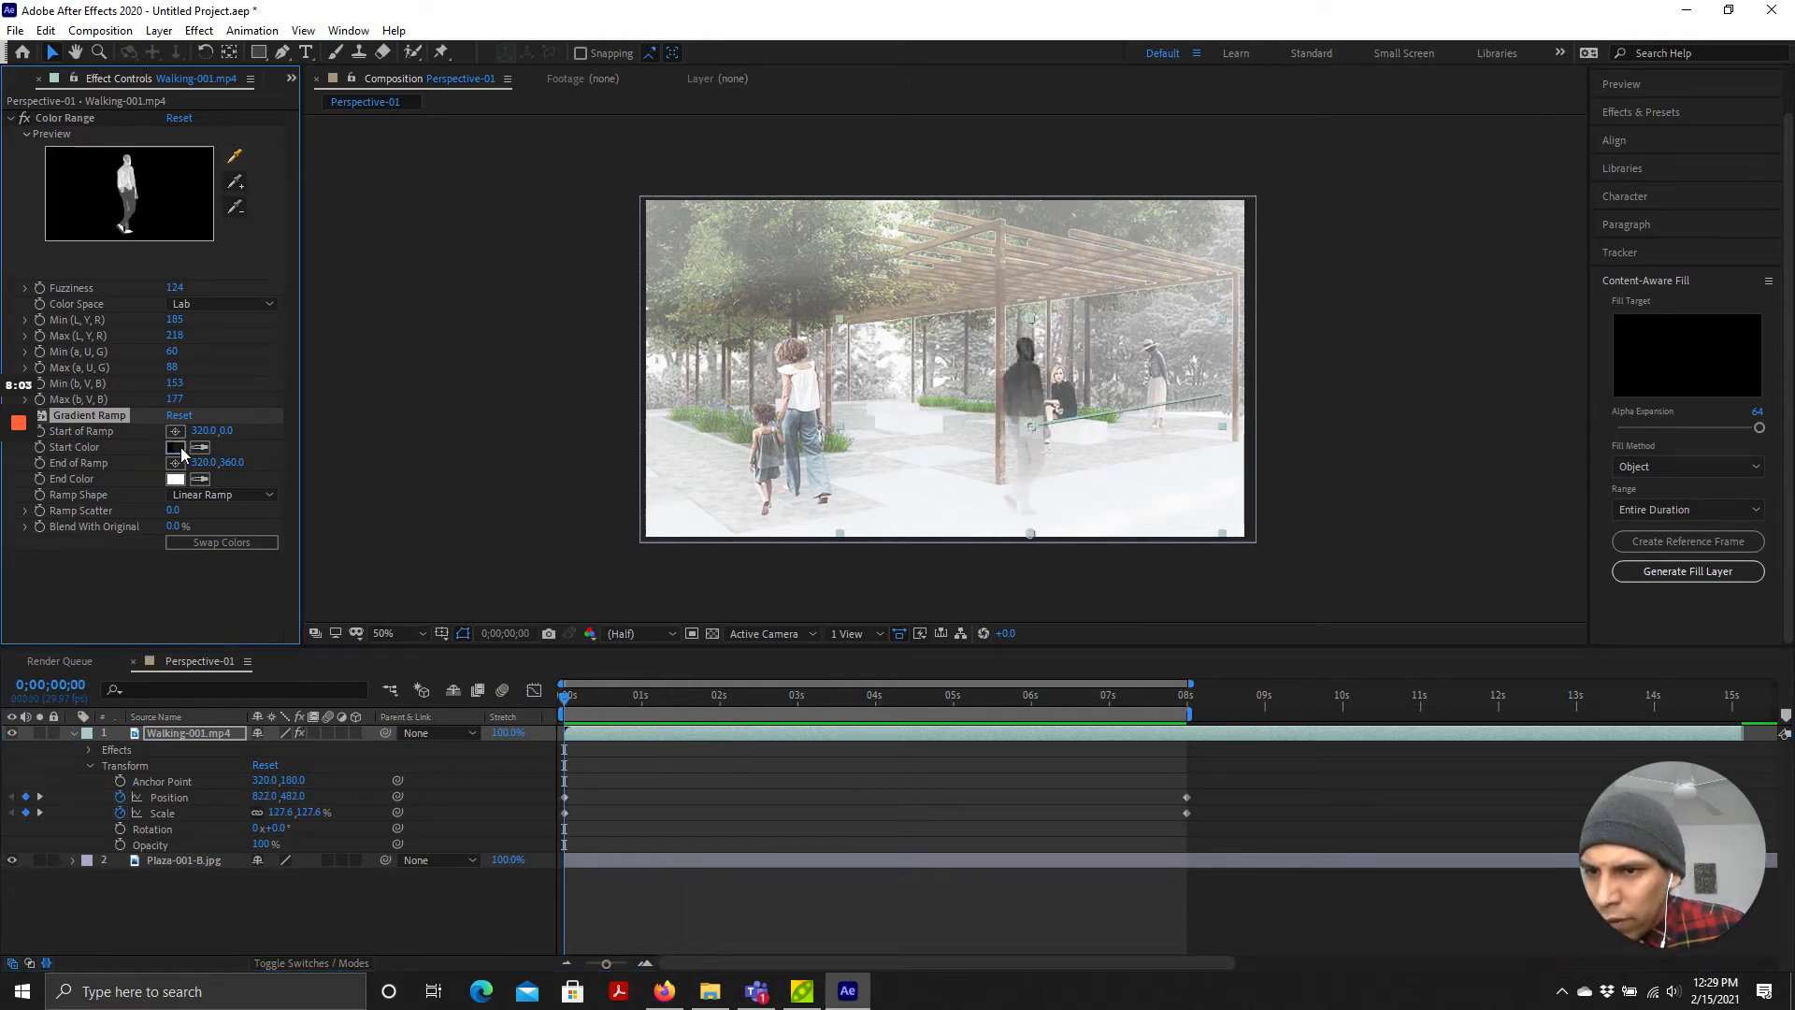
Step: Set the Gradient Ramp's start colour to white and its end colour to black
{"action": "left_click", "coordinate": [176, 447]}
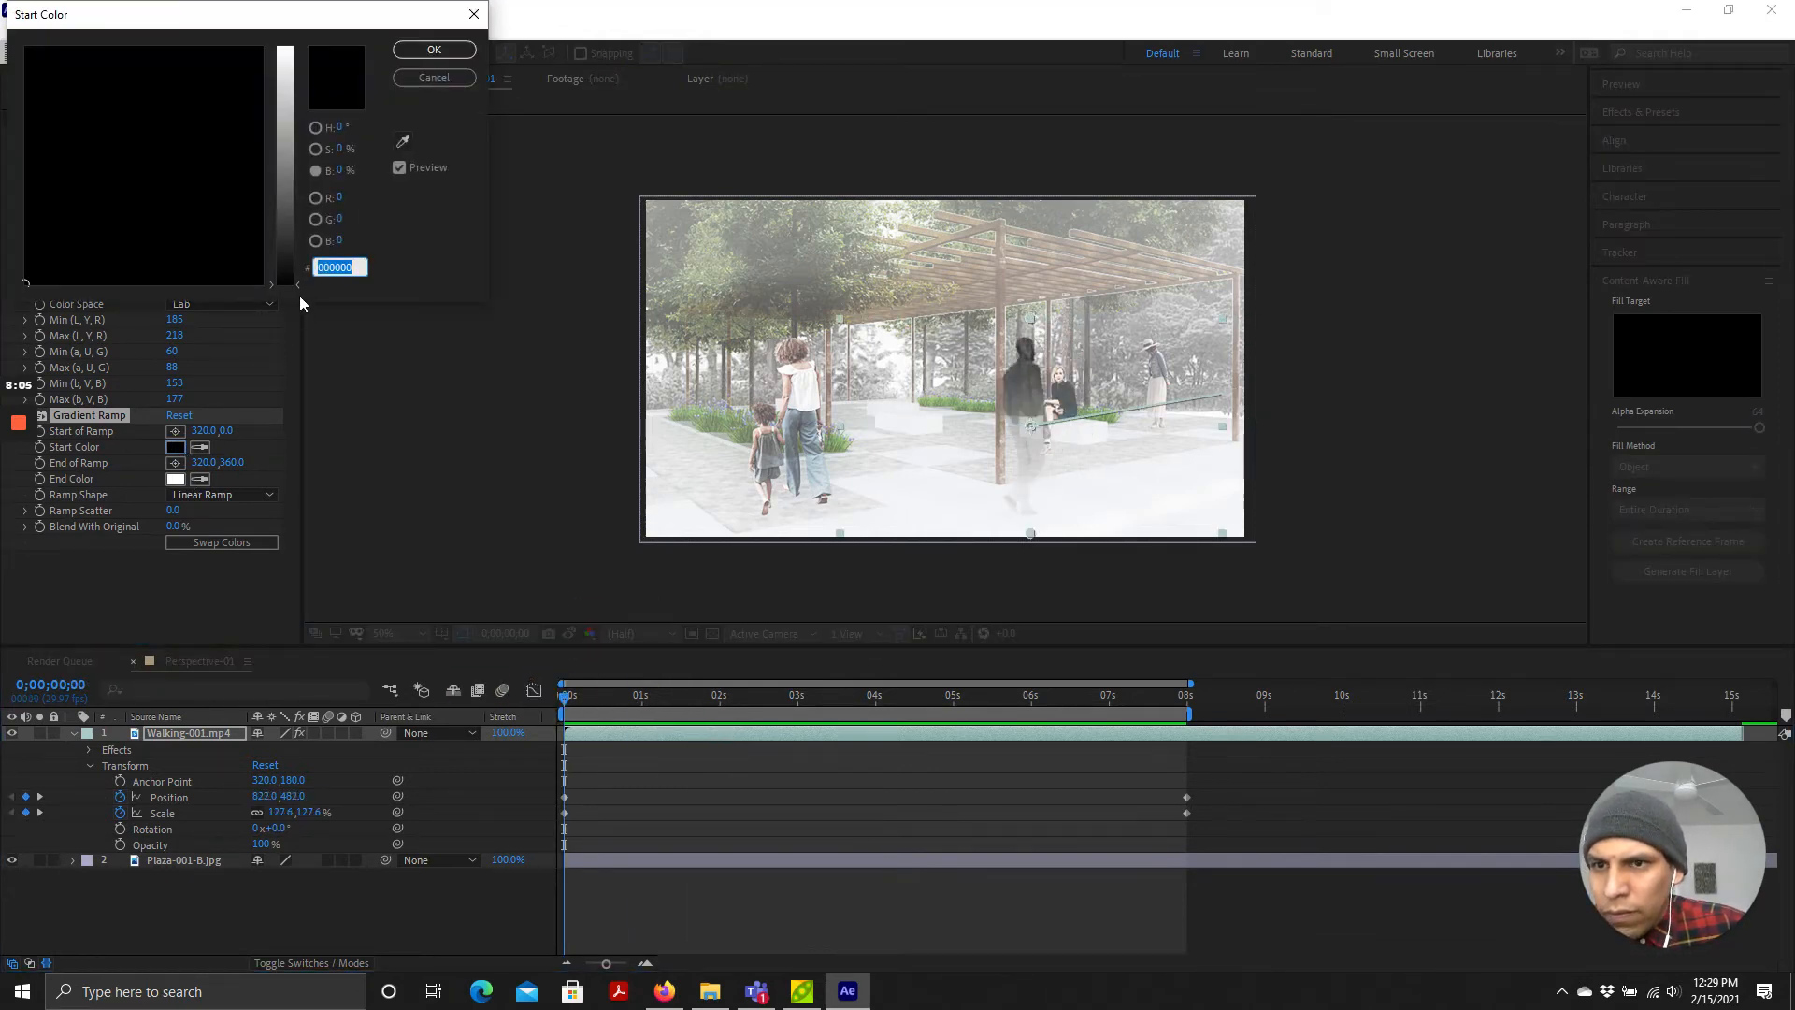
{"action": "left_click", "coordinate": [434, 49]}
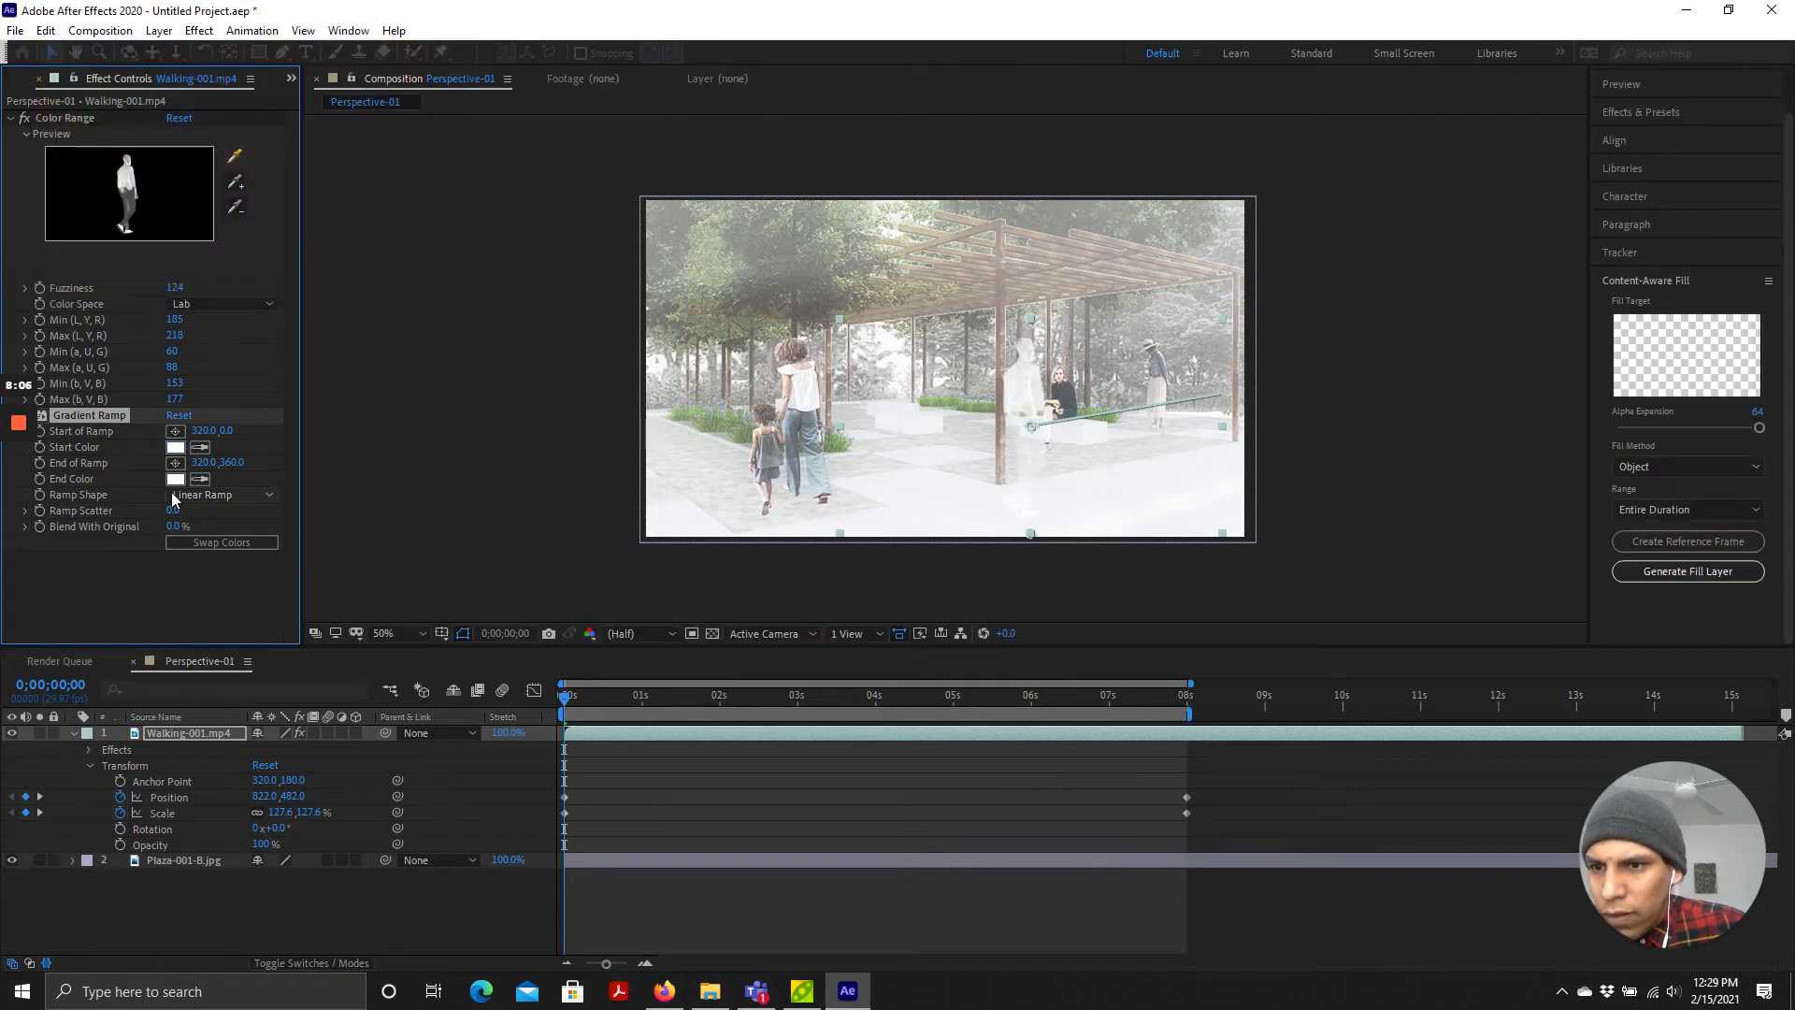
{"action": "left_click", "coordinate": [175, 479]}
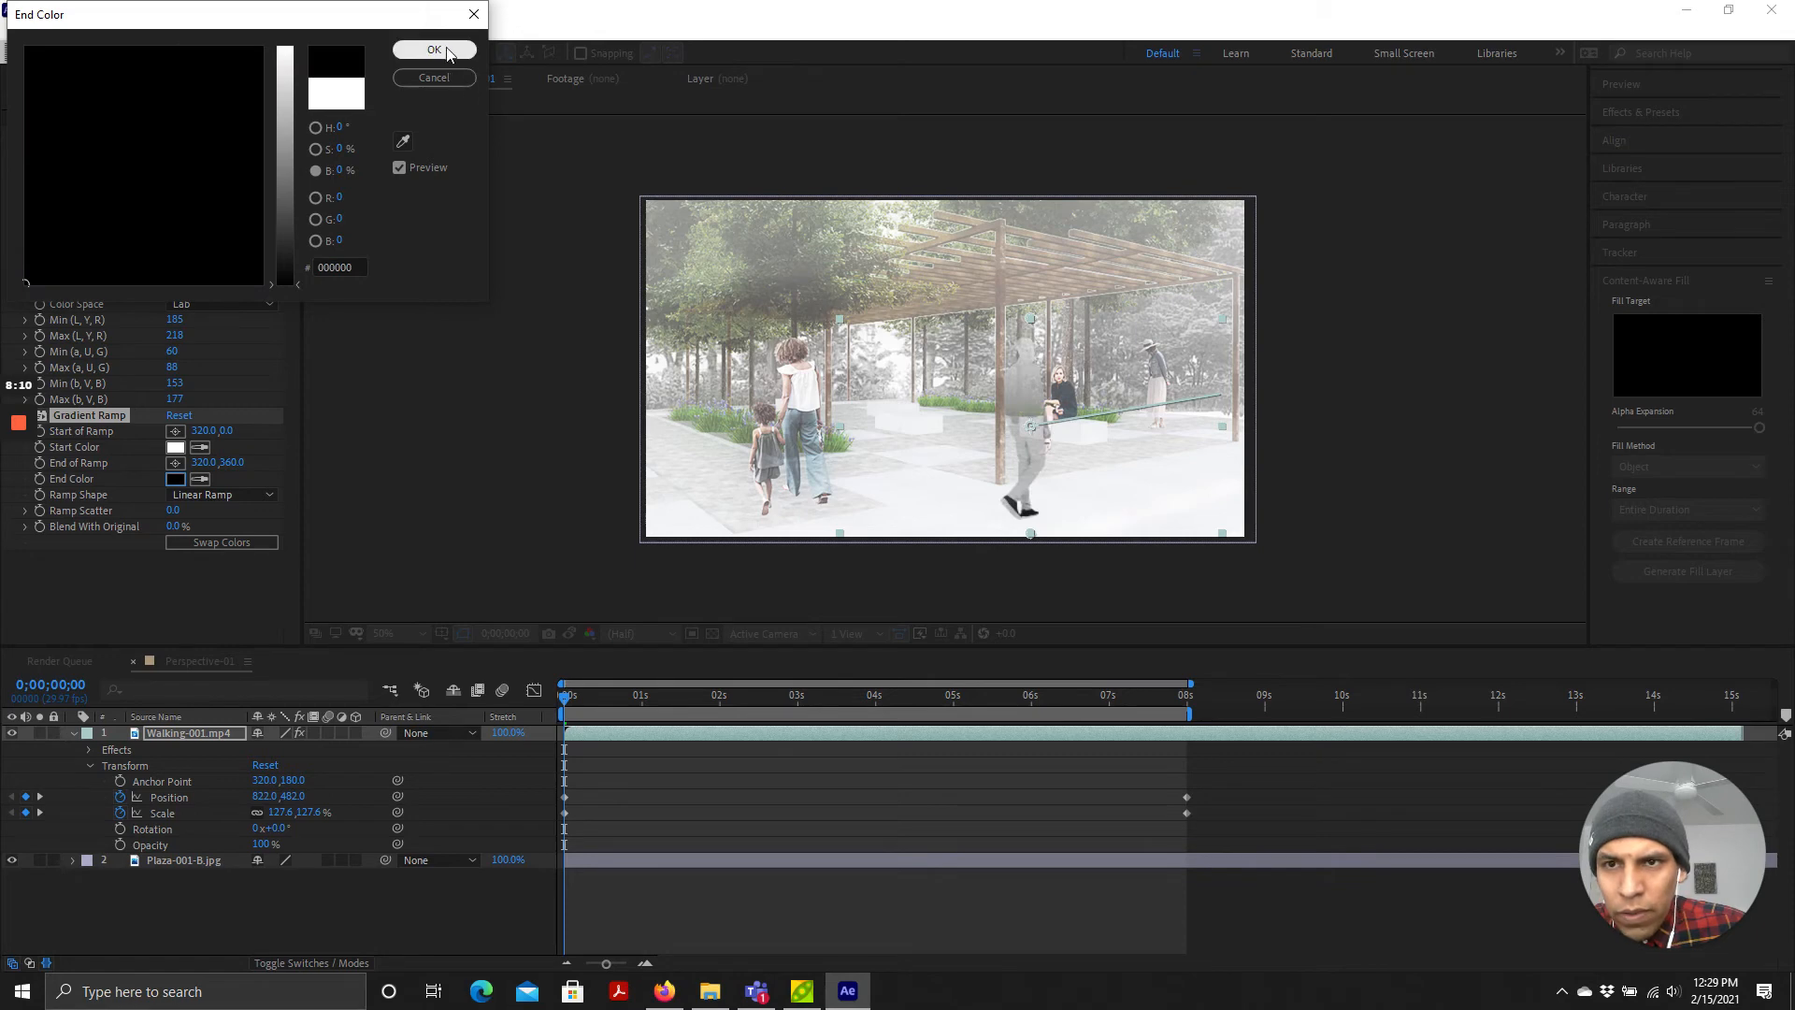
{"action": "left_click", "coordinate": [434, 49]}
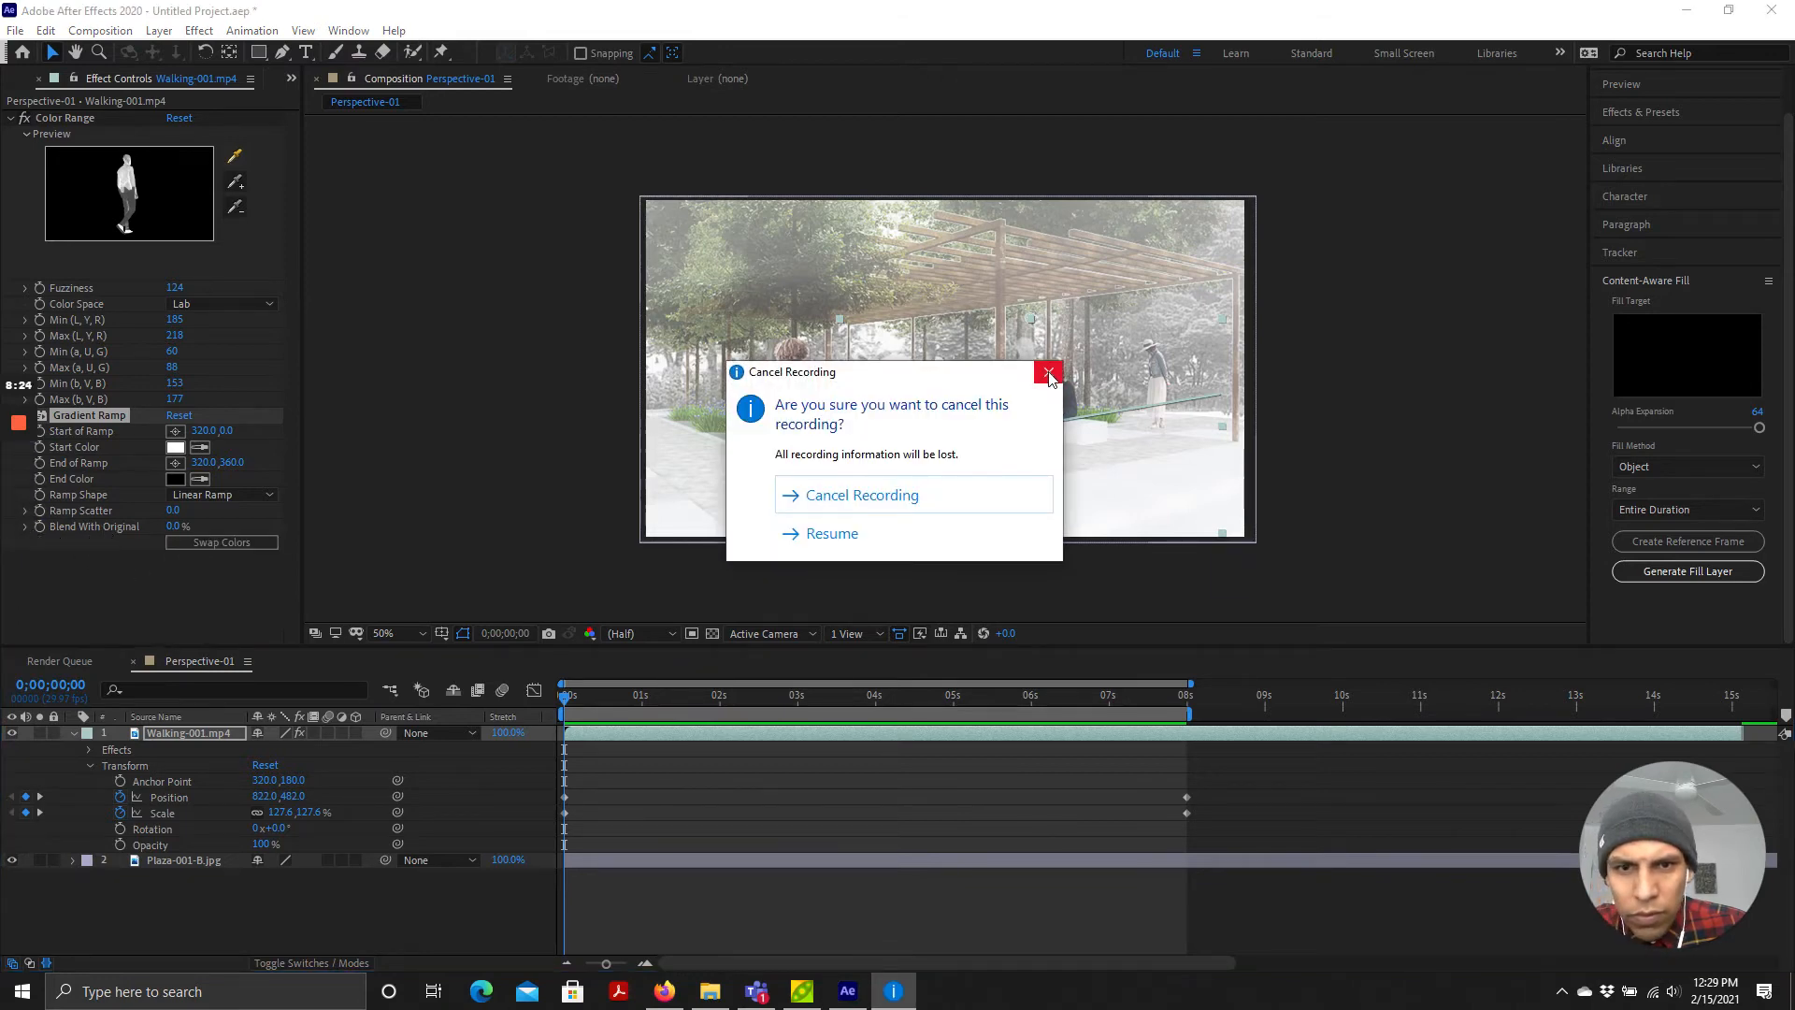
{"action": "mouse_move", "coordinate": [950, 521]}
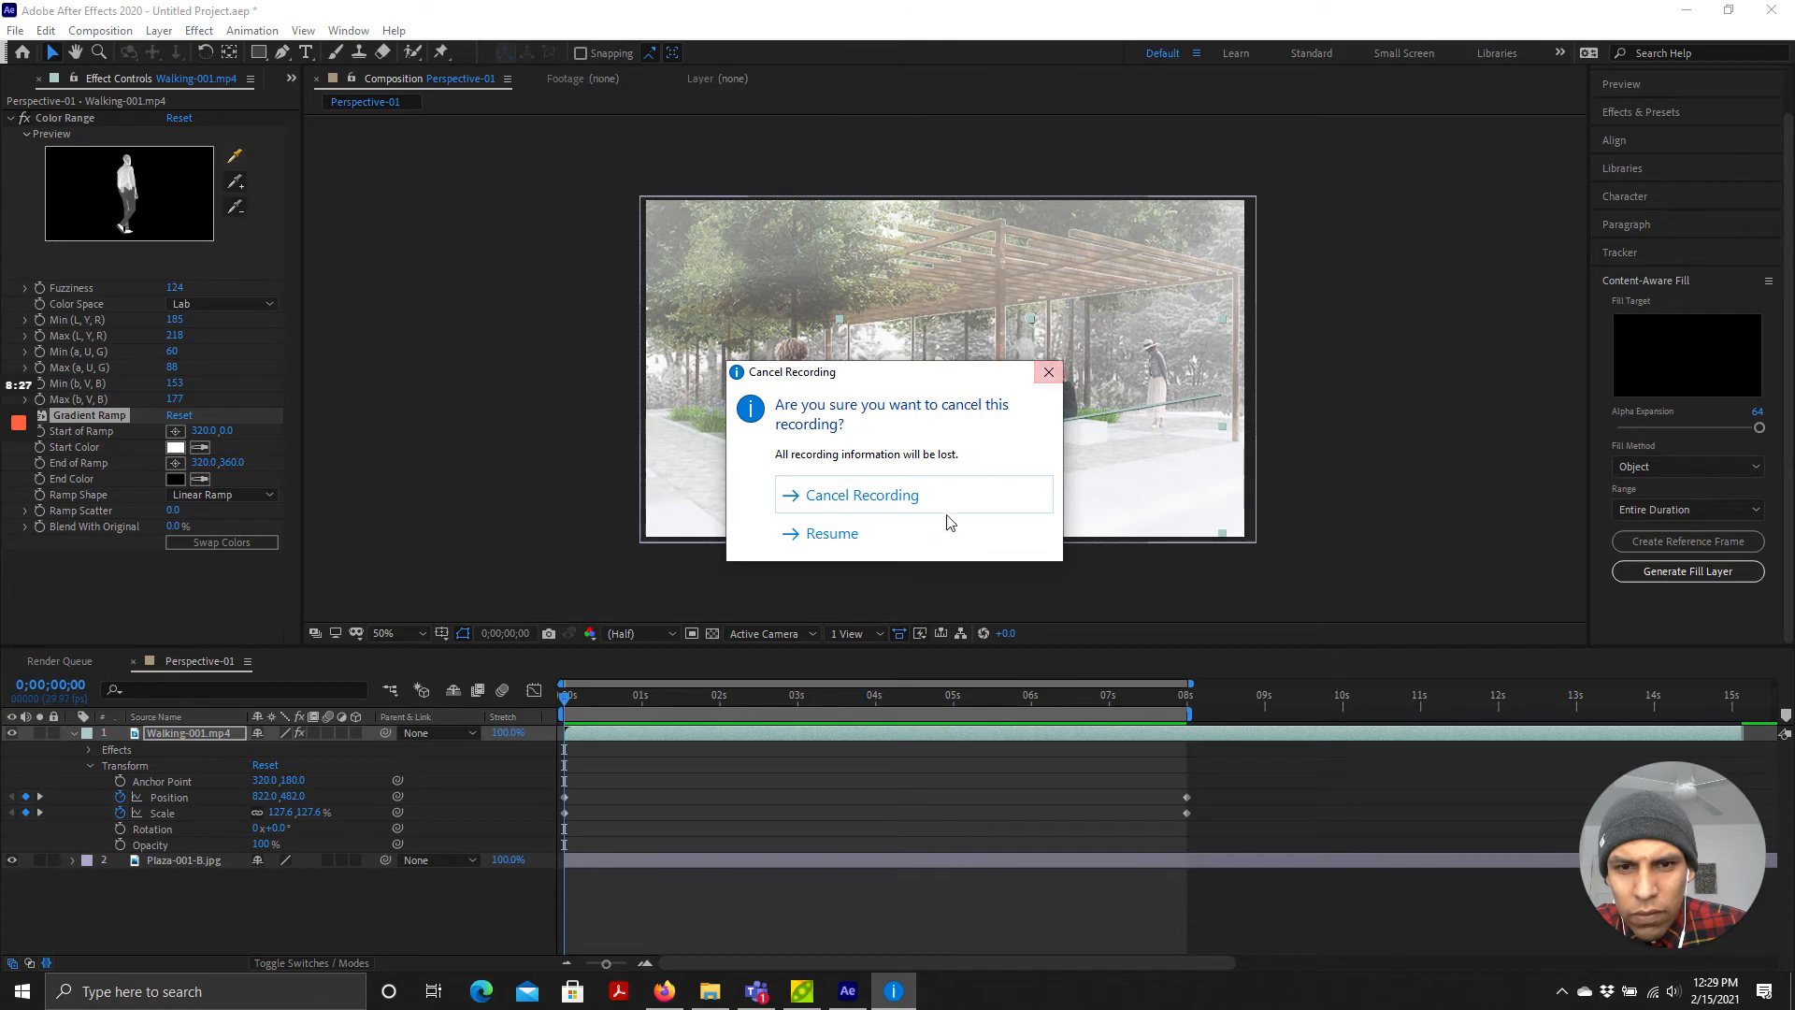
Step: Set the Gradient Ramp's Blend With Original to 33%
{"action": "left_click", "coordinate": [860, 494]}
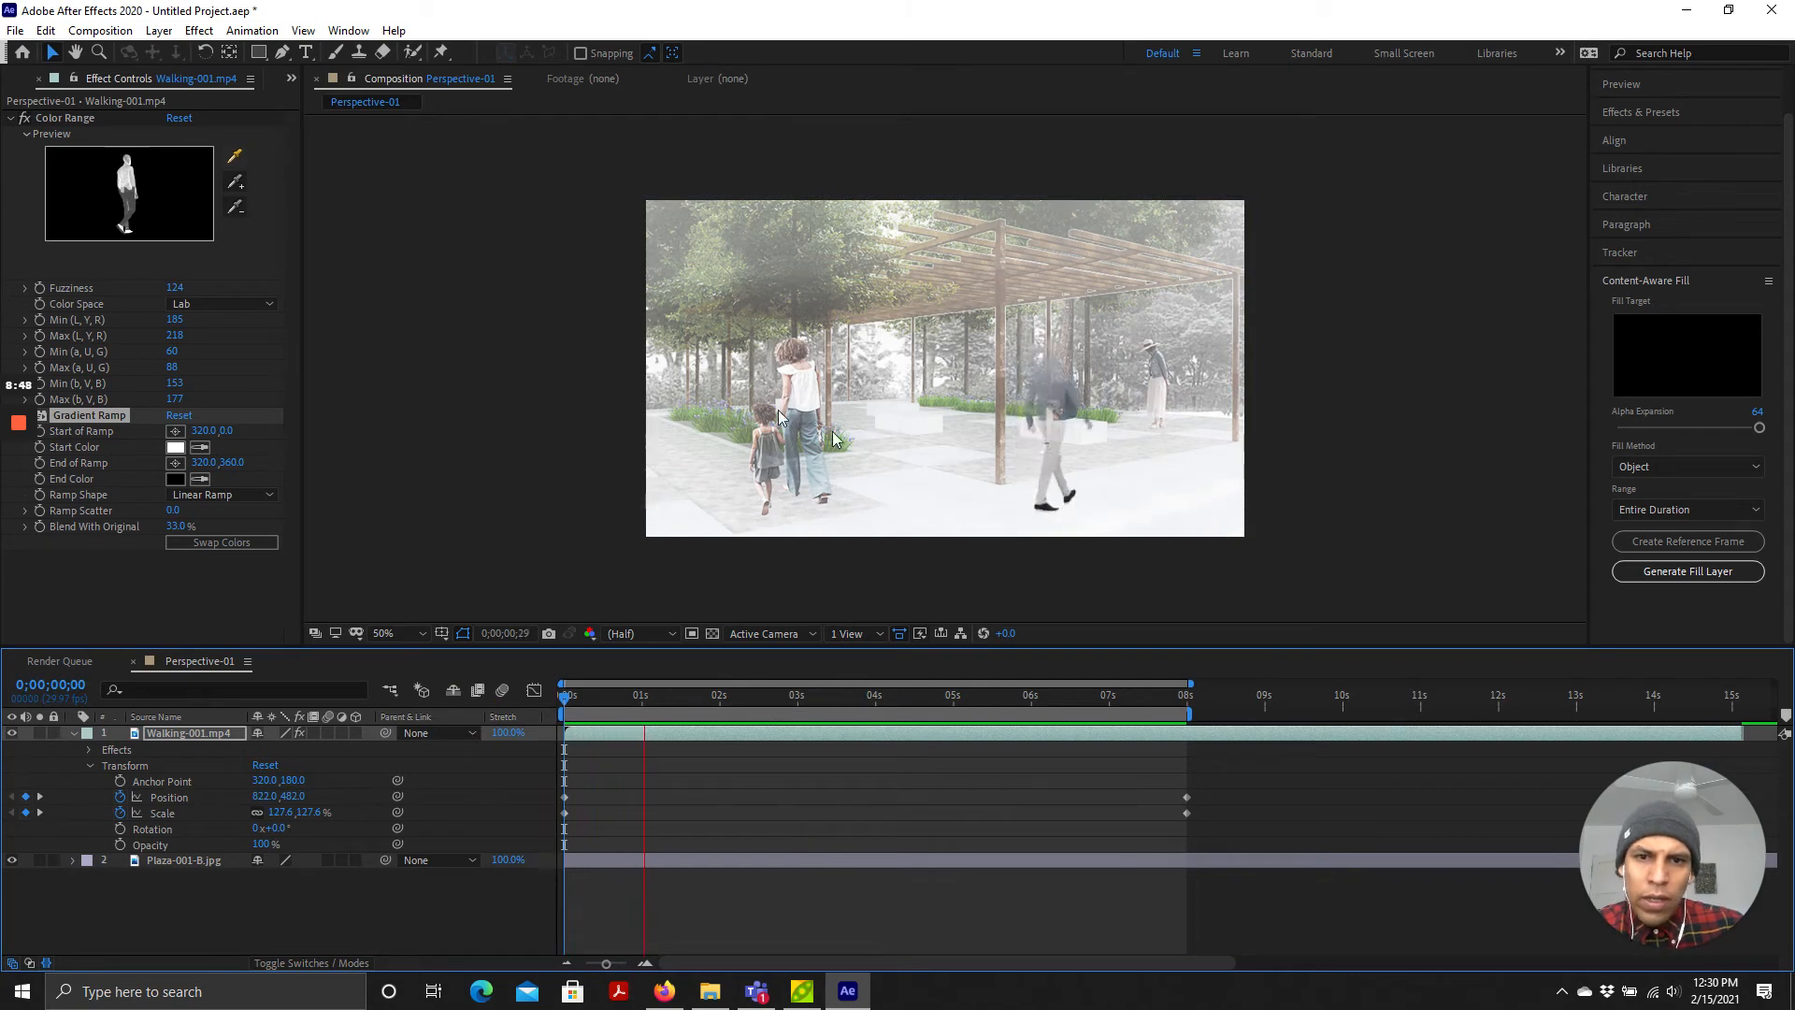
Step: After trying several hues, set the ramp's end colour to blue 0648A9
{"action": "left_click", "coordinate": [798, 717]}
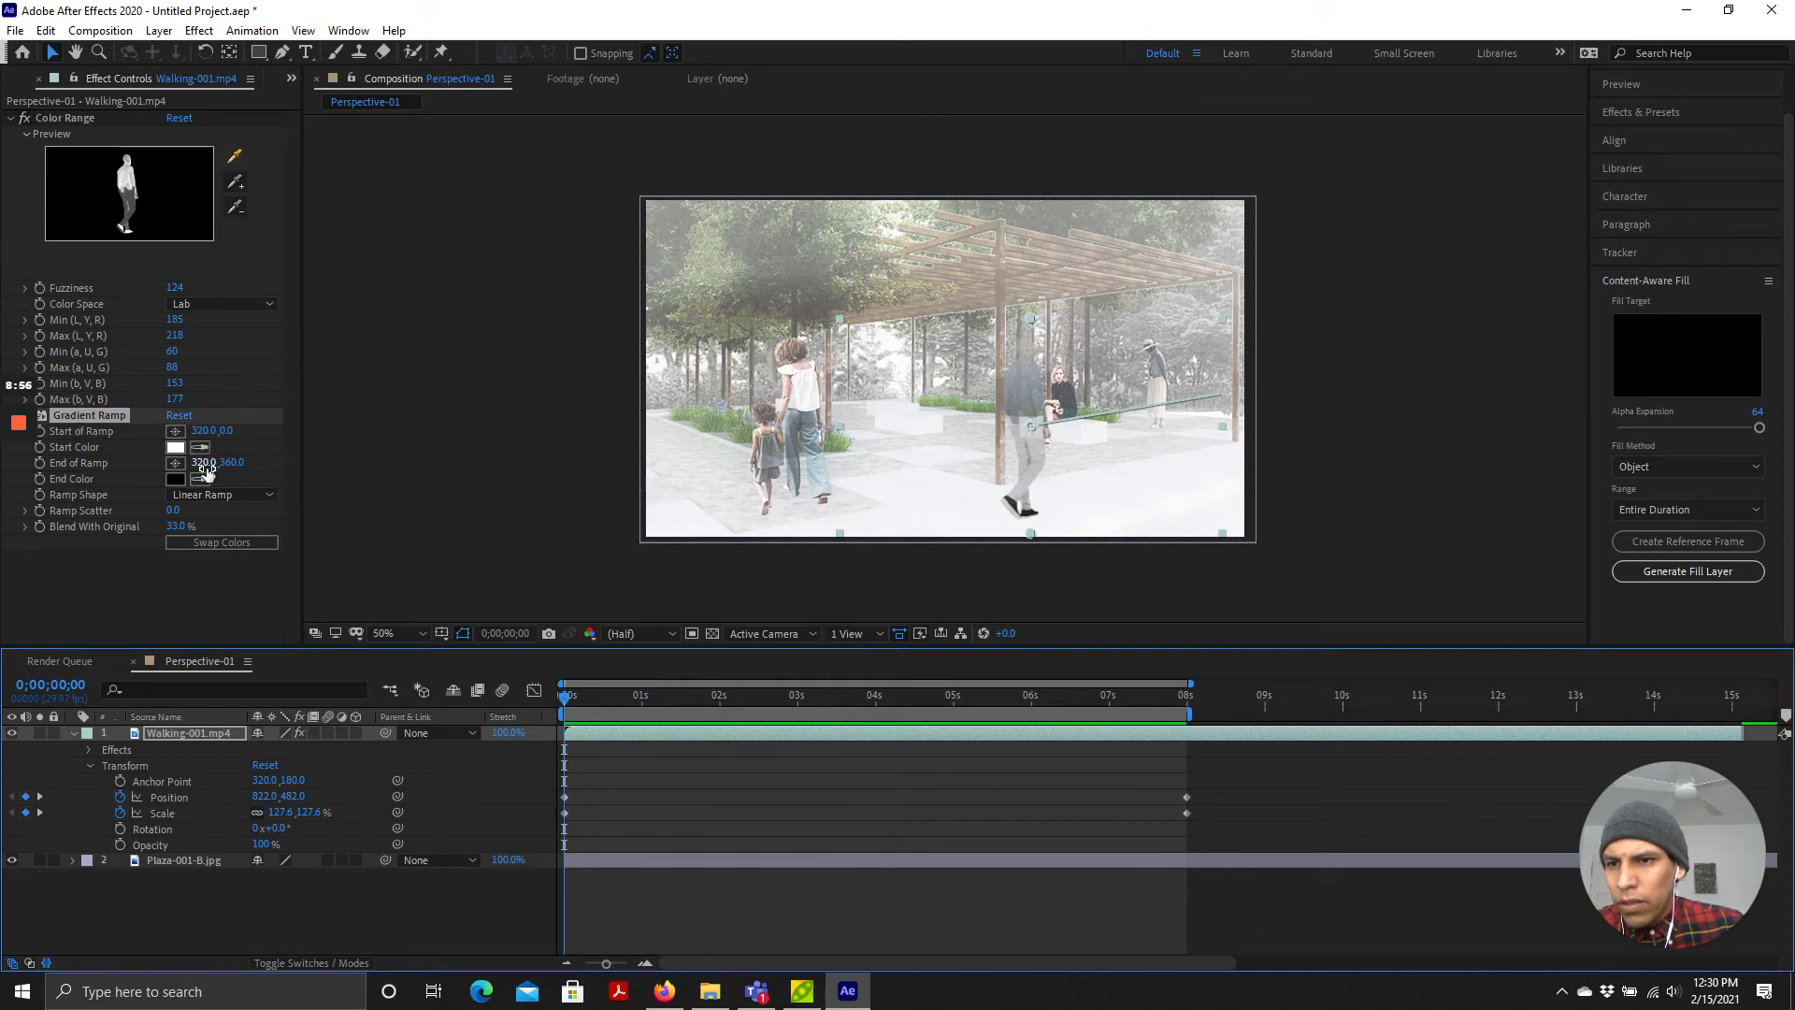
{"action": "left_click", "coordinate": [175, 479]}
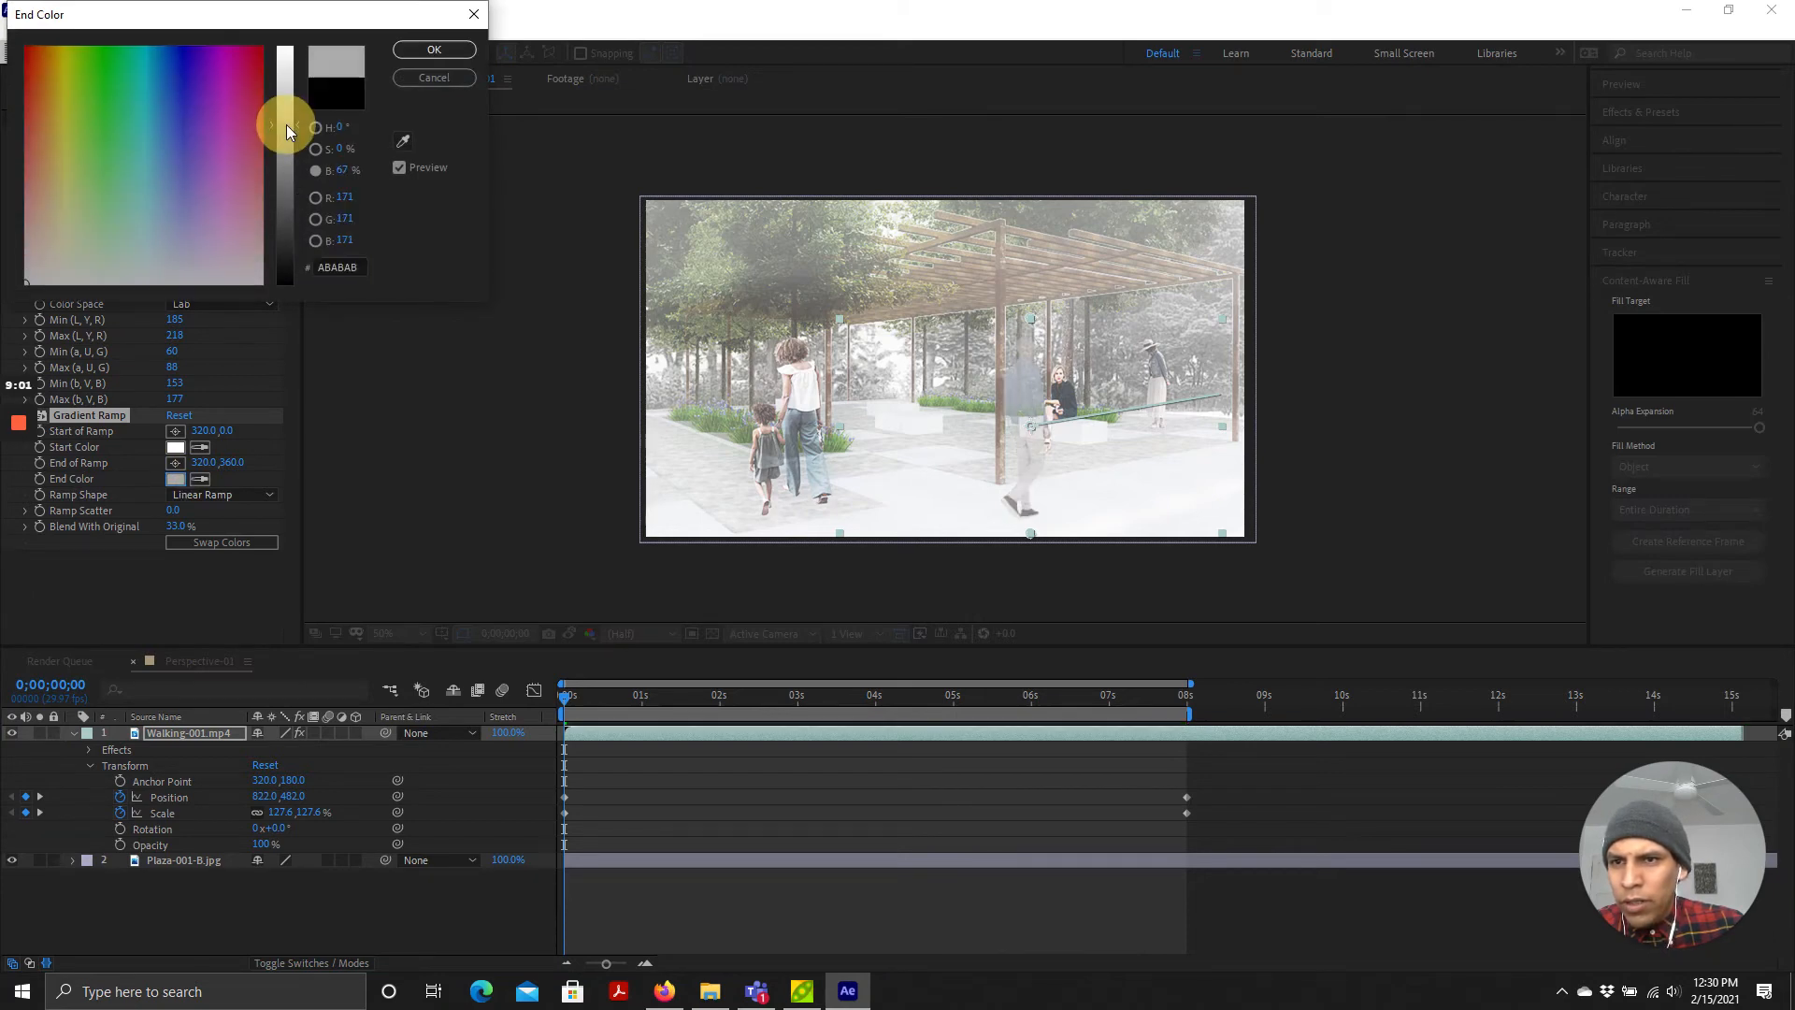
{"action": "left_click", "coordinate": [58, 45]}
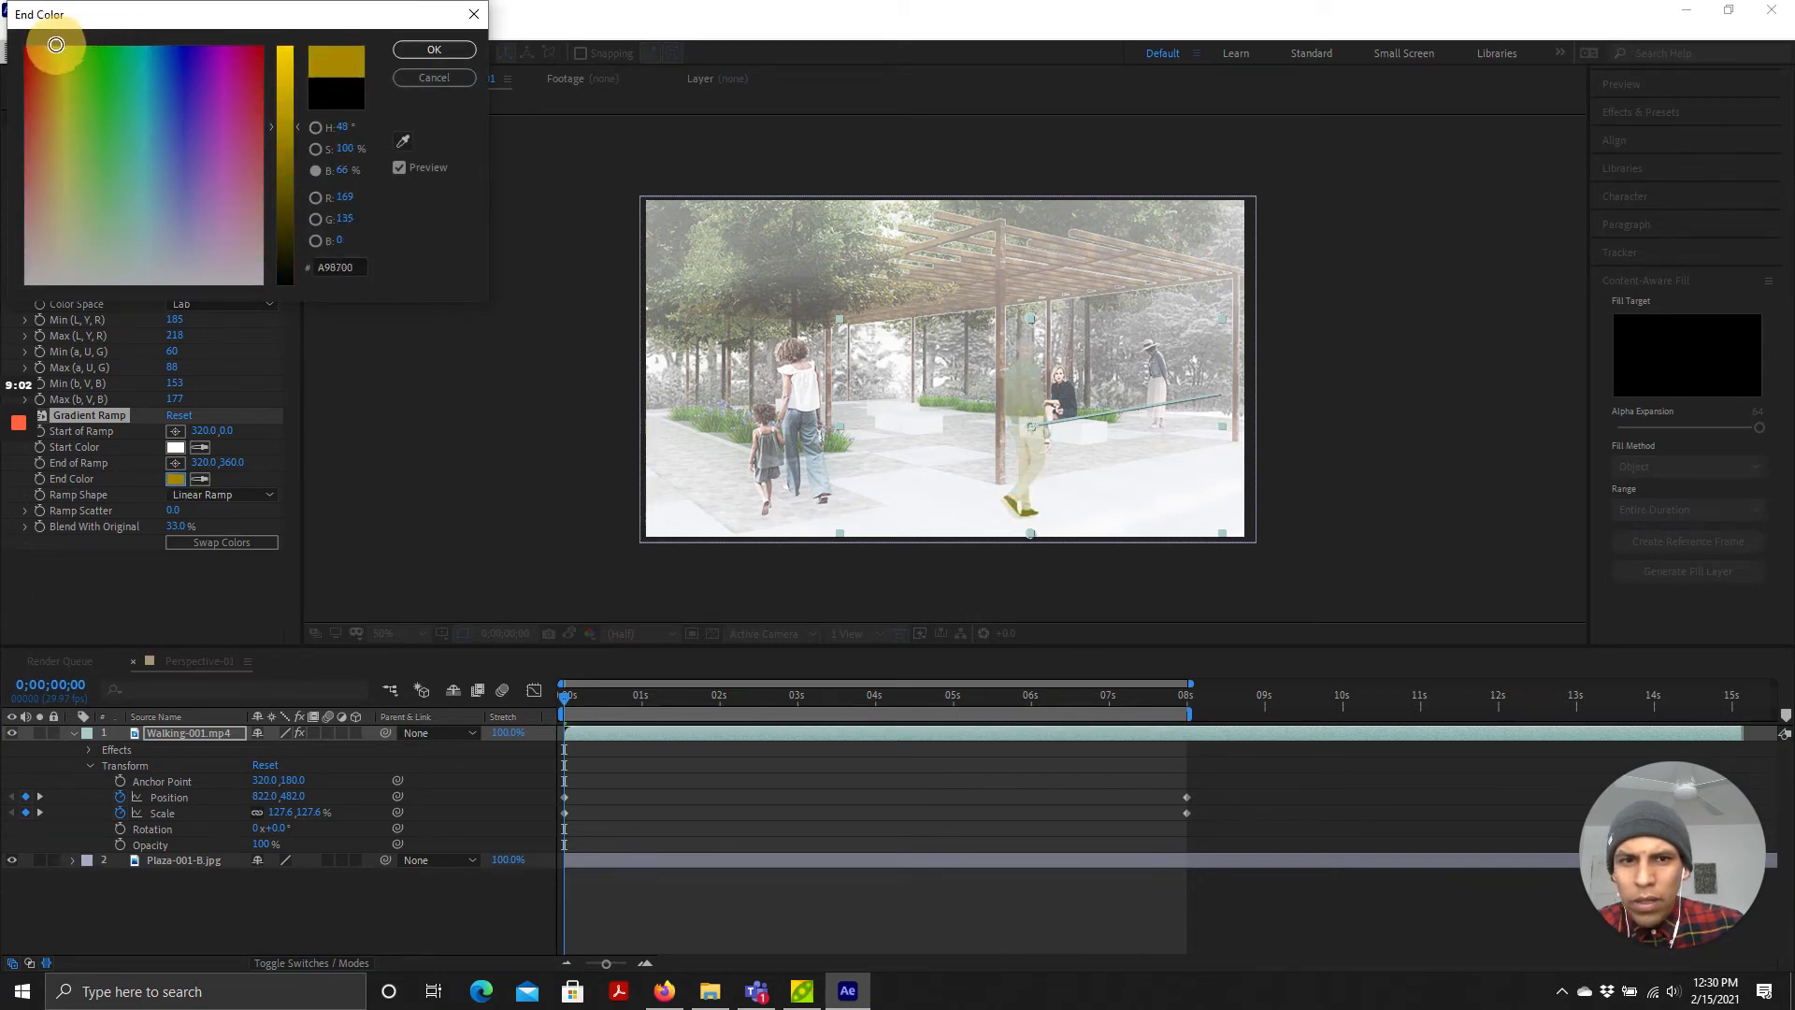
{"action": "left_click", "coordinate": [187, 60]}
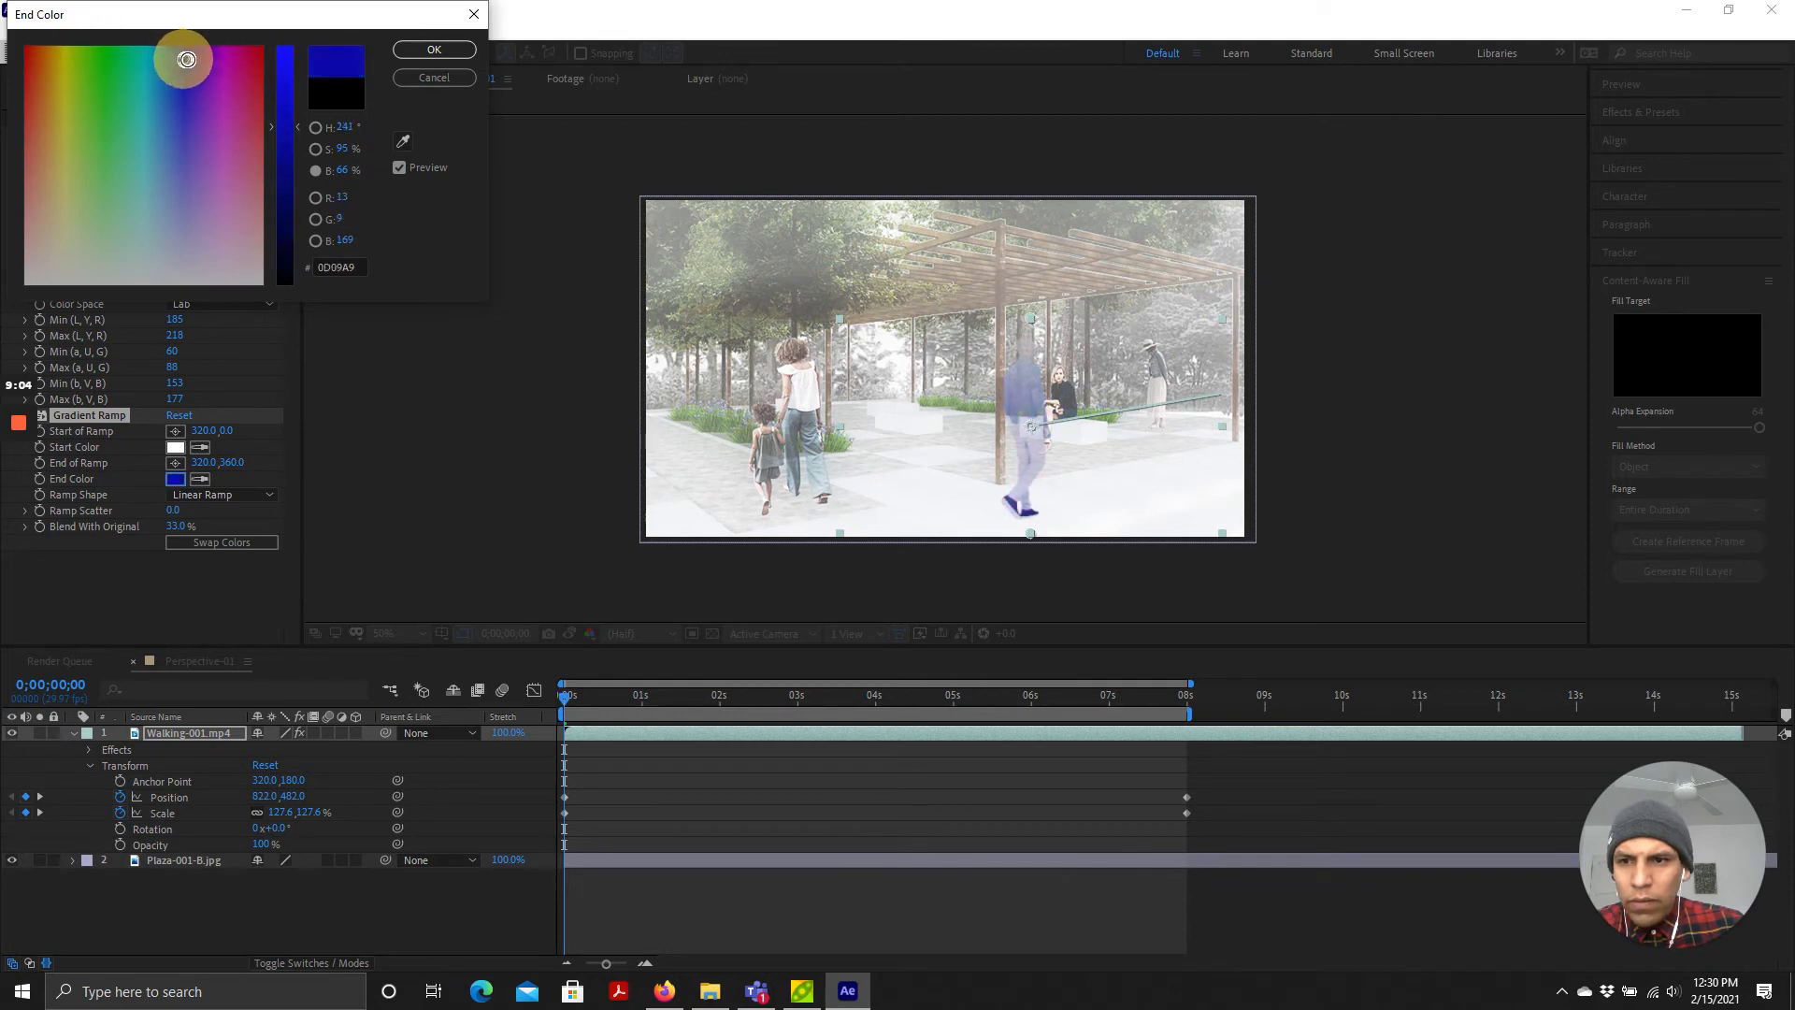
{"action": "left_click", "coordinate": [64, 58]}
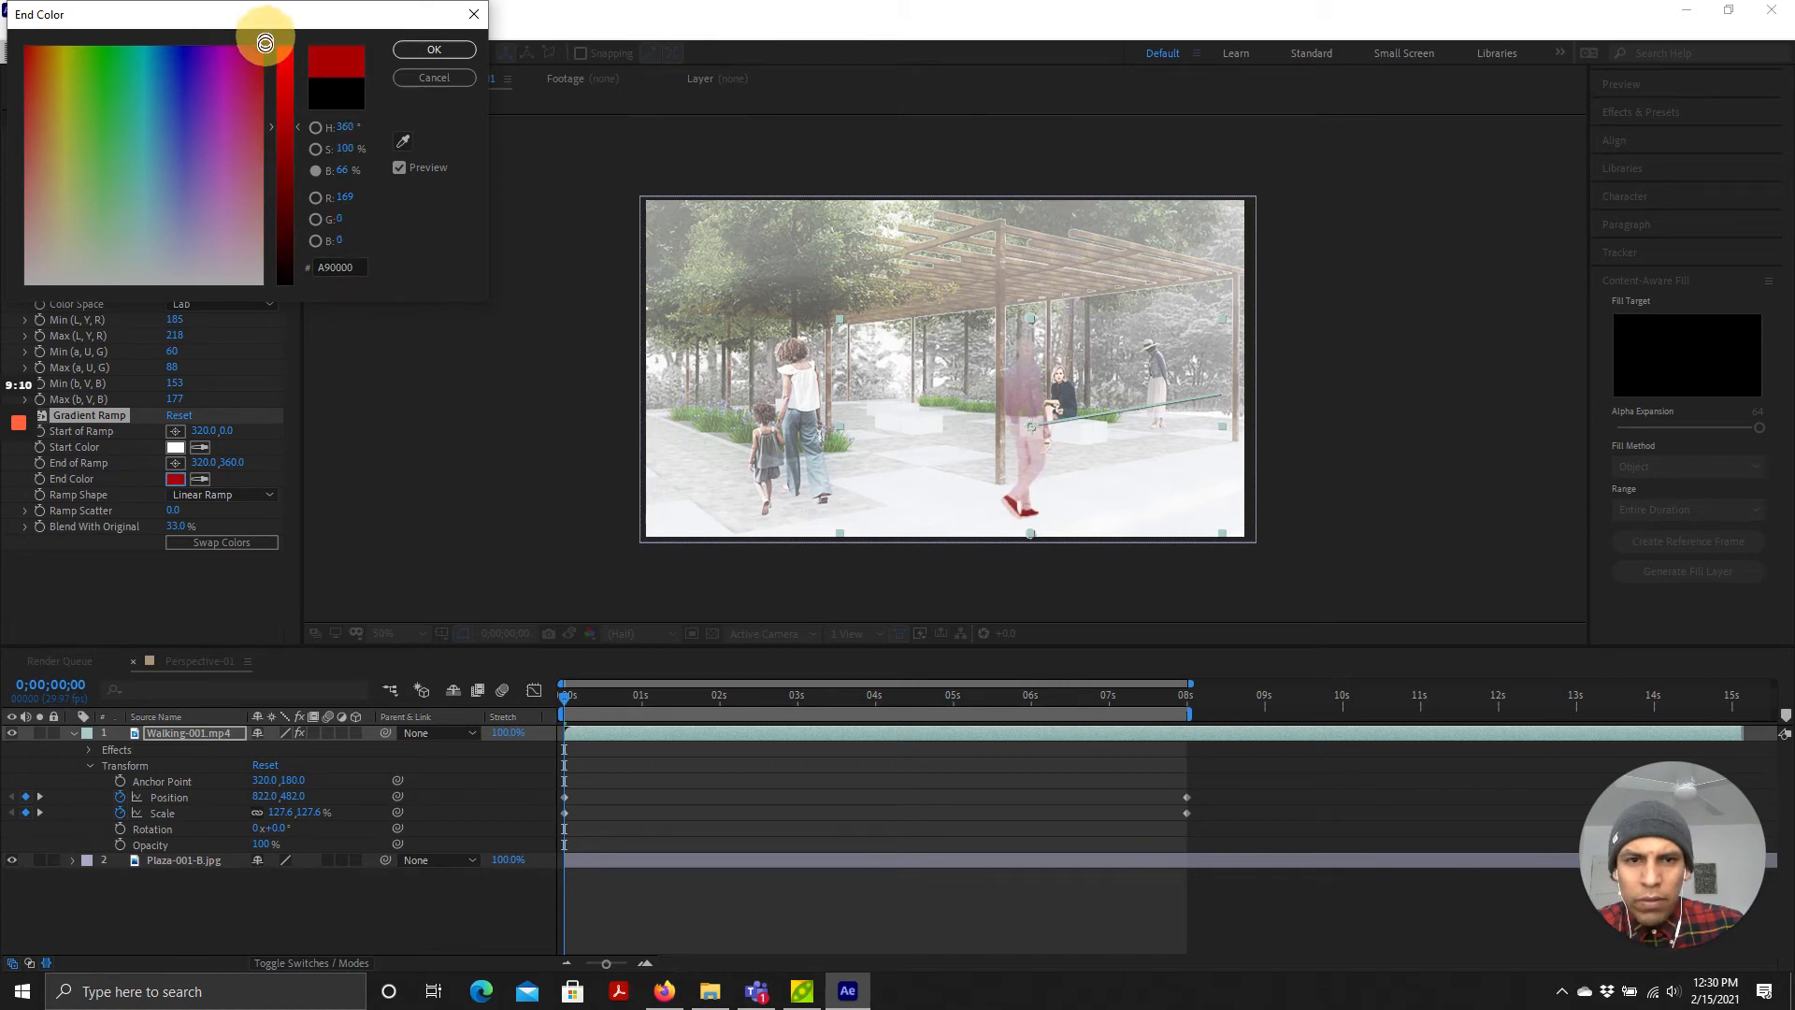
{"action": "left_click", "coordinate": [90, 40]}
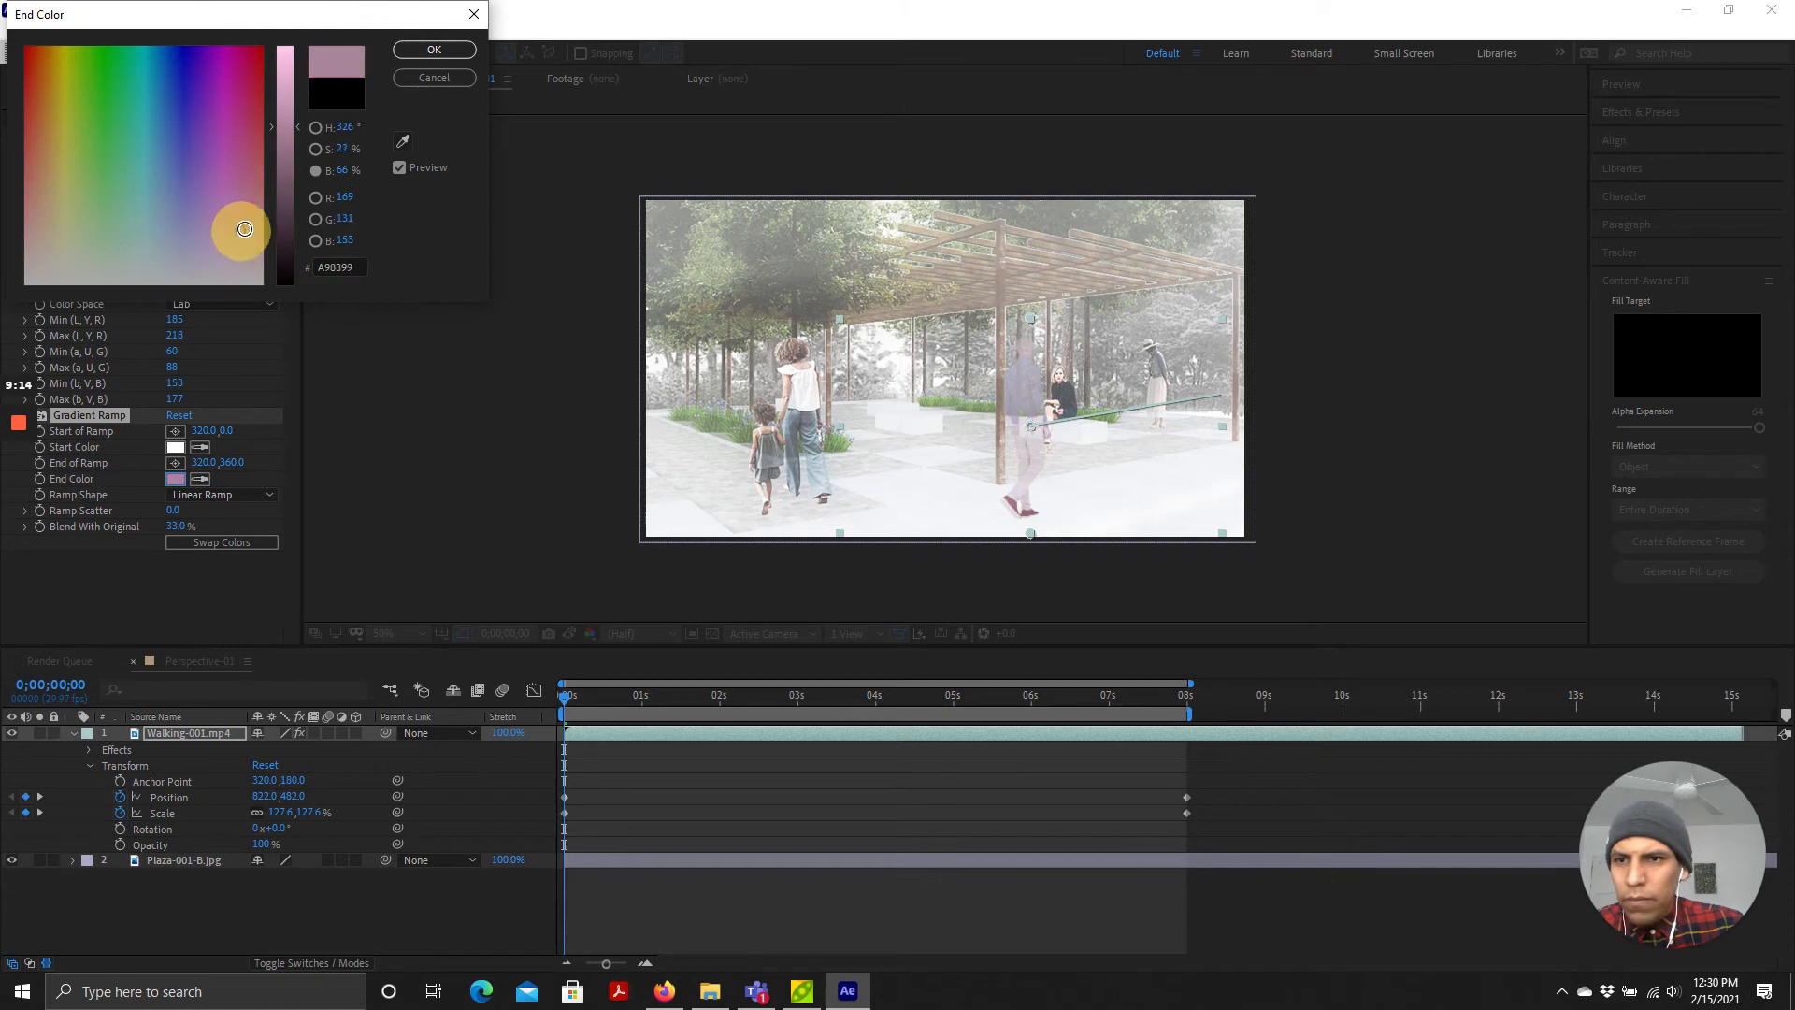
{"action": "left_click", "coordinate": [226, 97]}
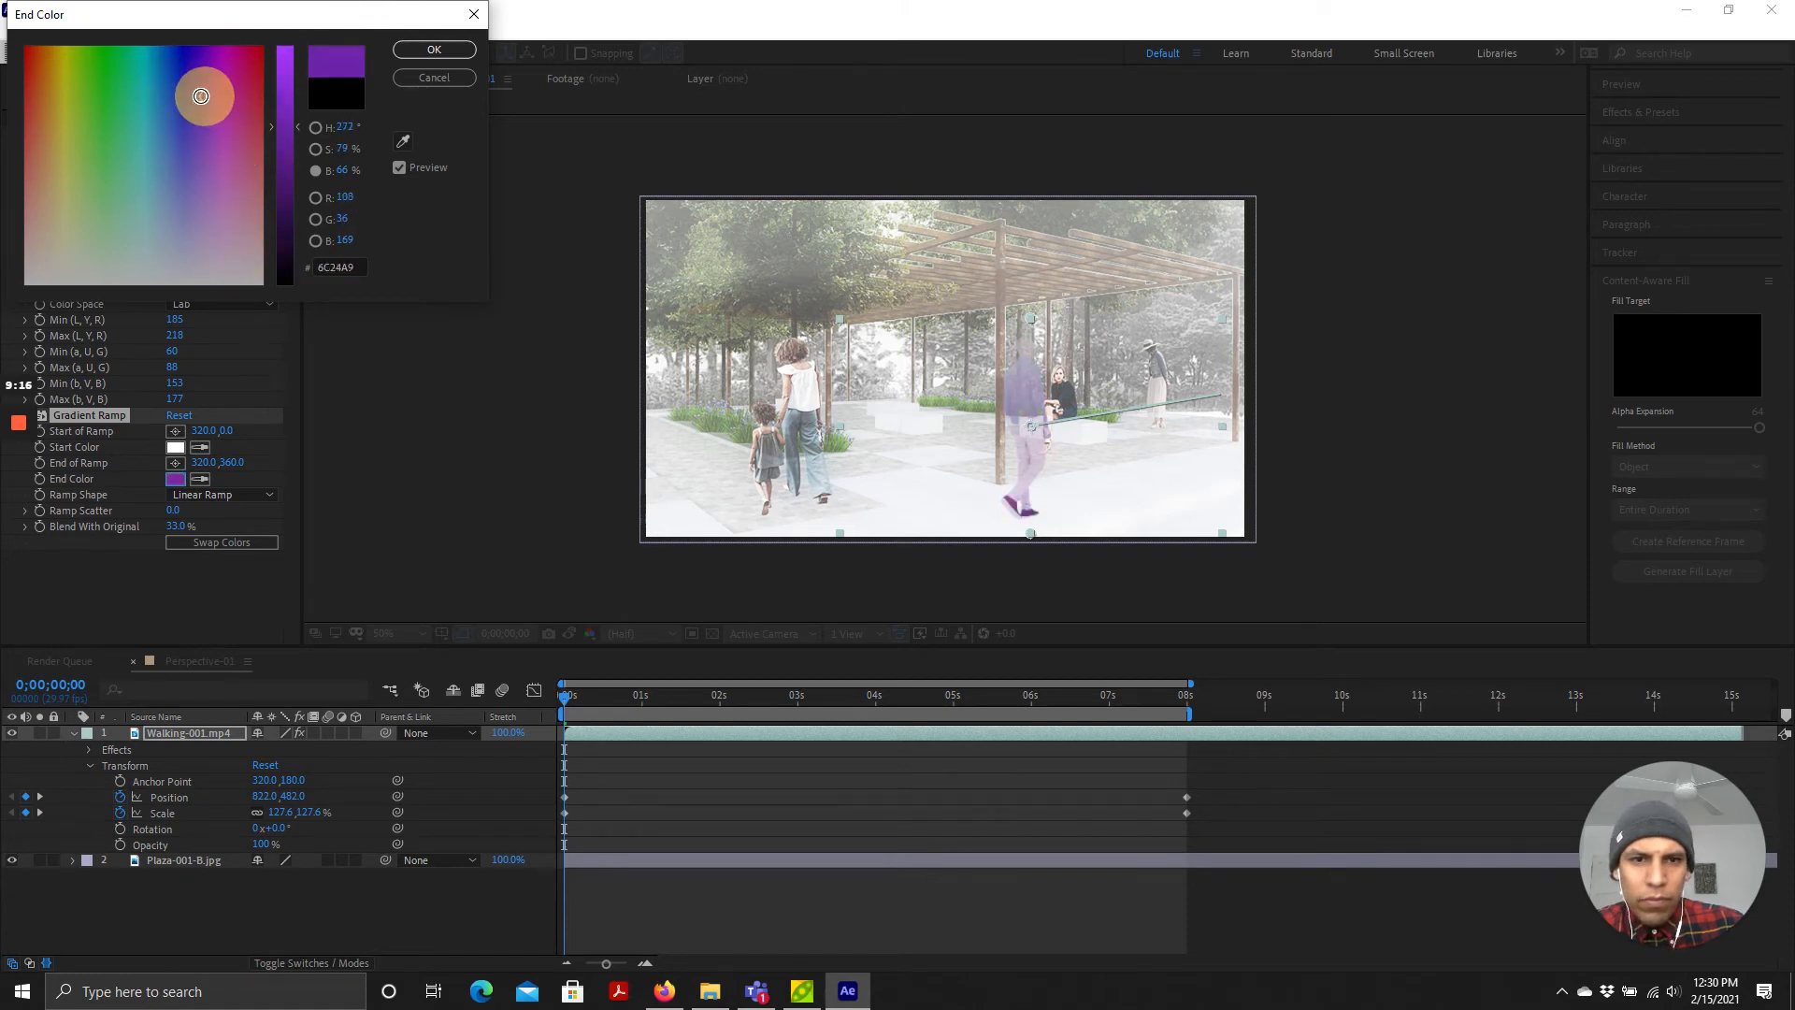
{"action": "left_click", "coordinate": [168, 64]}
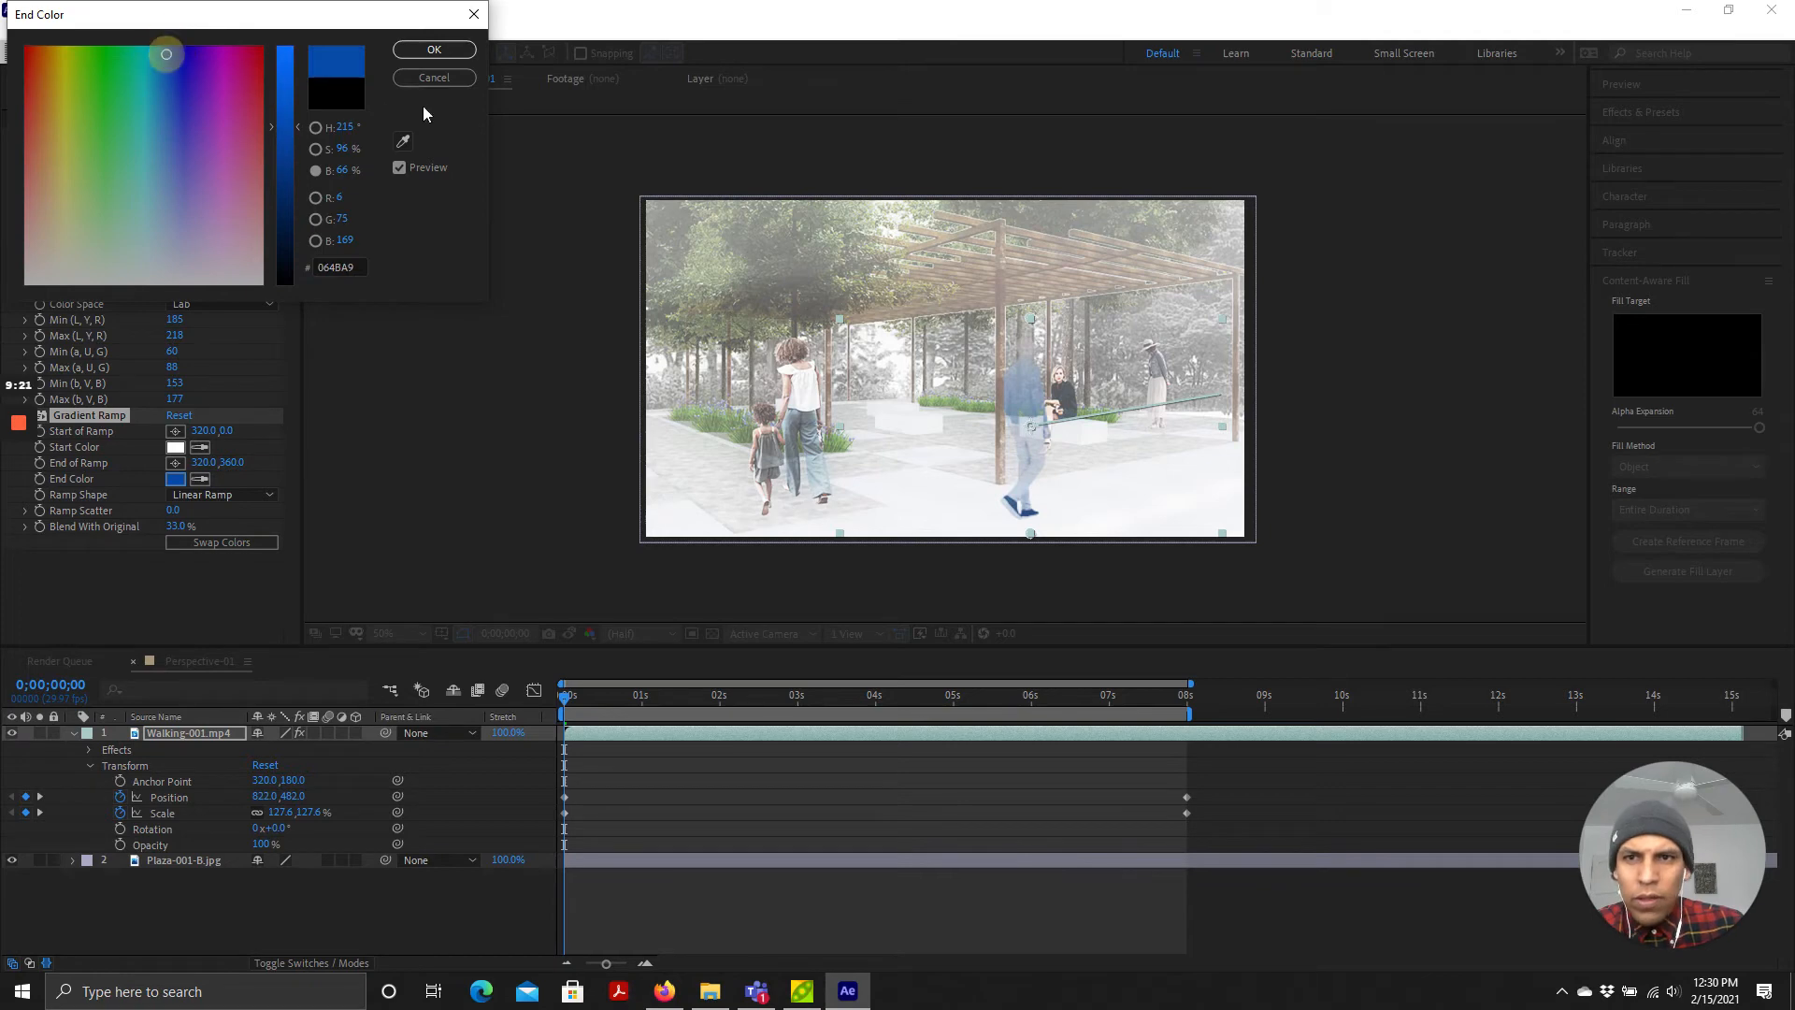
{"action": "left_click", "coordinate": [434, 49]}
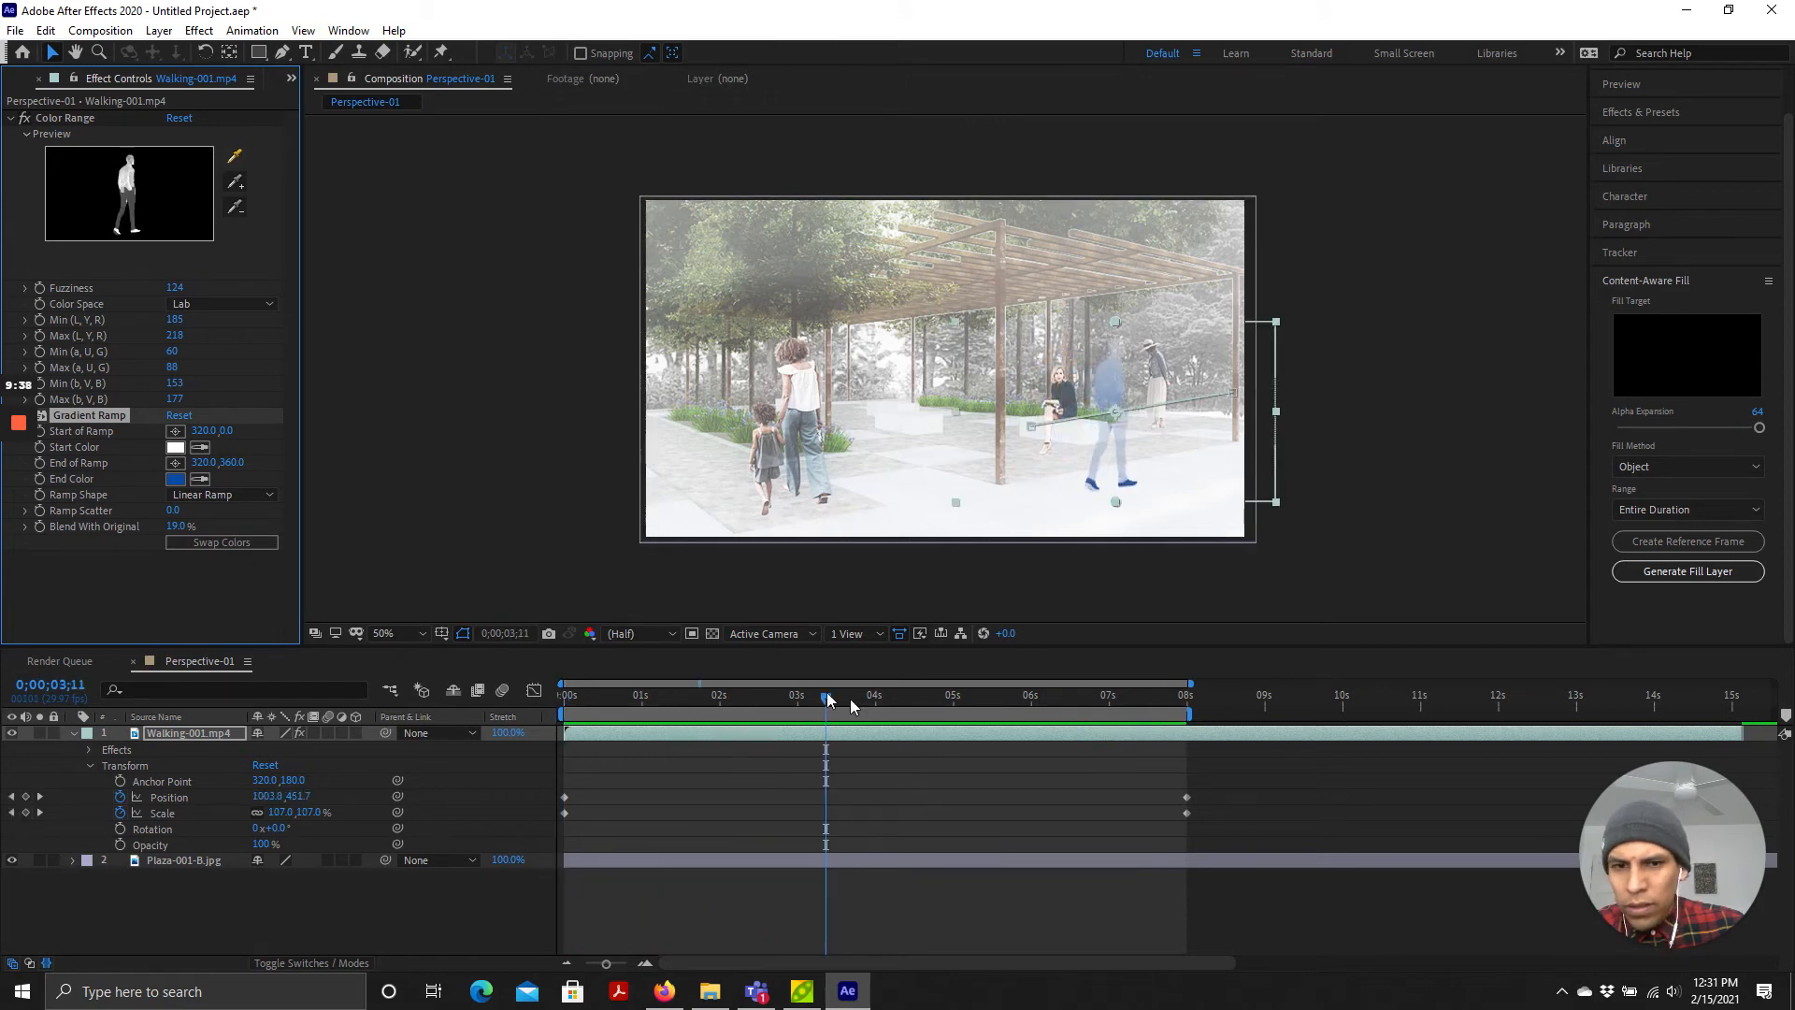
Step: Try a radial ramp shape, then swap the Gradient Ramp colours so the man runs blue to white
{"action": "left_click", "coordinate": [221, 493]}
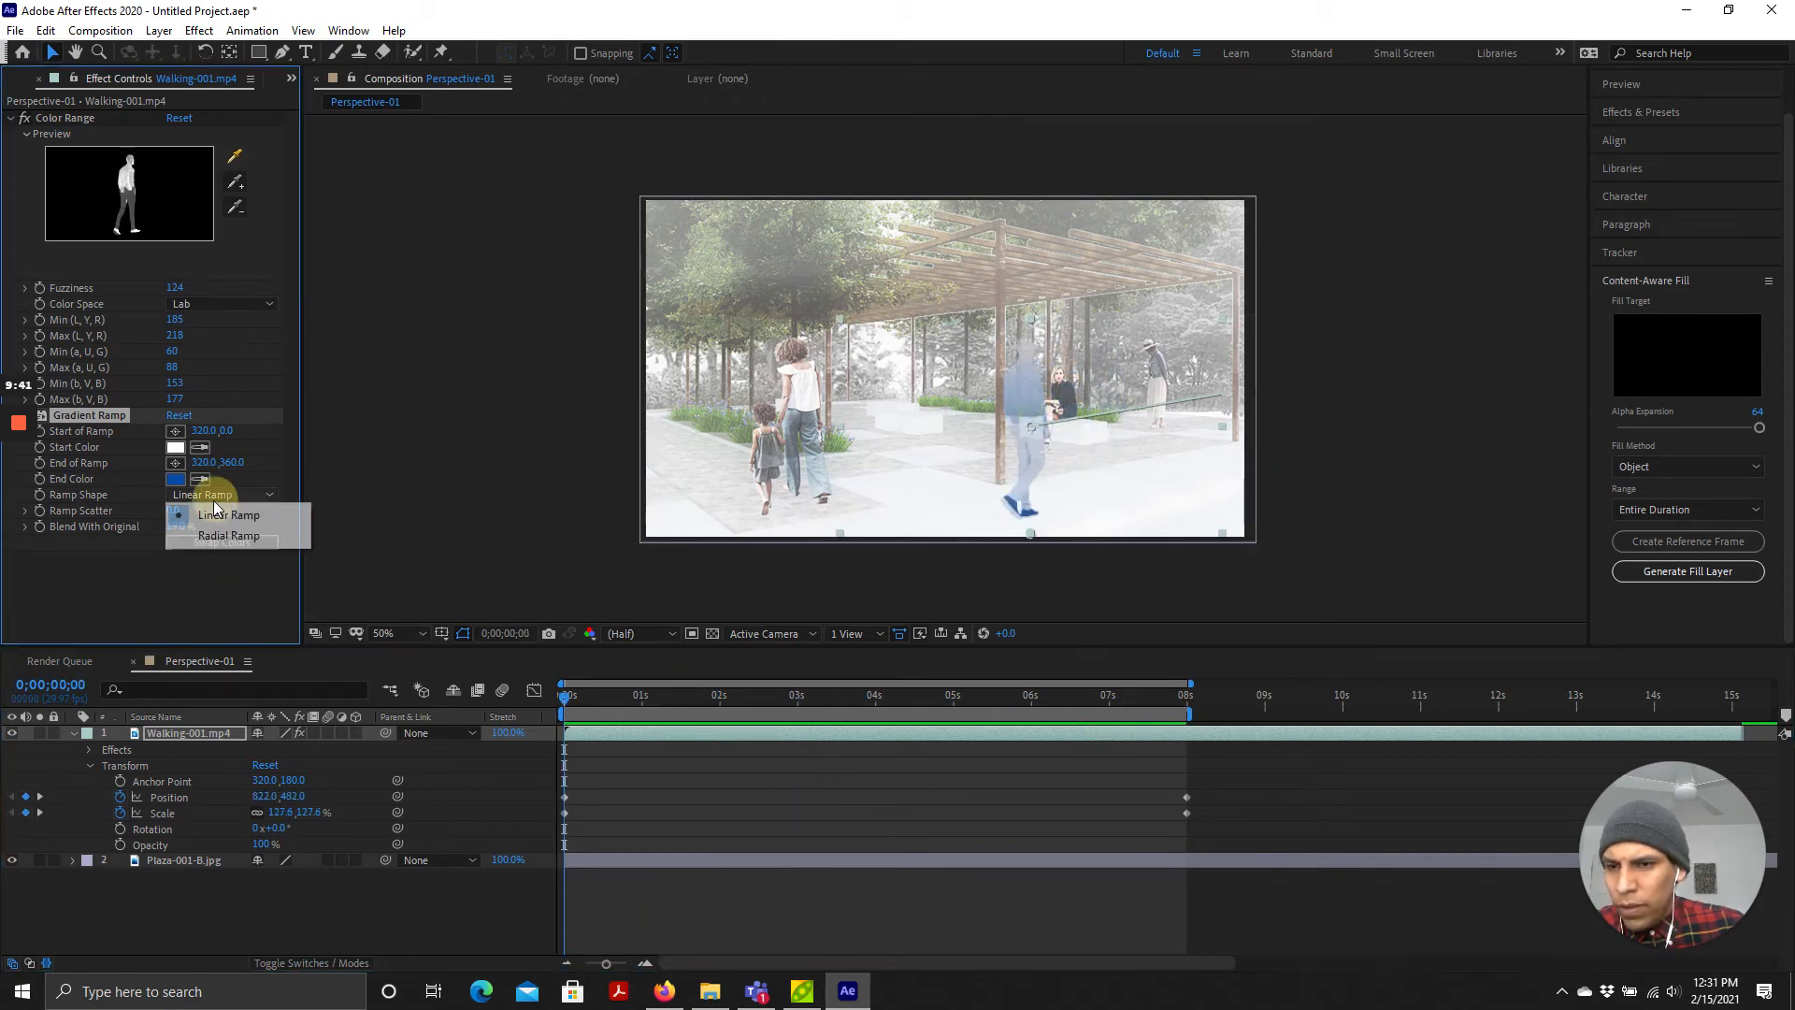
{"action": "left_click", "coordinate": [228, 535]}
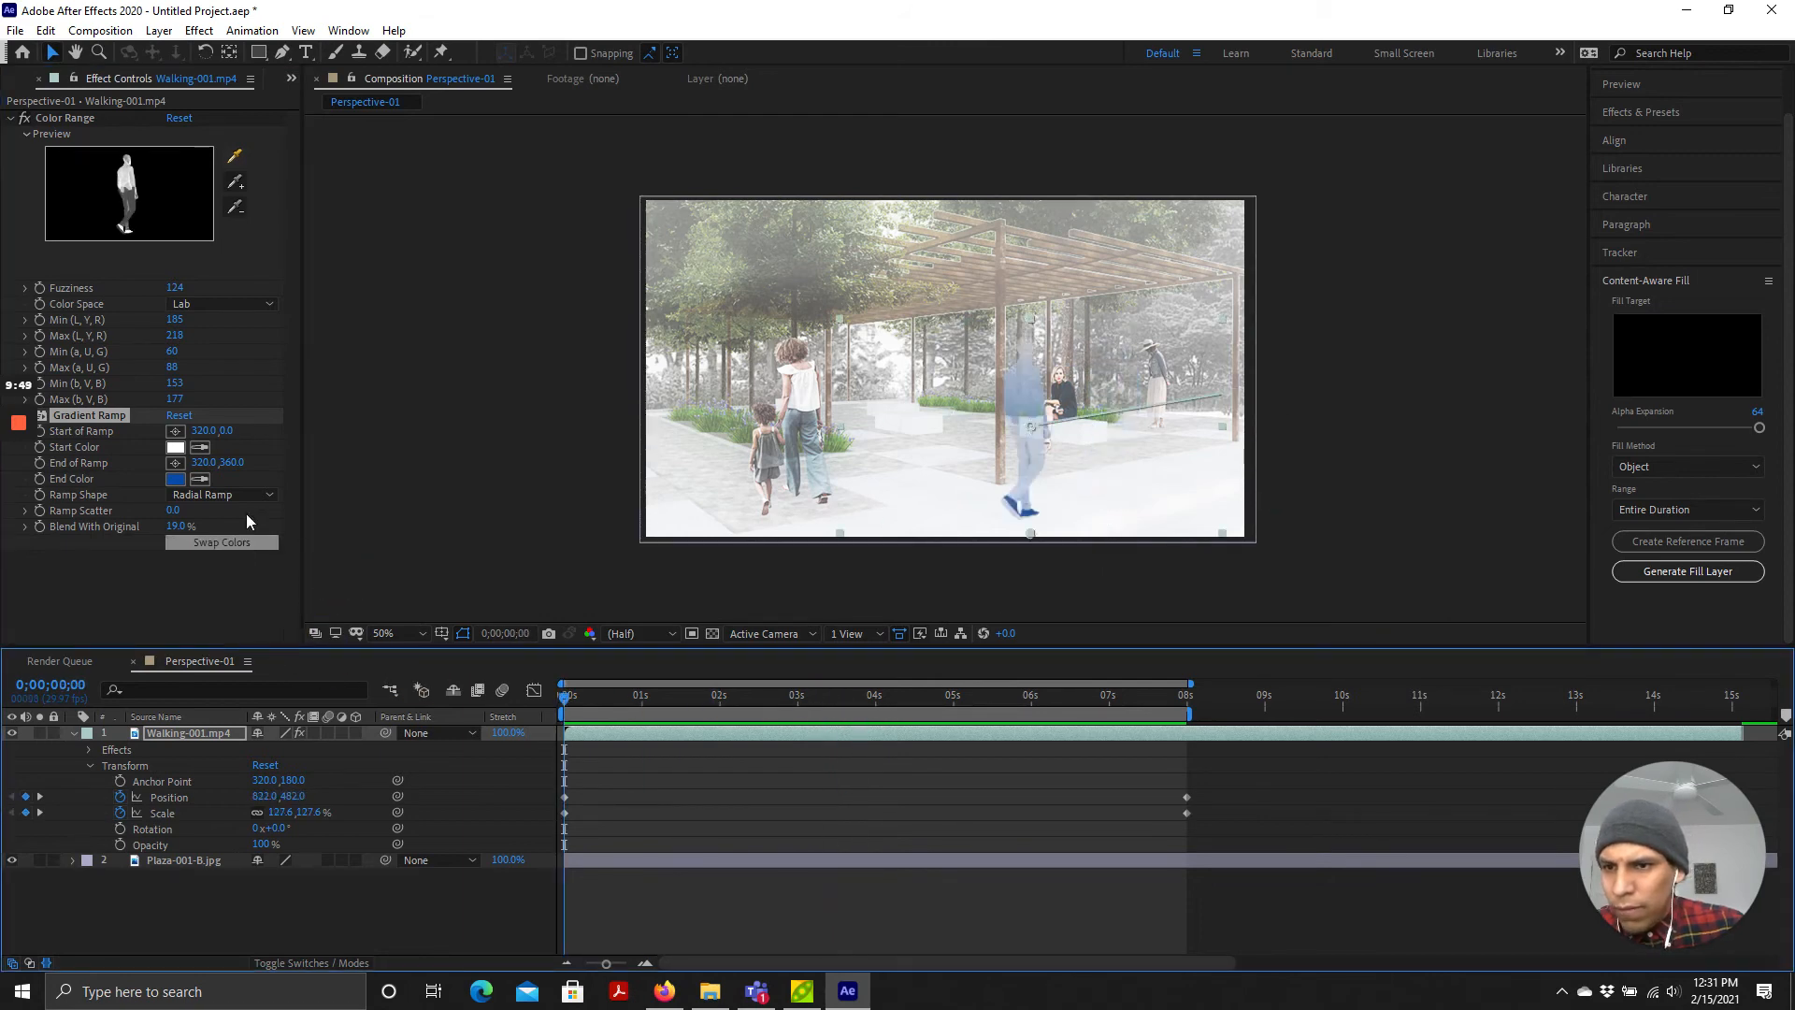
{"action": "left_click", "coordinate": [221, 494]}
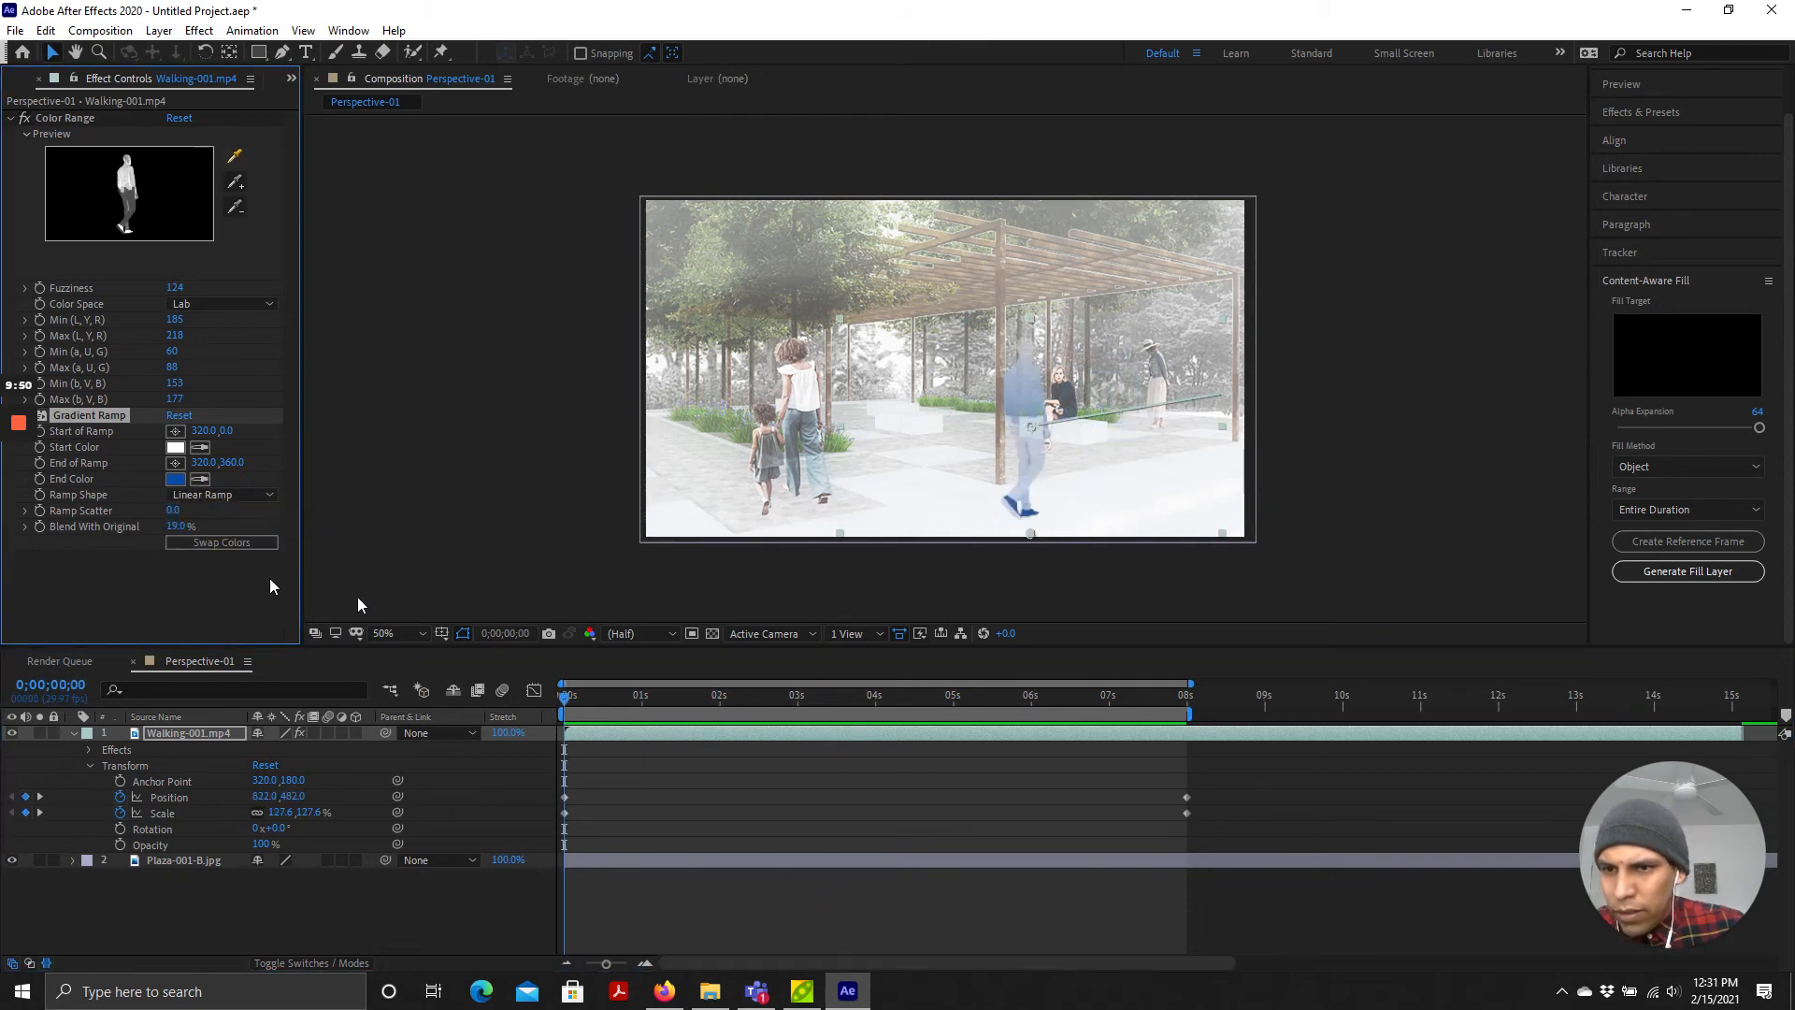
{"action": "left_click", "coordinate": [221, 542]}
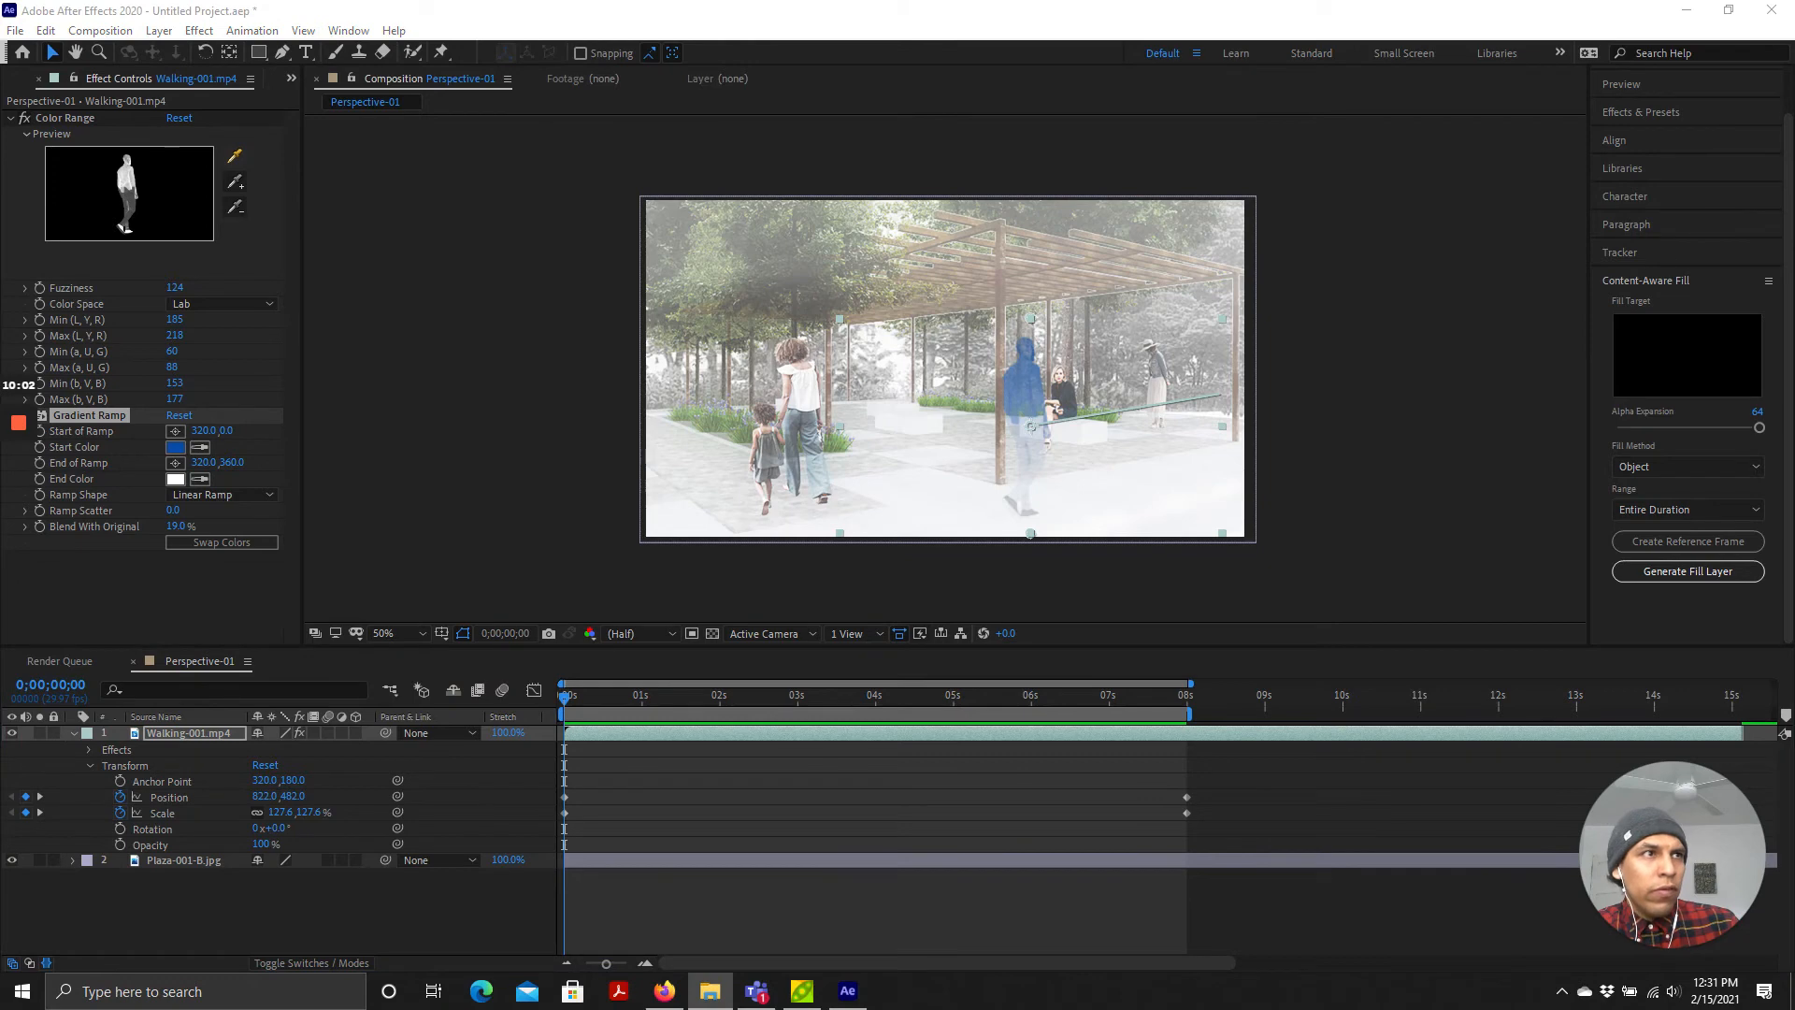
{"action": "mouse_move", "coordinate": [1535, 456]}
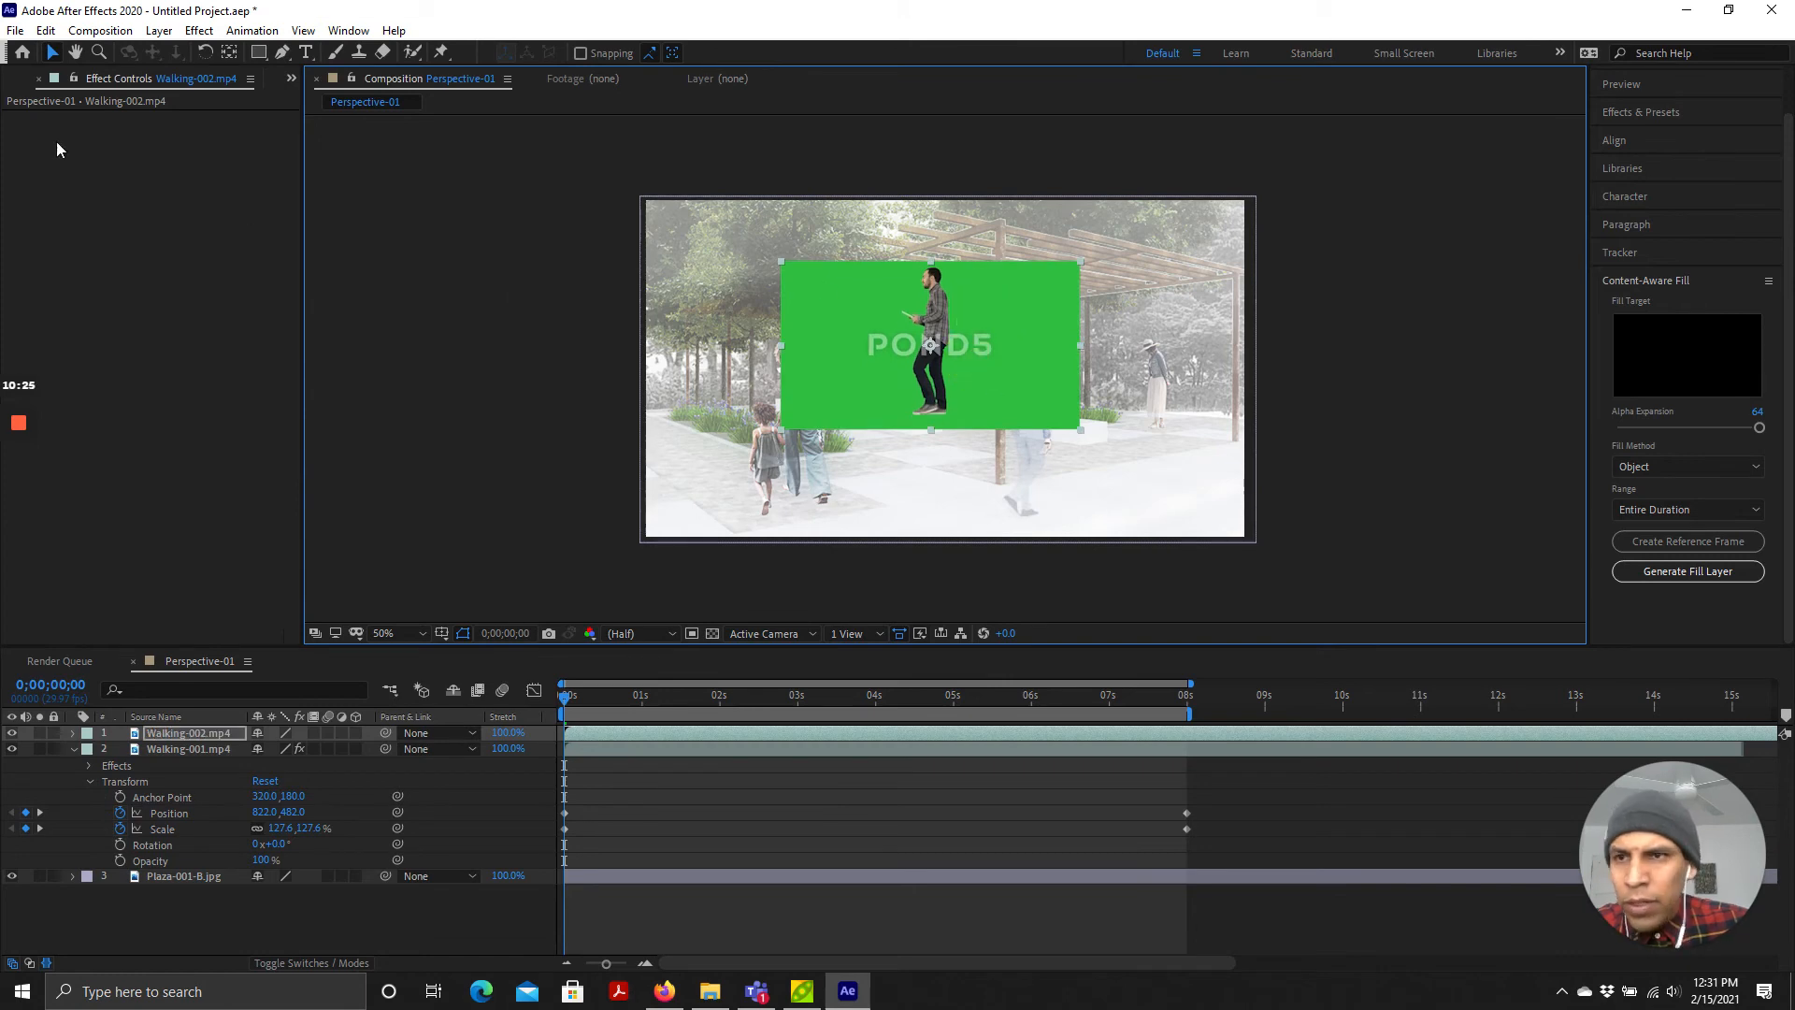
Step: Apply a Color Range key to Walking-002.mp4, sample out the green and watermark, and raise Fuzziness to 90
{"action": "left_click", "coordinate": [195, 30]}
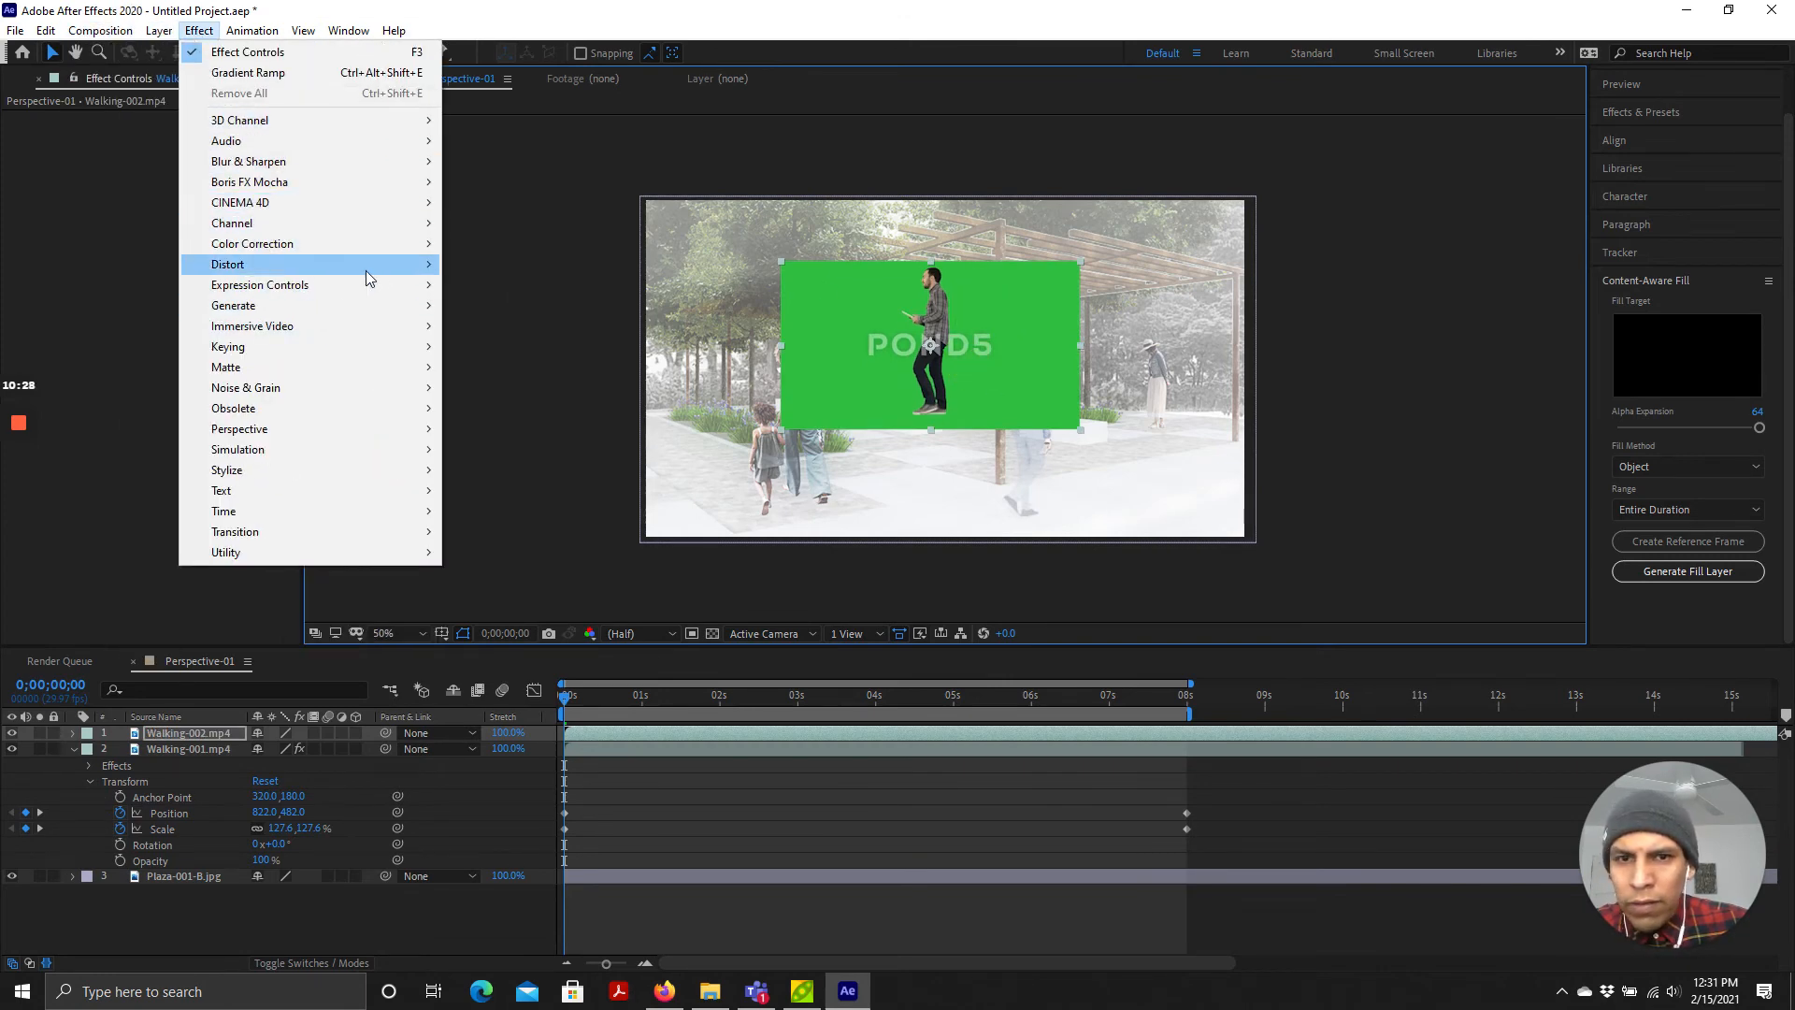
{"action": "mouse_move", "coordinate": [269, 305]}
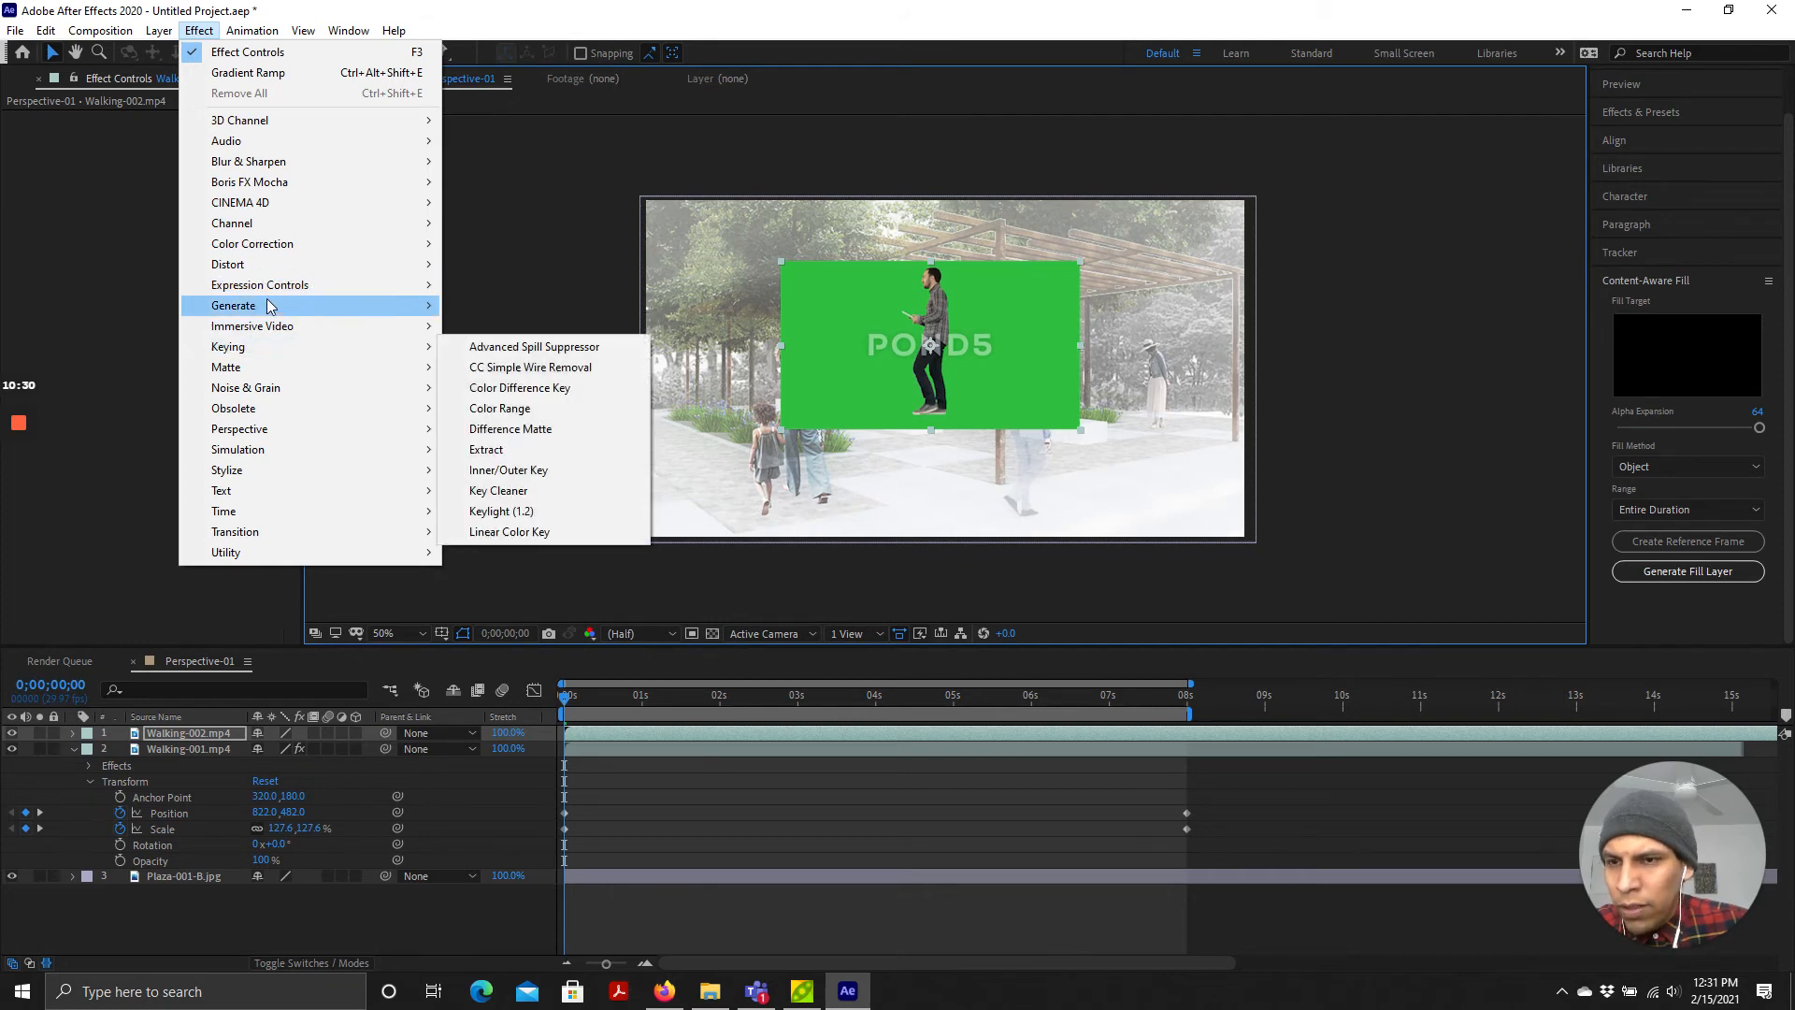
{"action": "mouse_move", "coordinate": [270, 310]}
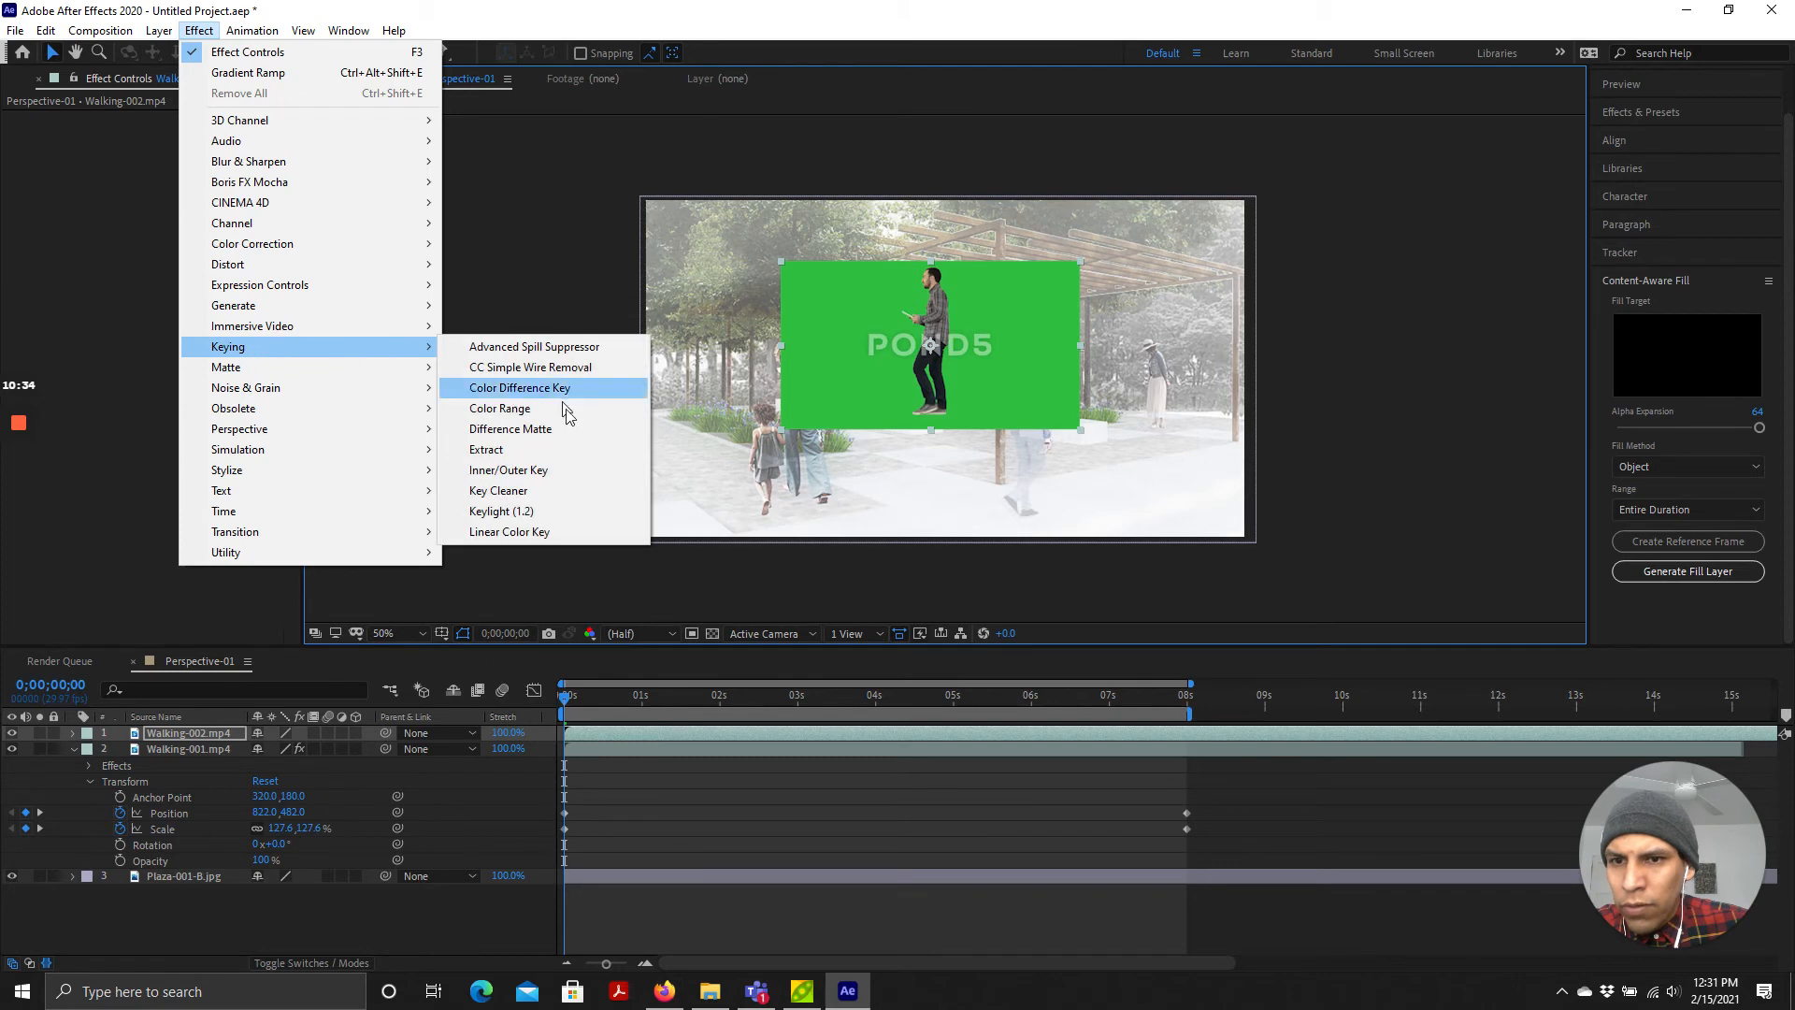
{"action": "left_click", "coordinate": [499, 408]}
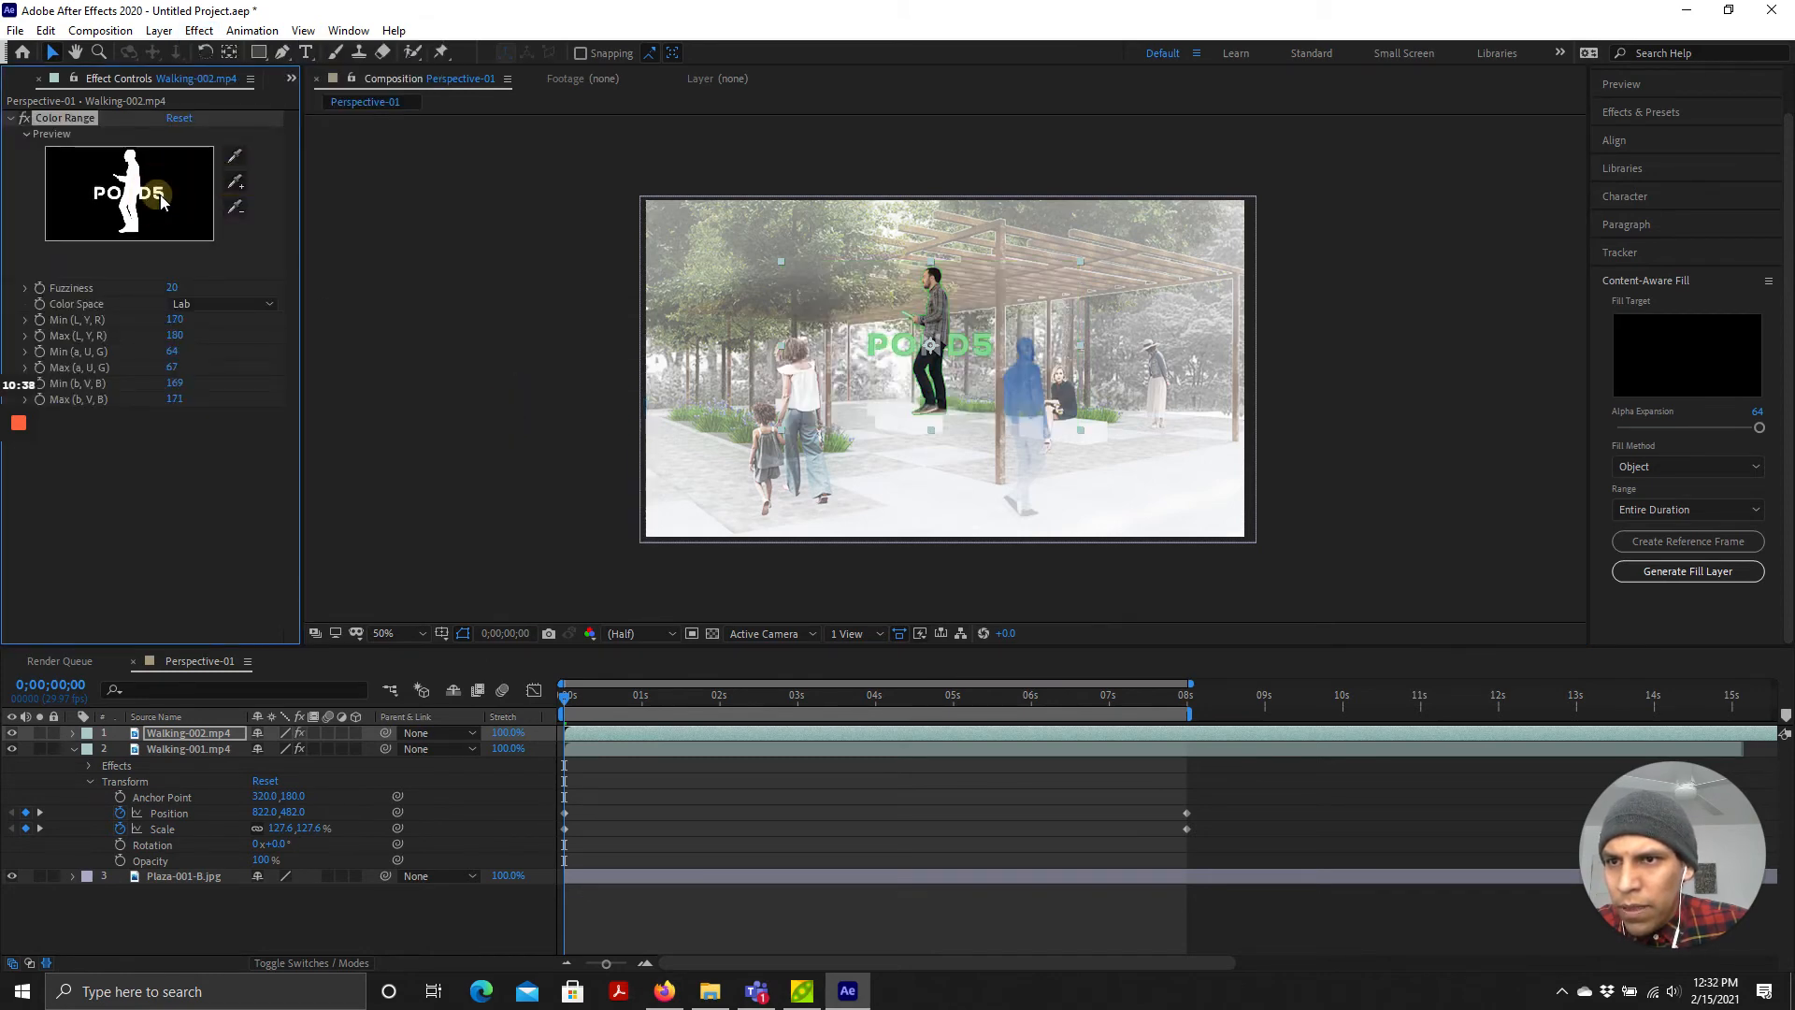
{"action": "left_click", "coordinate": [236, 185]}
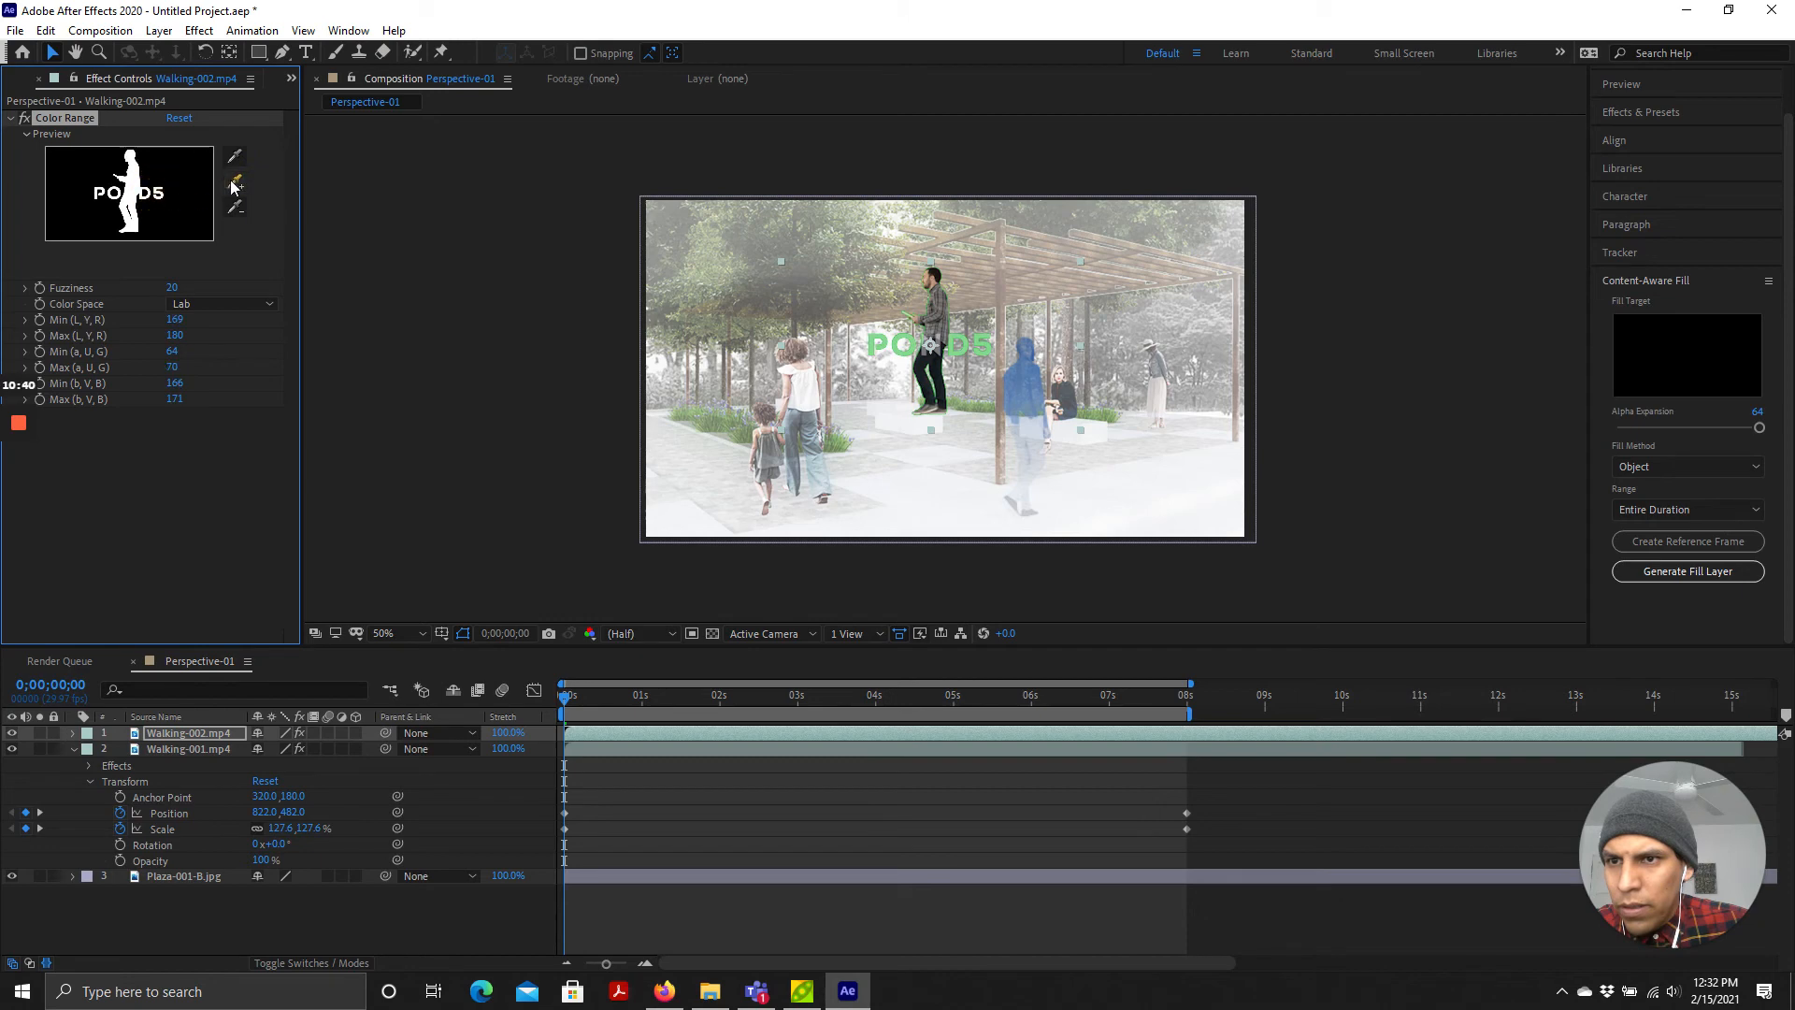
{"action": "left_click", "coordinate": [238, 183]}
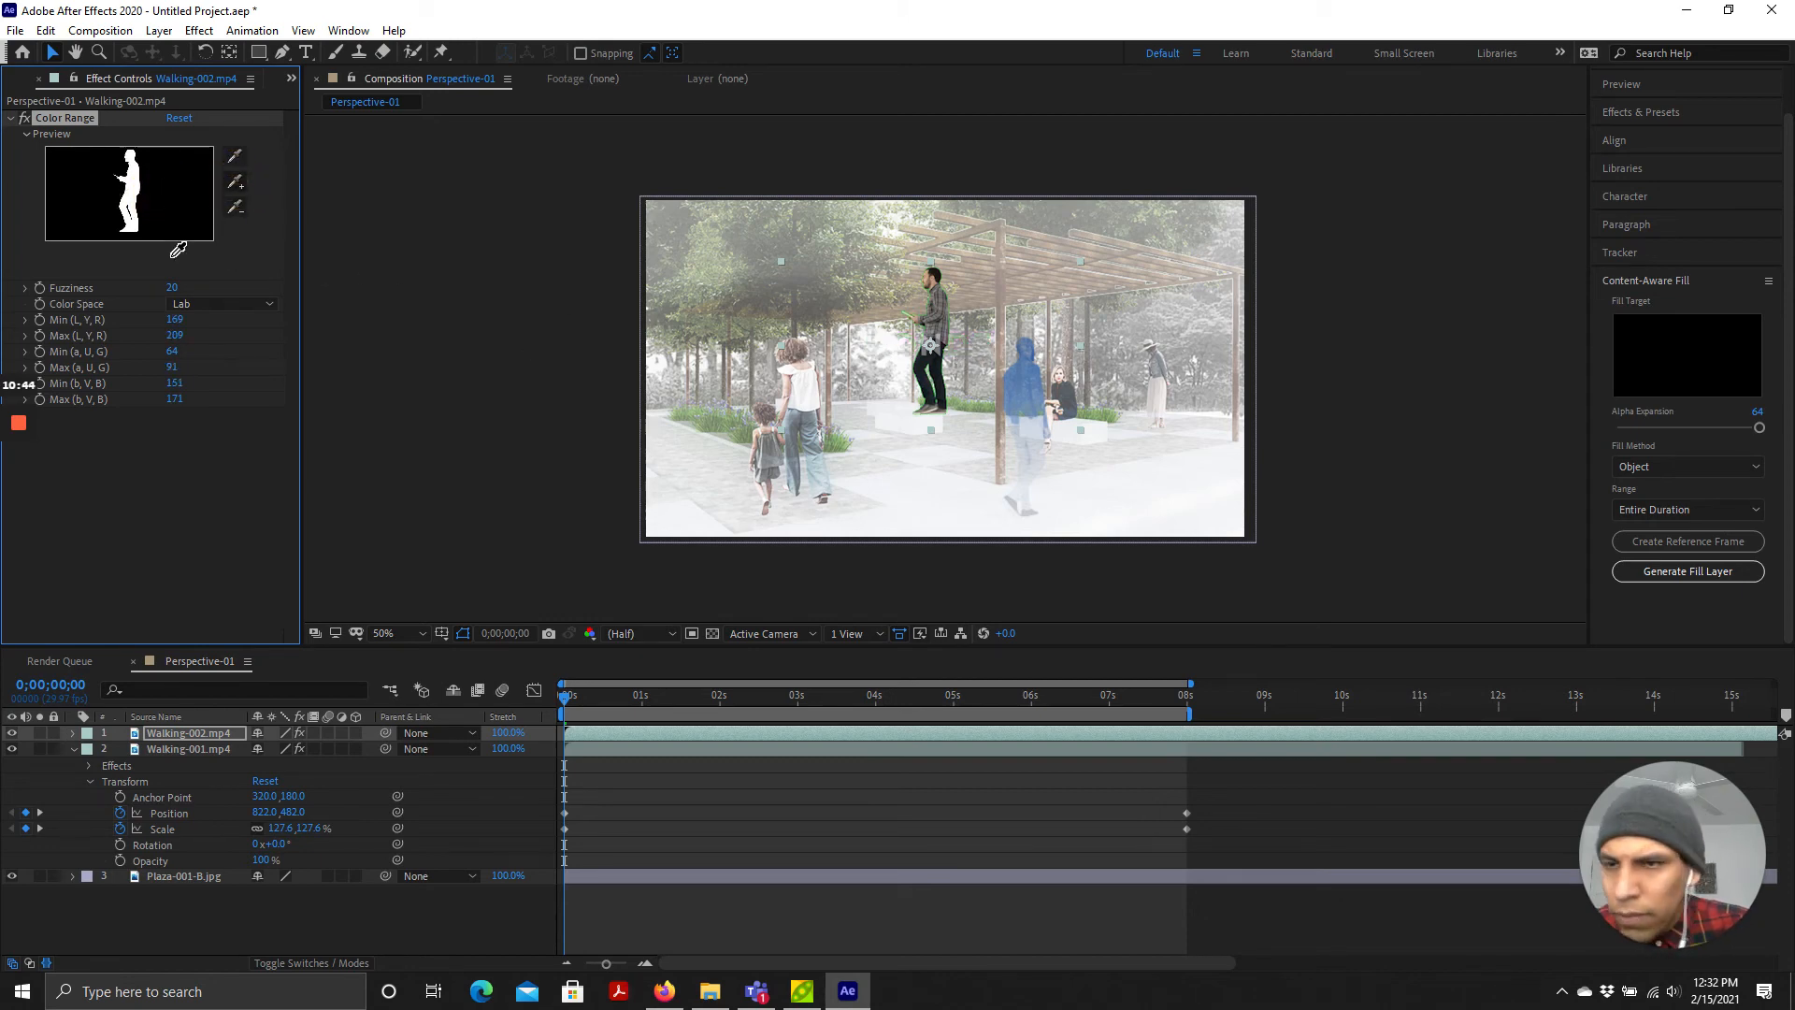
{"action": "left_click_drag", "start_coordinate": [172, 286], "coordinate": [243, 286]}
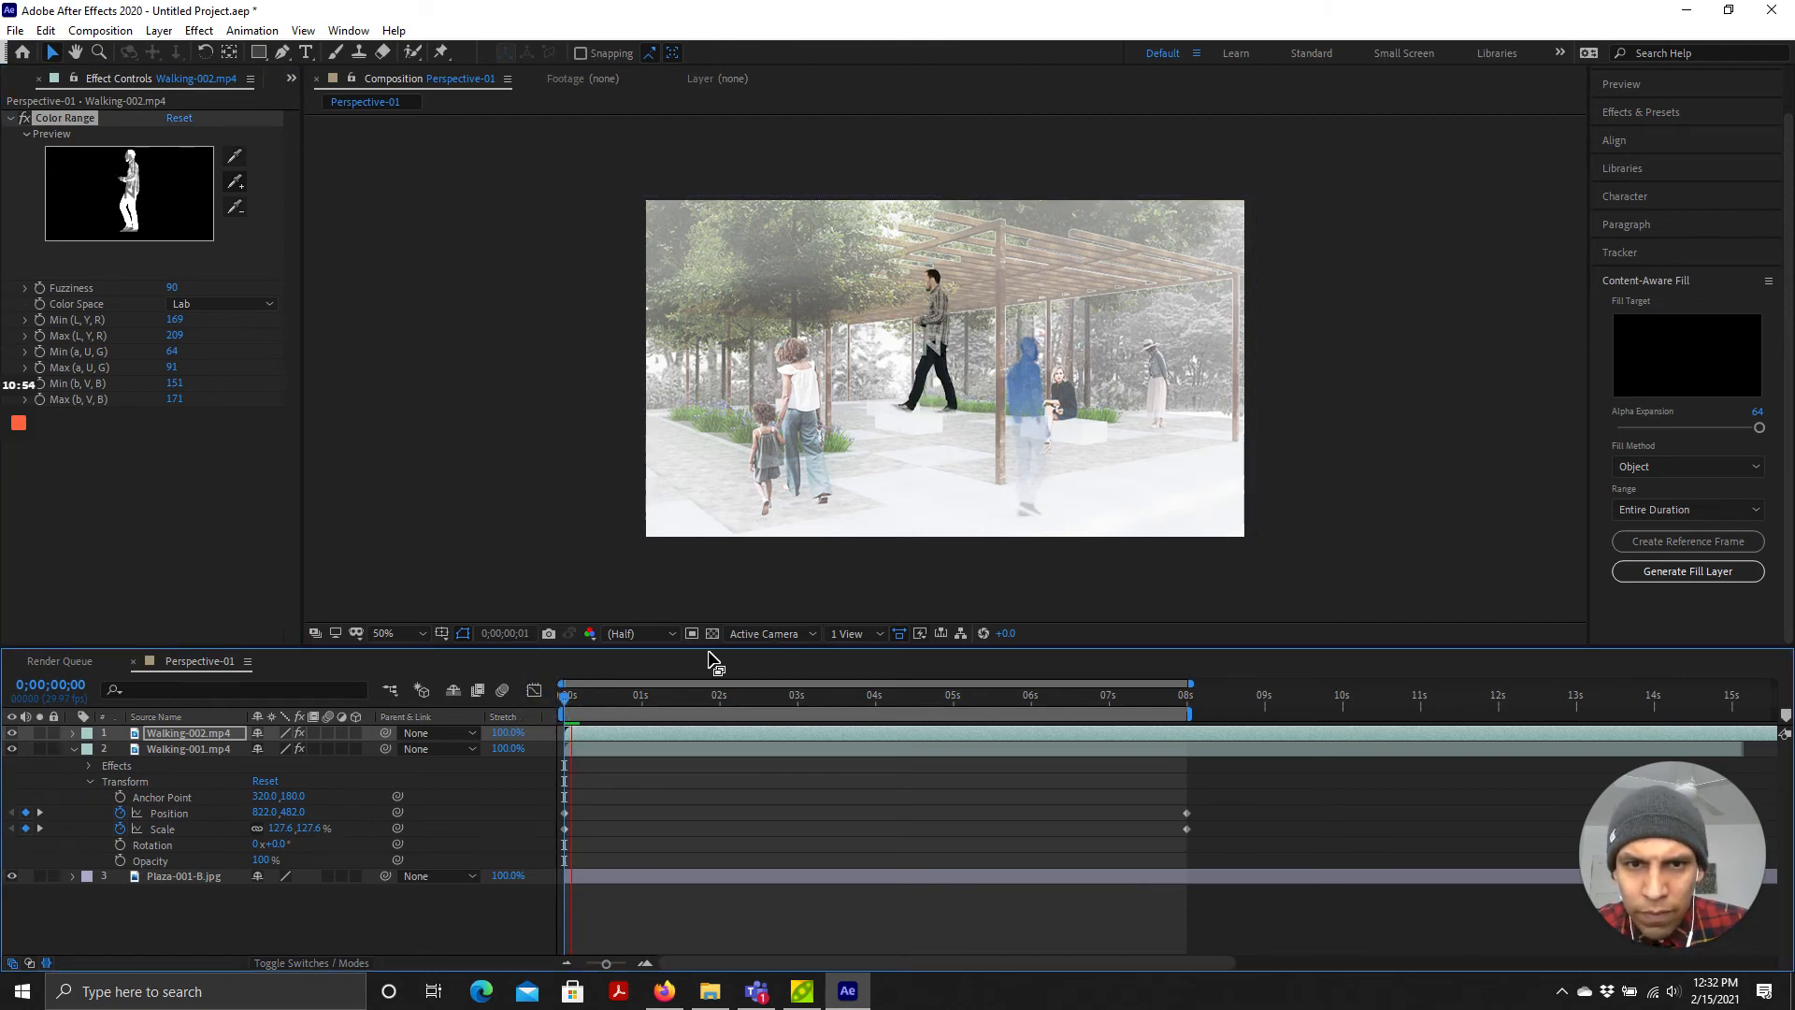
{"action": "left_click", "coordinate": [666, 696]}
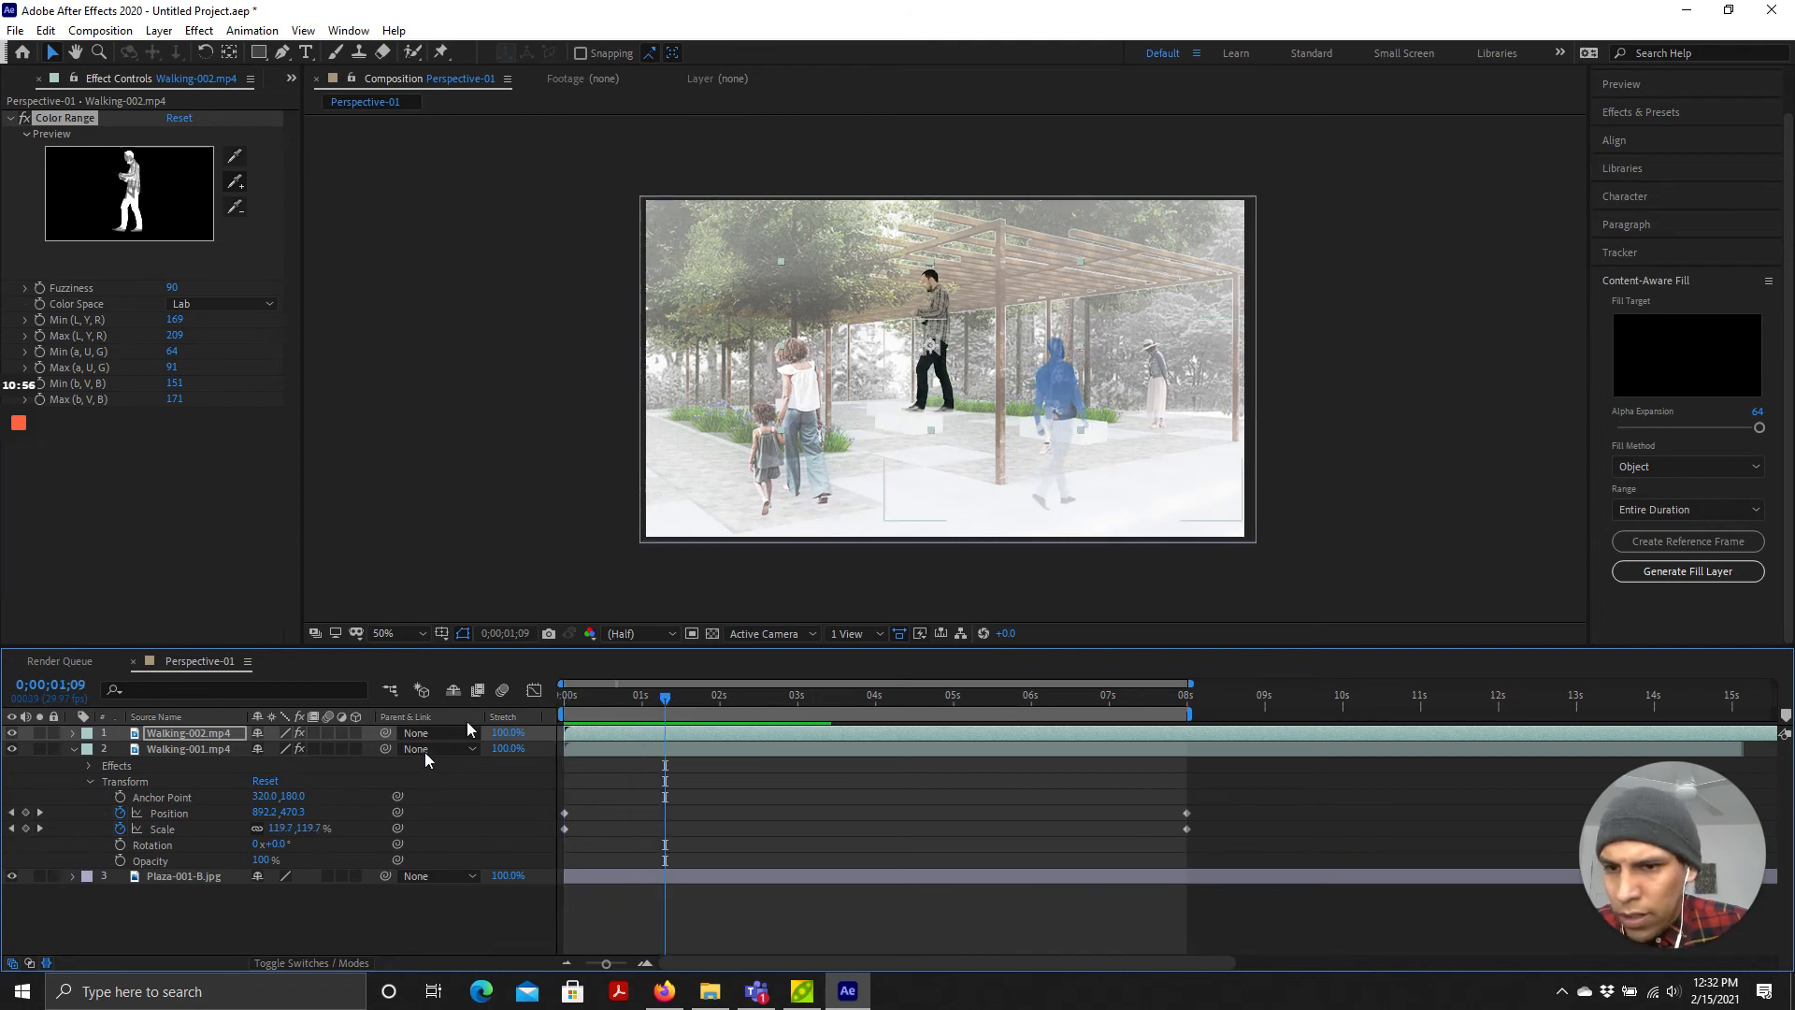
Step: Collapse the first walker and reveal Walking-002's Transform for its 80% scale and -24,446 start position
{"action": "left_click", "coordinate": [73, 748]}
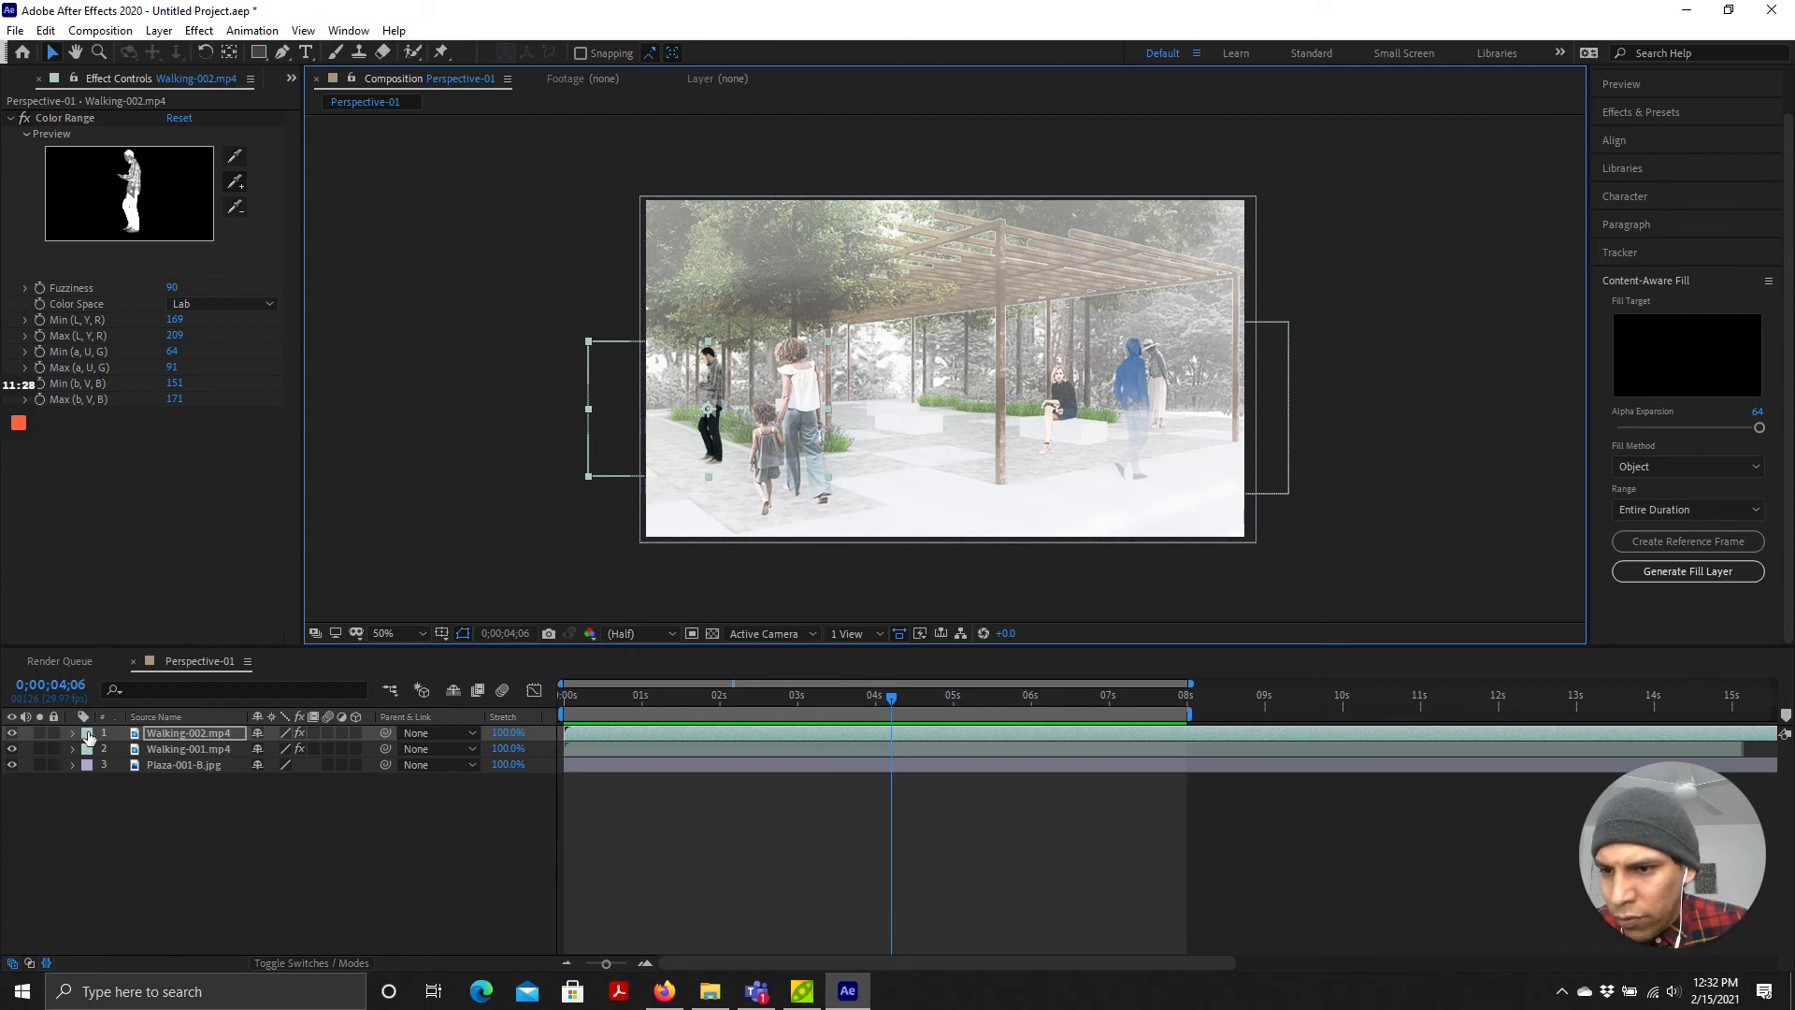
{"action": "left_click", "coordinate": [73, 733]}
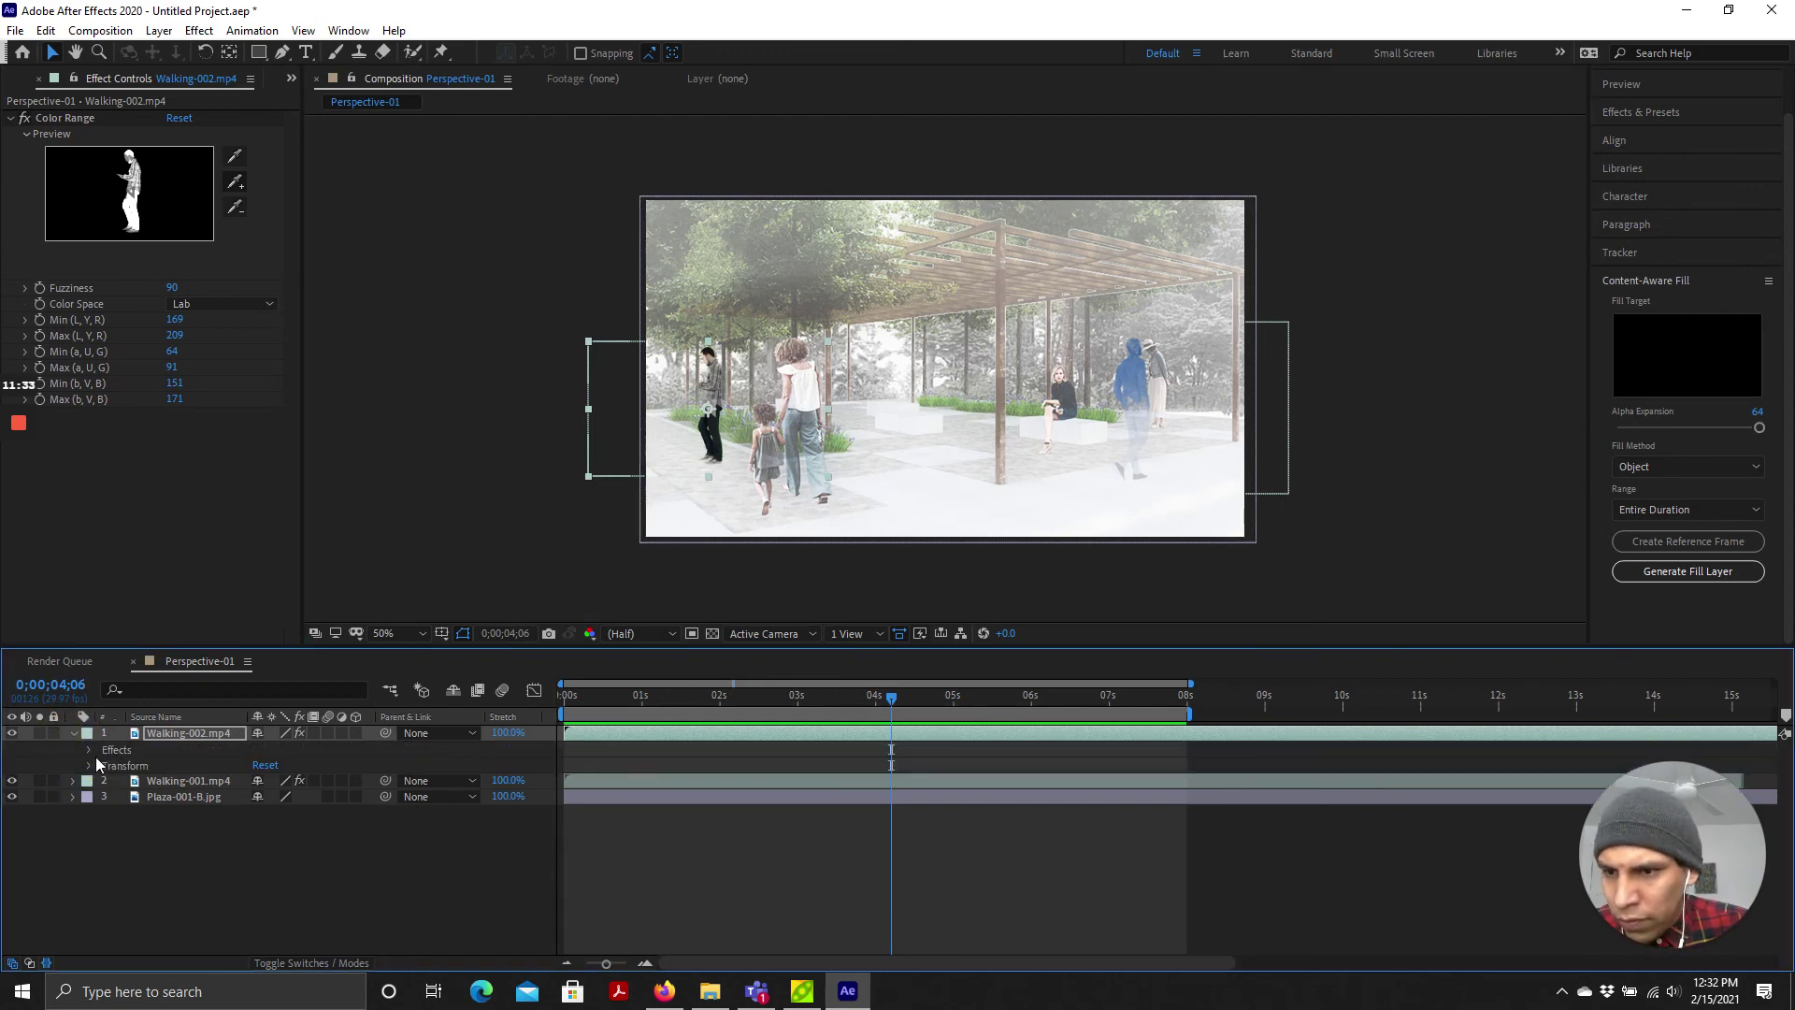
{"action": "left_click", "coordinate": [86, 765]}
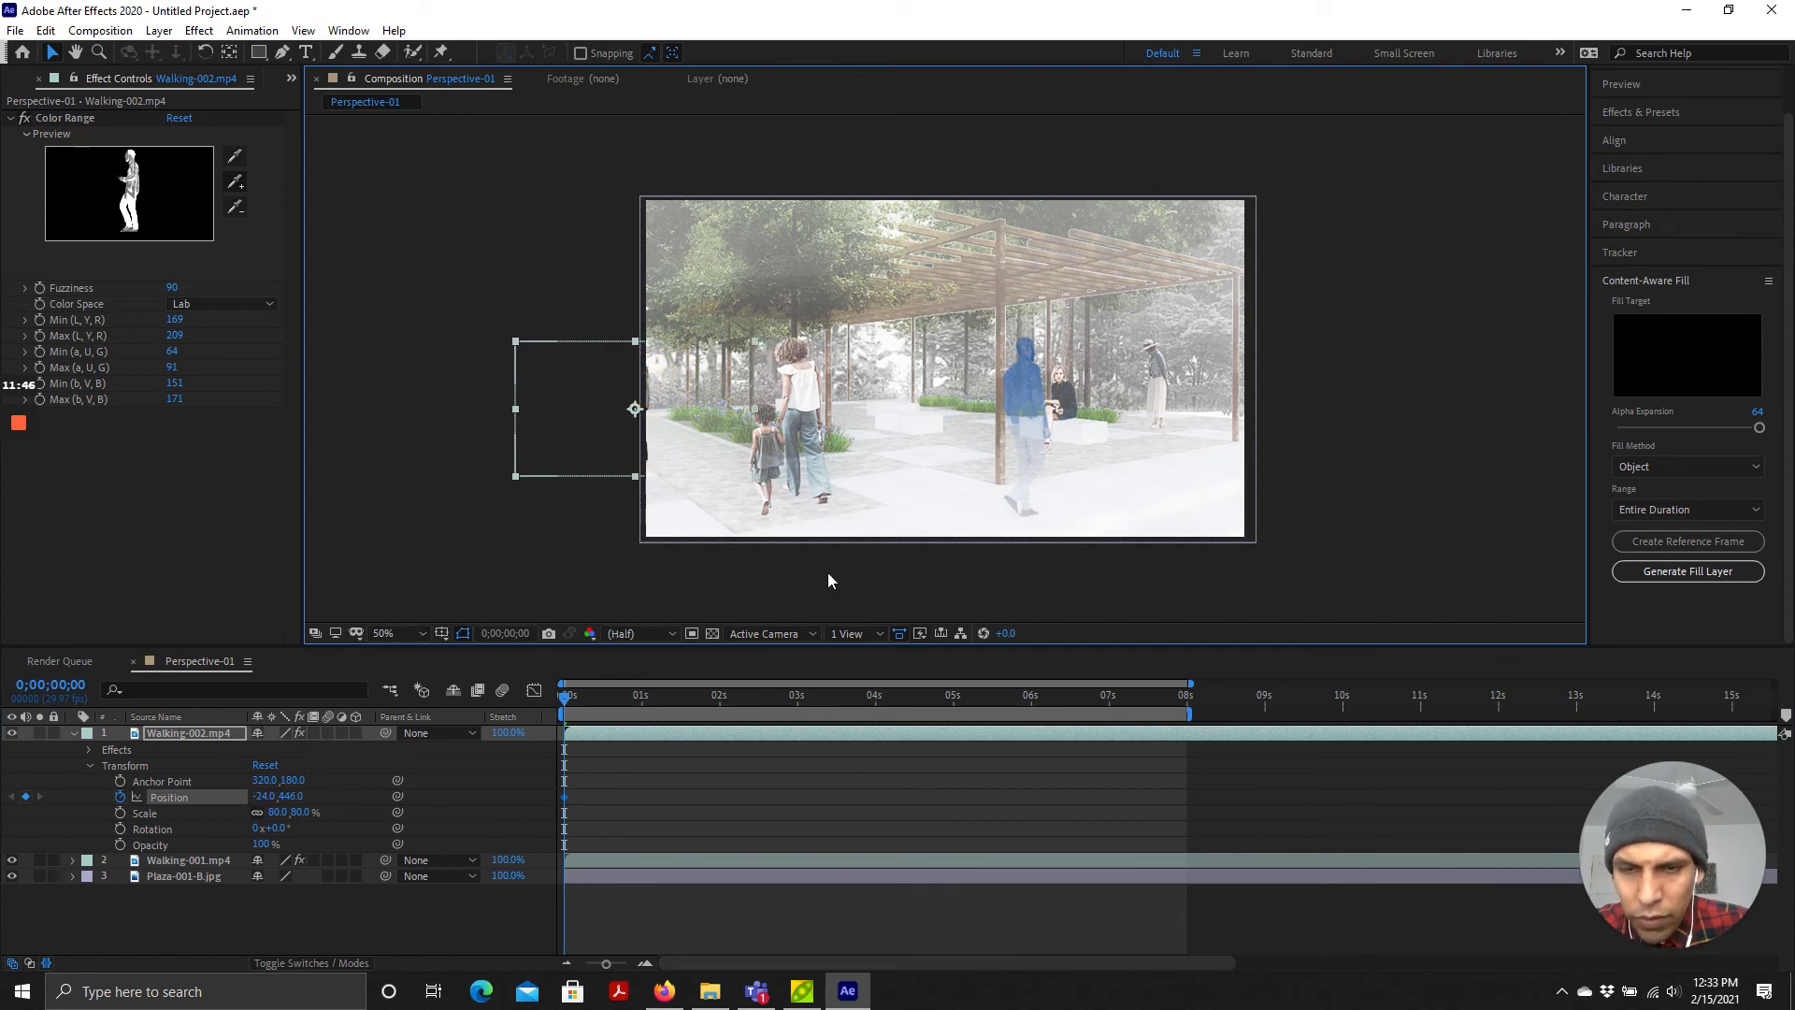
Step: At the four-second mark drag Walking-002 into the plaza to add a Position keyframe, then preview
{"action": "left_click", "coordinate": [1216, 715]}
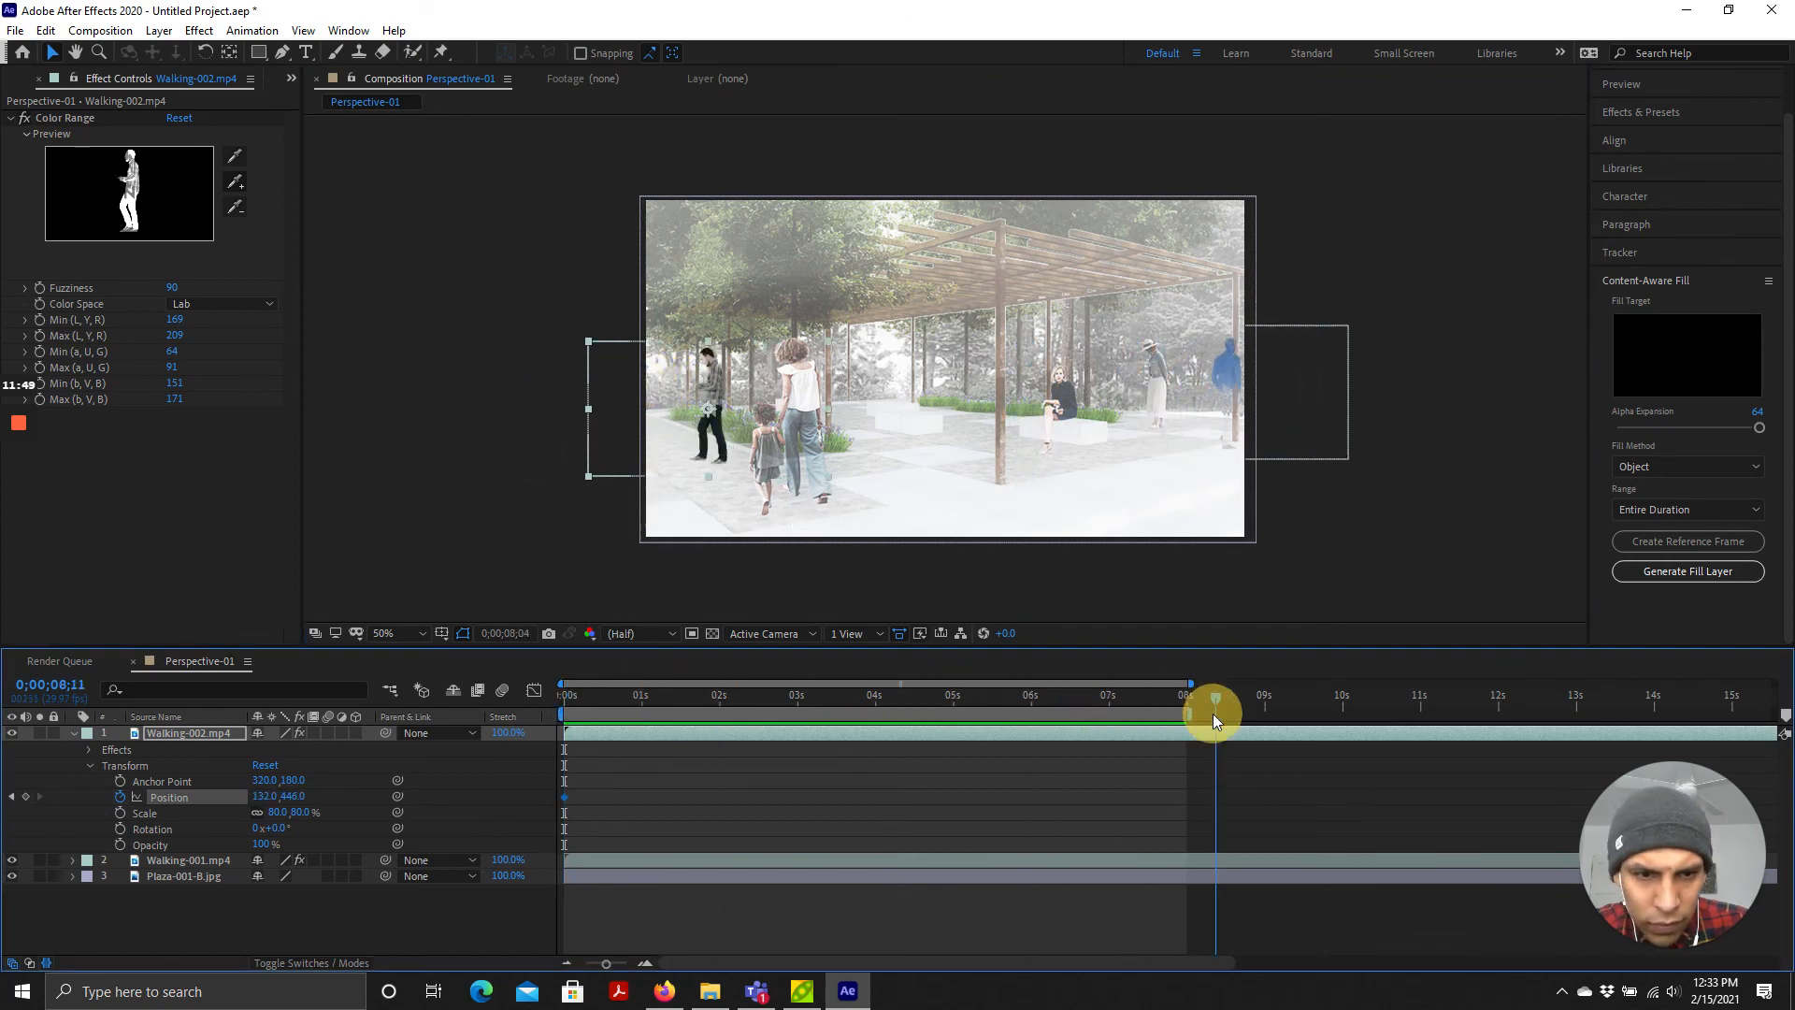
{"action": "left_click_drag", "start_coordinate": [1214, 711], "coordinate": [1186, 711]}
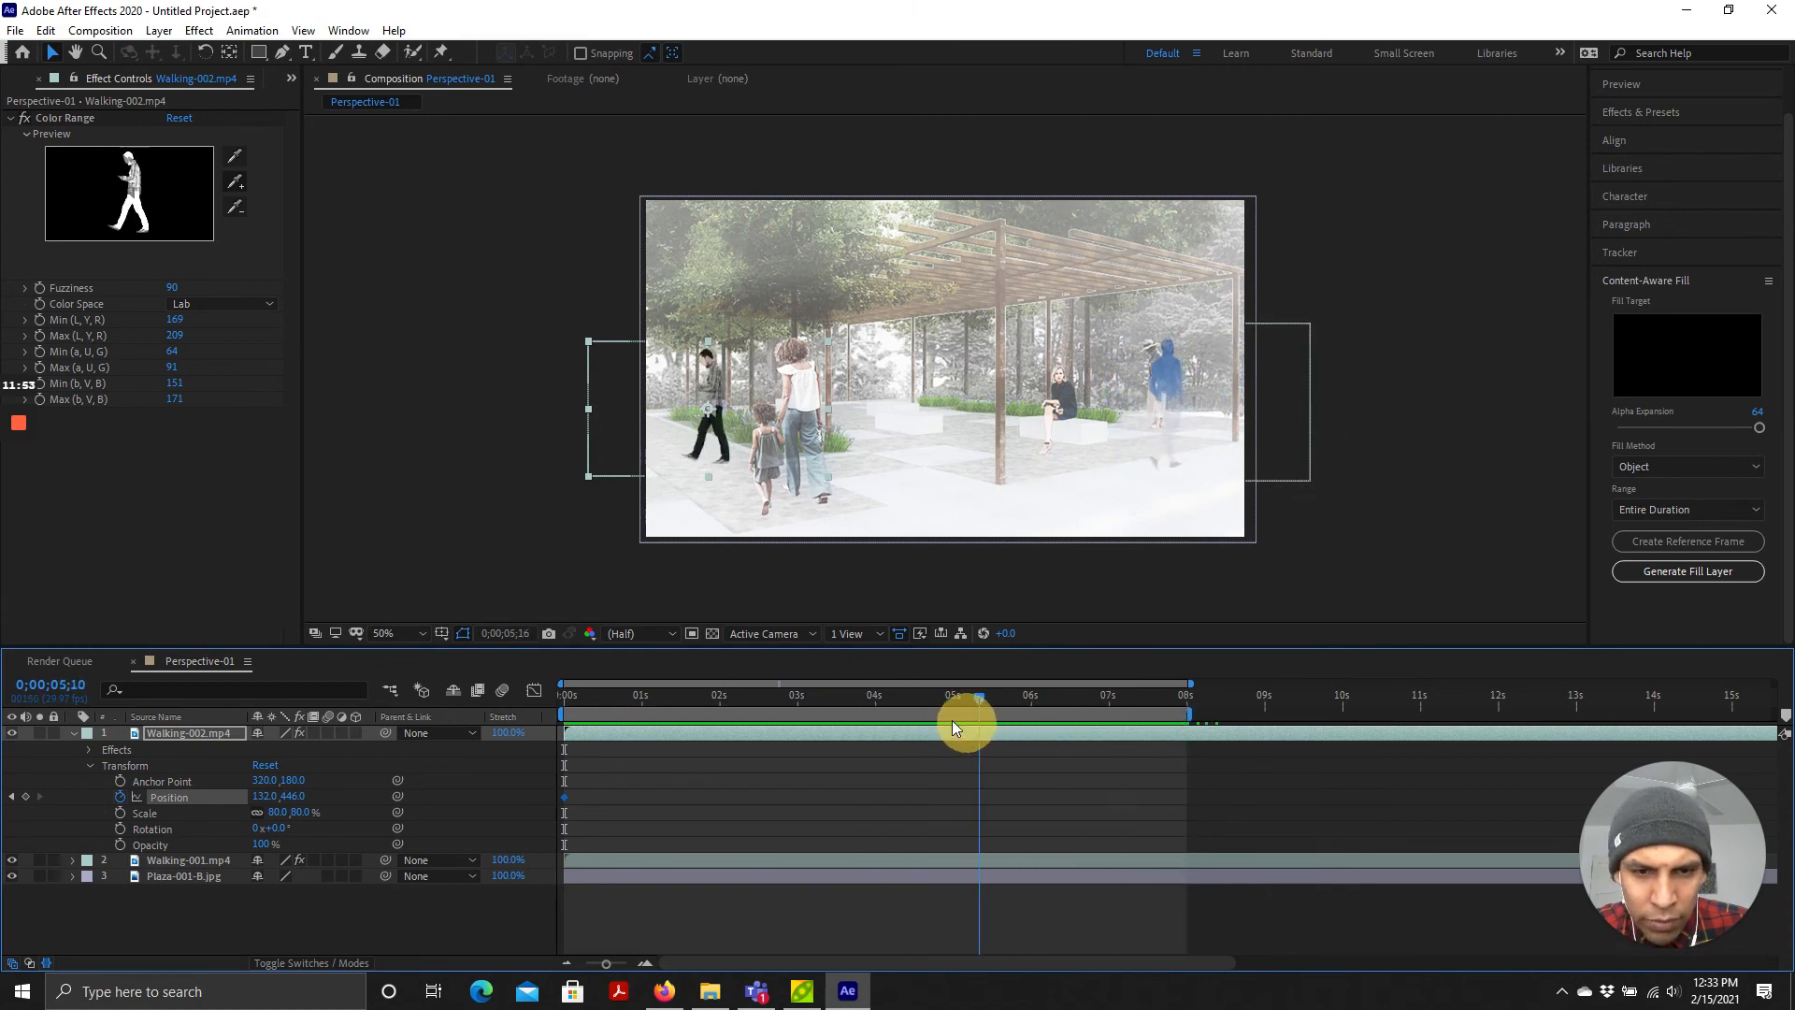
{"action": "left_click_drag", "start_coordinate": [978, 696], "coordinate": [873, 696]}
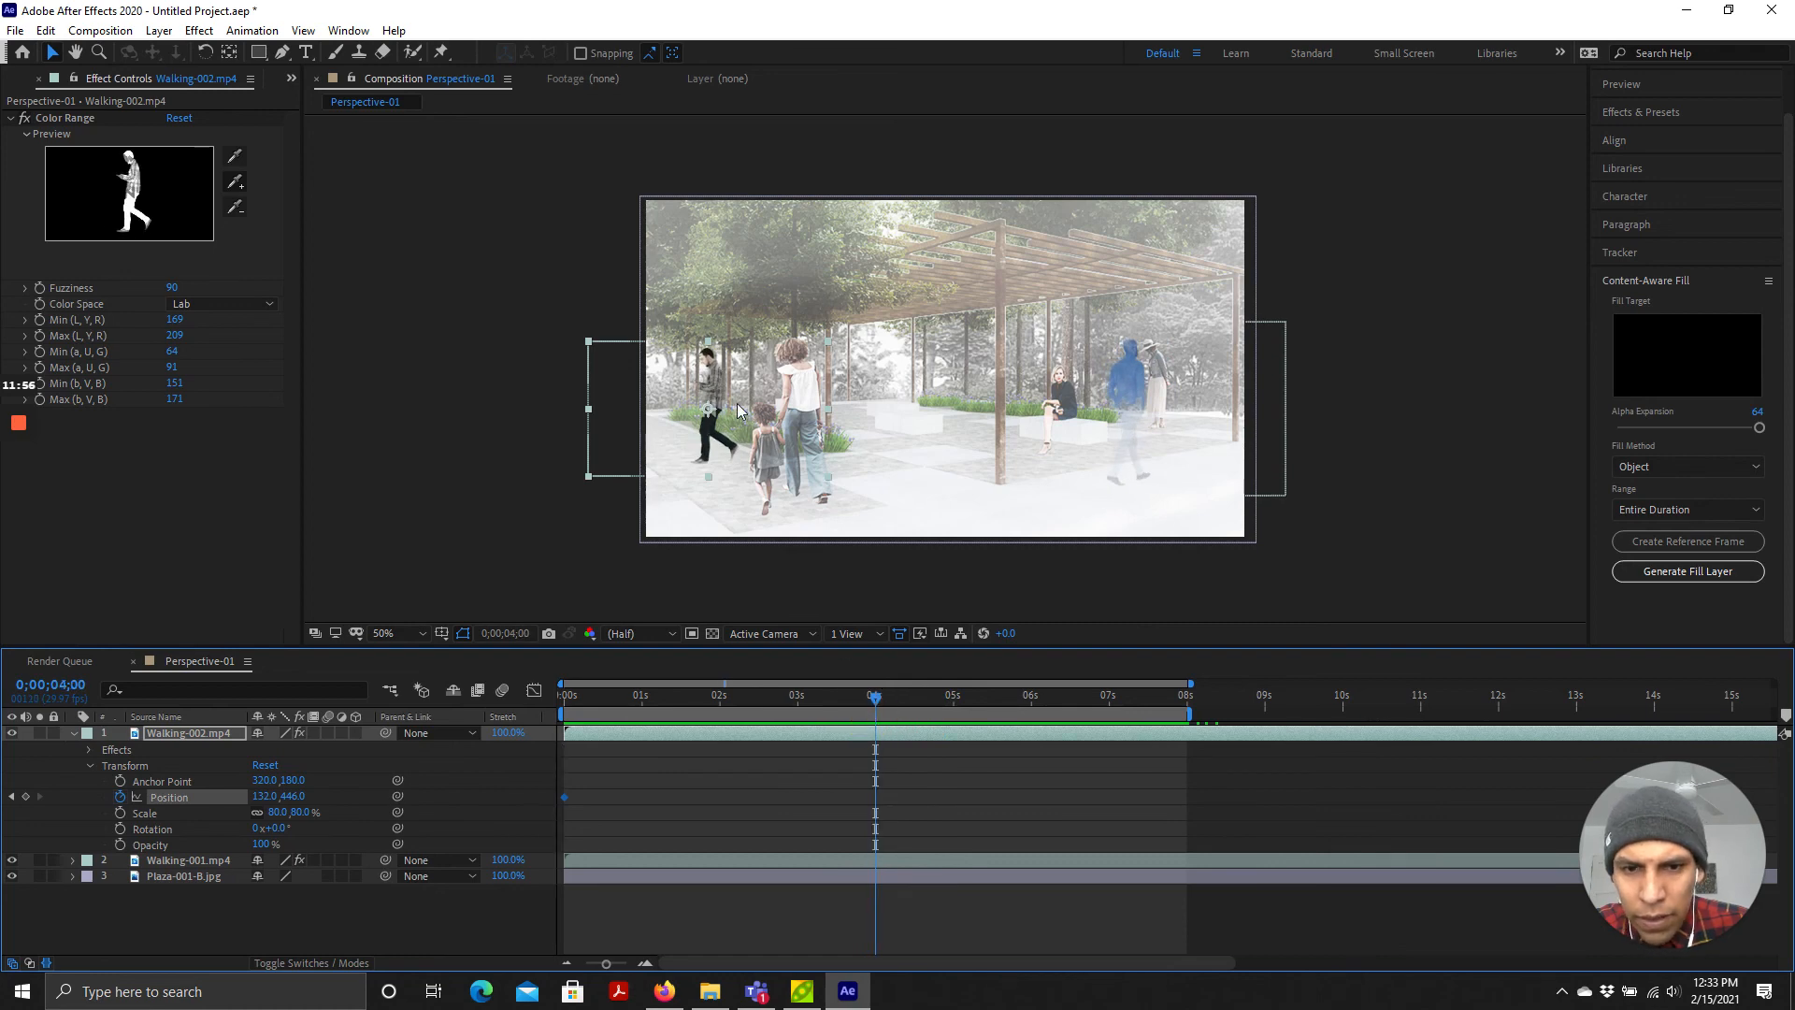
{"action": "left_click_drag", "start_coordinate": [738, 409], "coordinate": [619, 387]}
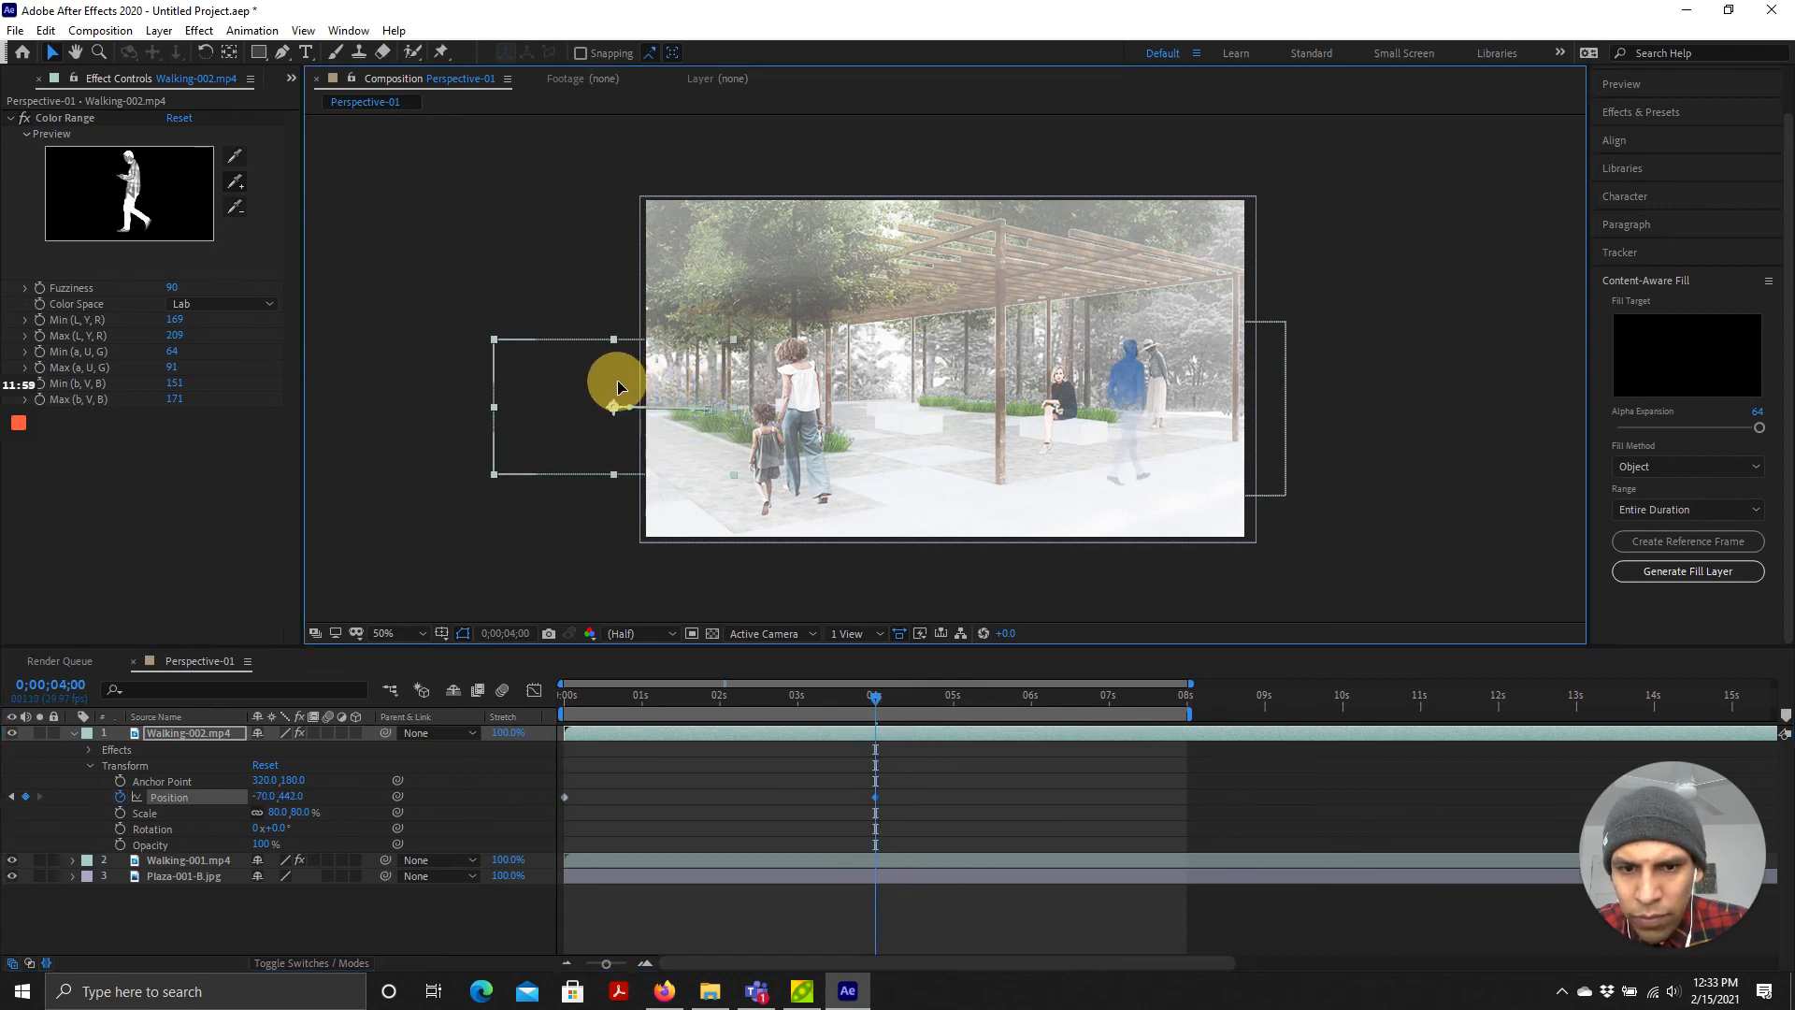
{"action": "left_click_drag", "start_coordinate": [619, 385], "coordinate": [604, 409]}
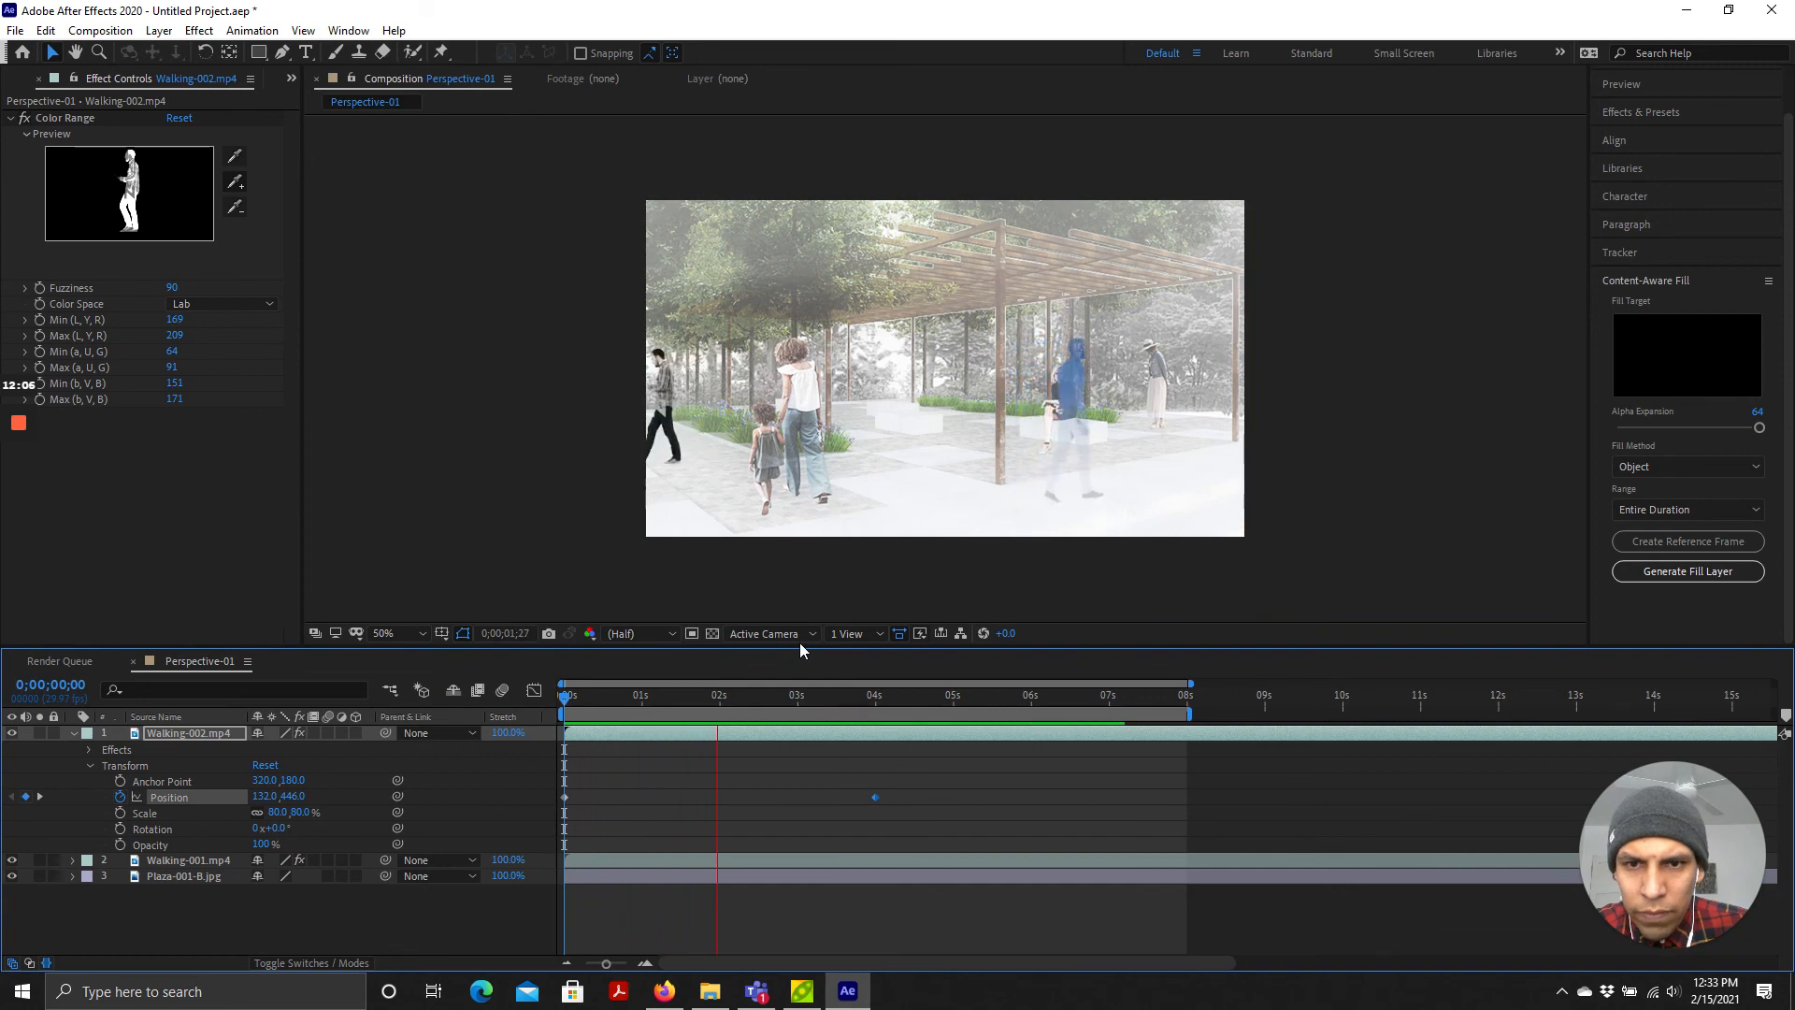
{"action": "left_click", "coordinate": [870, 694]}
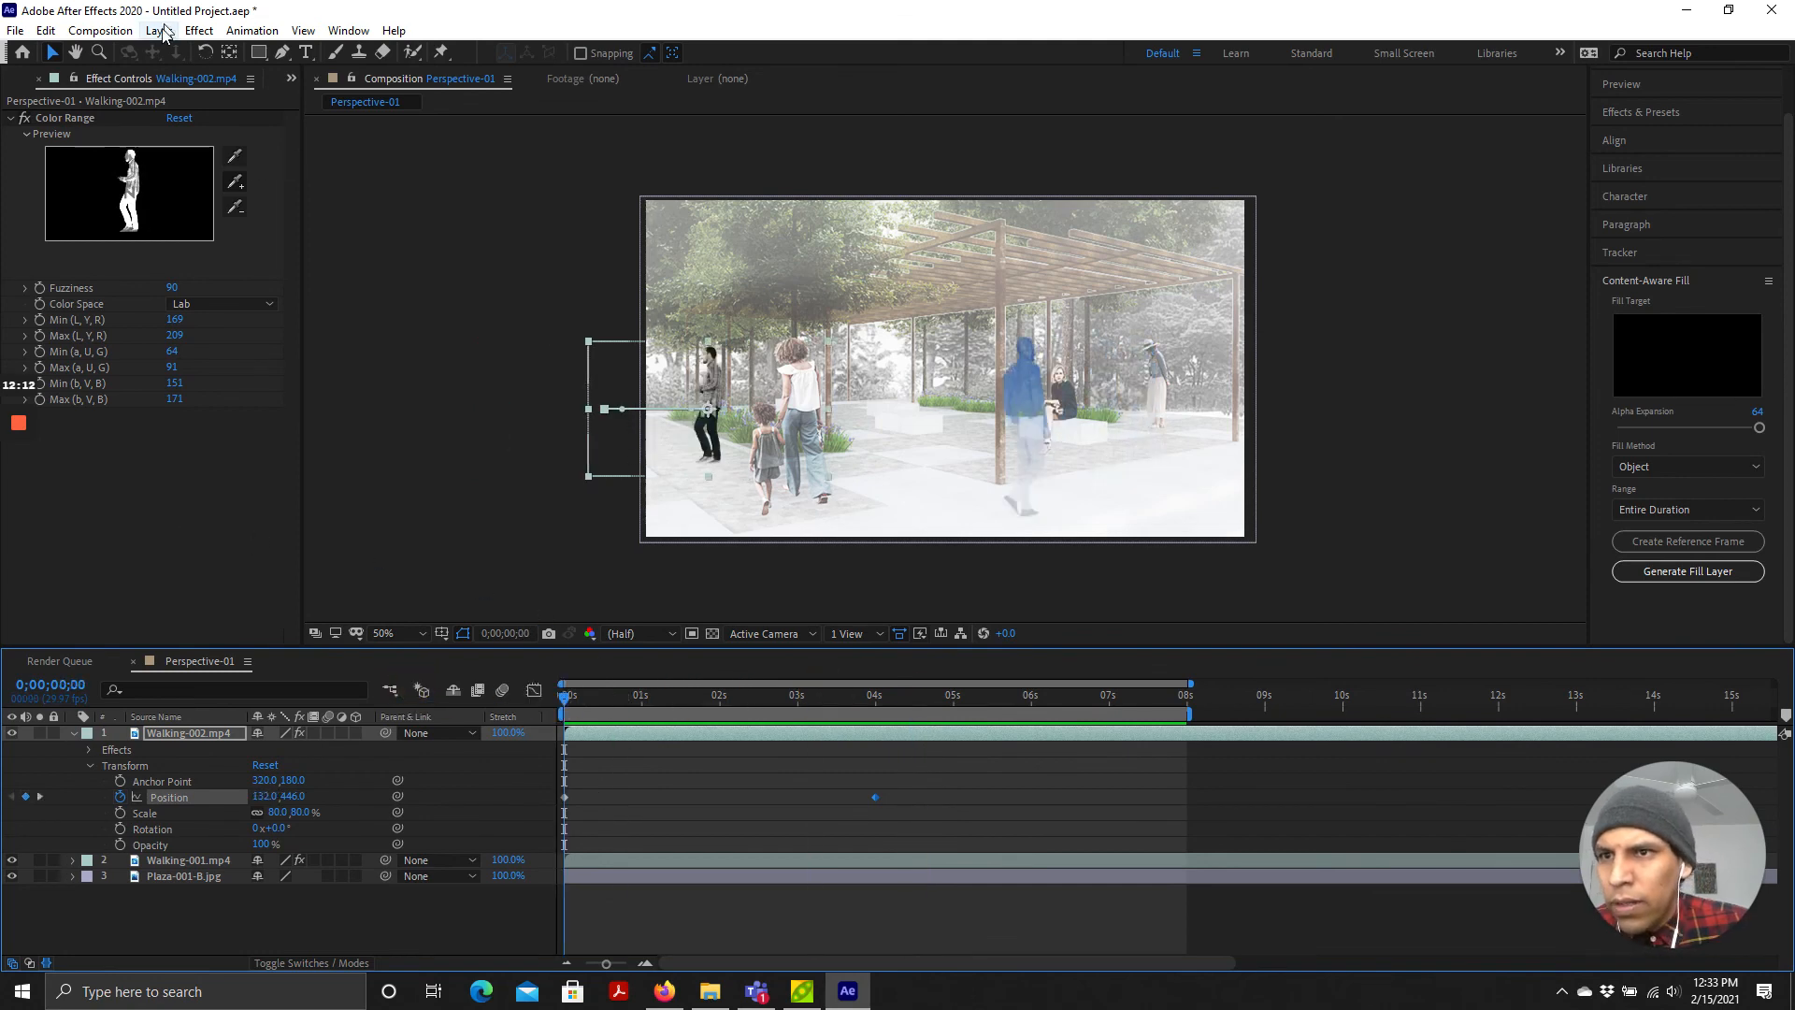
Step: Apply a 4-Color Gradient effect (yellow, green, magenta, blue) to the second walker in Walking-002.mp4
{"action": "left_click", "coordinate": [198, 30]}
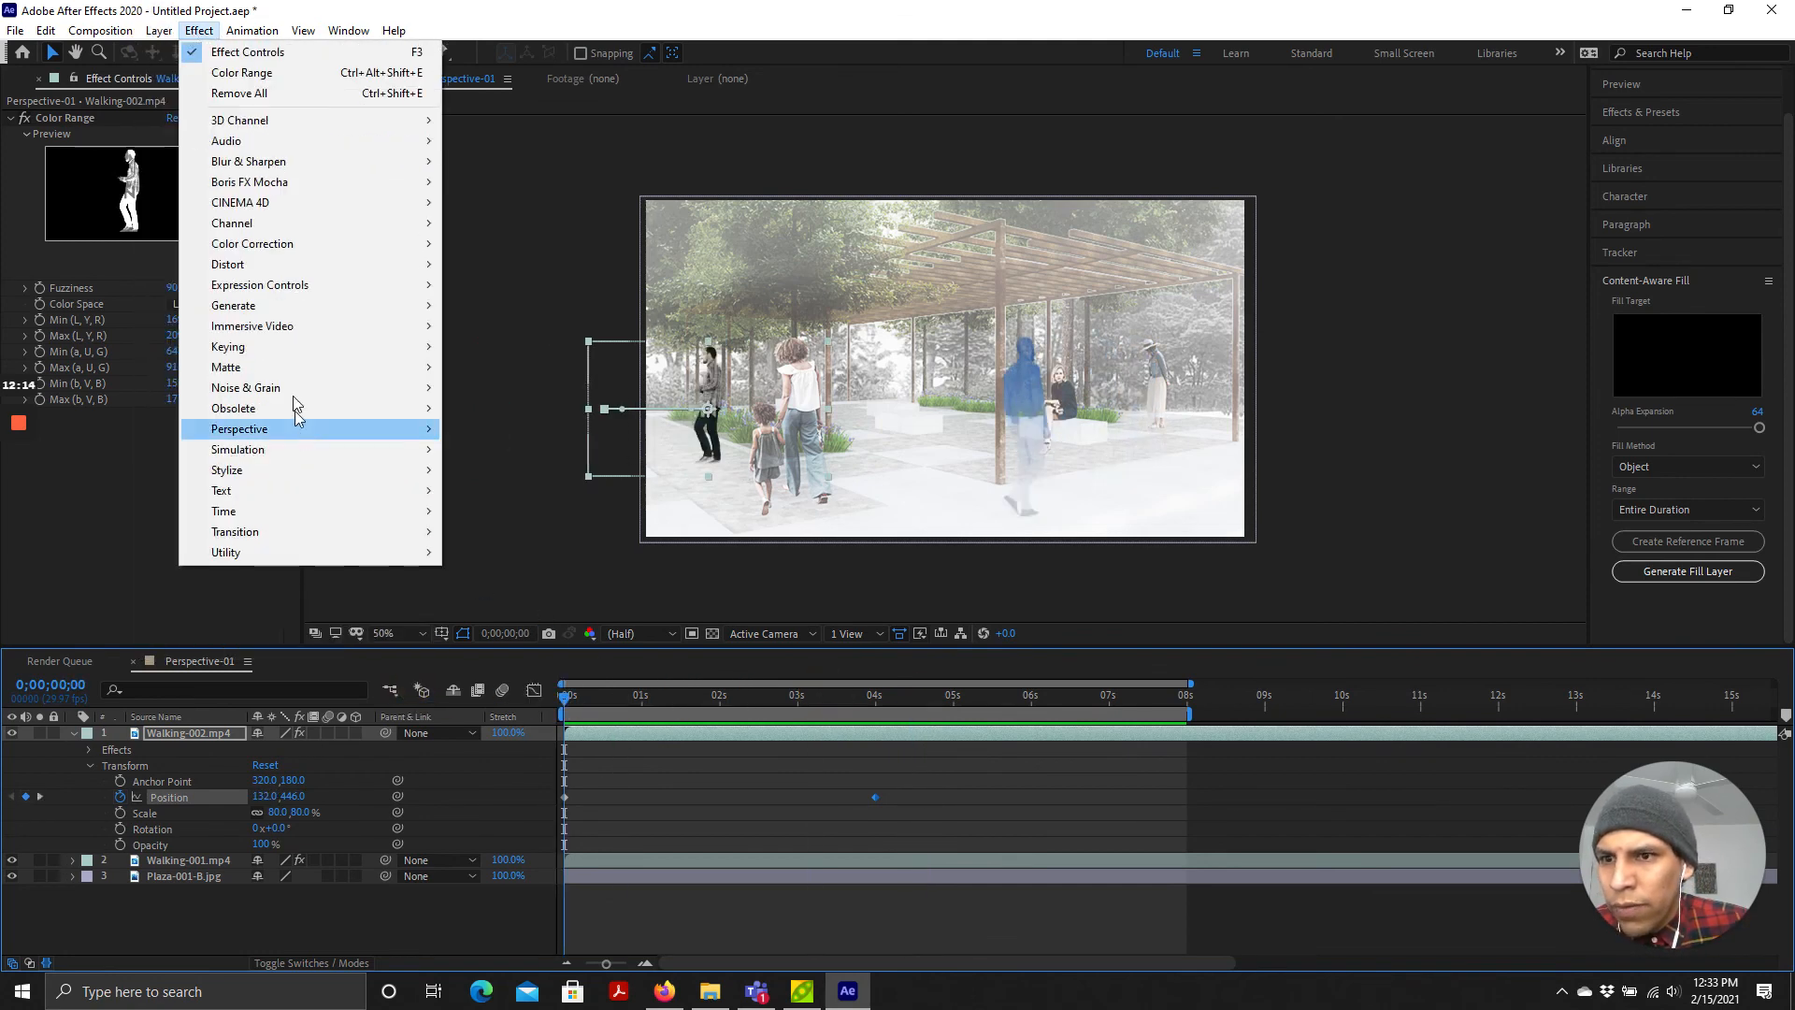
{"action": "mouse_move", "coordinate": [269, 310]}
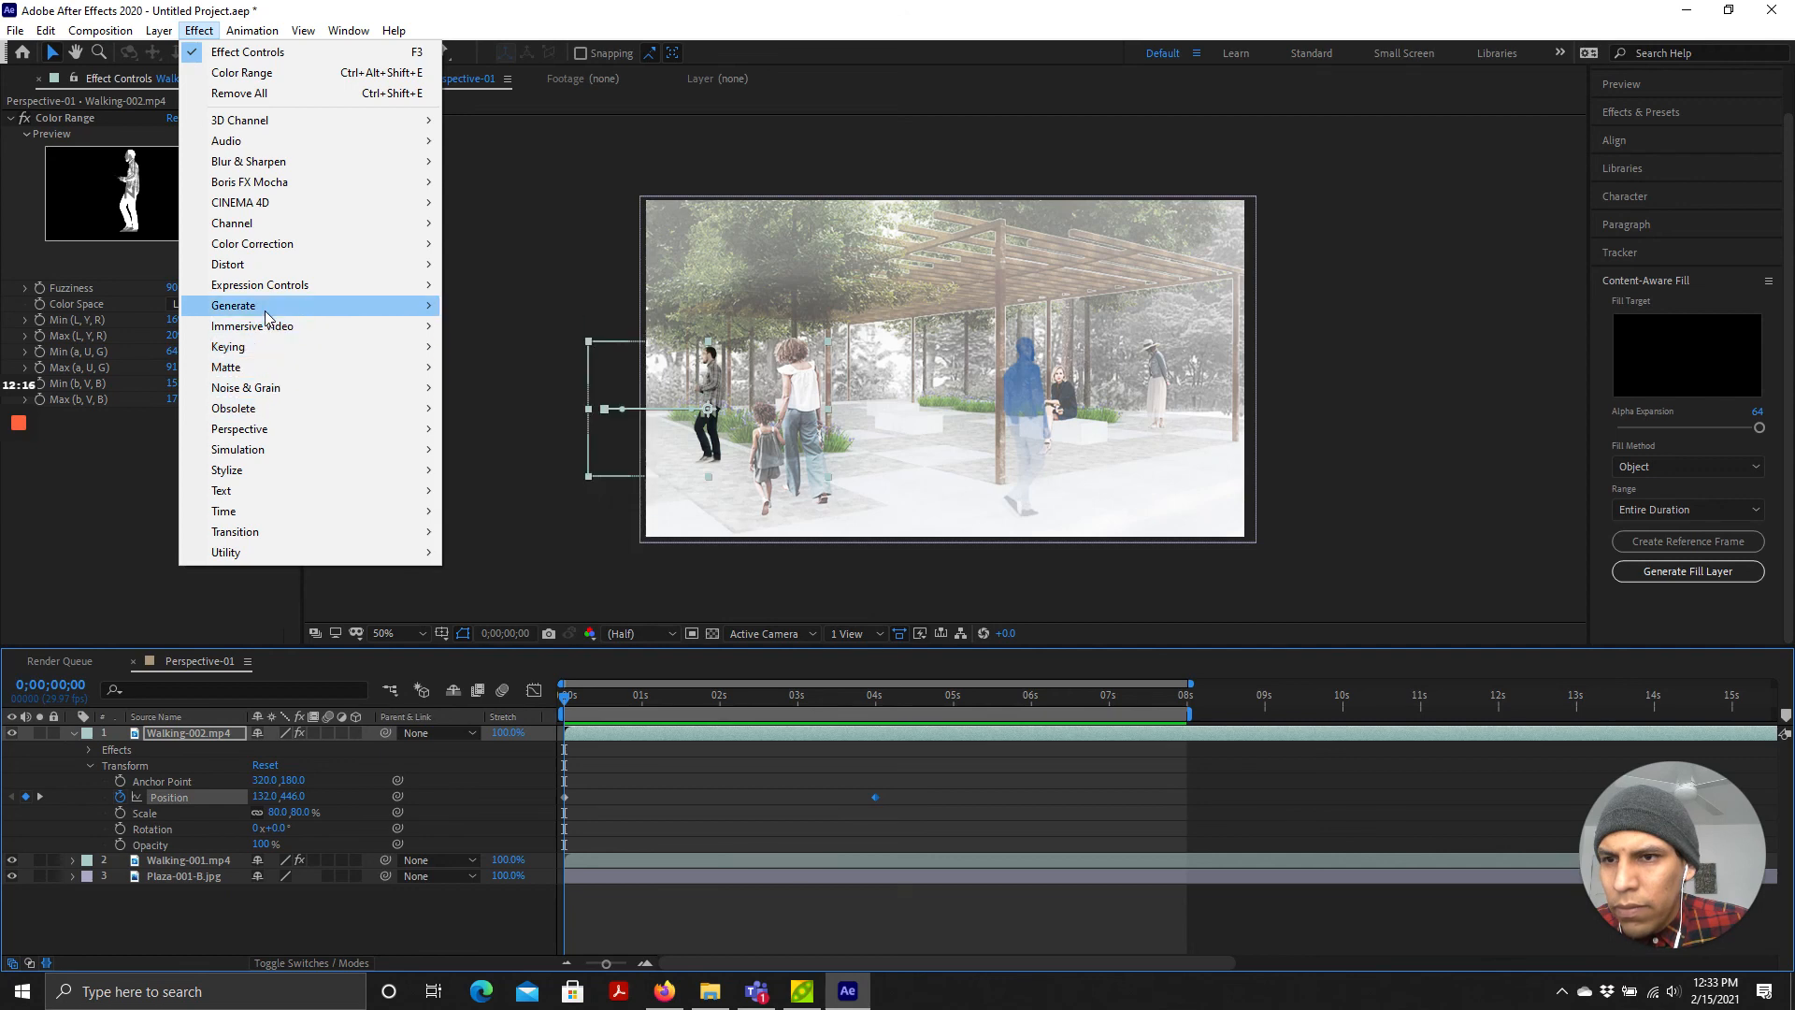
{"action": "mouse_move", "coordinate": [232, 304]}
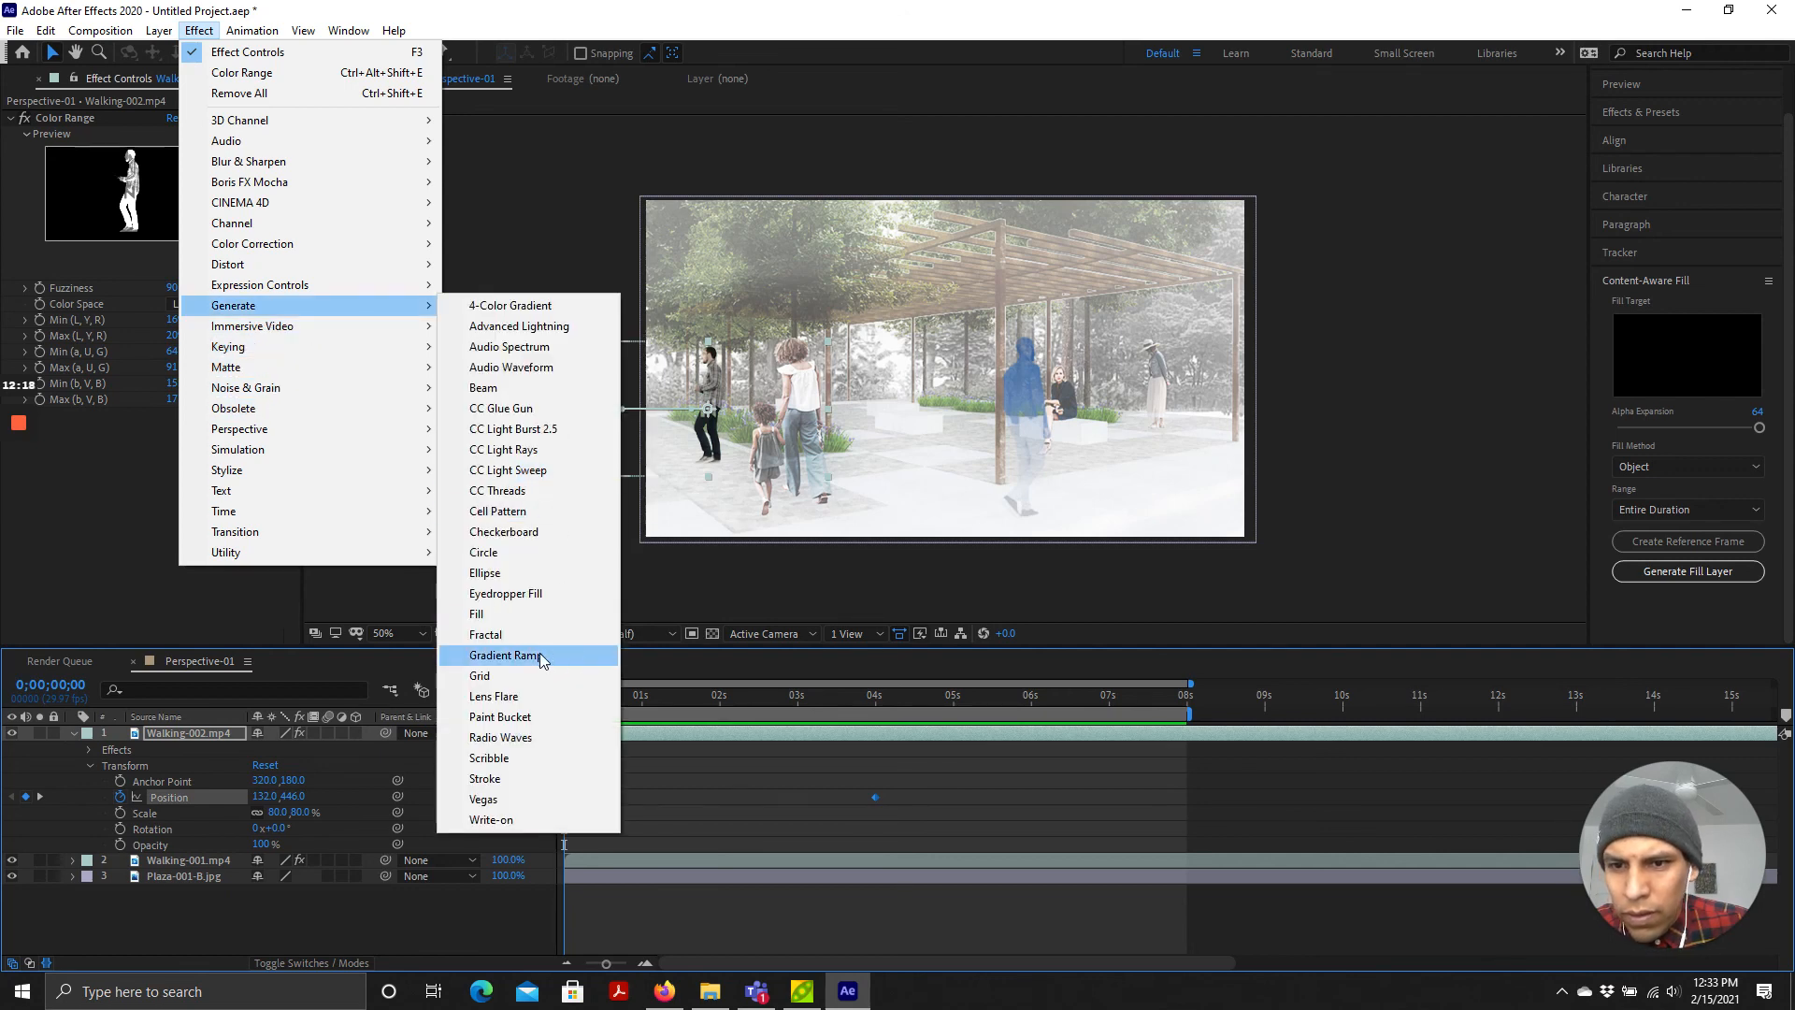
{"action": "mouse_move", "coordinate": [510, 307]}
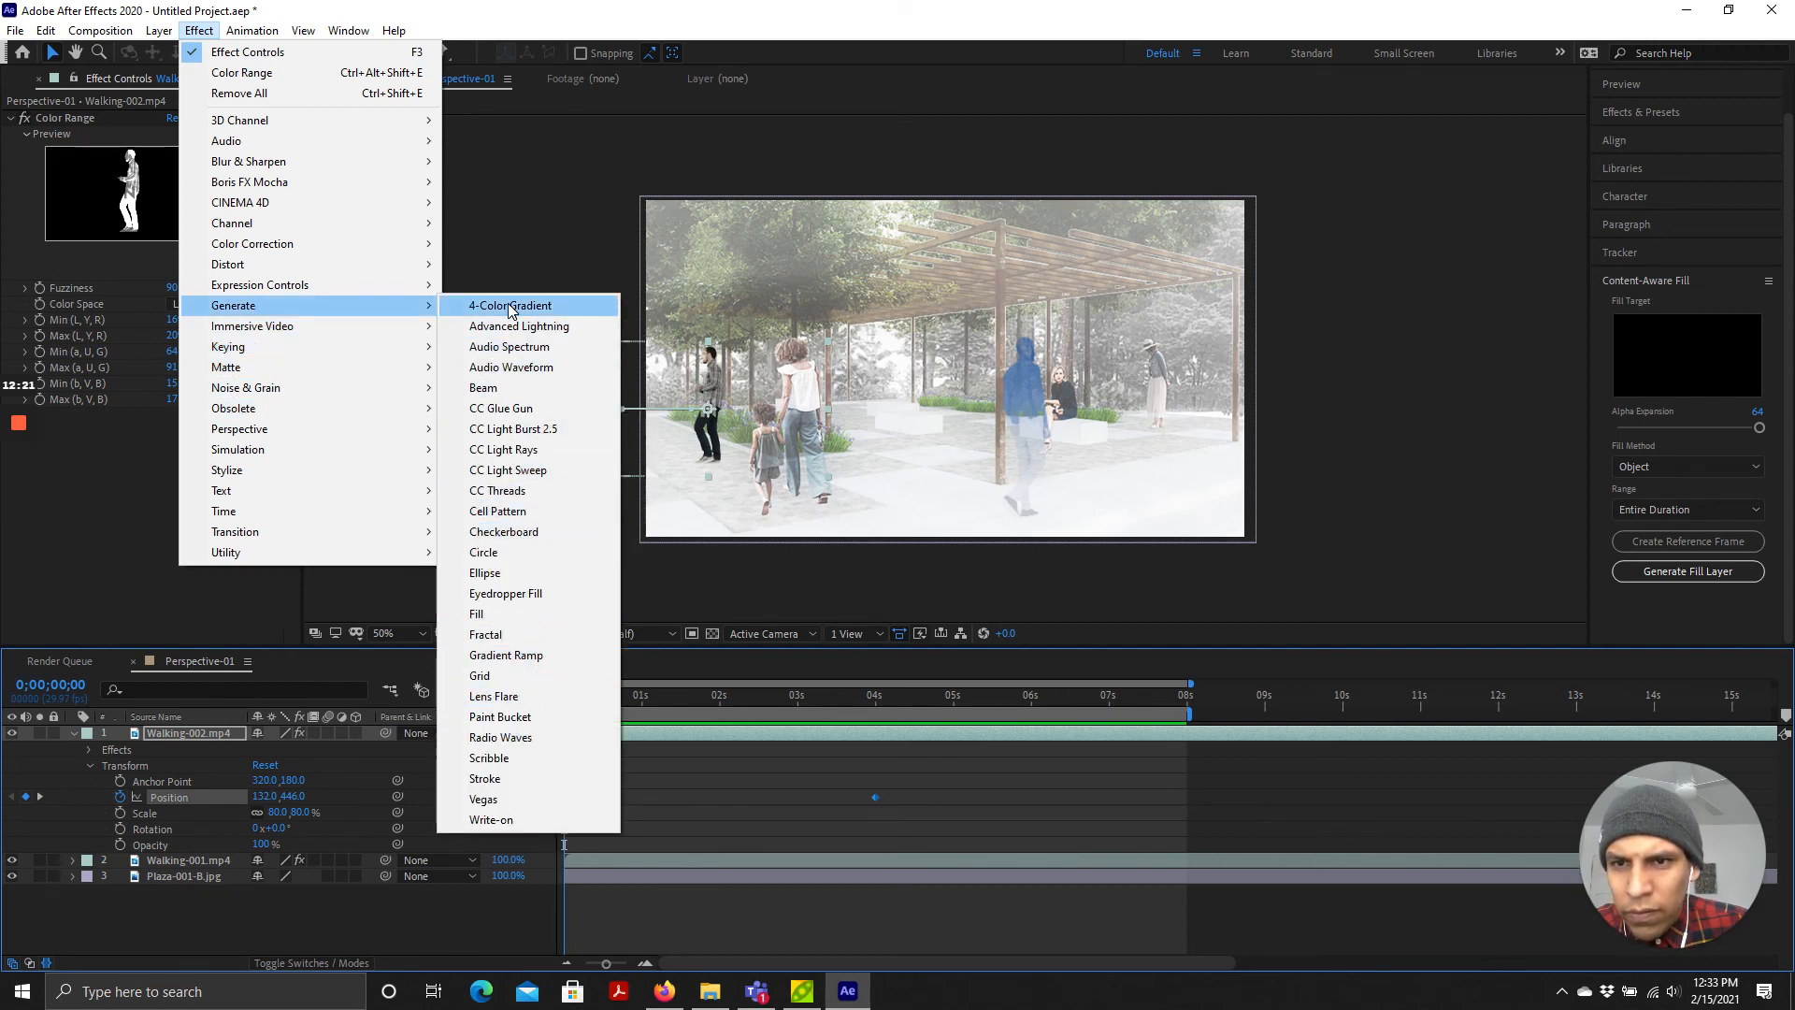
{"action": "left_click", "coordinate": [509, 305]}
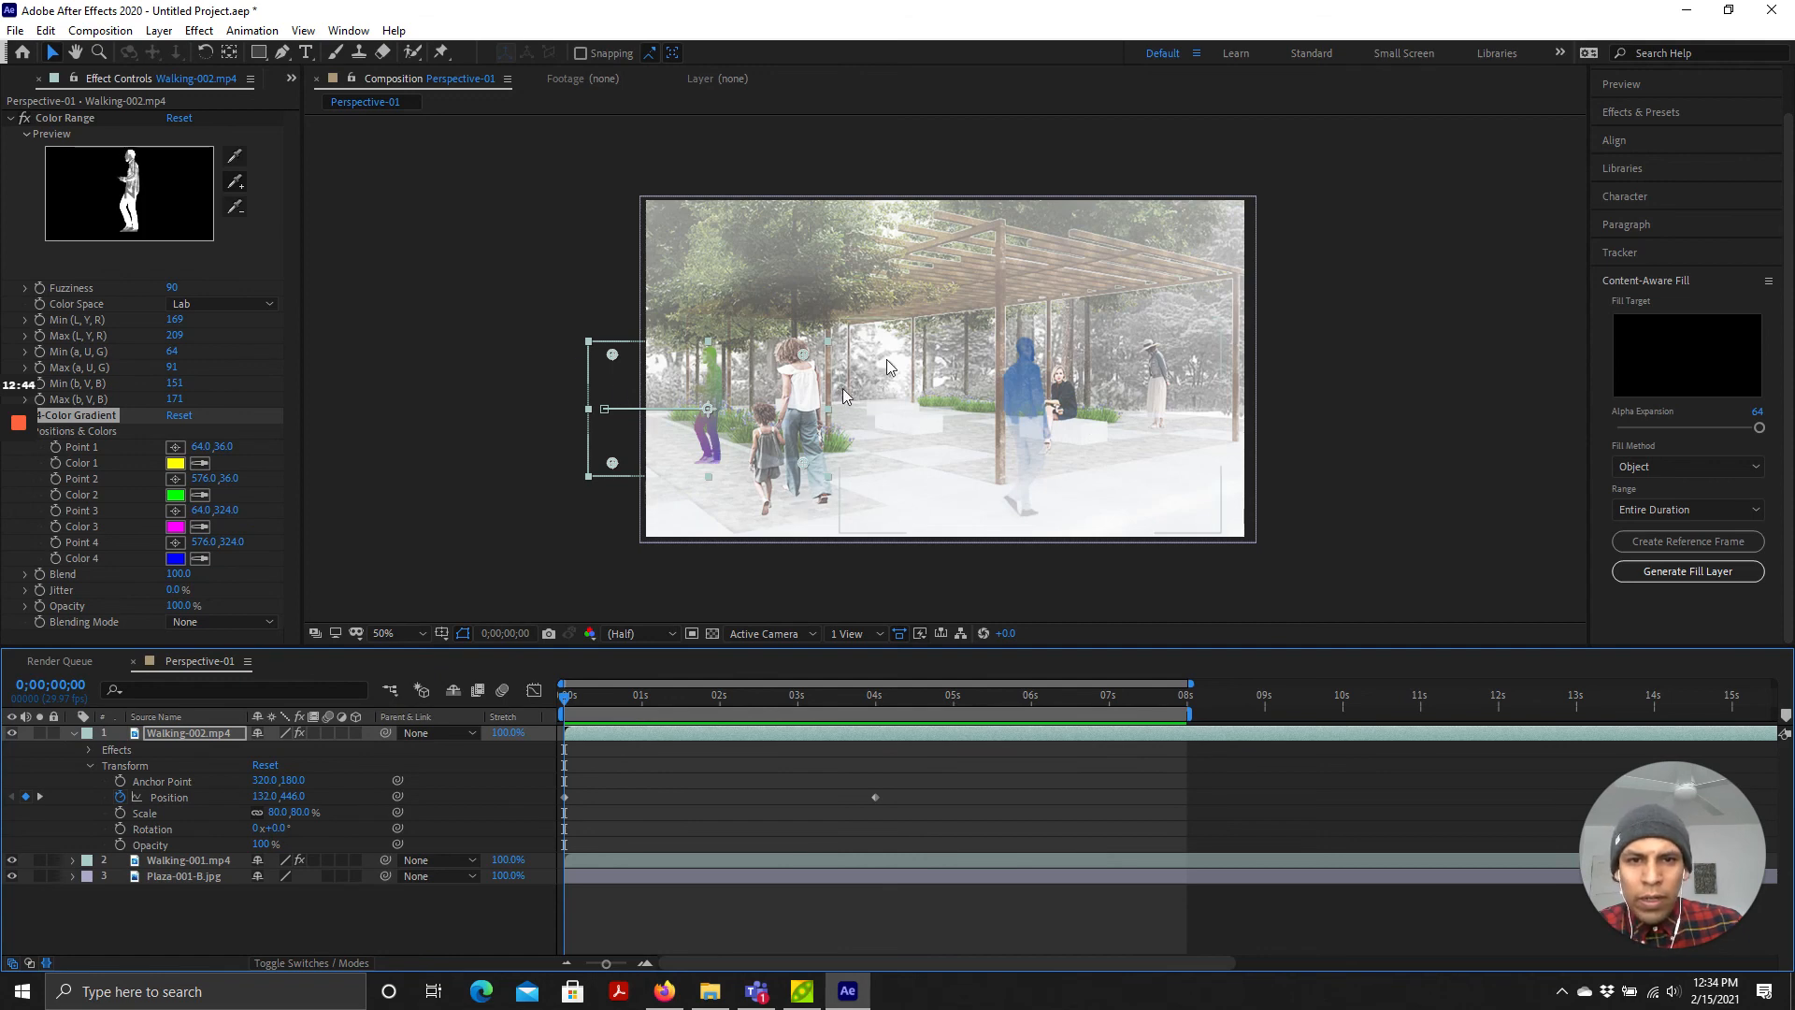
{"action": "left_click", "coordinate": [656, 991]}
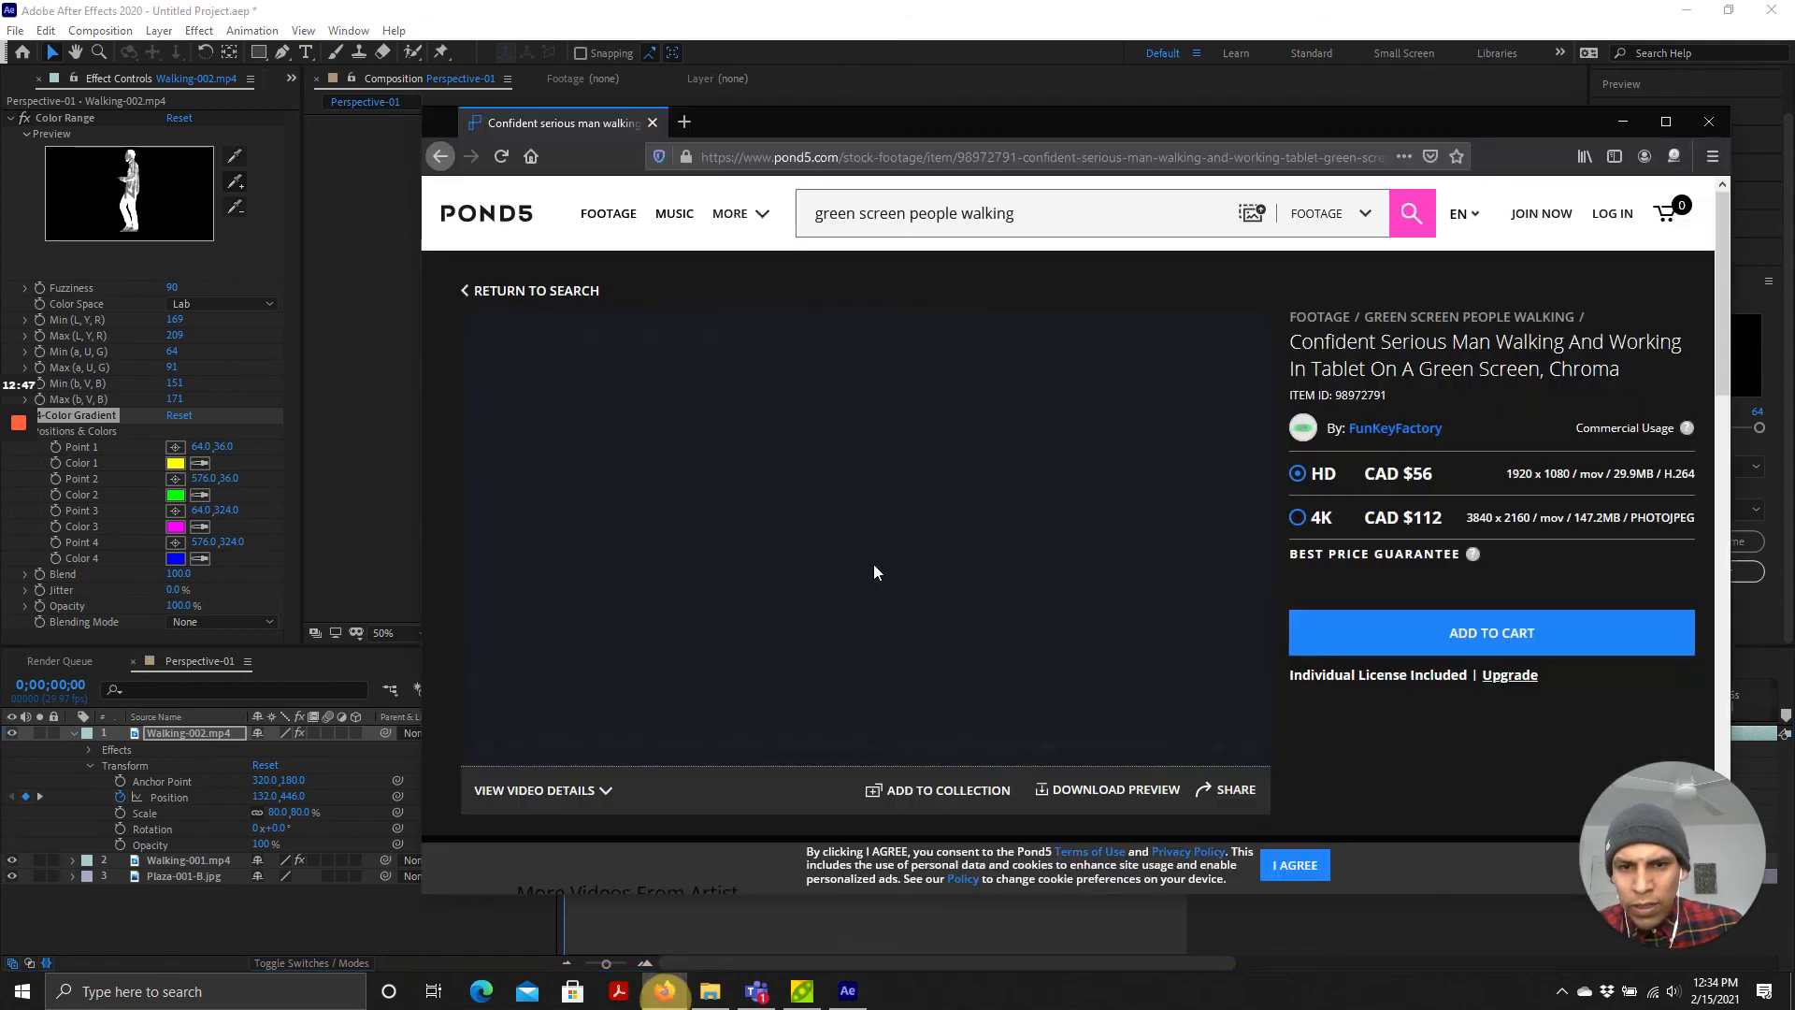
{"action": "left_click", "coordinate": [876, 573]}
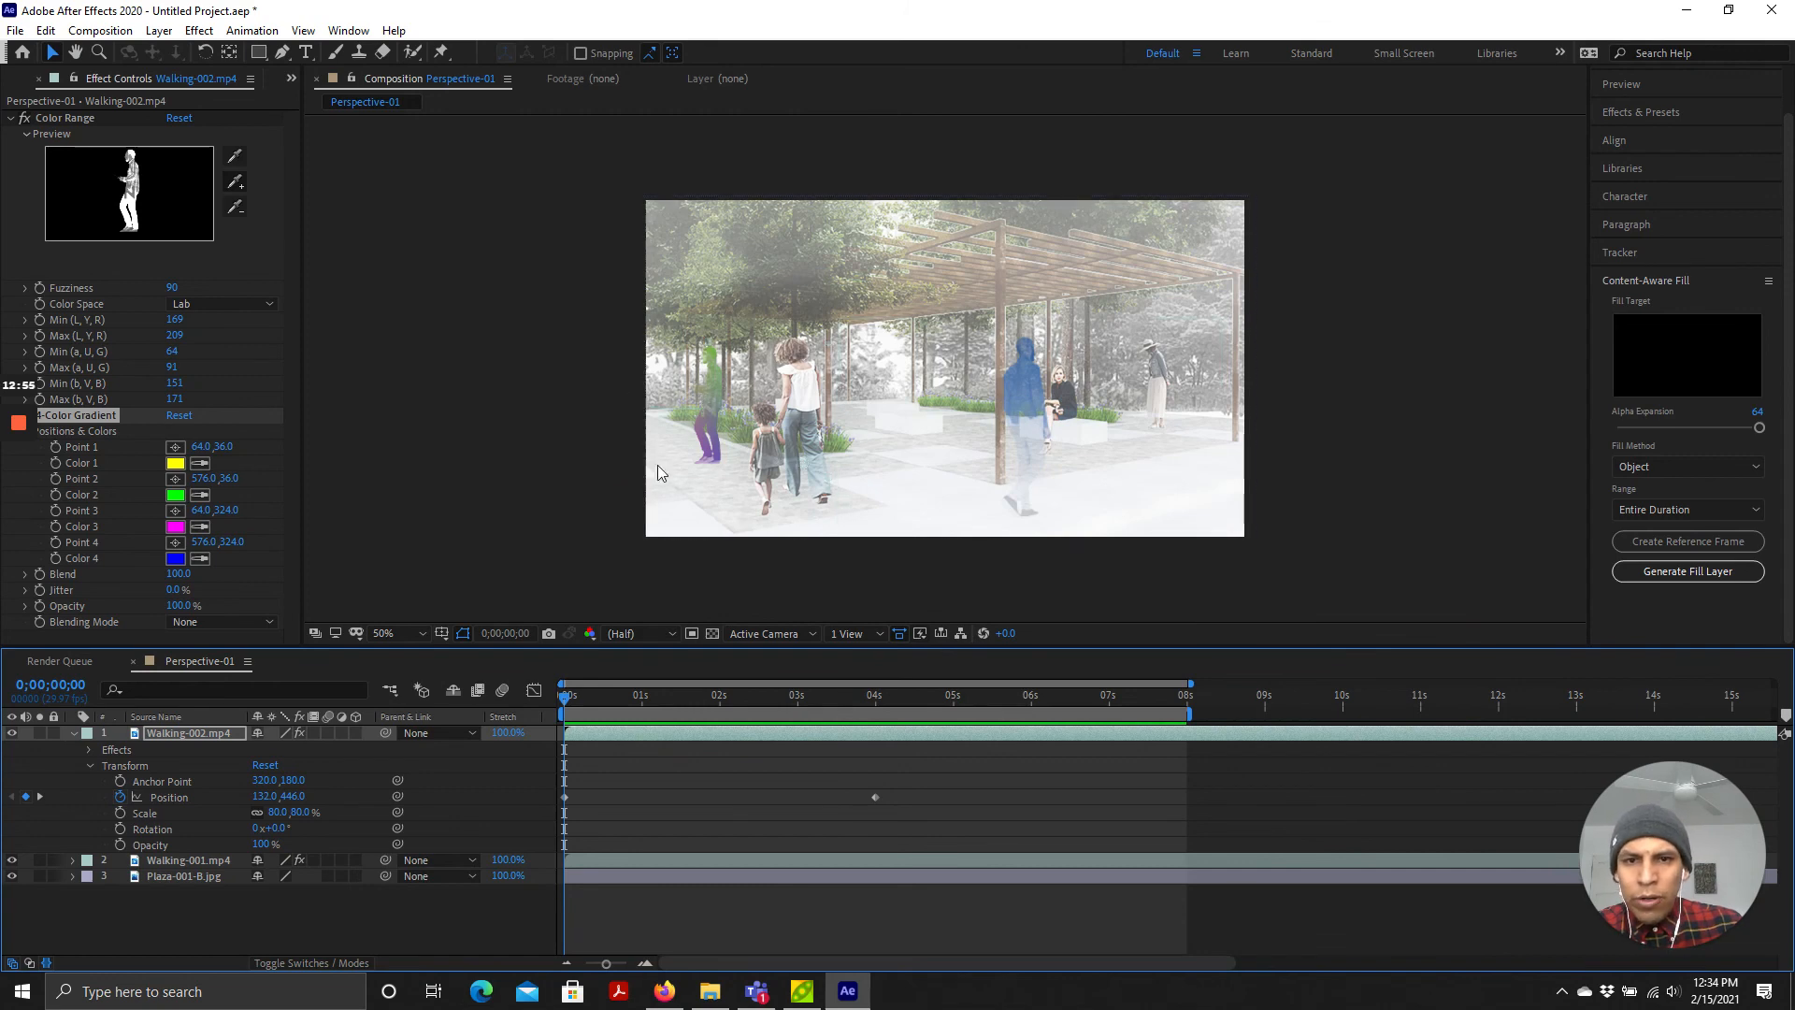
{"action": "left_click", "coordinate": [699, 694]}
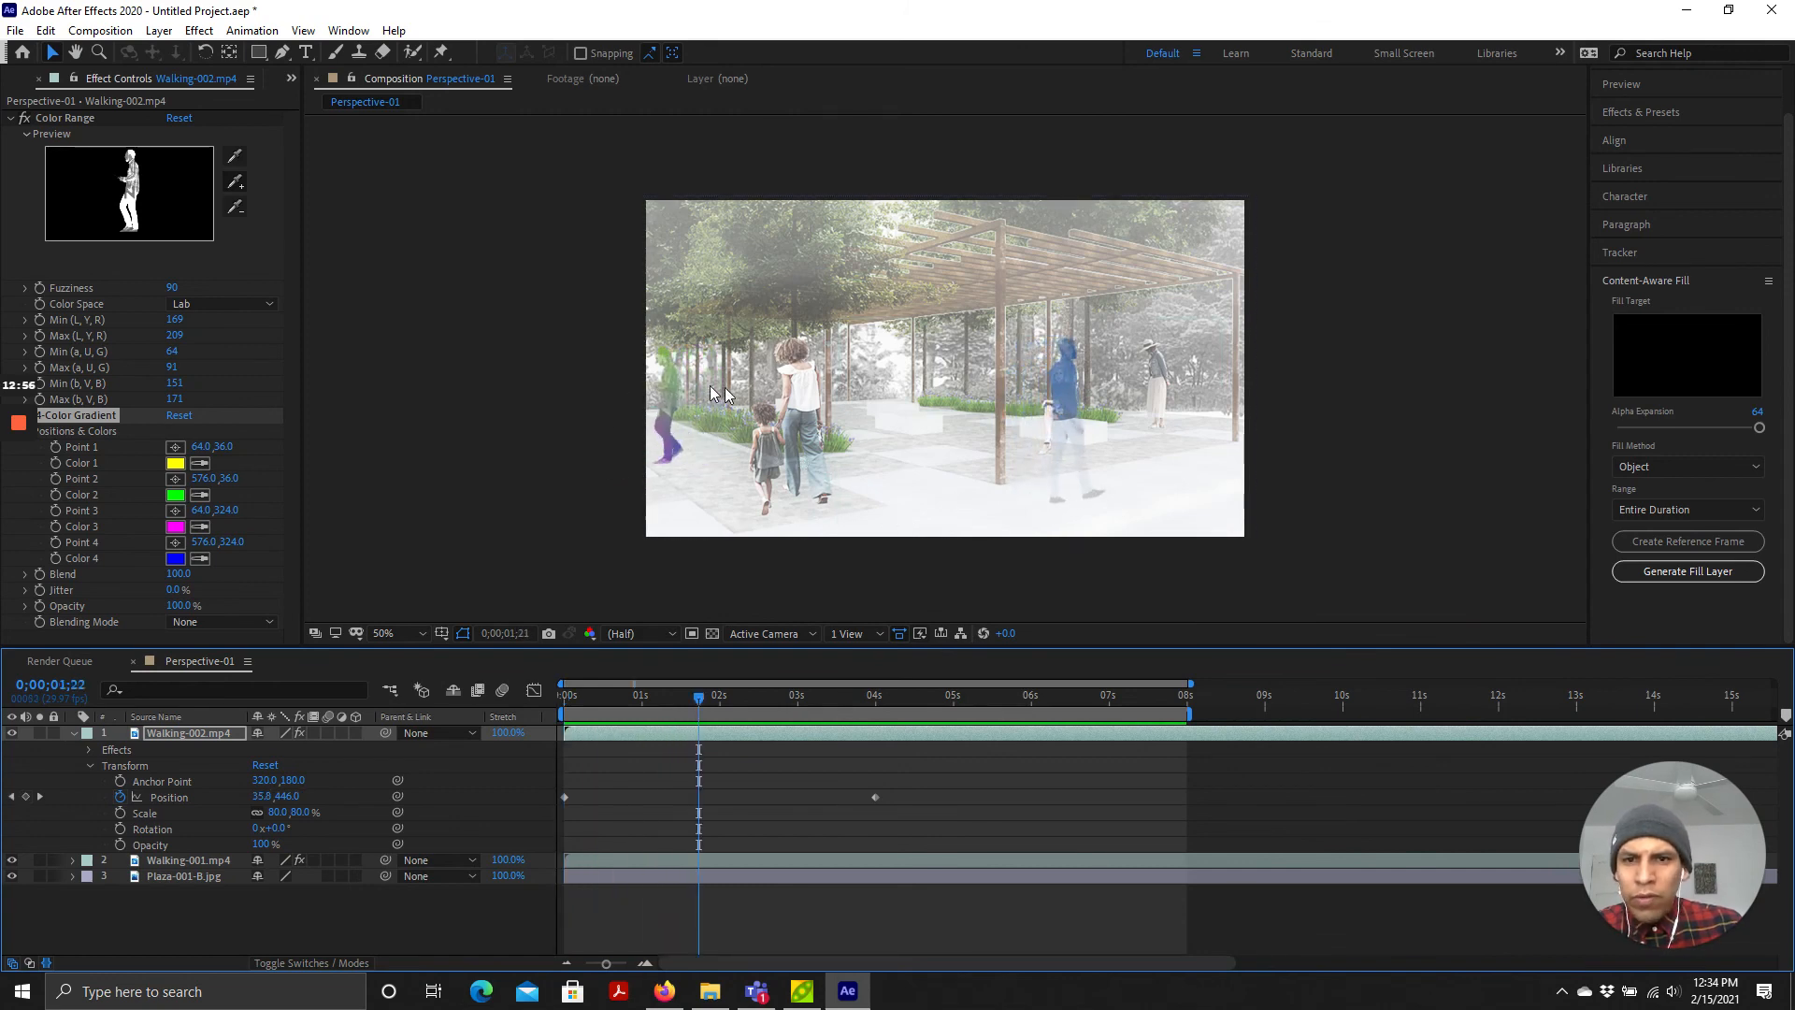